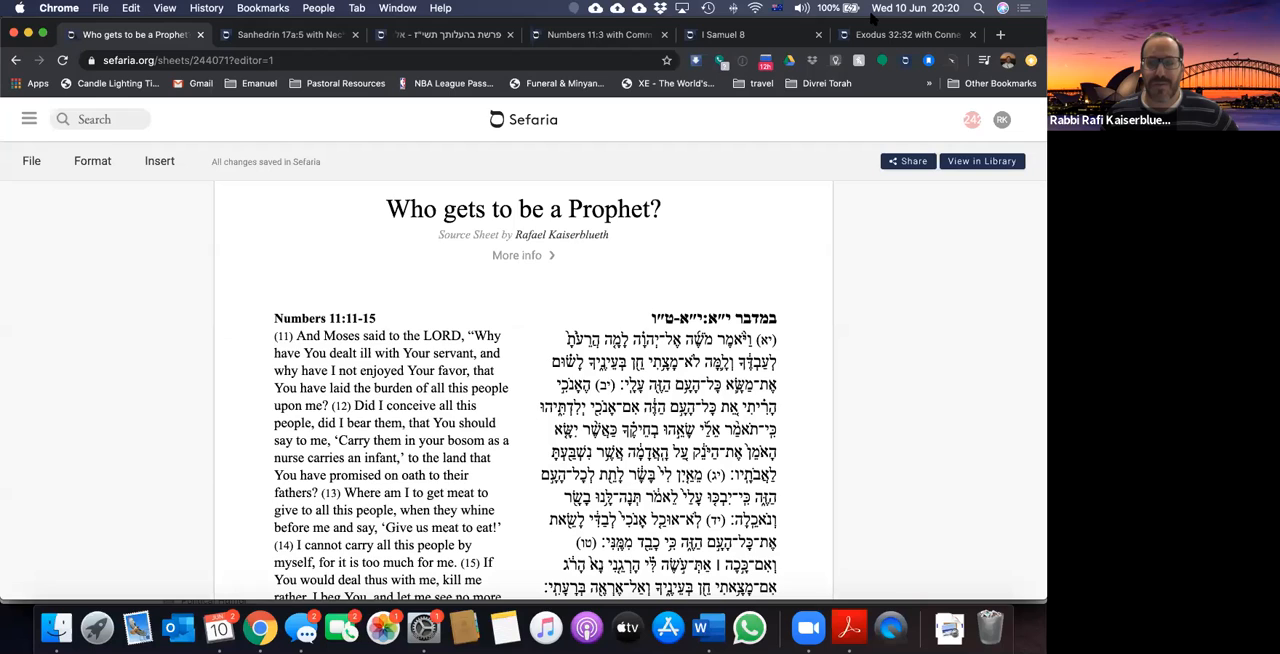
{"action": "mouse_move", "coordinate": [937, 251]}
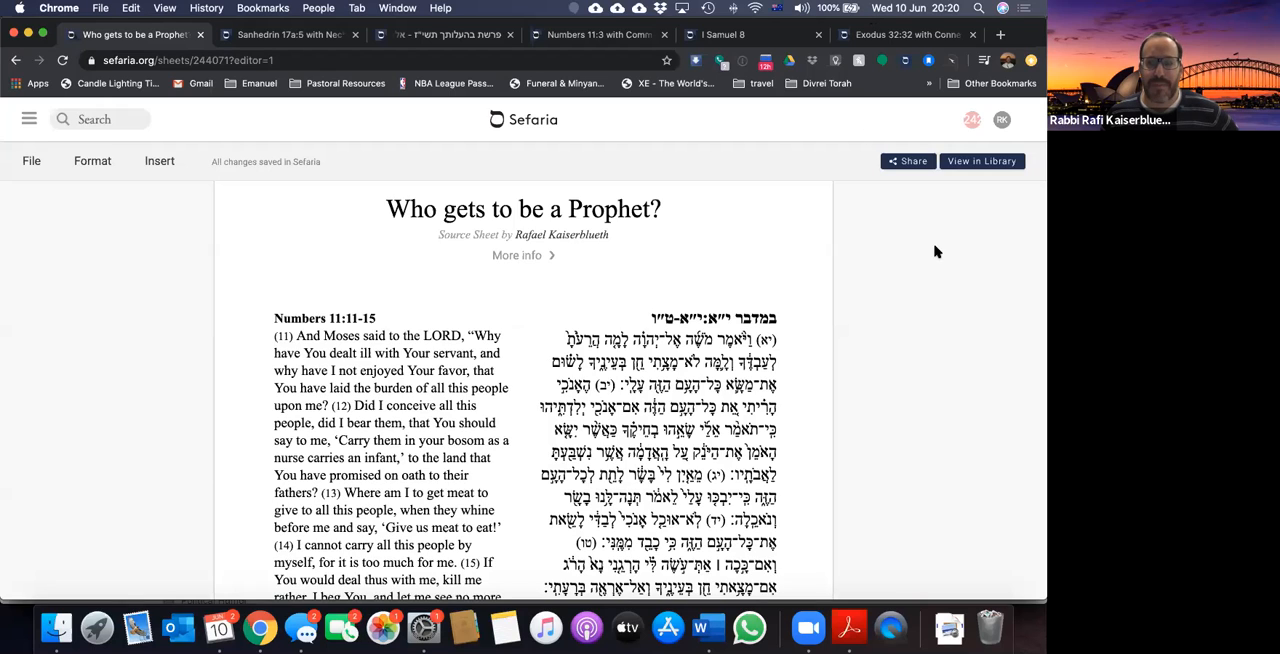
{"action": "mouse_move", "coordinate": [1038, 332]}
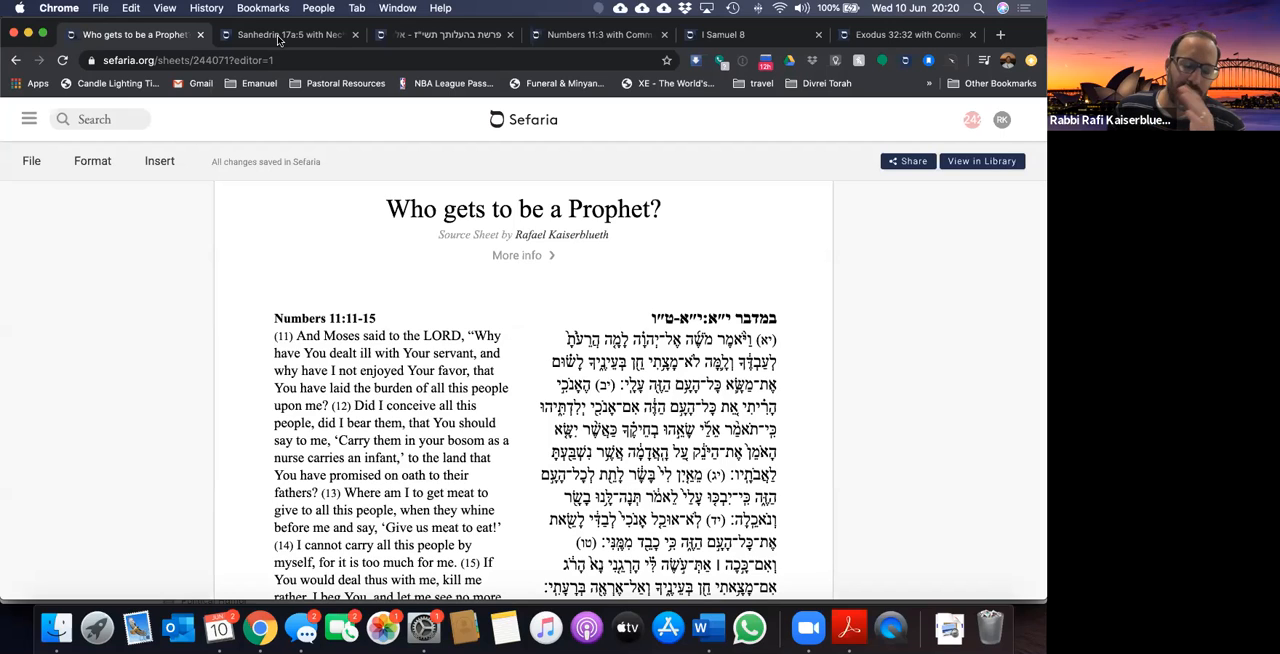
{"action": "mouse_move", "coordinate": [290, 35]}
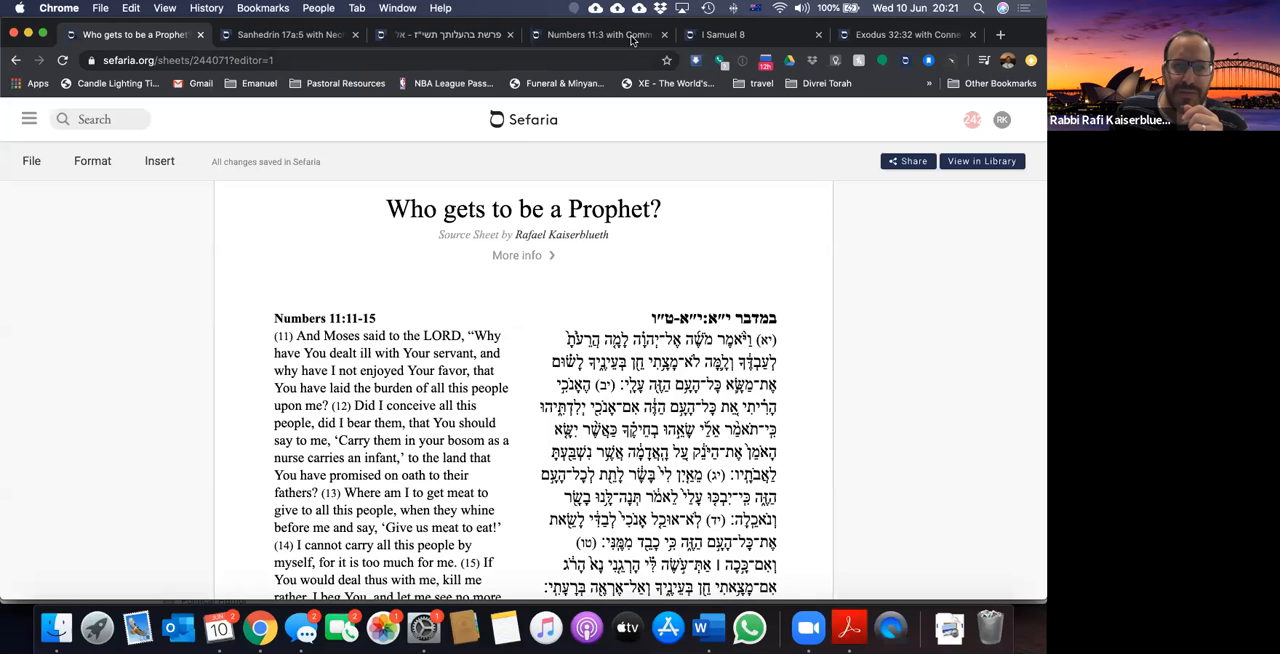
Step: Read Numbers 11 with commentaries, scrolling from verse 1 to verse 9 about the manna
{"action": "left_click", "coordinate": [597, 34]}
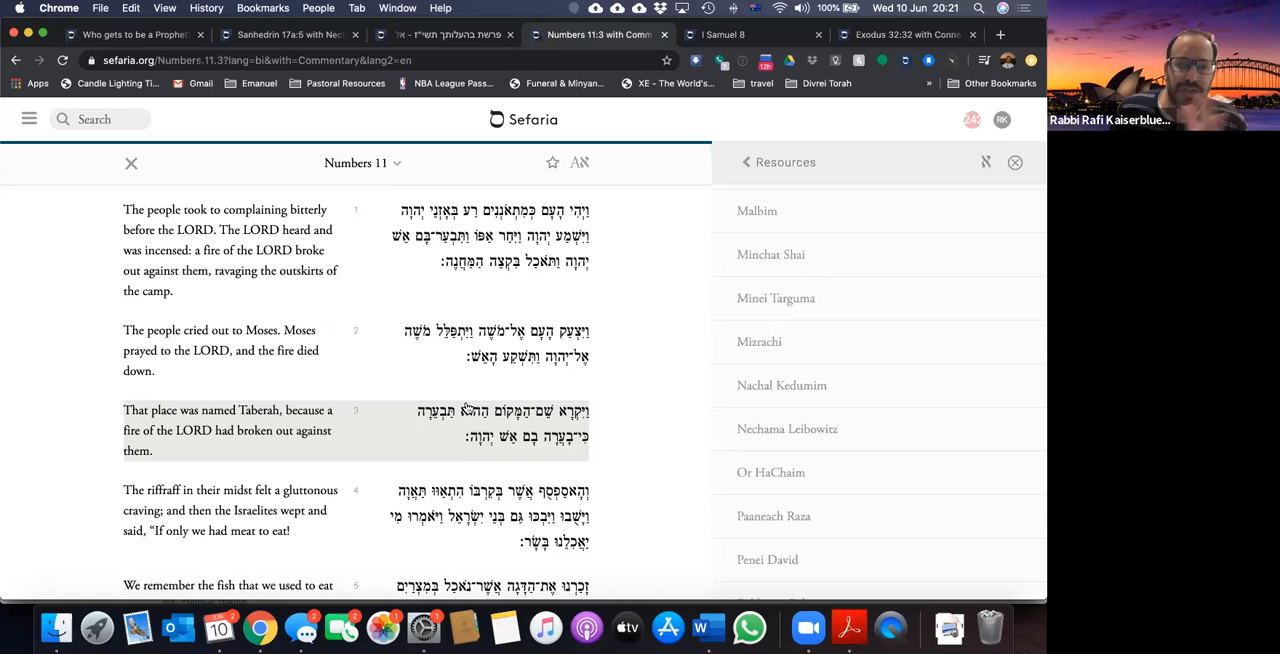
{"action": "scroll", "scroll_direction": "down", "scroll_amount": 3}
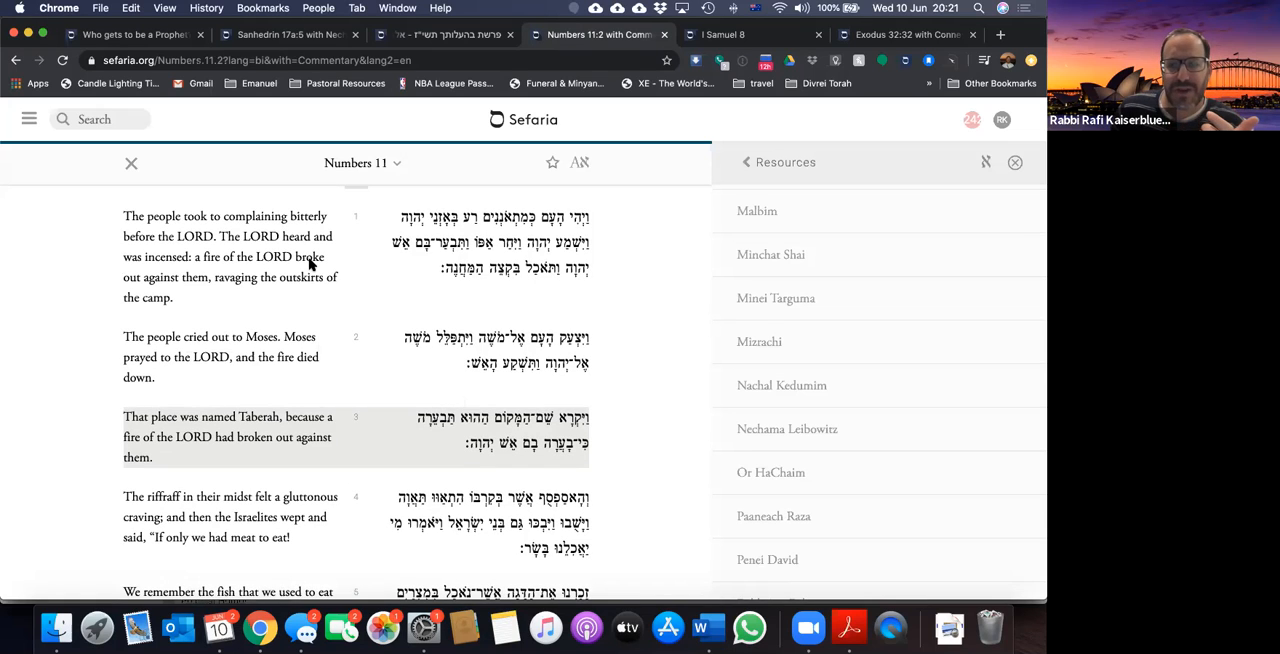
{"action": "mouse_move", "coordinate": [298, 263]}
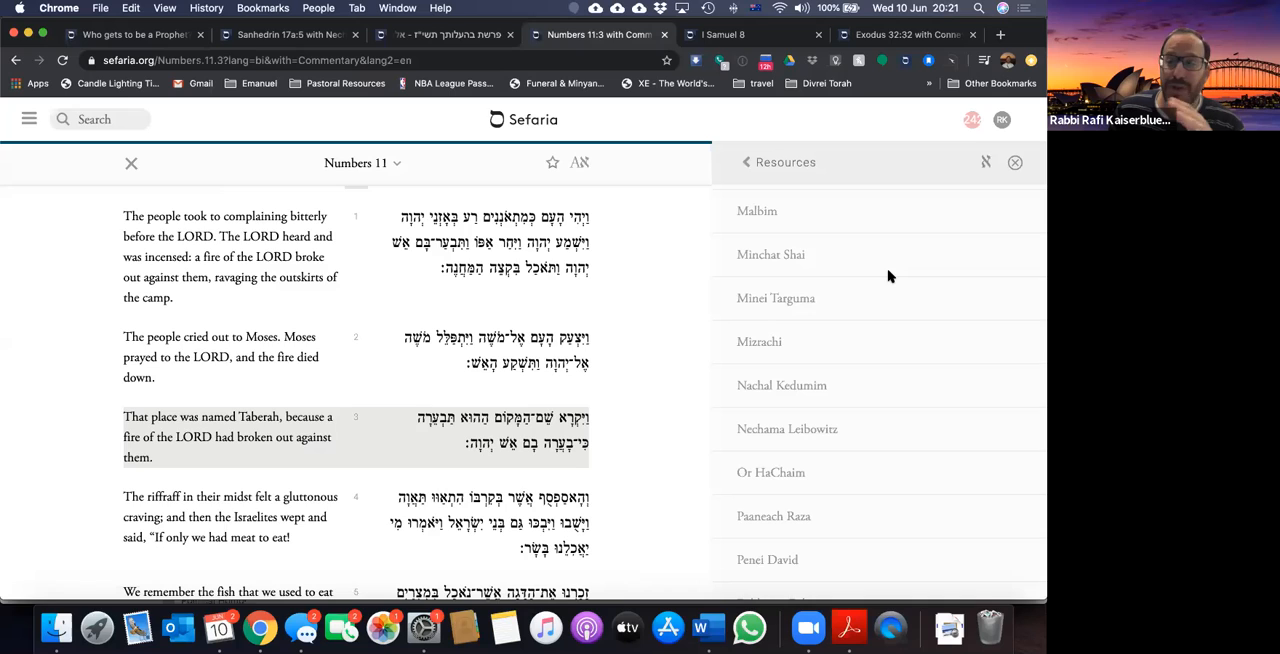
{"action": "mouse_move", "coordinate": [924, 261]}
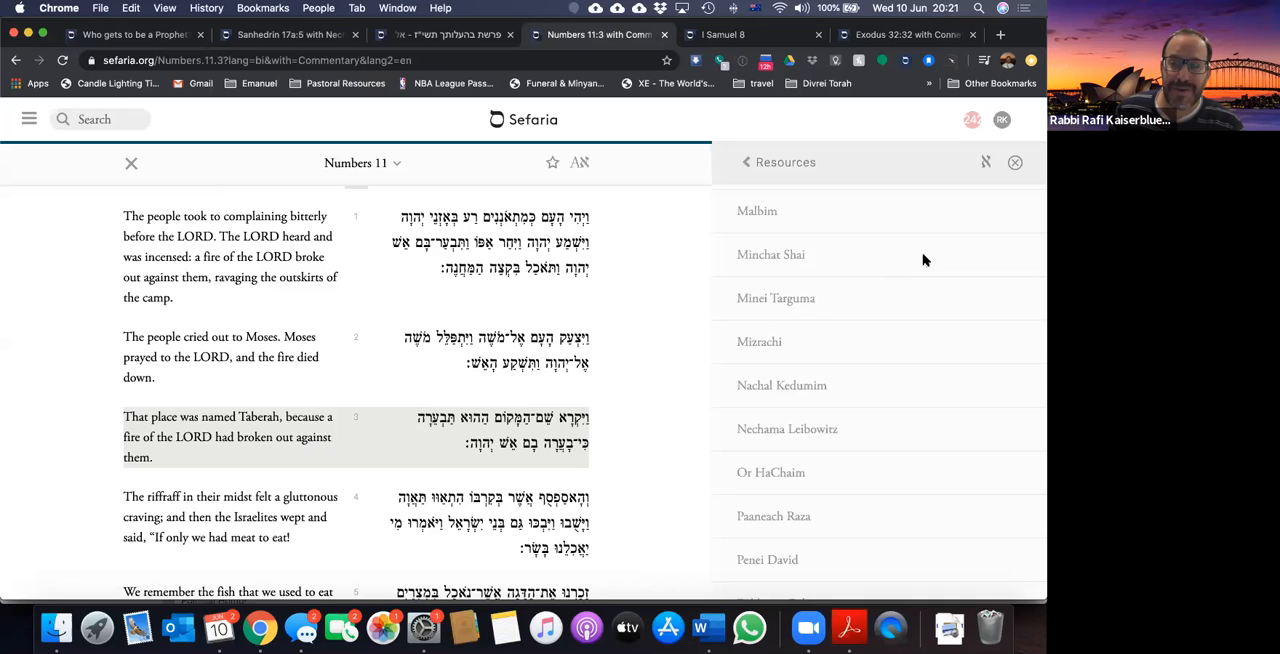
{"action": "mouse_move", "coordinate": [610, 324]}
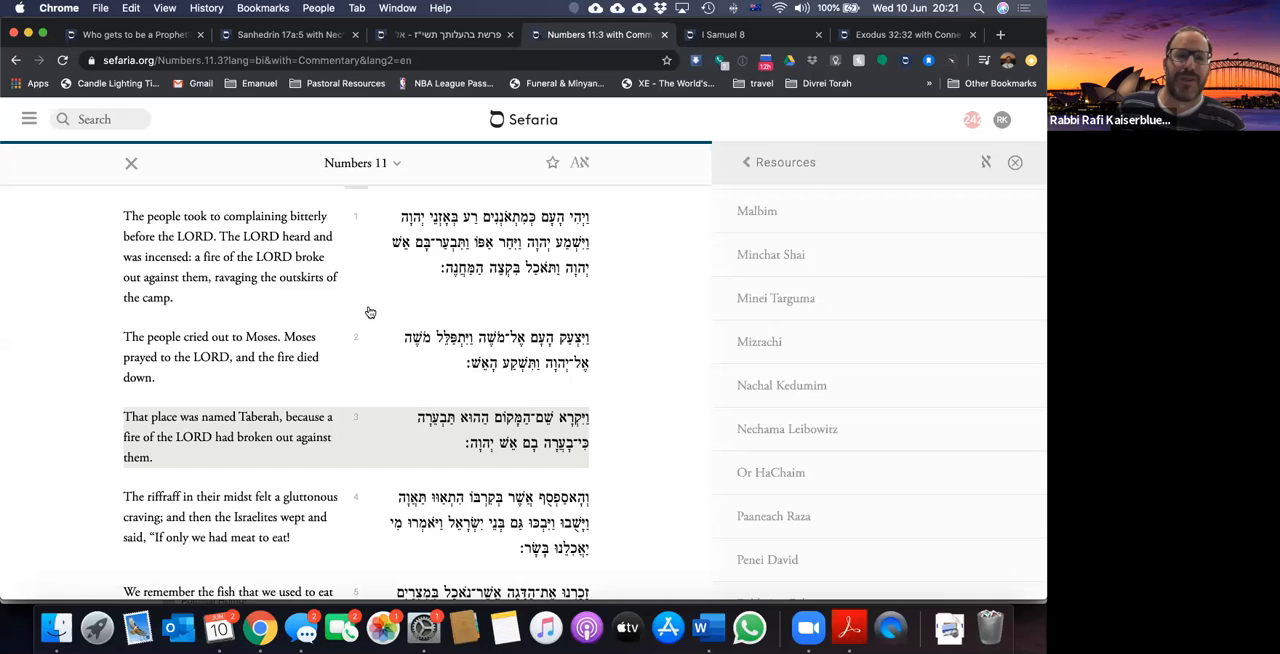
{"action": "mouse_move", "coordinate": [358, 318]}
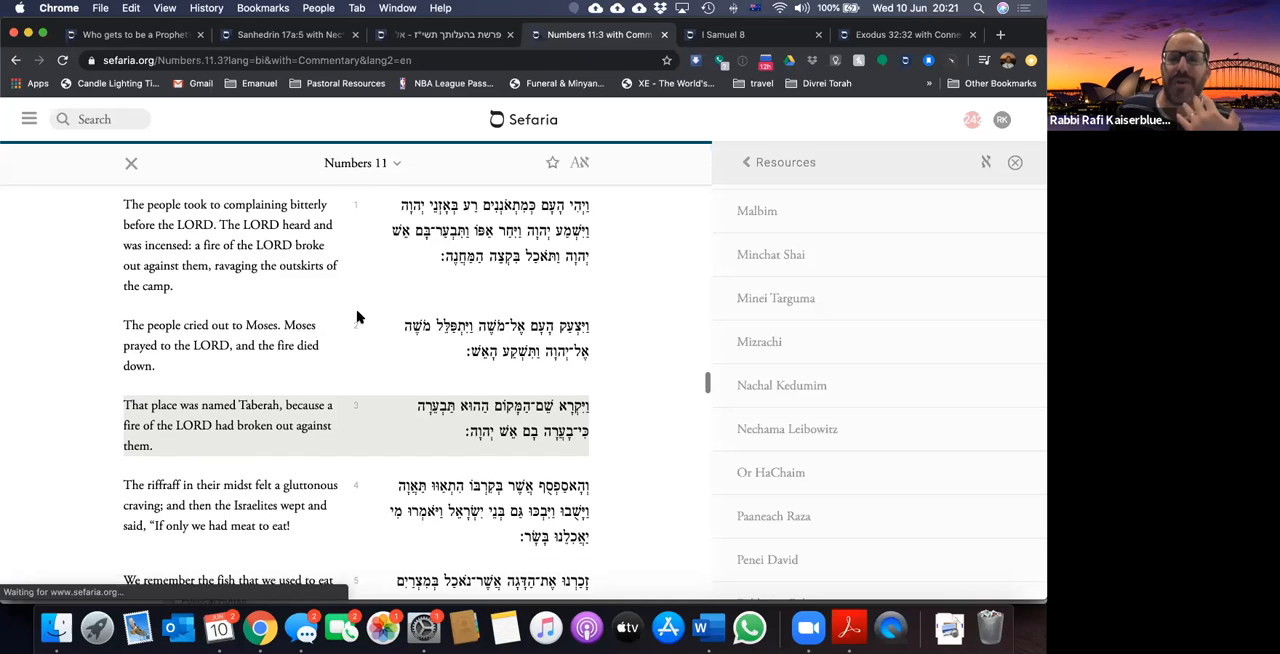
{"action": "scroll", "scroll_direction": "down", "scroll_amount": 3}
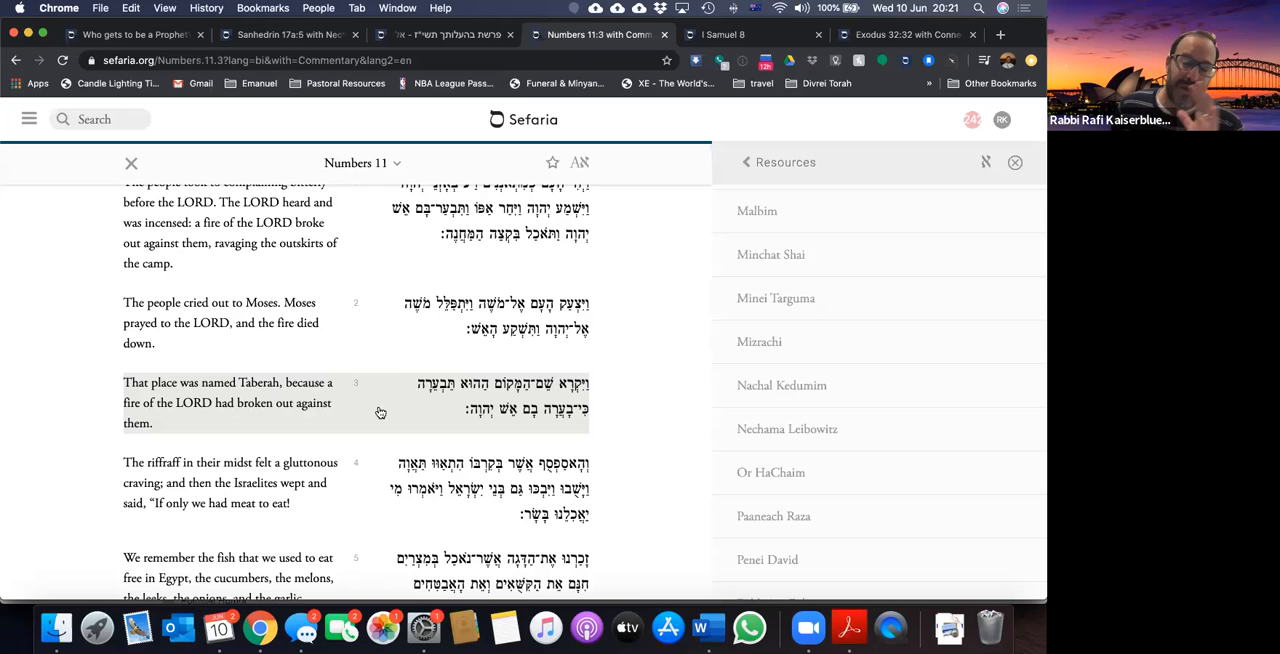
{"action": "mouse_move", "coordinate": [378, 420]}
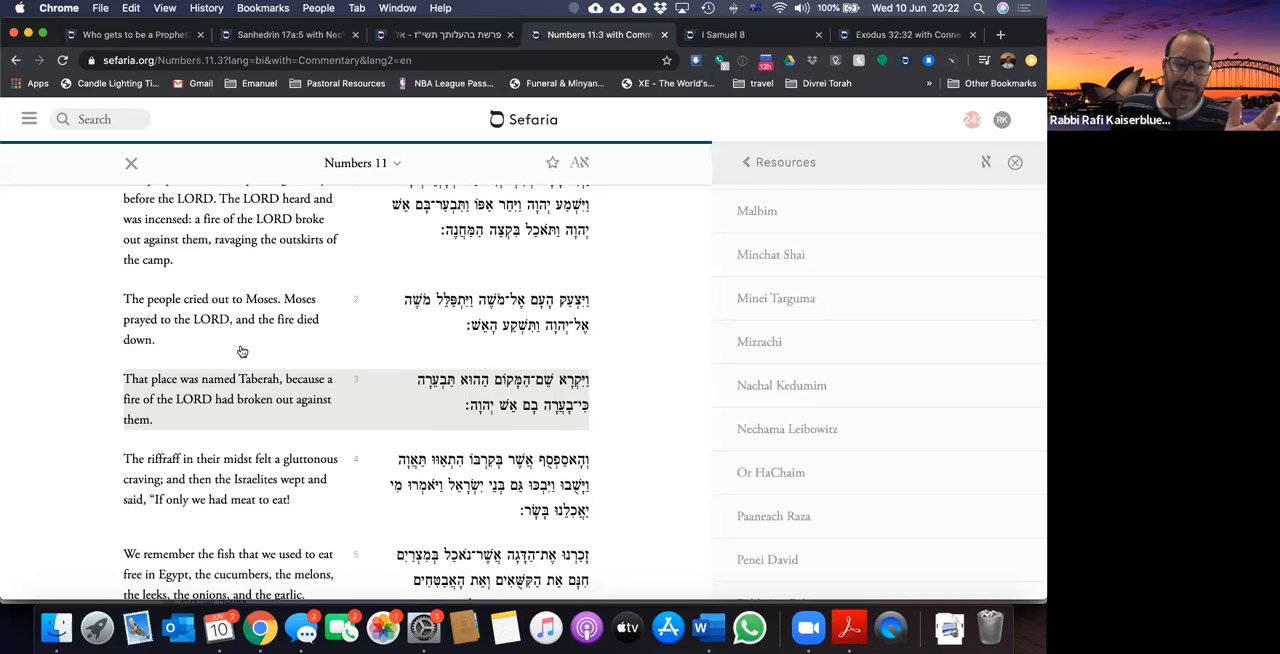
{"action": "scroll", "scroll_direction": "down", "scroll_amount": 3}
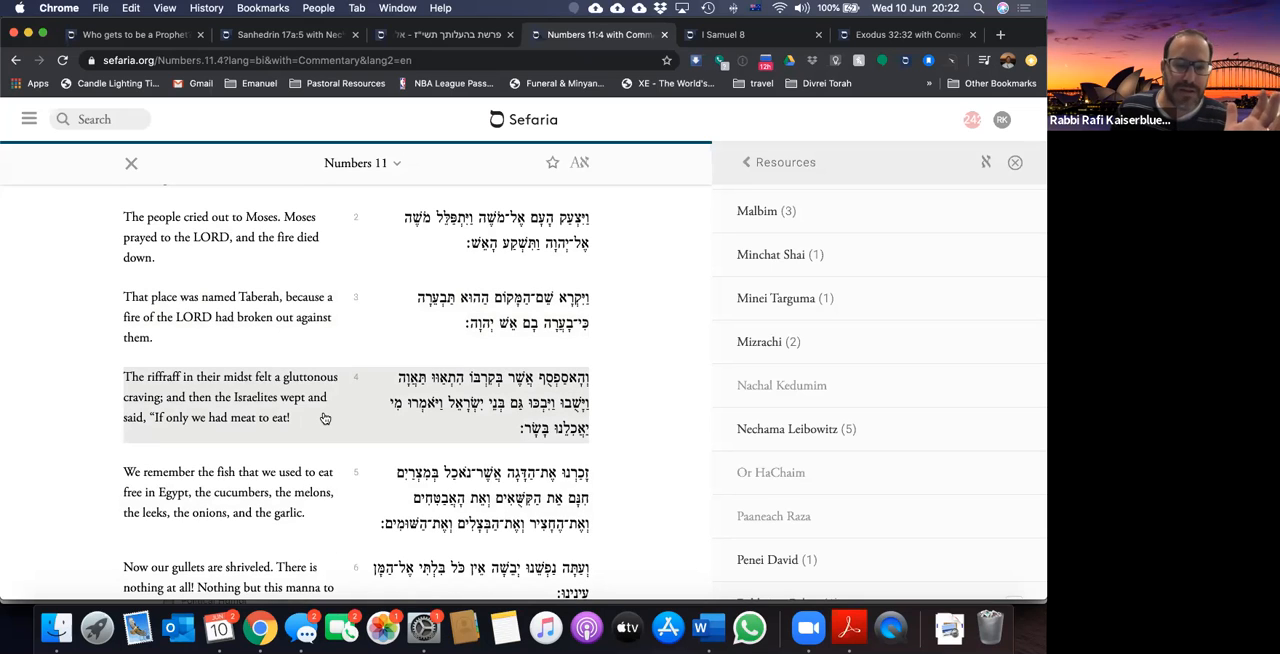
{"action": "scroll", "scroll_direction": "down", "scroll_amount": 3}
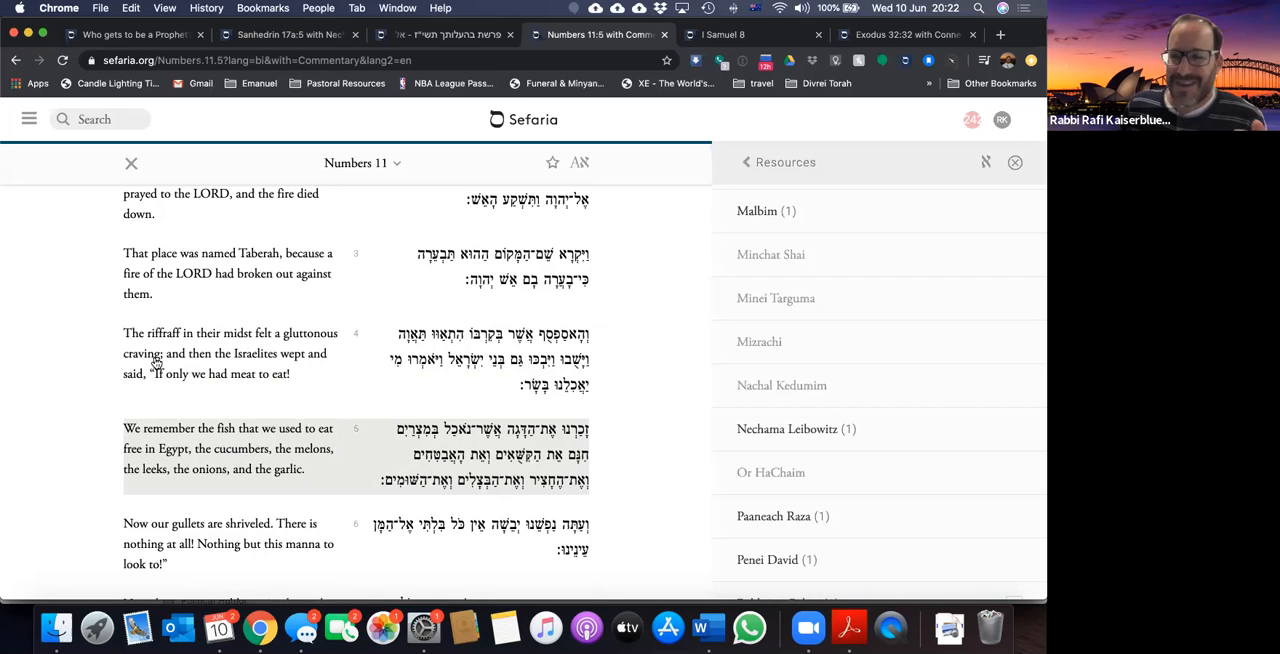
{"action": "mouse_move", "coordinate": [297, 376]}
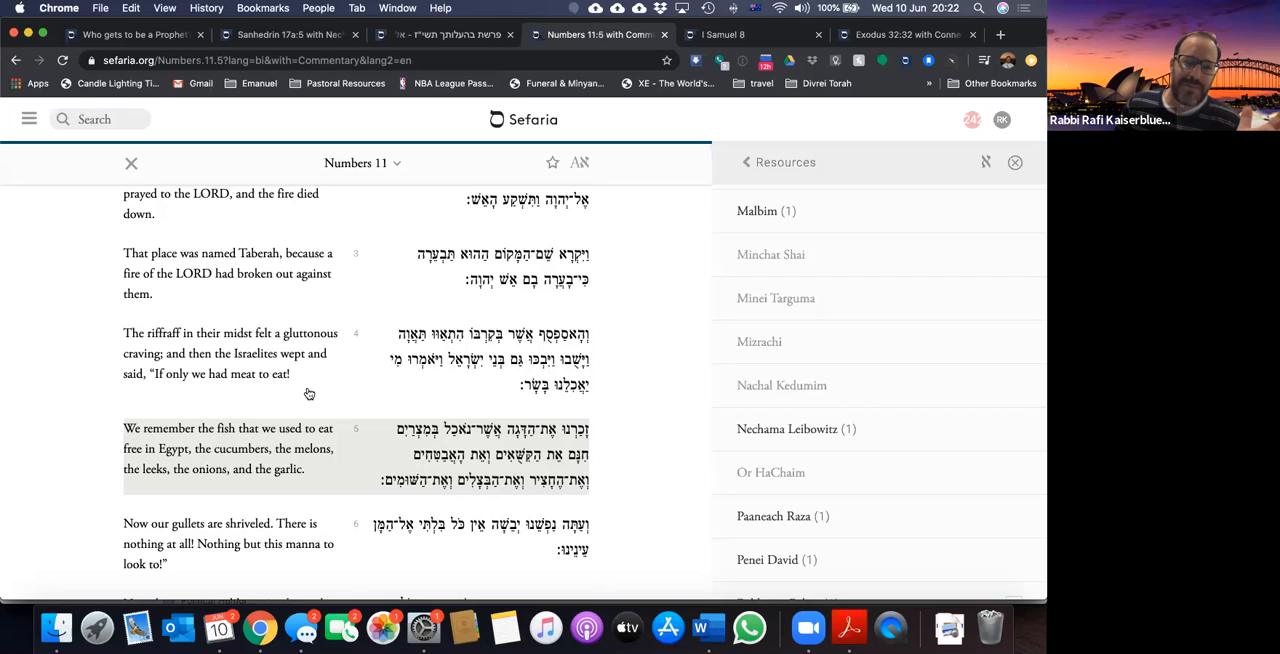
{"action": "scroll", "scroll_direction": "down", "scroll_amount": 3}
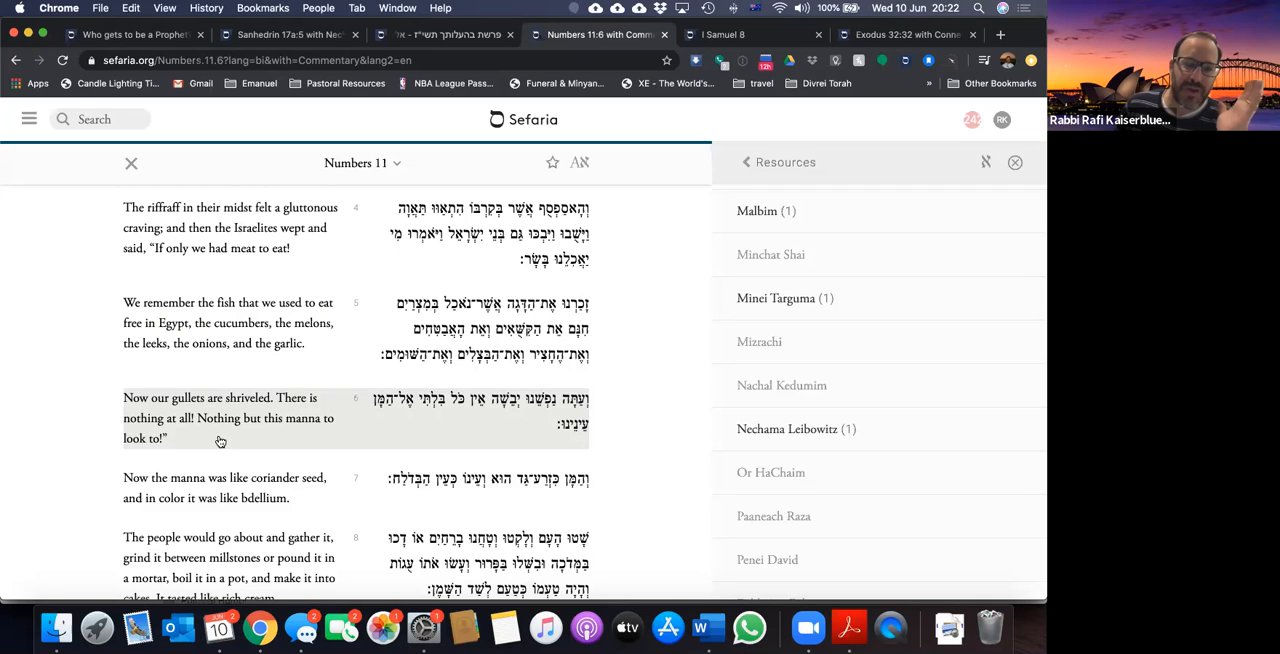
{"action": "scroll", "scroll_direction": "down", "scroll_amount": 3}
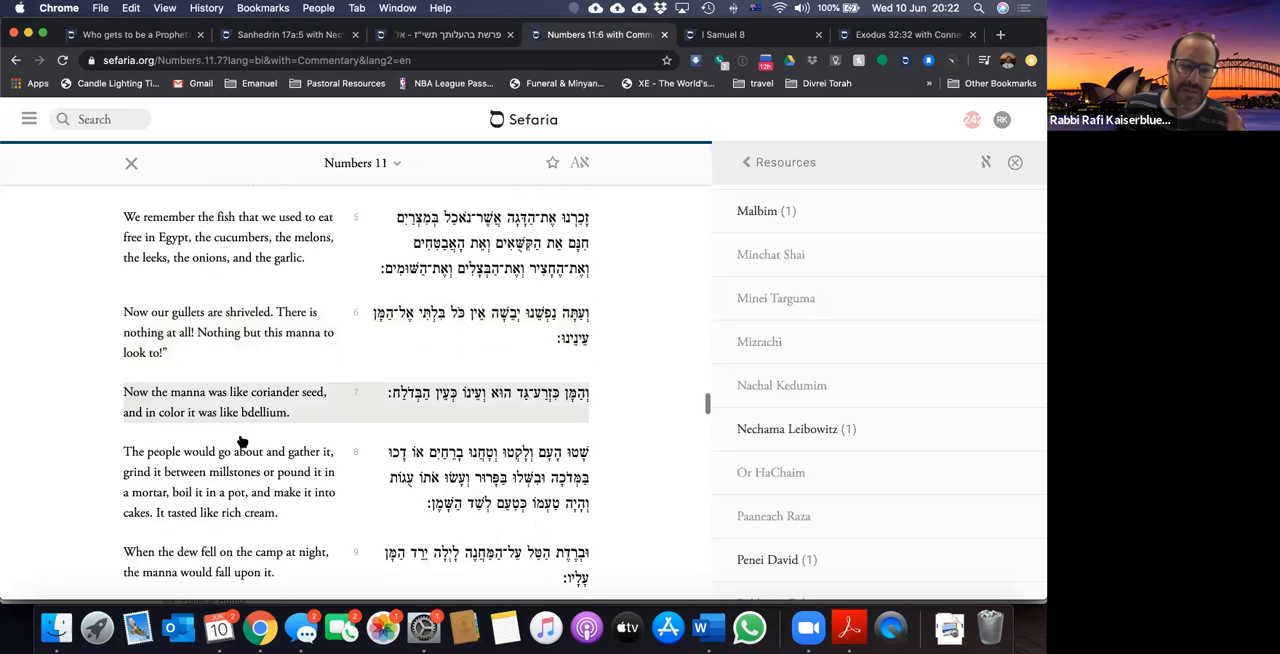
{"action": "mouse_move", "coordinate": [268, 435]}
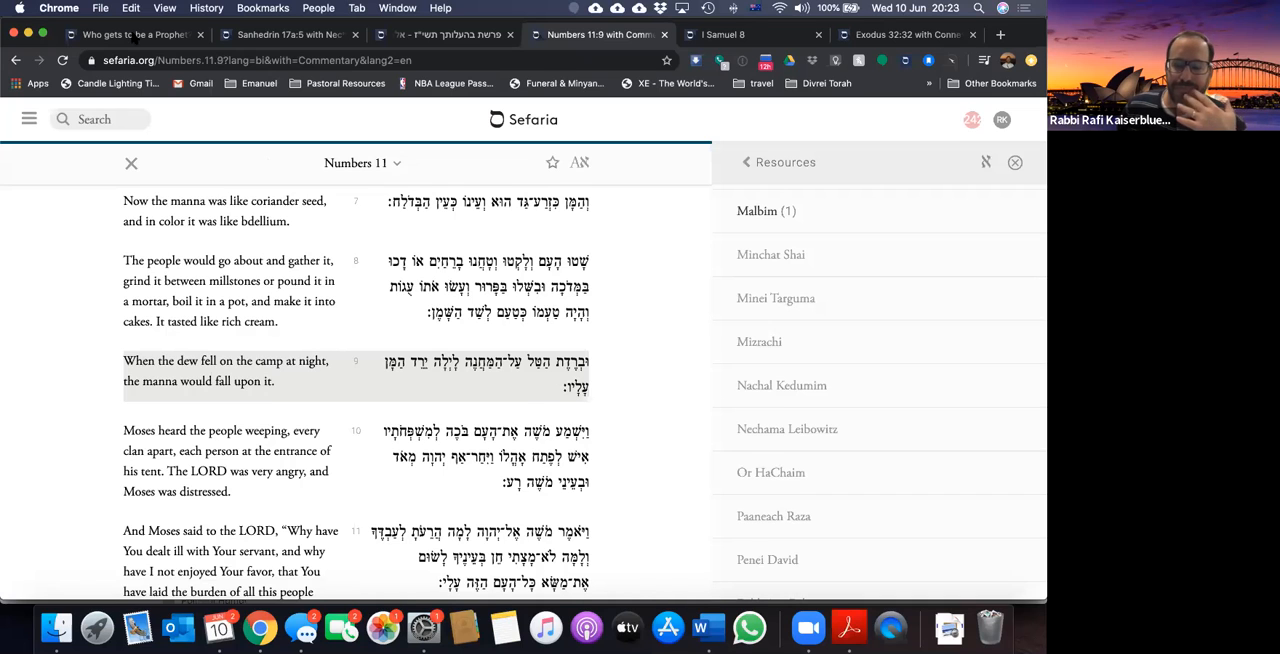
Step: Scroll the 'Who gets to be a Prophet?' sheet past Numbers 11:11-15 to its discussion question
{"action": "left_click", "coordinate": [135, 34]}
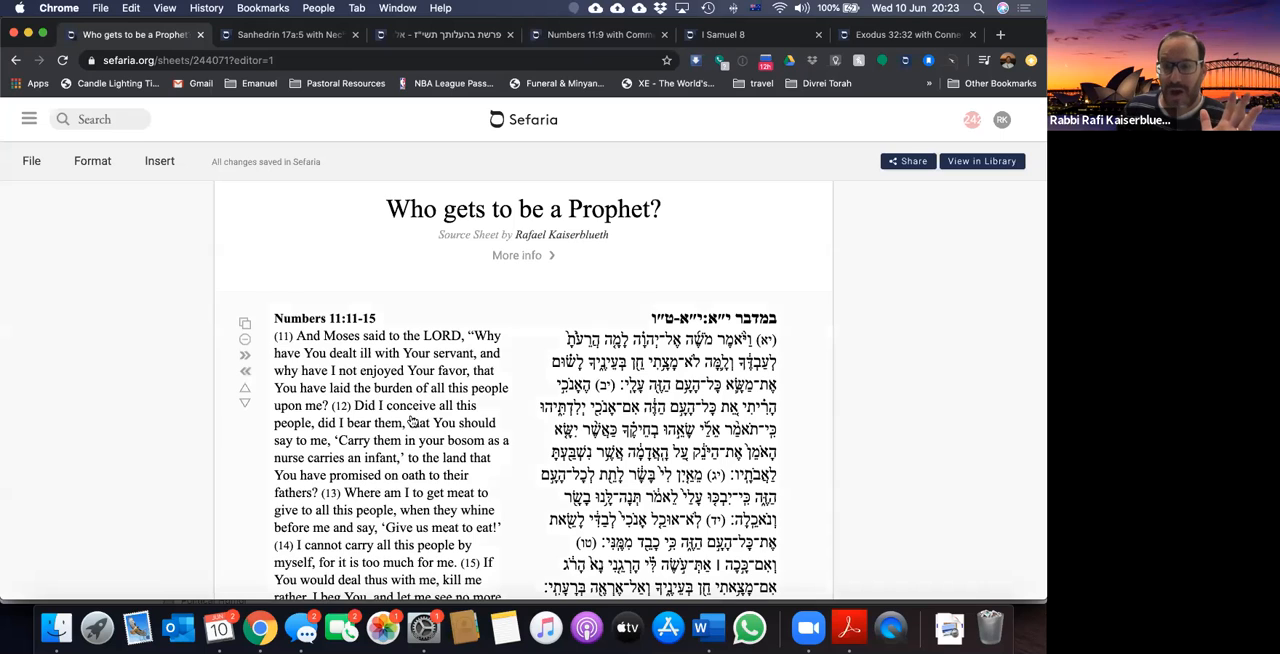
{"action": "scroll", "scroll_direction": "down", "scroll_amount": 3}
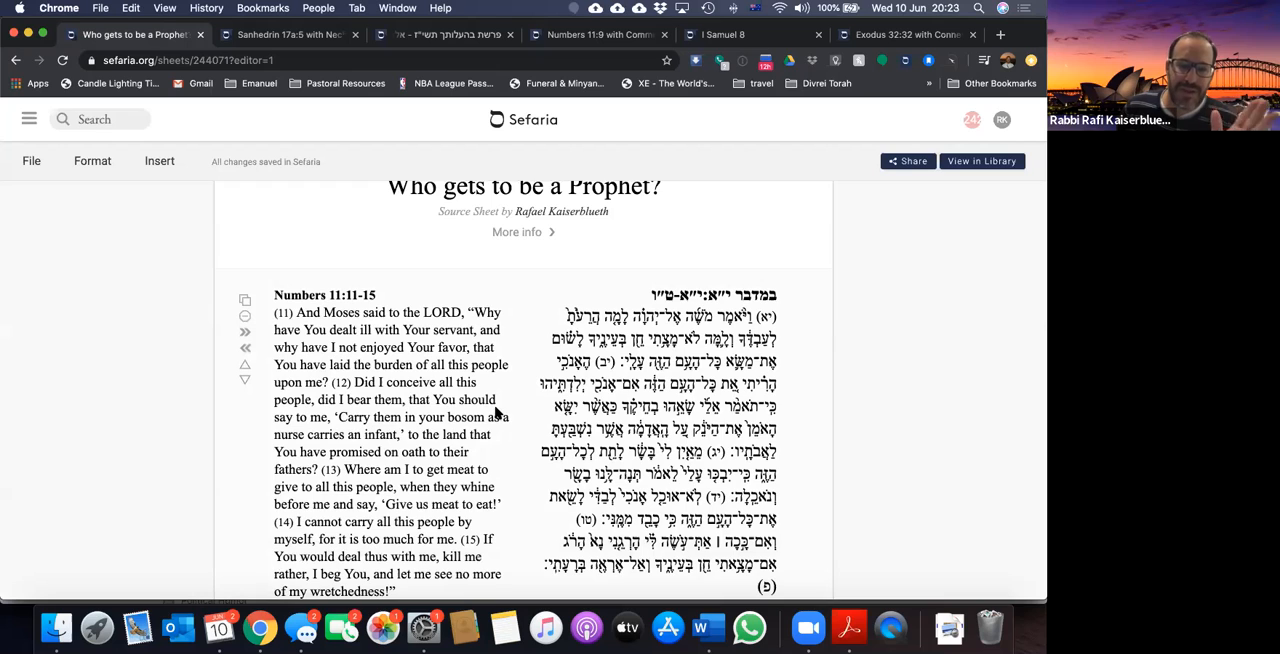
{"action": "scroll", "scroll_direction": "down", "scroll_amount": 3}
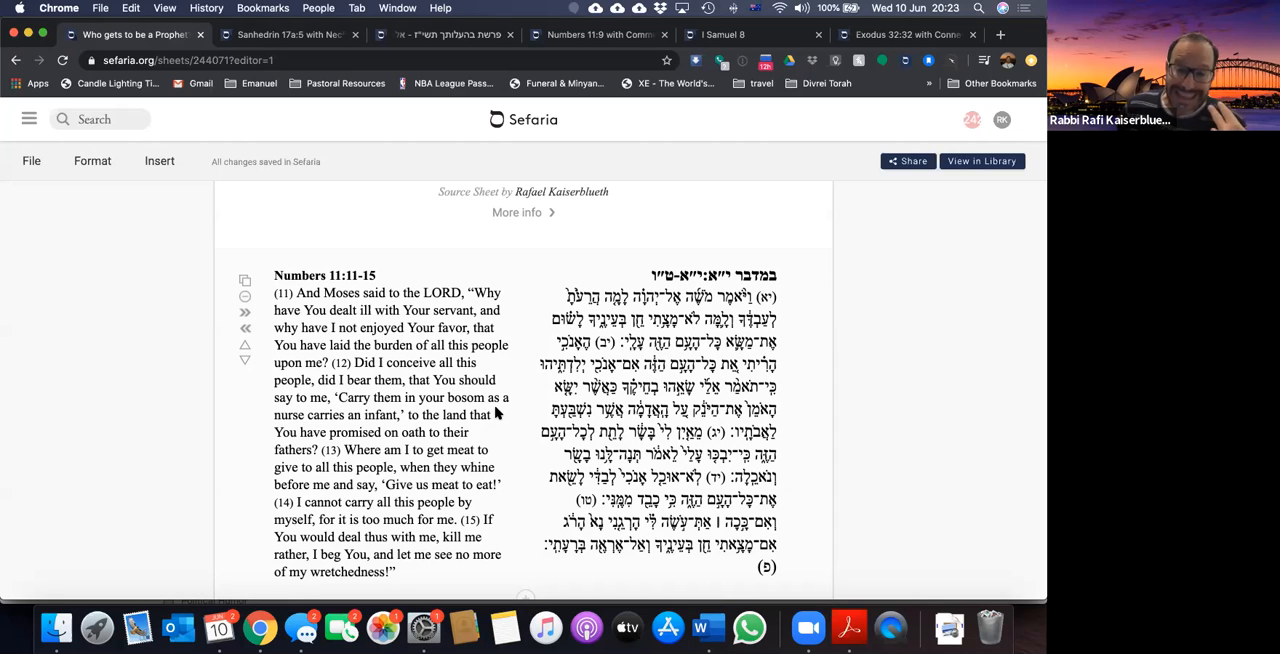
{"action": "mouse_move", "coordinate": [511, 447]}
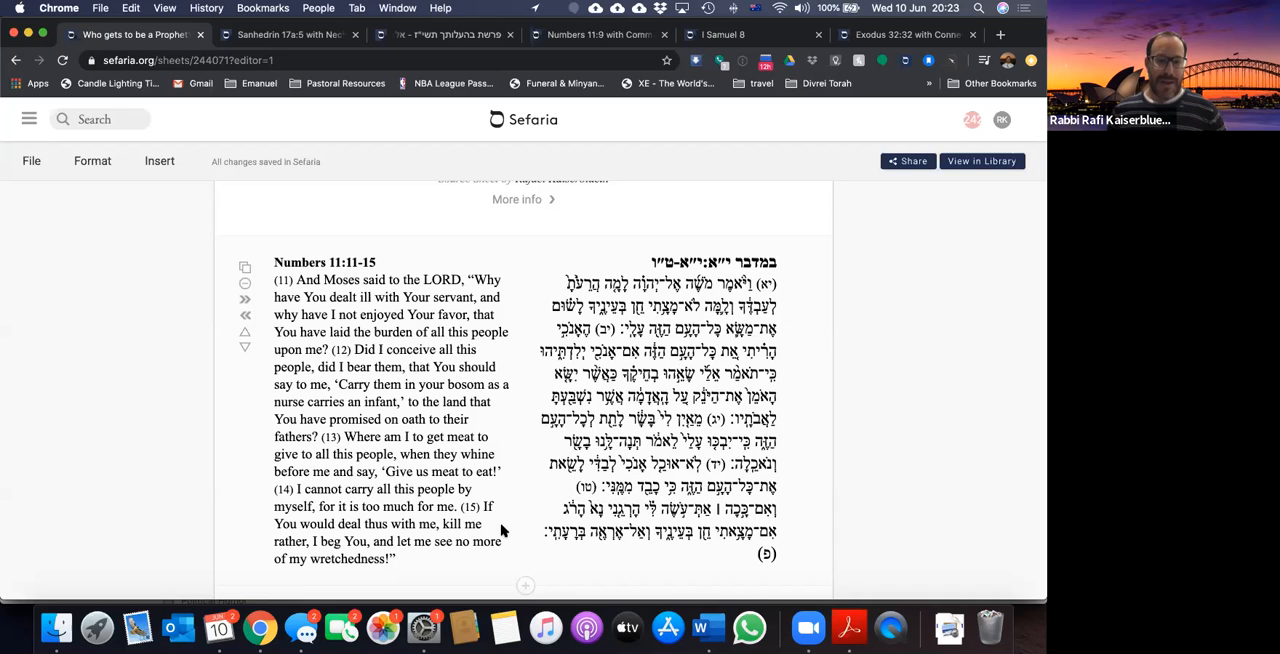
{"action": "mouse_move", "coordinate": [462, 568]}
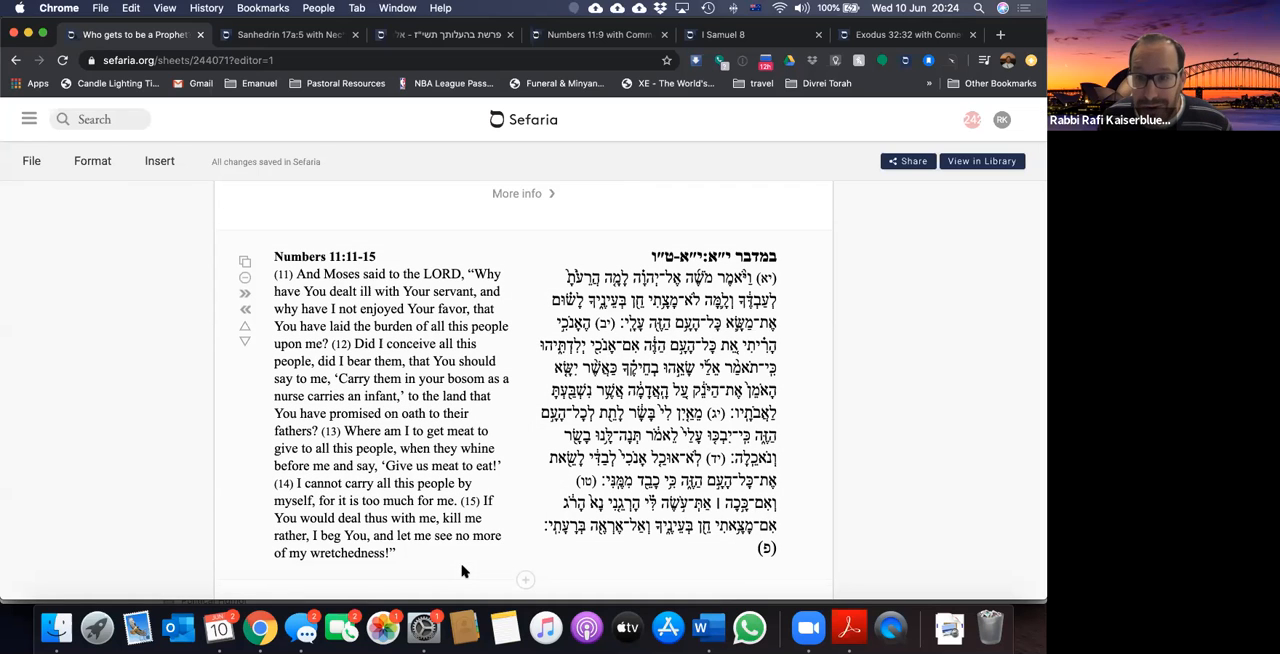
{"action": "mouse_move", "coordinate": [512, 535]}
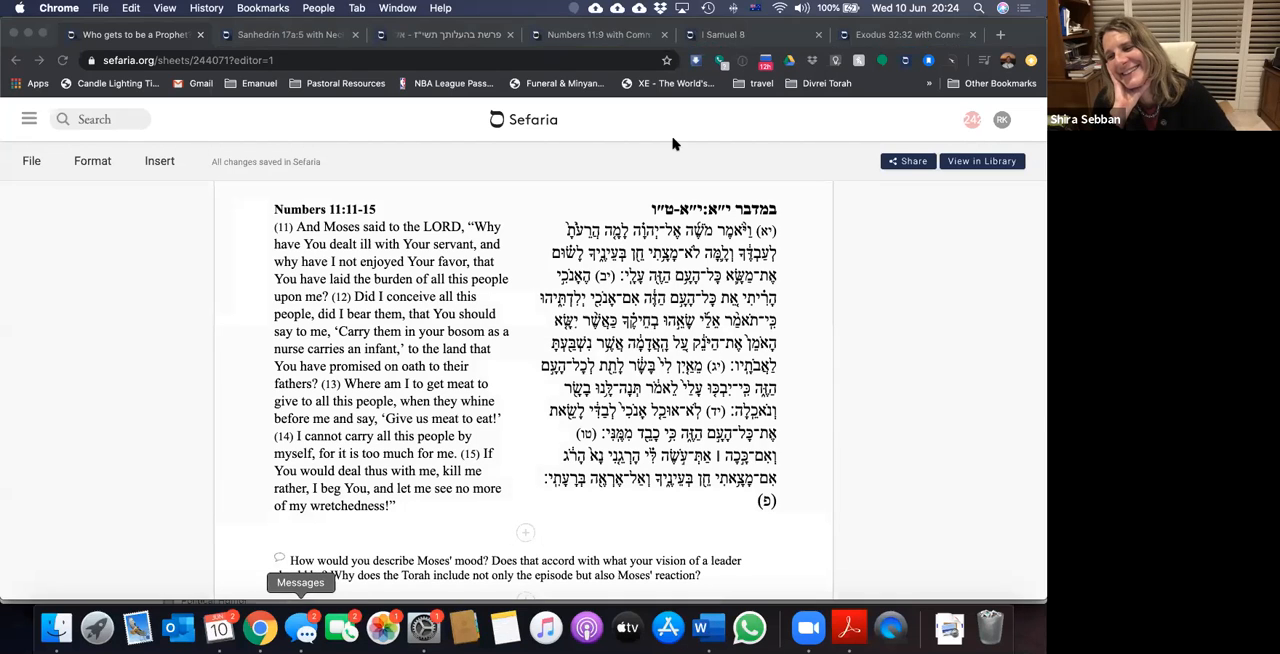
Step: Text the suggested contact "You're welcome" about joining via Zoom, then close Messages
{"action": "left_click", "coordinate": [304, 628]}
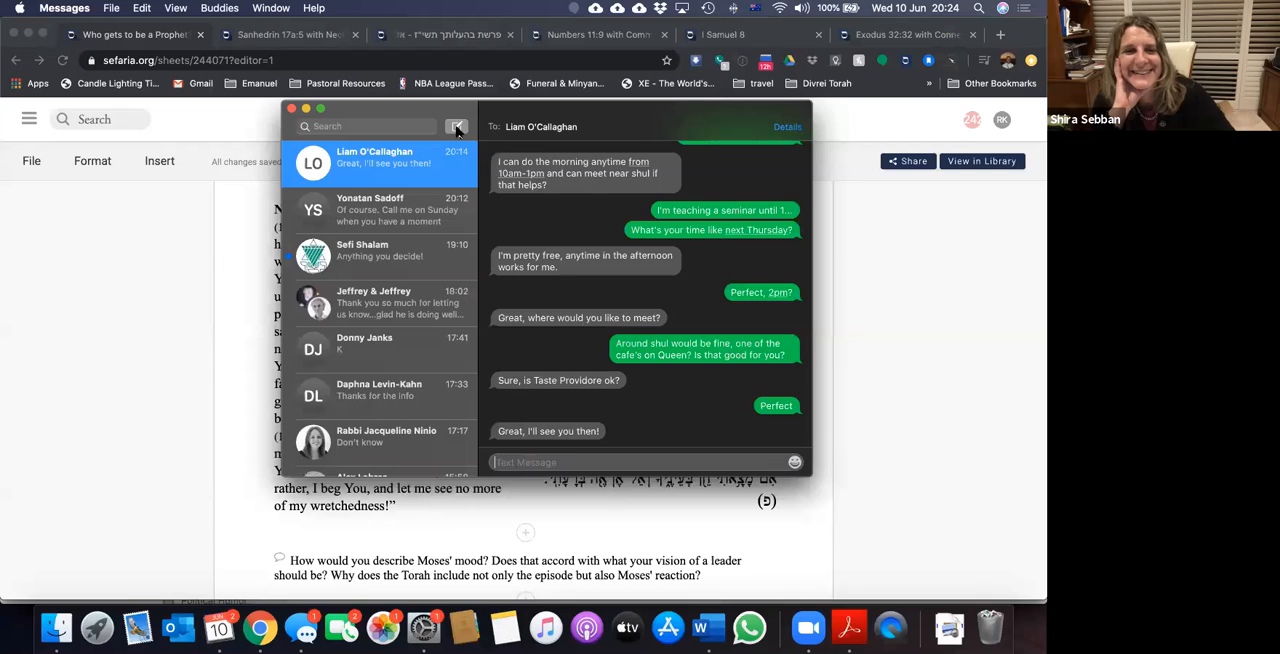
{"action": "left_click", "coordinate": [457, 126]}
{"action": "type", "text": "Kathy"}
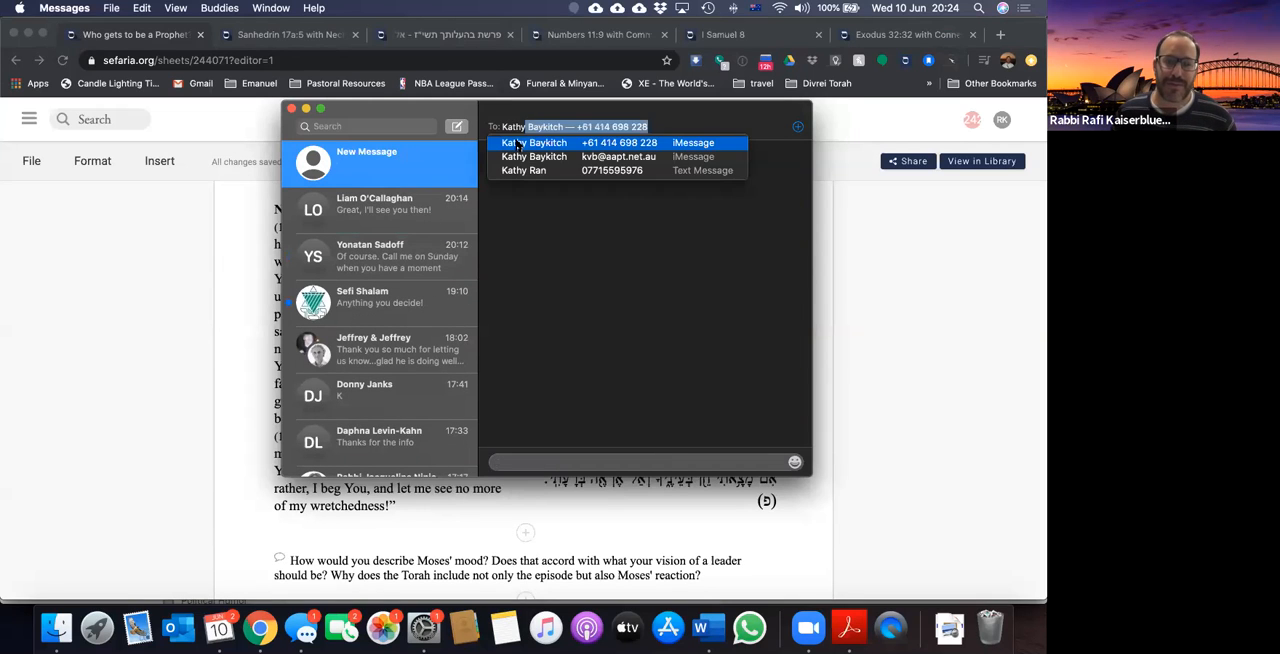
{"action": "left_click", "coordinate": [534, 142]}
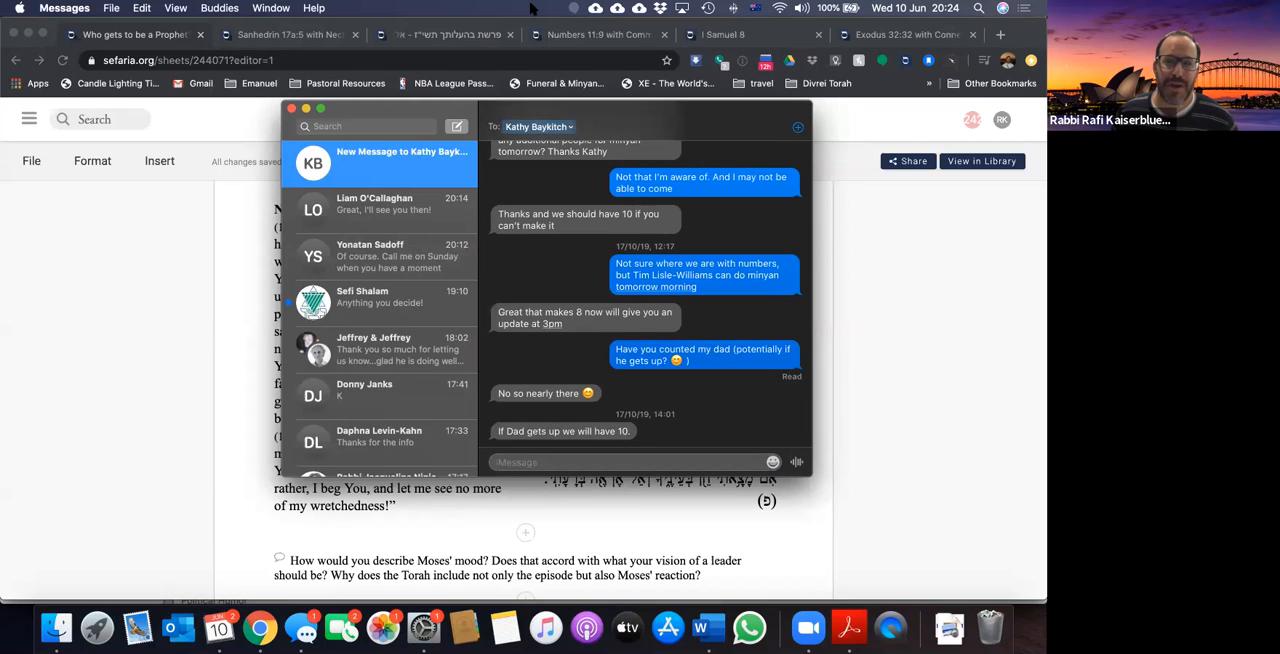
{"action": "mouse_move", "coordinate": [462, 38]}
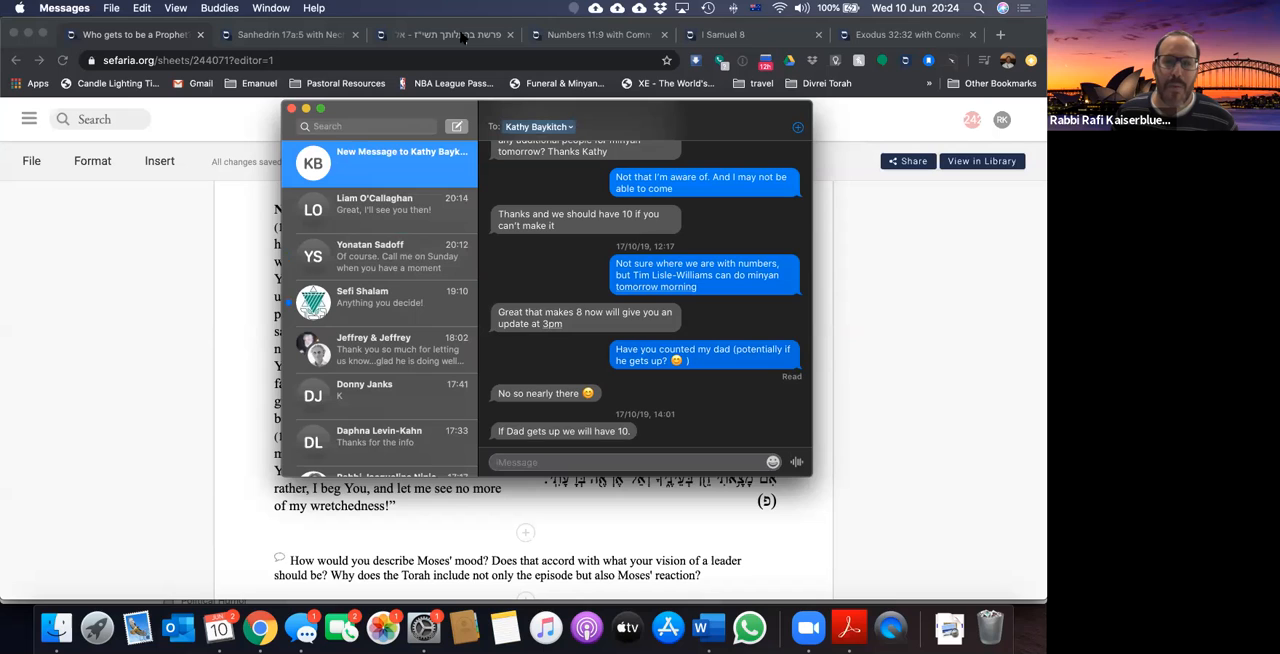
{"action": "mouse_move", "coordinate": [447, 389]}
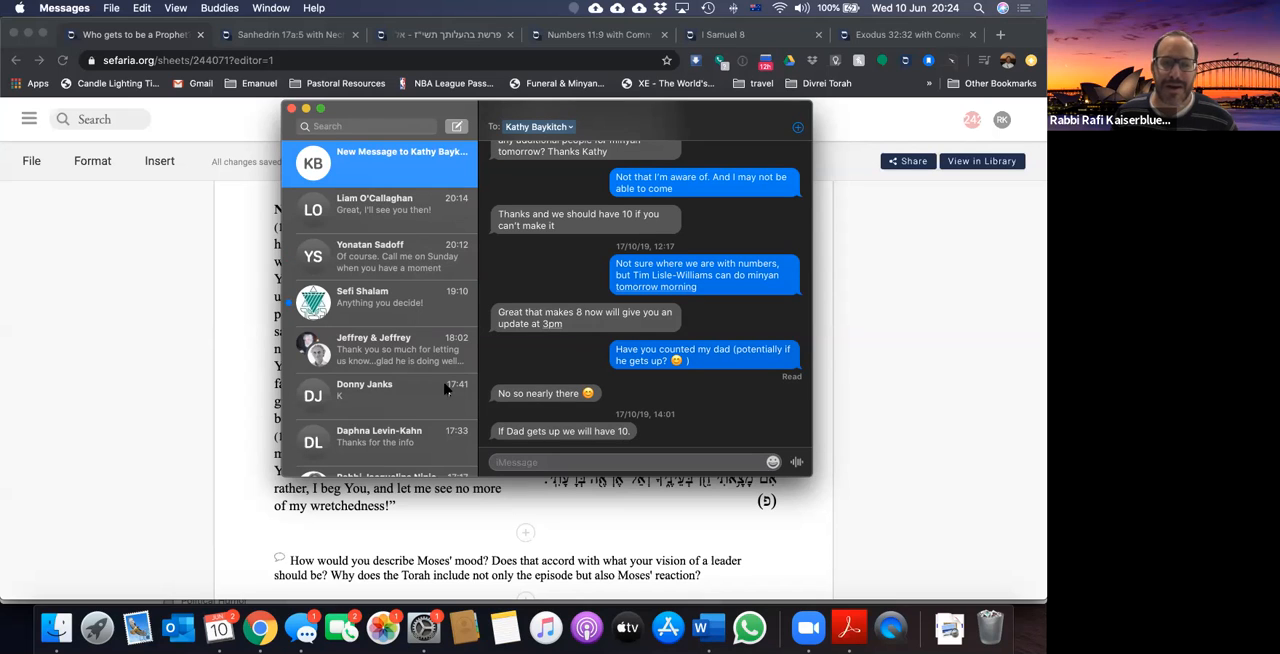
{"action": "mouse_move", "coordinate": [345, 462]}
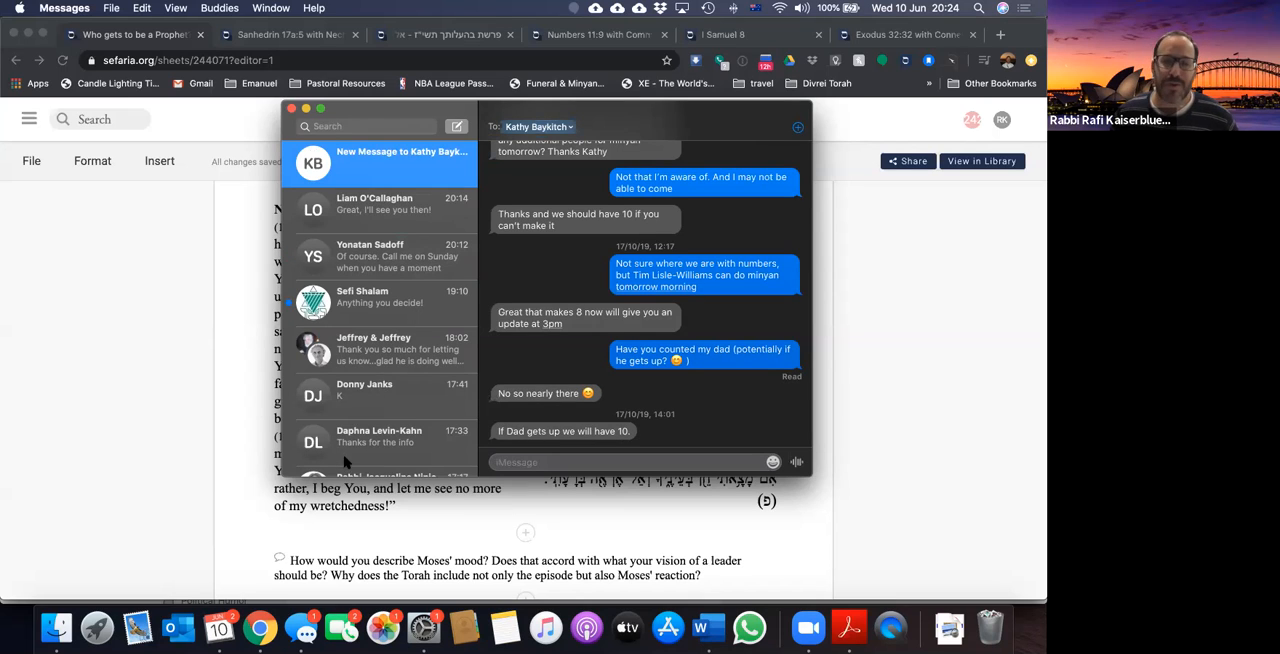
{"action": "mouse_move", "coordinate": [278, 127]}
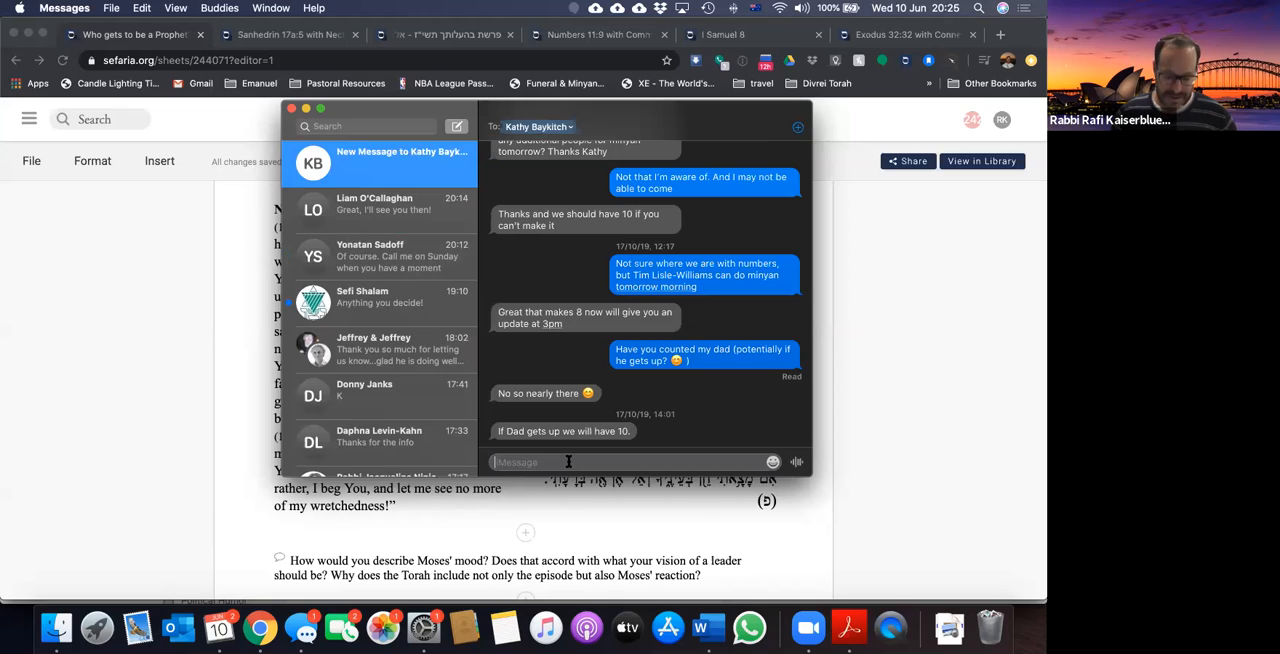
{"action": "type", "text": "You're welcome"}
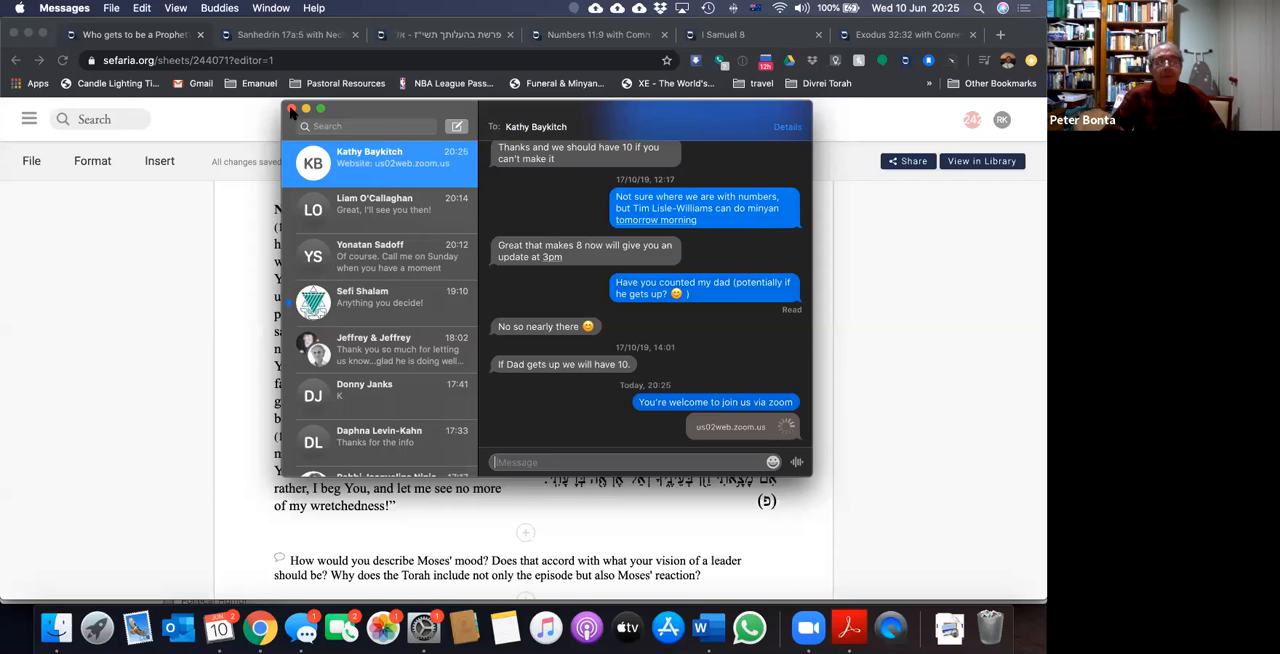
{"action": "left_click", "coordinate": [294, 110]}
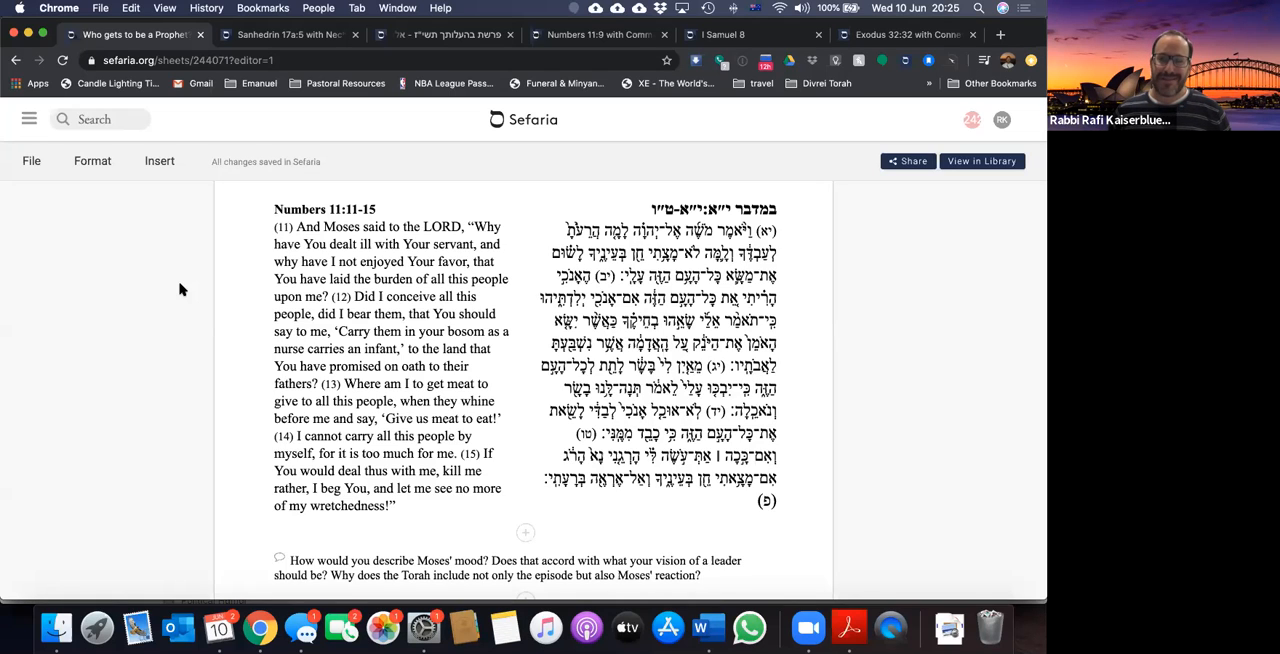
{"action": "mouse_move", "coordinate": [176, 452]}
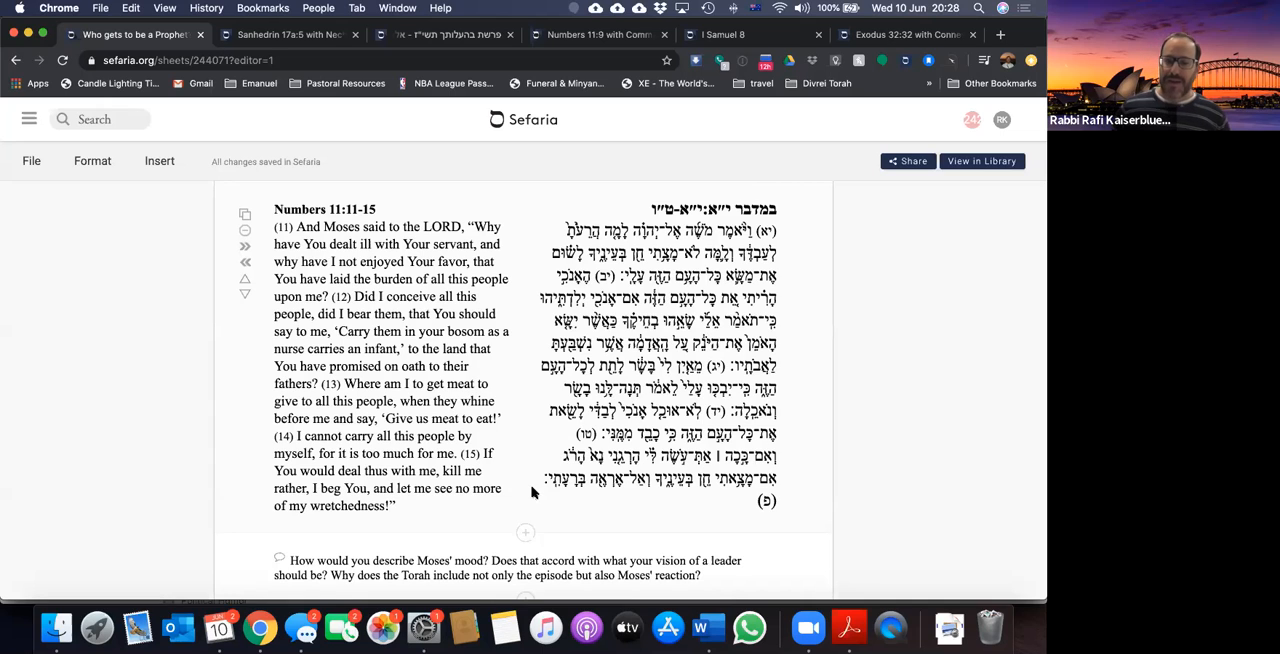
{"action": "mouse_move", "coordinate": [418, 438]}
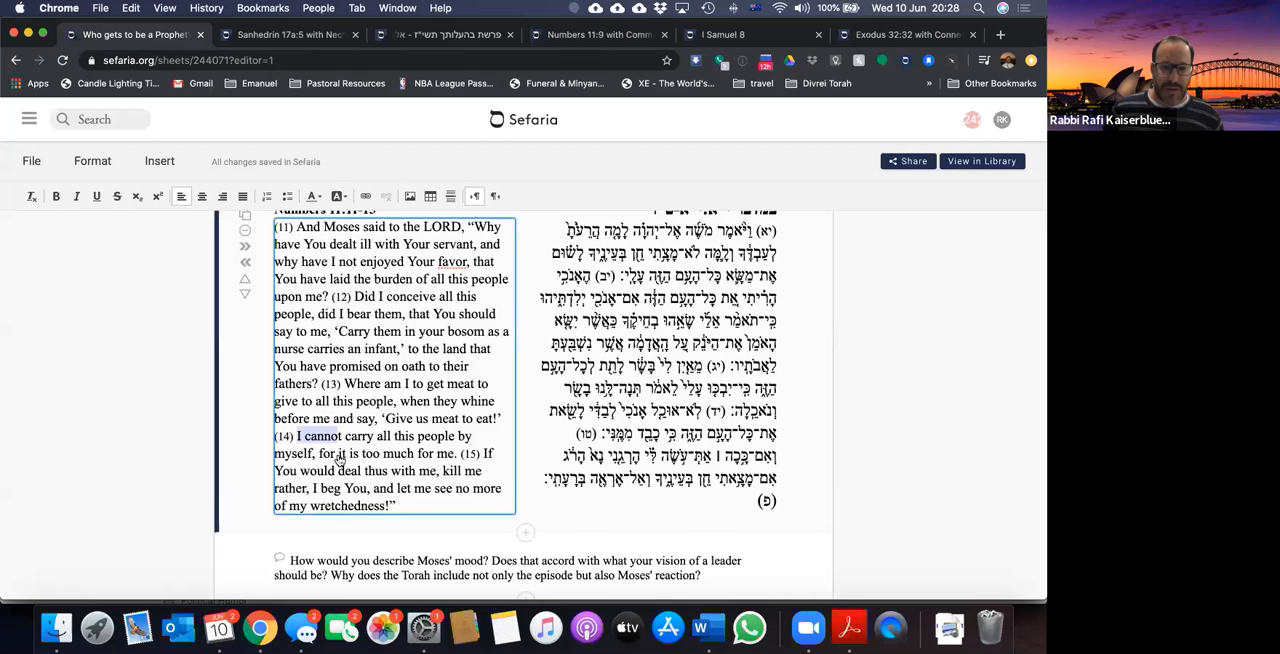
Step: Emphasise verse 14's 'I cannot carry all this people by myself' sentence
{"action": "left_click_drag", "start_coordinate": [300, 436], "coordinate": [465, 453]}
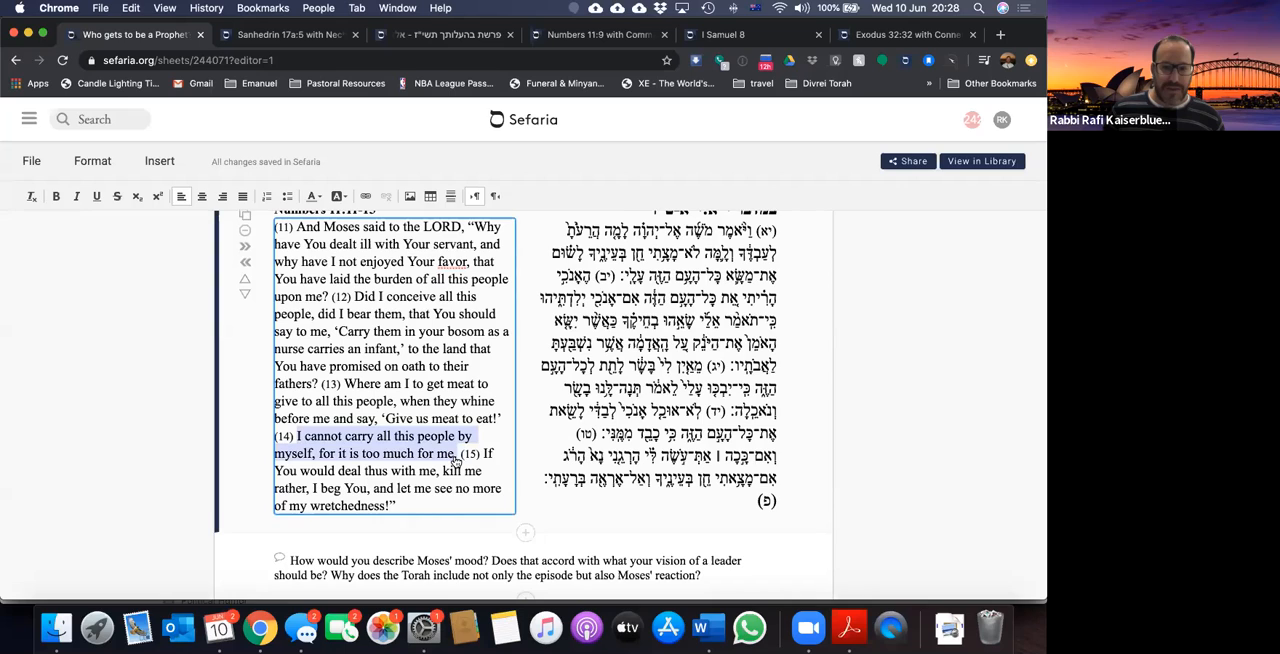
{"action": "left_click", "coordinate": [56, 196]}
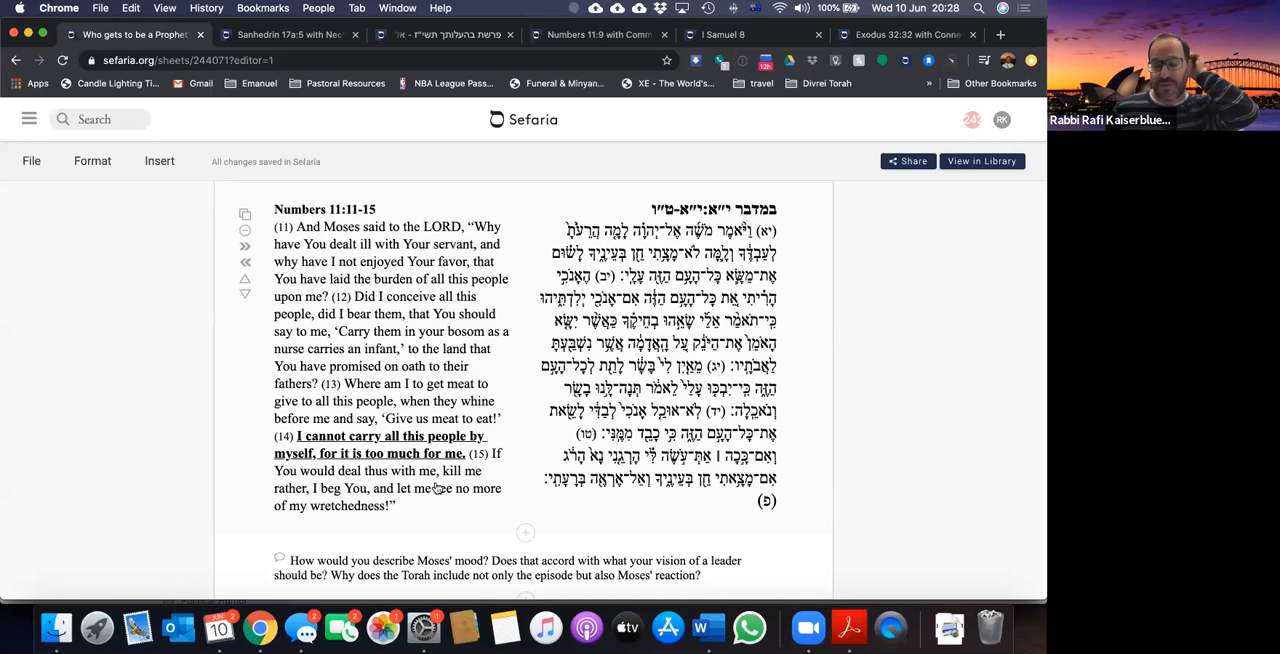
Step: Scroll down to Isaac Arama's Akedat Yitzhak commentary below the Moses question
{"action": "scroll", "scroll_direction": "down", "scroll_amount": 3}
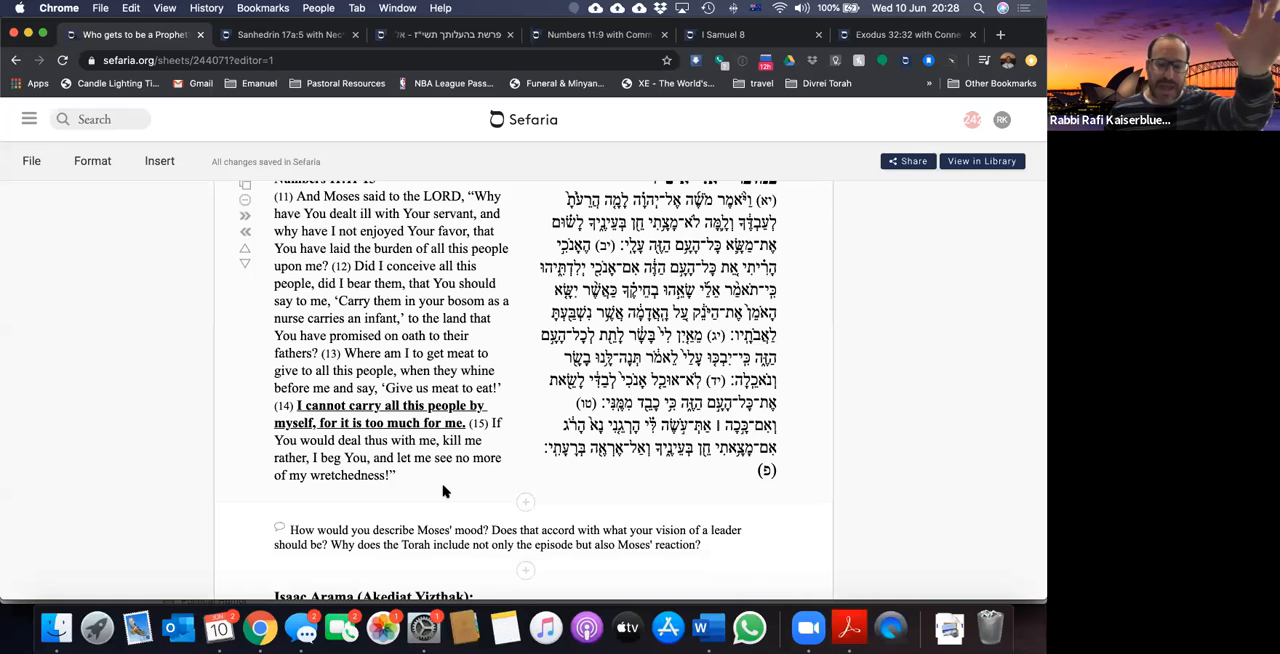
{"action": "scroll", "scroll_direction": "down", "scroll_amount": 3}
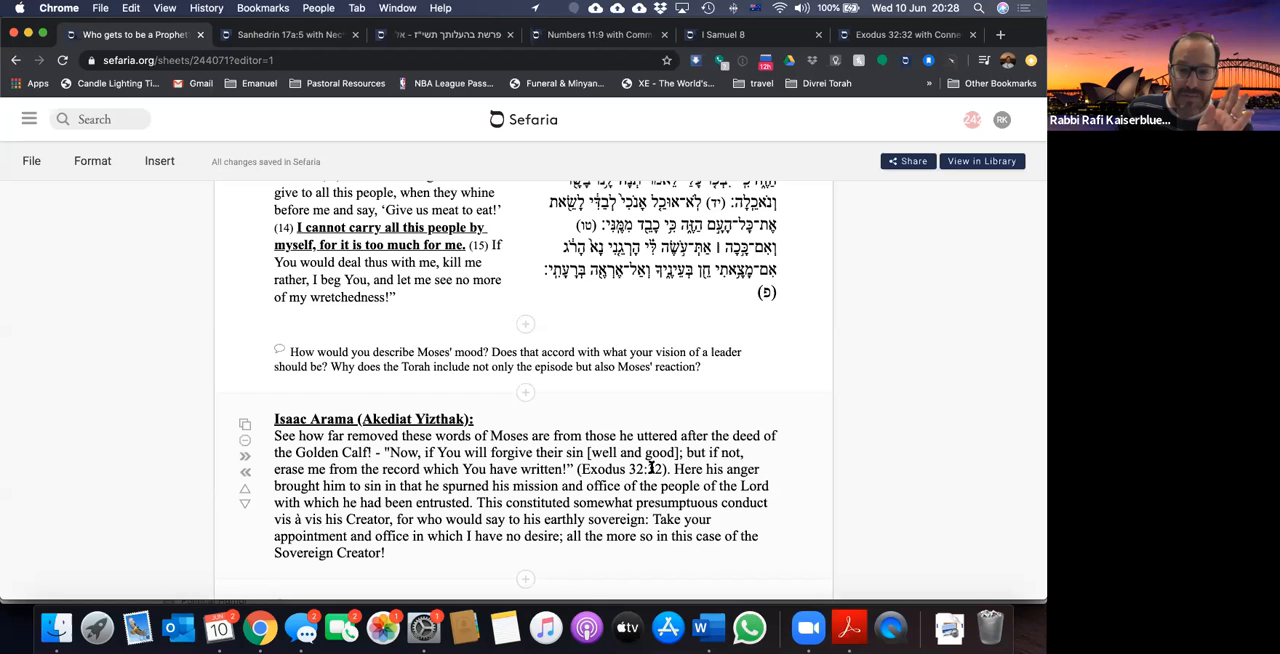
{"action": "mouse_move", "coordinate": [517, 474]}
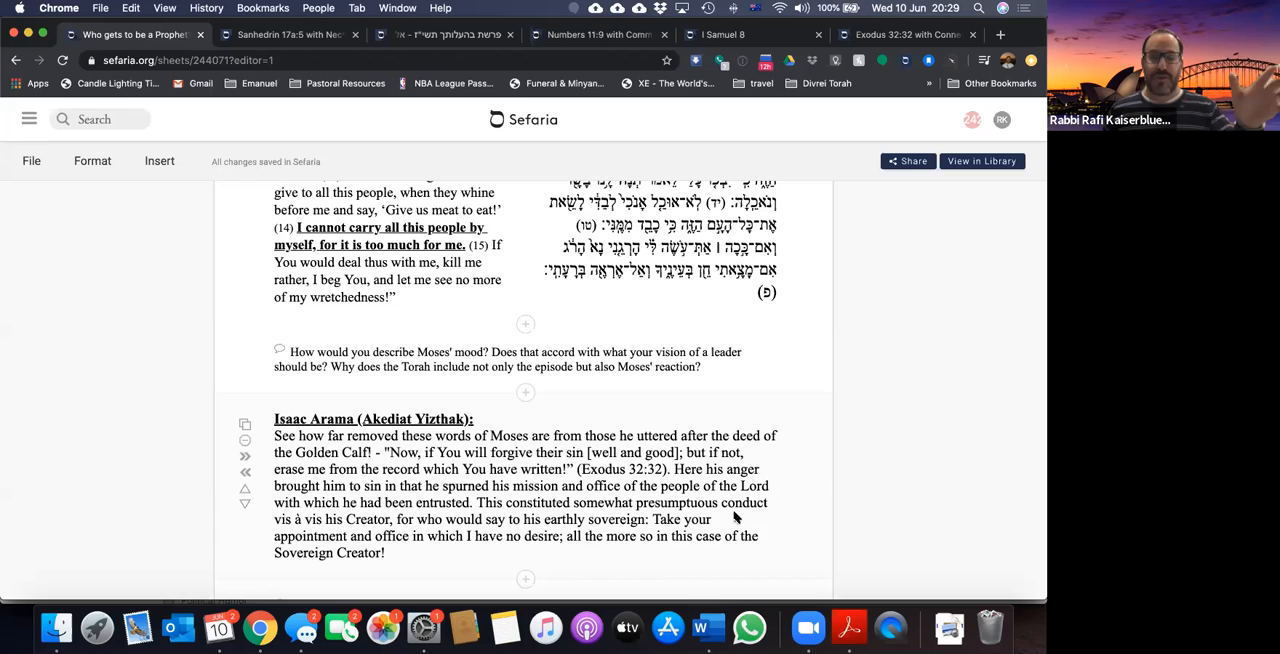
{"action": "mouse_move", "coordinate": [778, 558]}
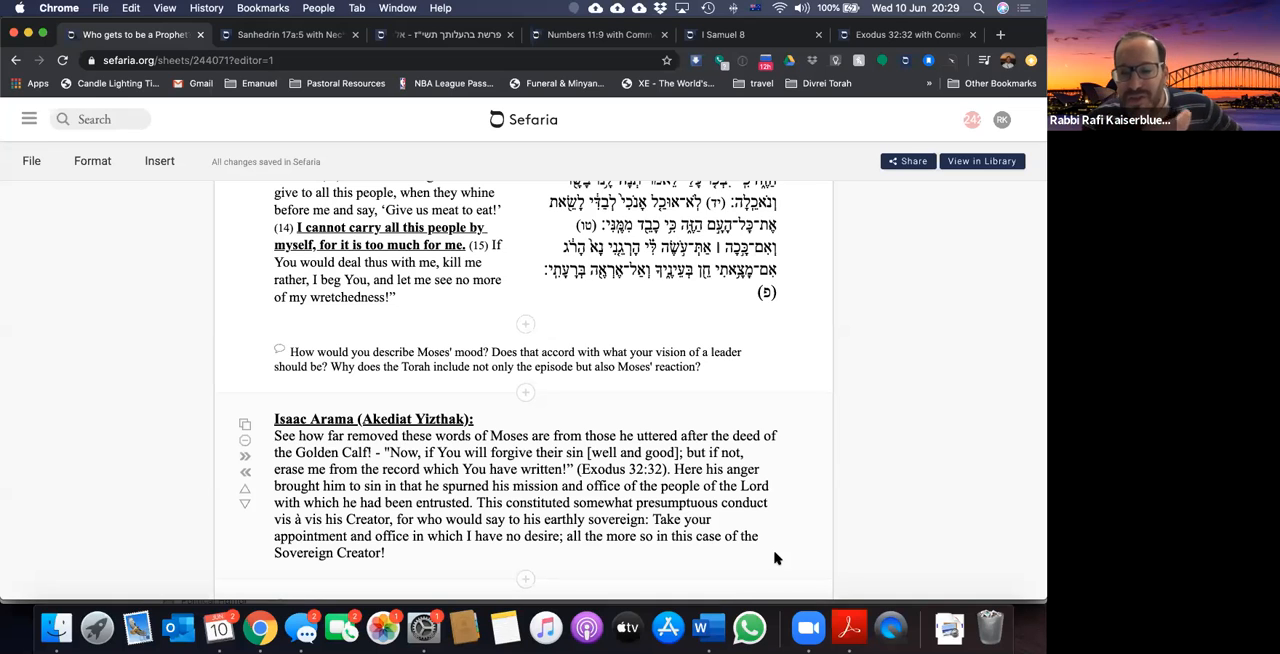
{"action": "scroll", "scroll_direction": "down", "scroll_amount": 3}
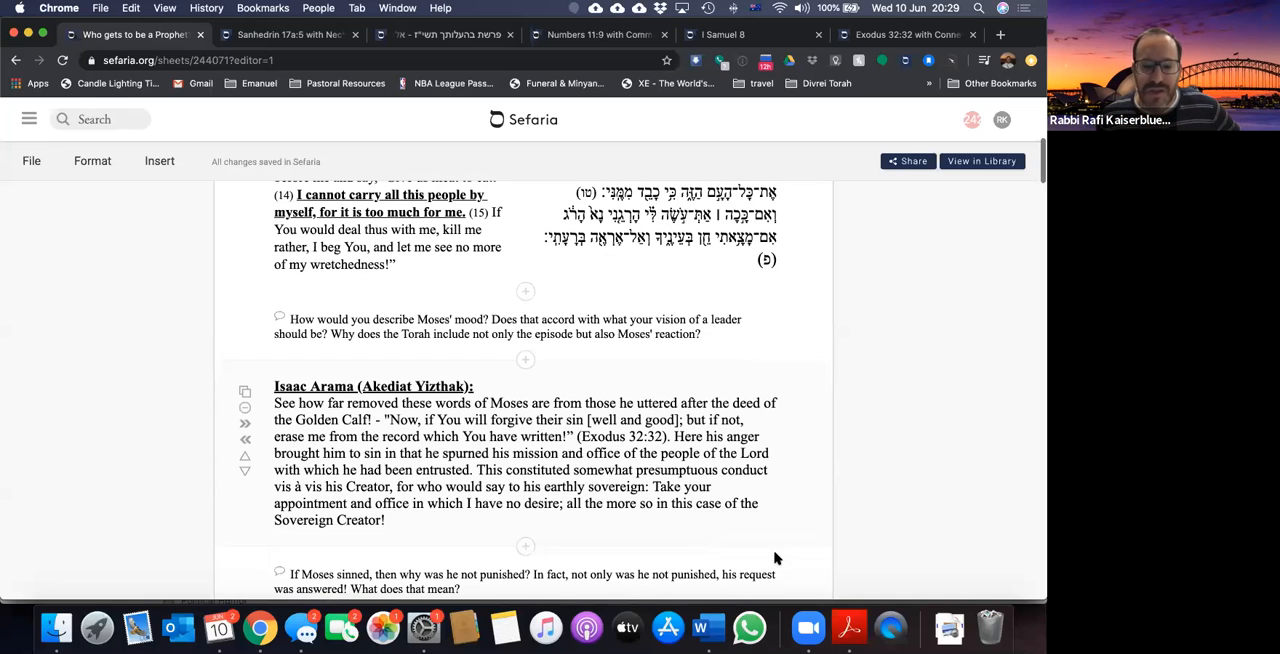
{"action": "scroll", "scroll_direction": "down", "scroll_amount": 3}
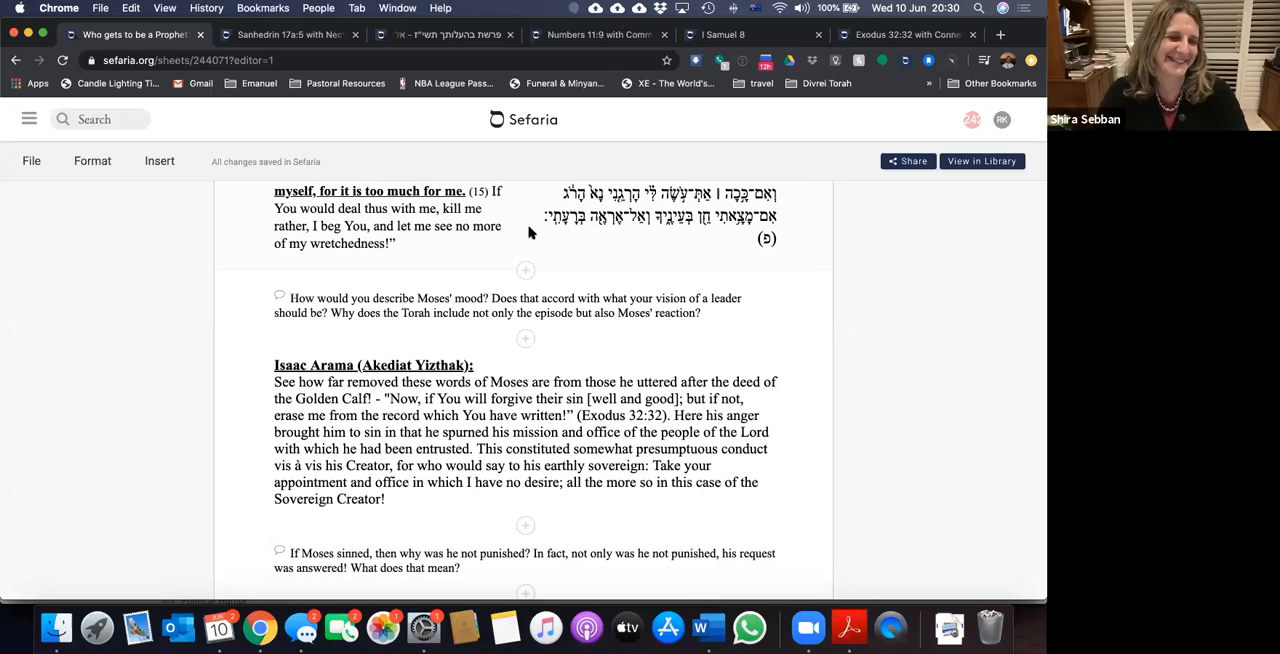
{"action": "mouse_move", "coordinate": [524, 219]}
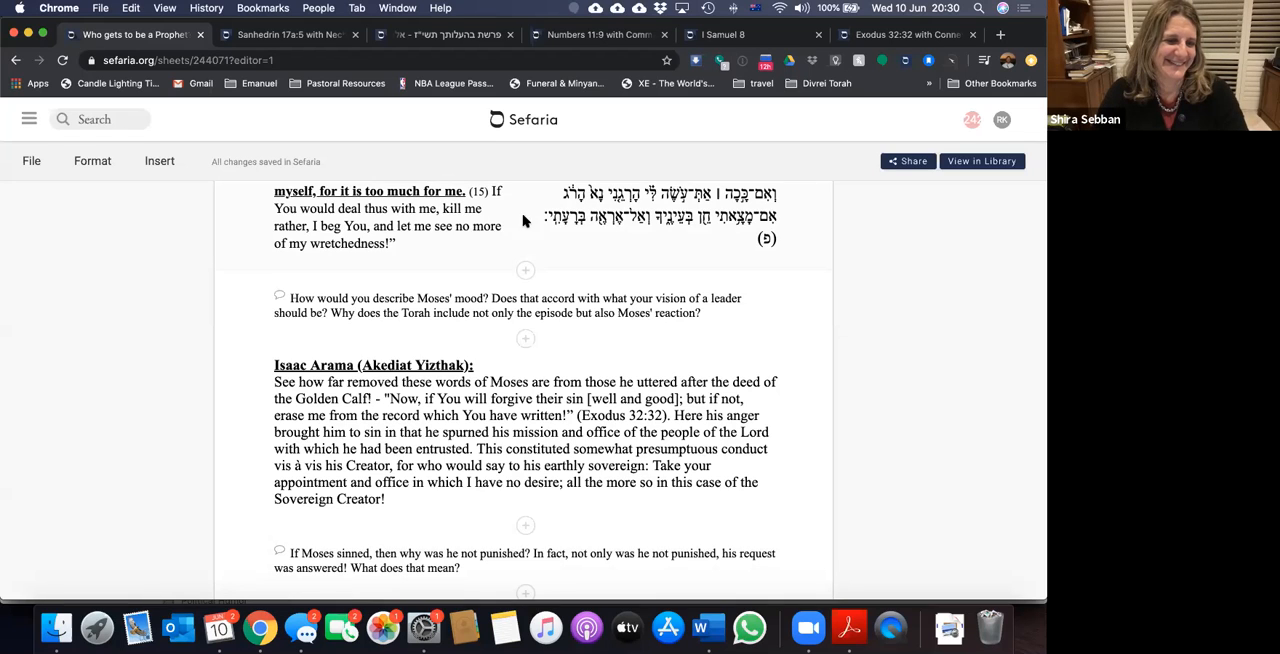
{"action": "mouse_move", "coordinate": [388, 248]}
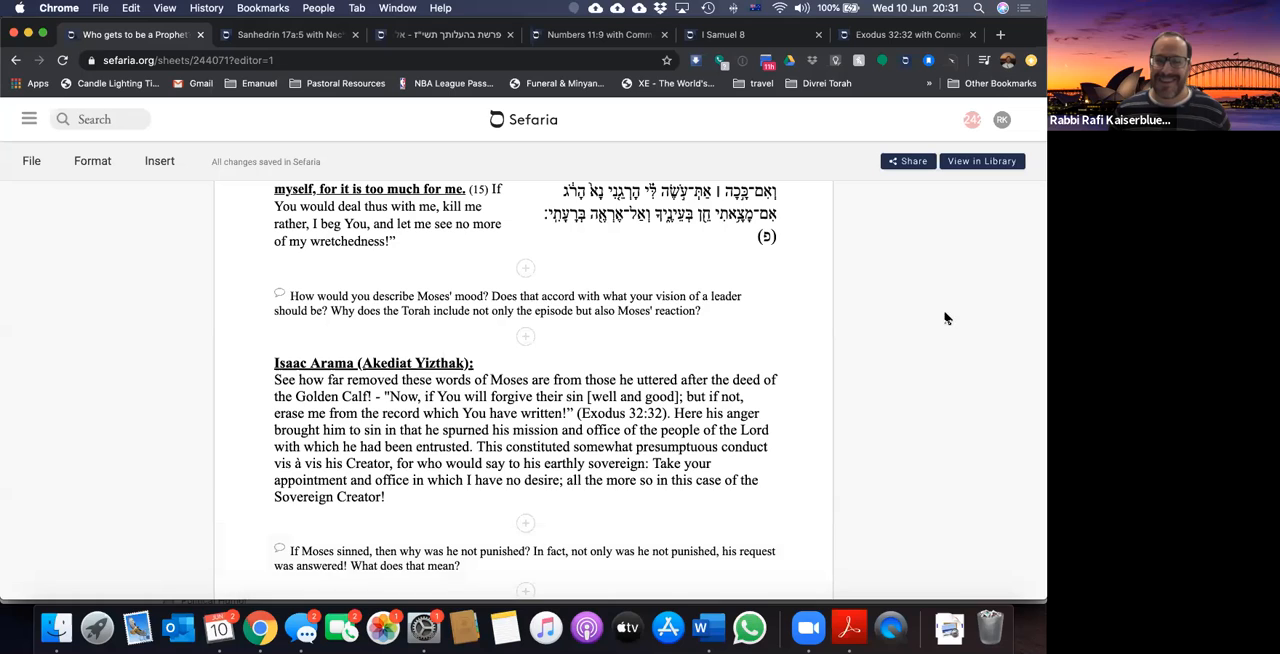
{"action": "mouse_move", "coordinate": [1038, 387]}
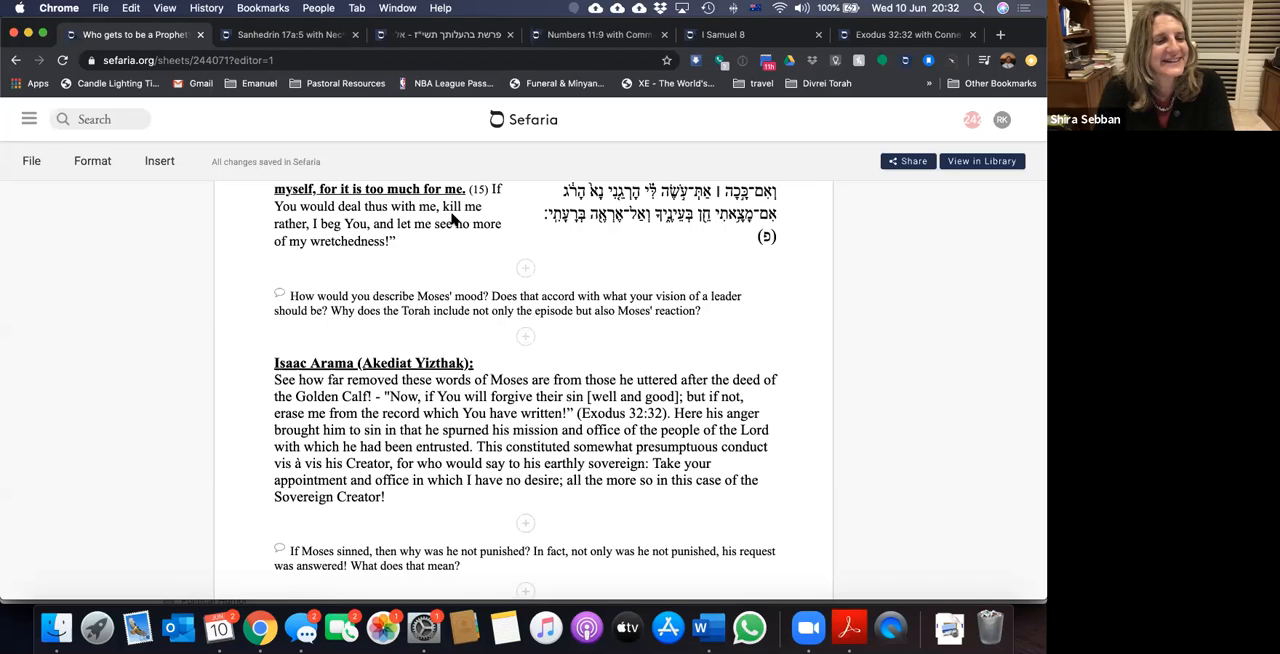
{"action": "mouse_move", "coordinate": [877, 386]}
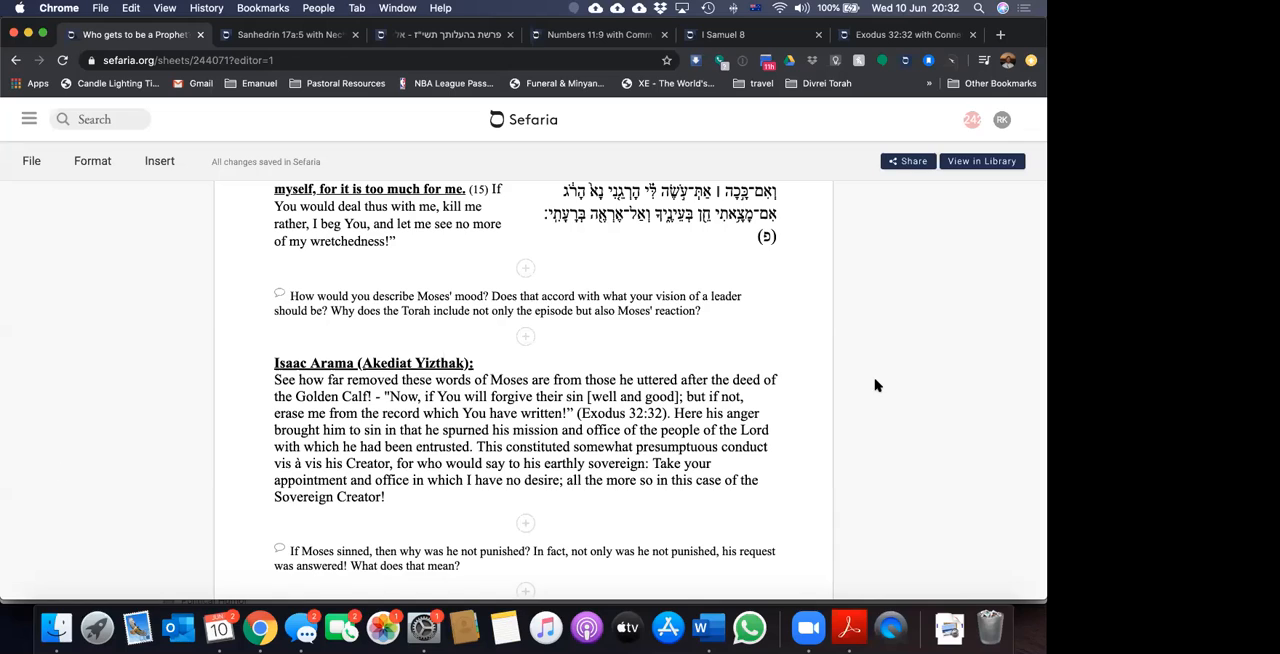
{"action": "mouse_move", "coordinate": [983, 301]}
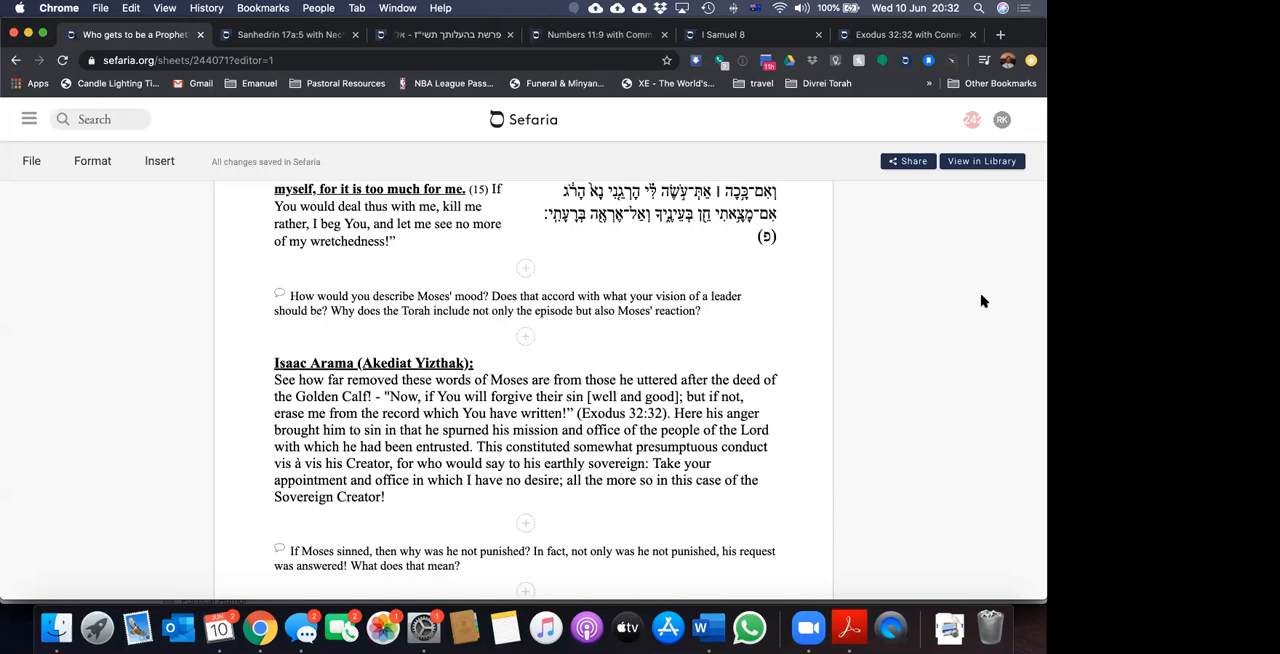
{"action": "mouse_move", "coordinate": [961, 346]}
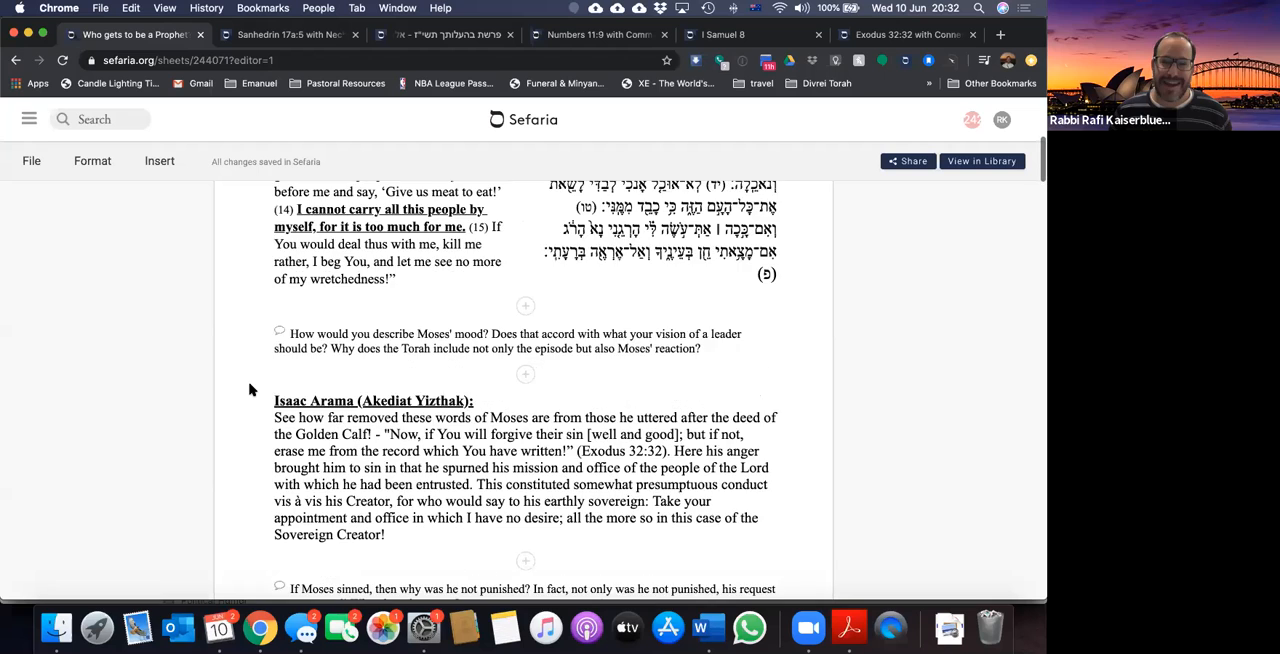
{"action": "scroll", "scroll_direction": "down", "scroll_amount": 3}
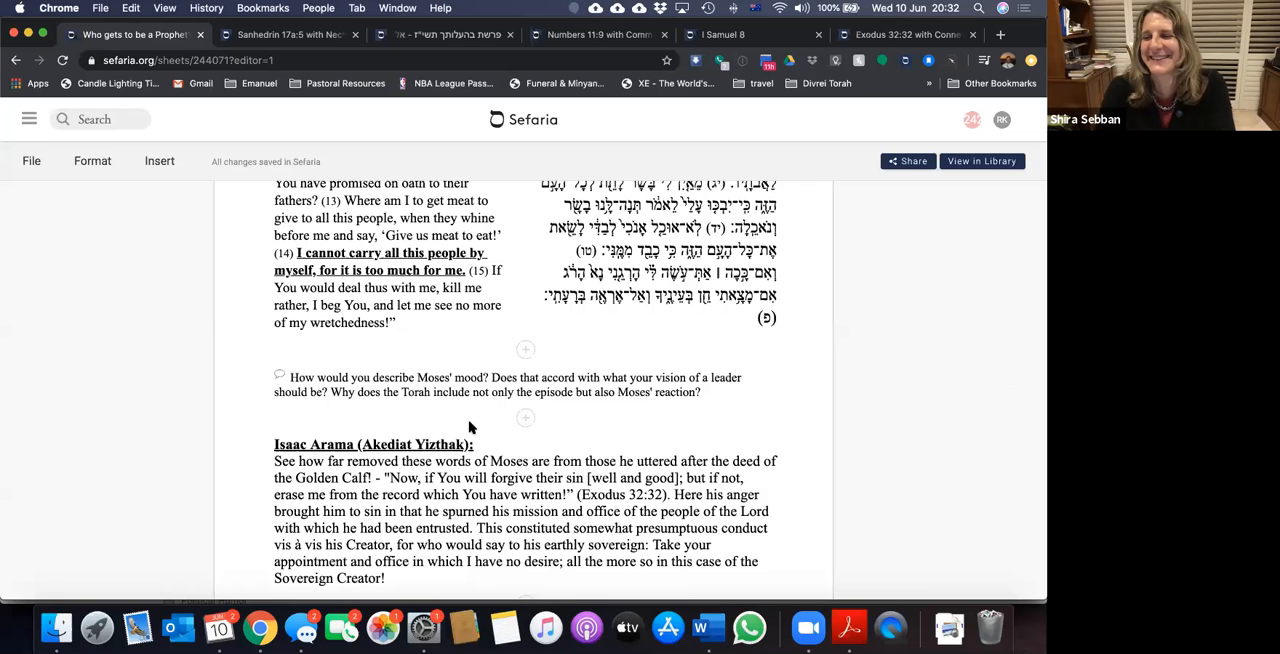
{"action": "mouse_move", "coordinate": [205, 516]}
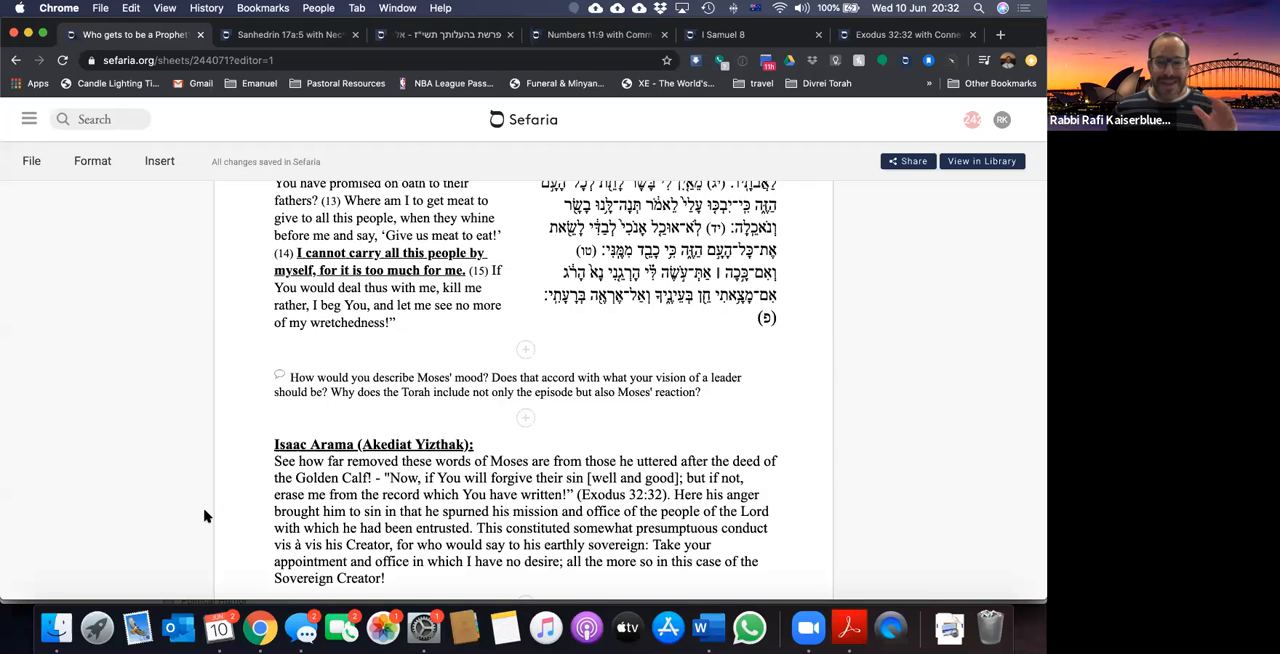
{"action": "scroll", "scroll_direction": "down", "scroll_amount": 3}
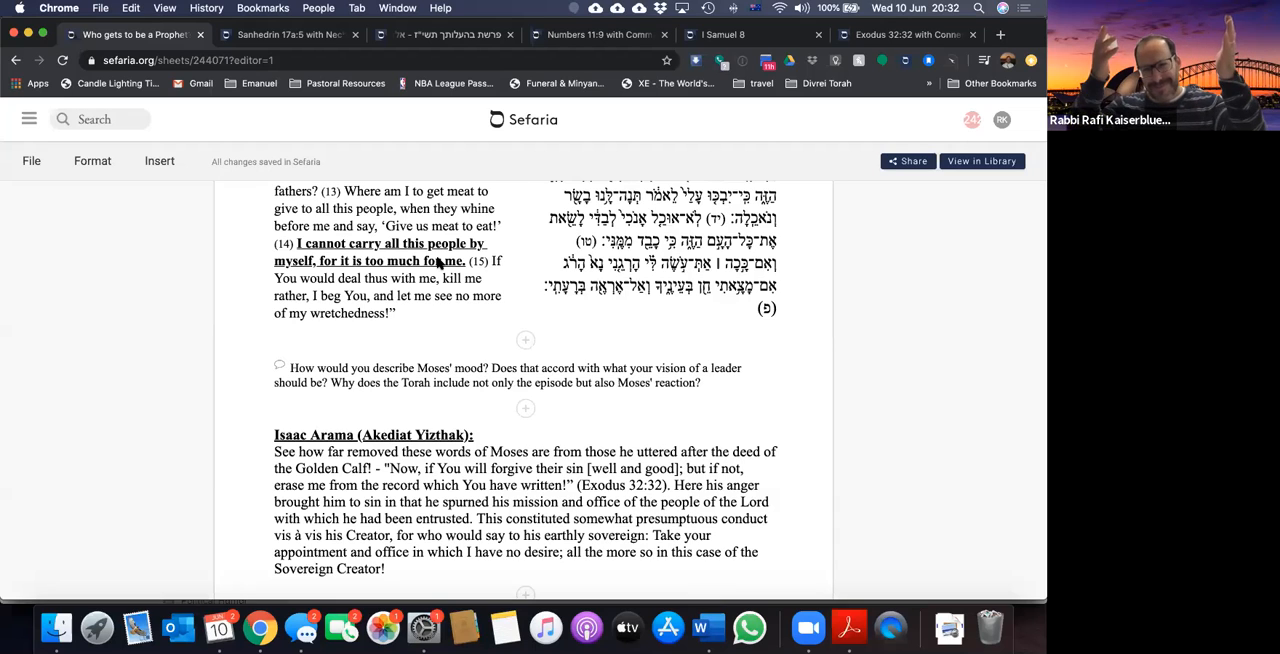
{"action": "scroll", "scroll_direction": "down", "scroll_amount": 3}
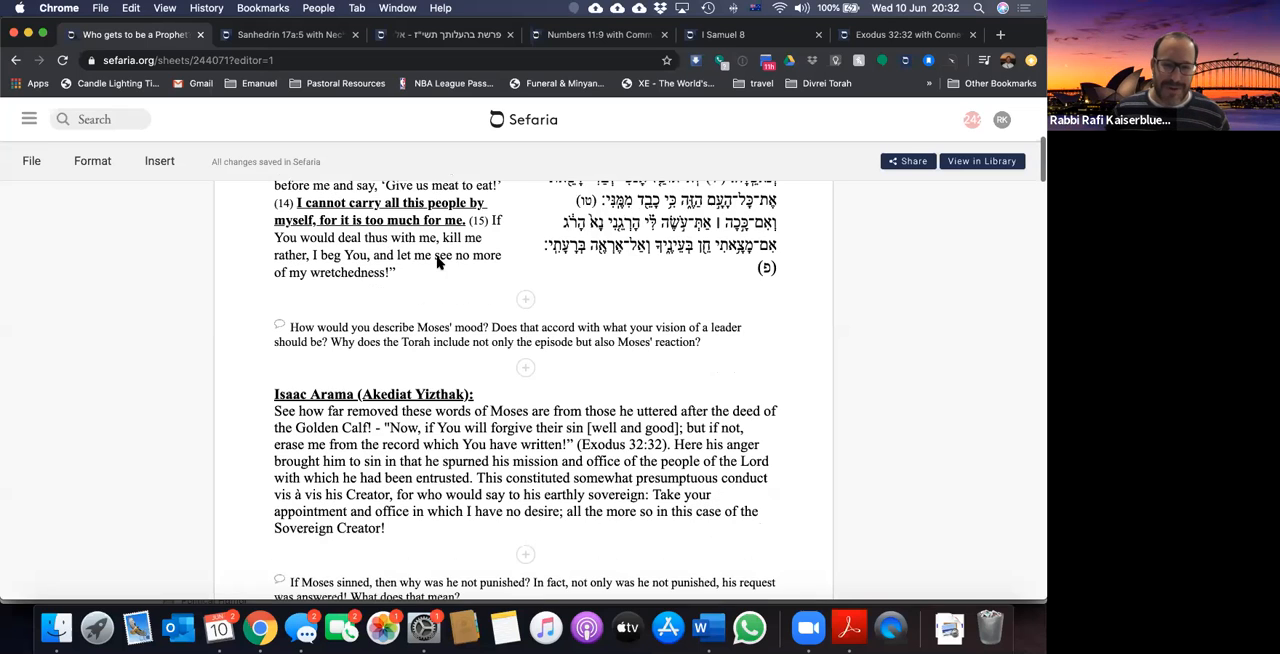
{"action": "scroll", "scroll_direction": "down", "scroll_amount": 3}
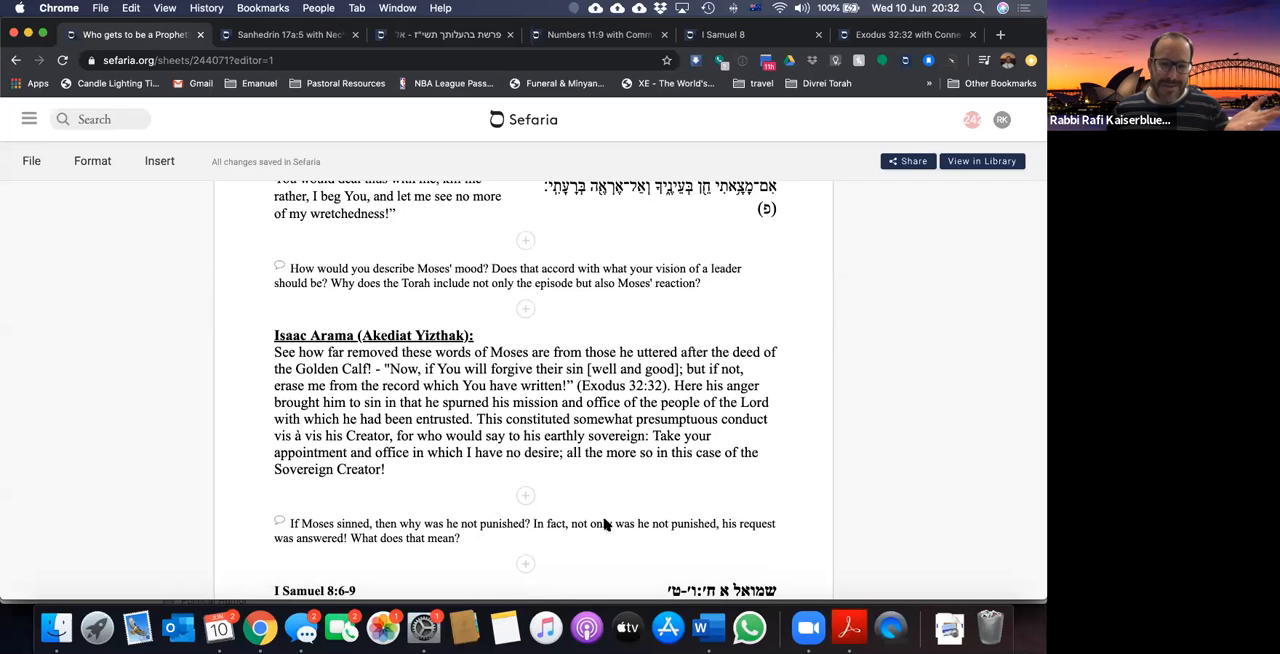
Step: Scroll until the full I Samuel 8:6-9 text is on screen
{"action": "scroll", "scroll_direction": "down", "scroll_amount": 3}
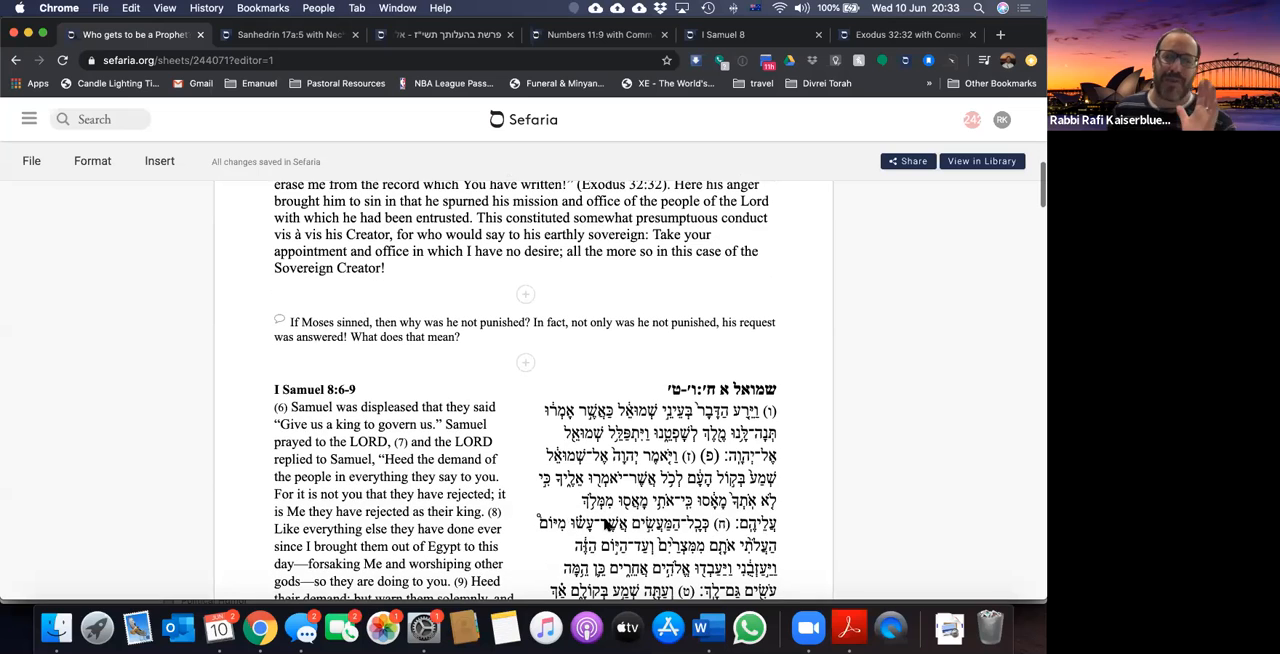
{"action": "scroll", "scroll_direction": "down", "scroll_amount": 3}
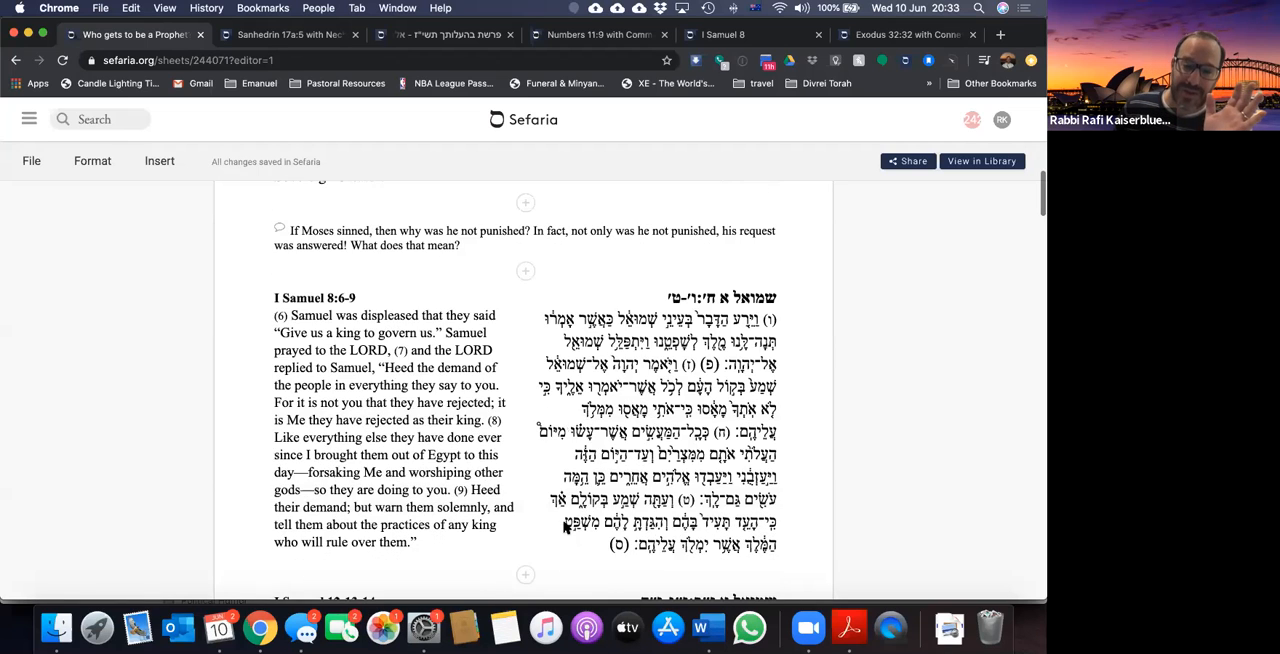
{"action": "scroll", "scroll_direction": "down", "scroll_amount": 3}
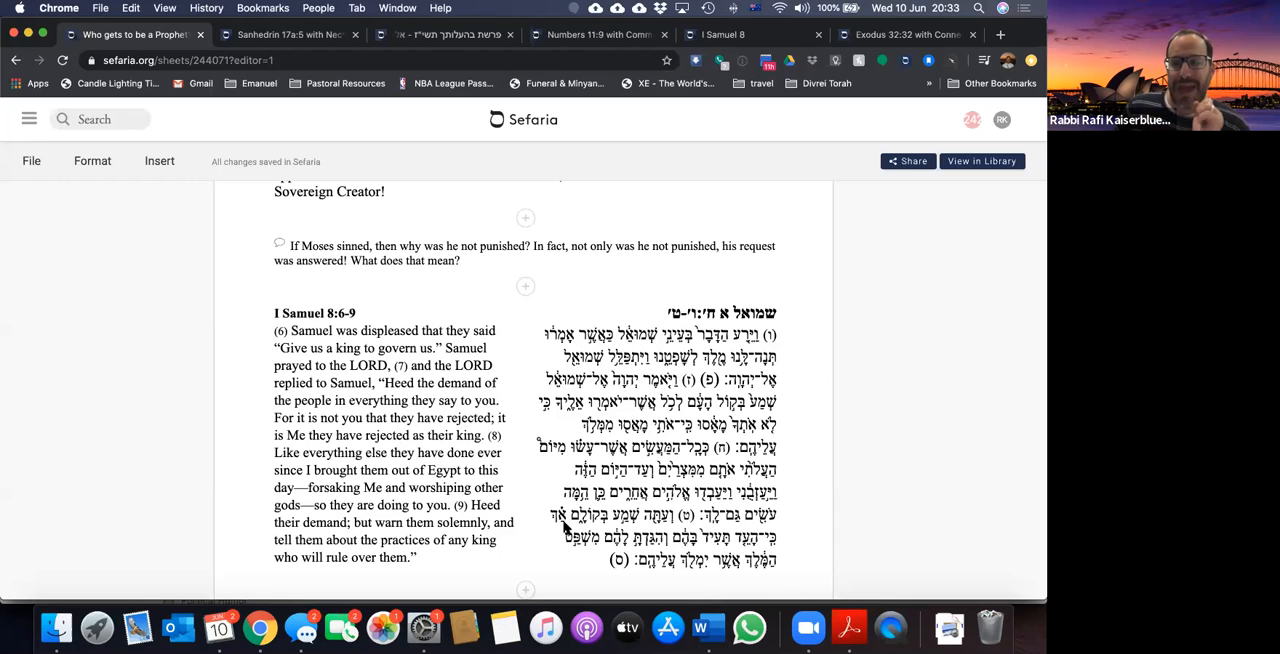
{"action": "mouse_move", "coordinate": [307, 443]}
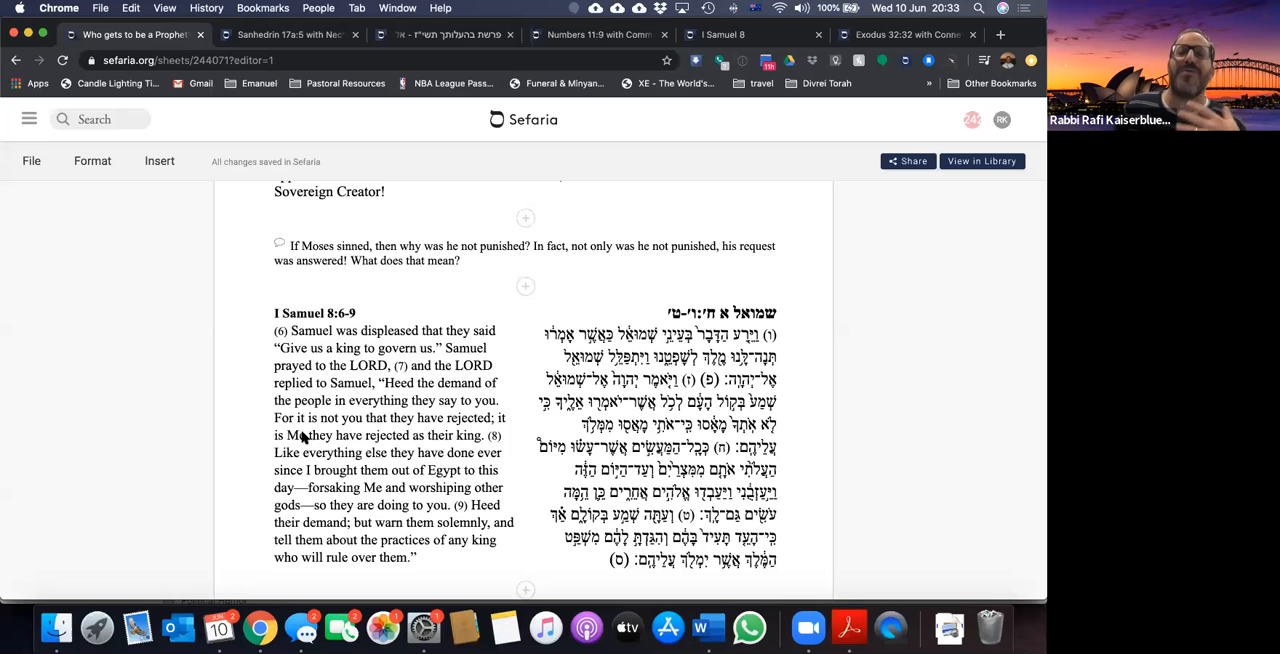
{"action": "scroll", "scroll_direction": "down", "scroll_amount": 3}
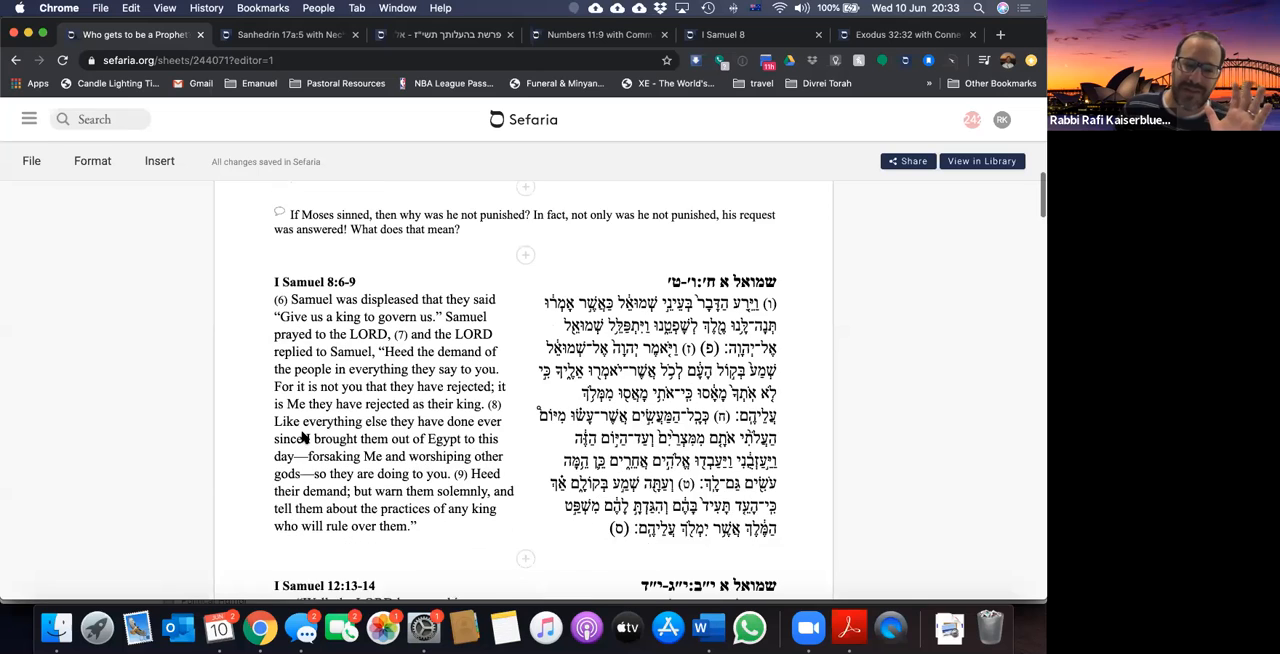
{"action": "scroll", "scroll_direction": "down", "scroll_amount": 3}
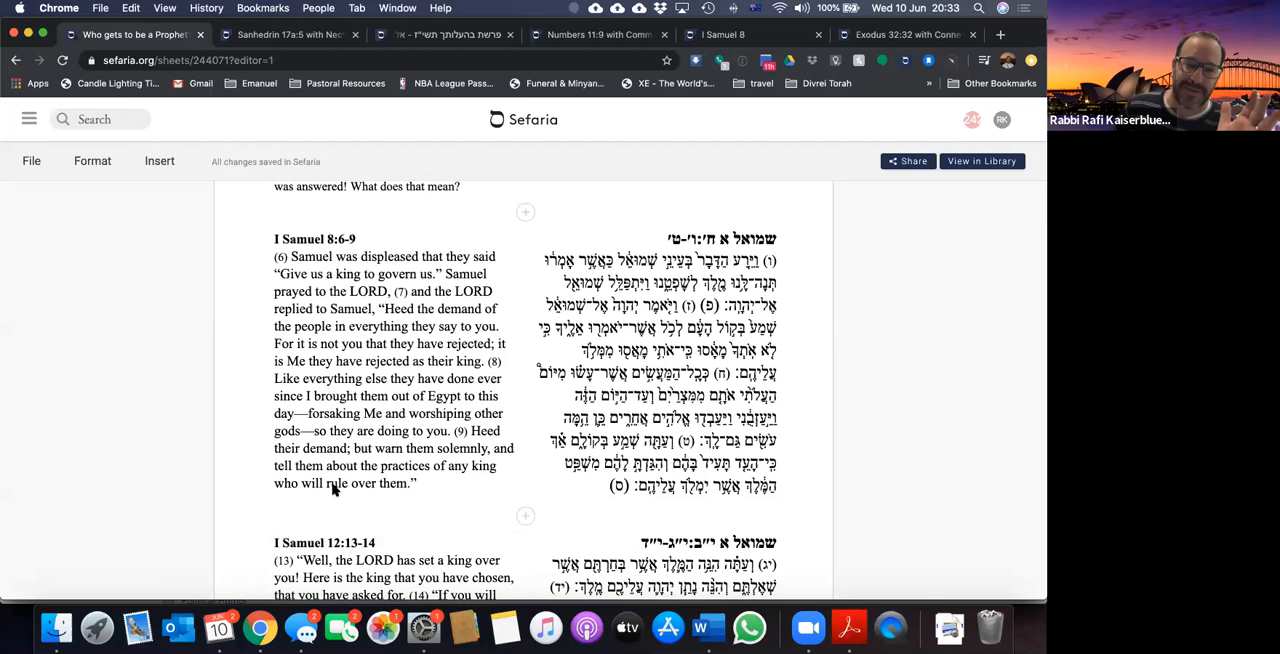
{"action": "mouse_move", "coordinate": [430, 323]}
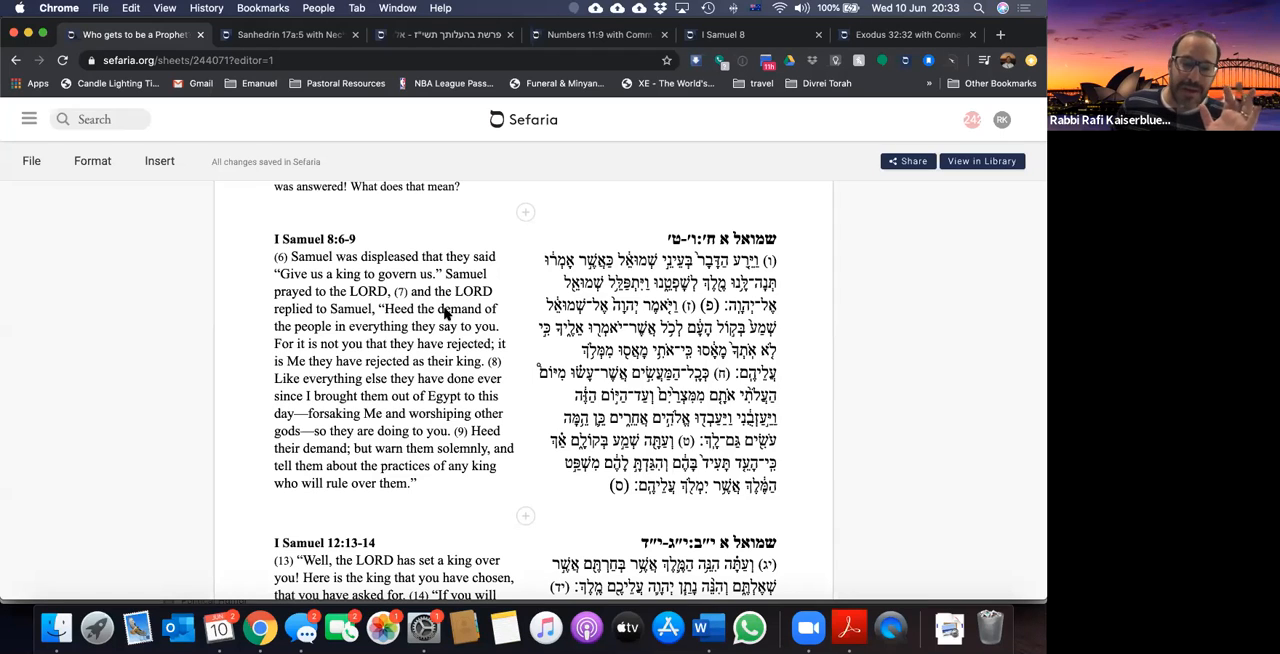
{"action": "mouse_move", "coordinate": [370, 320]}
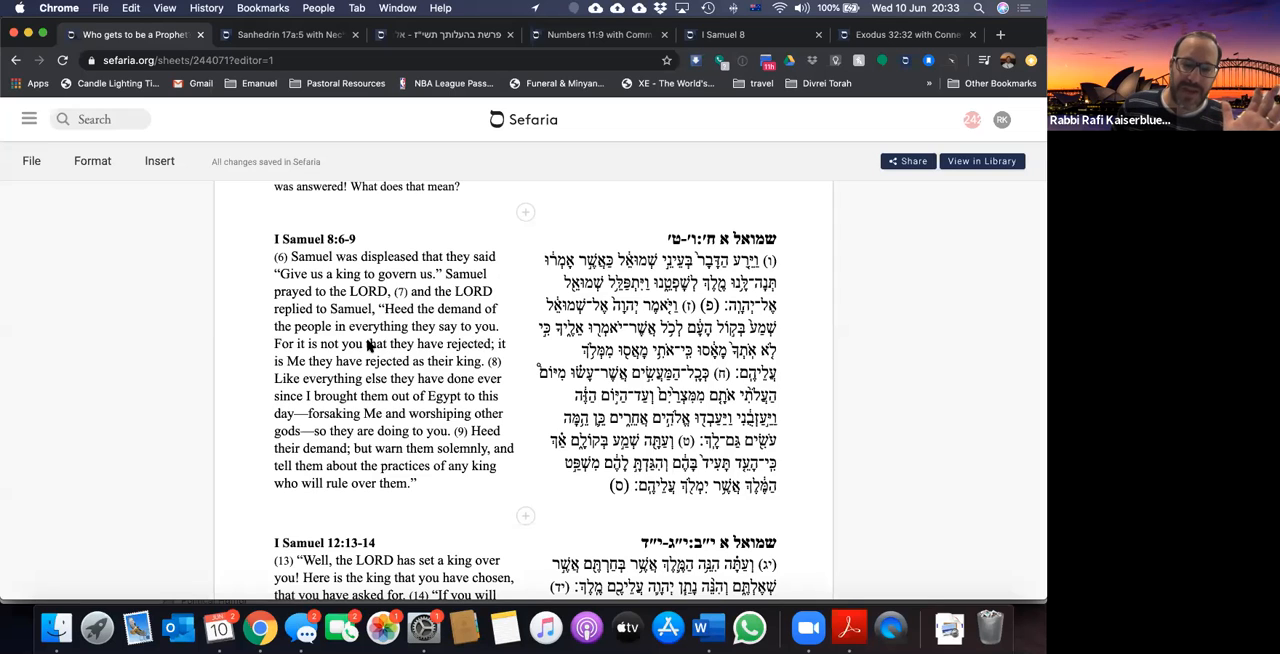
{"action": "mouse_move", "coordinate": [335, 361]}
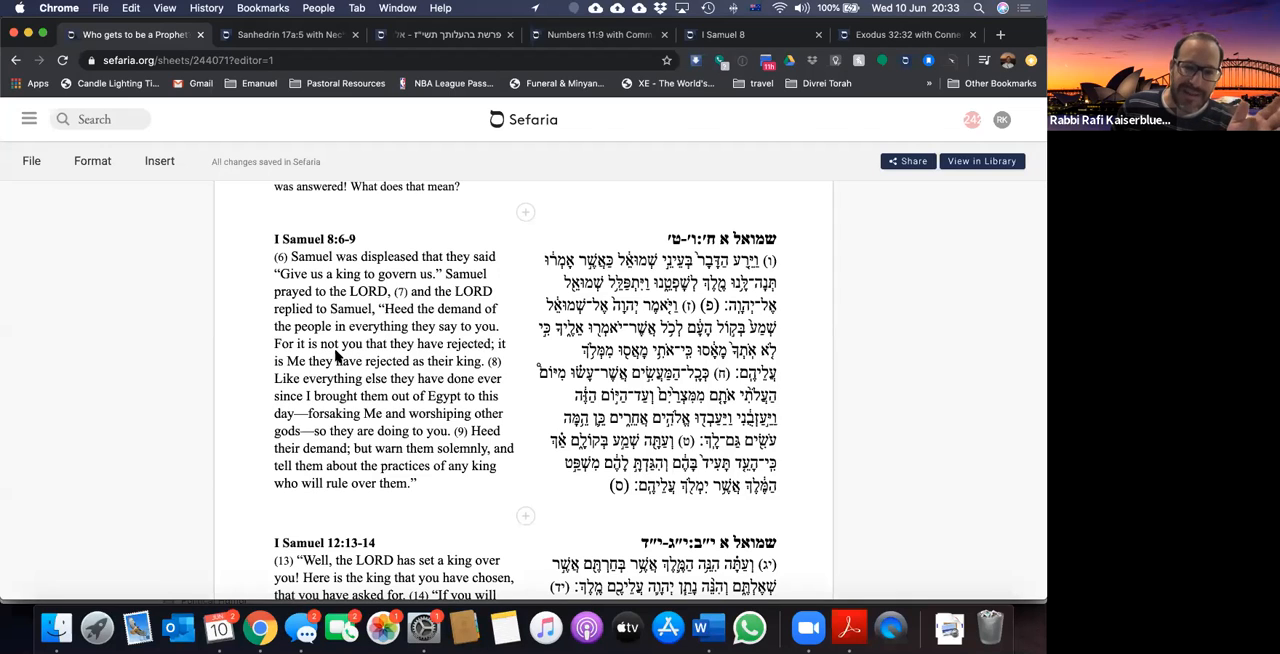
{"action": "mouse_move", "coordinate": [349, 373]}
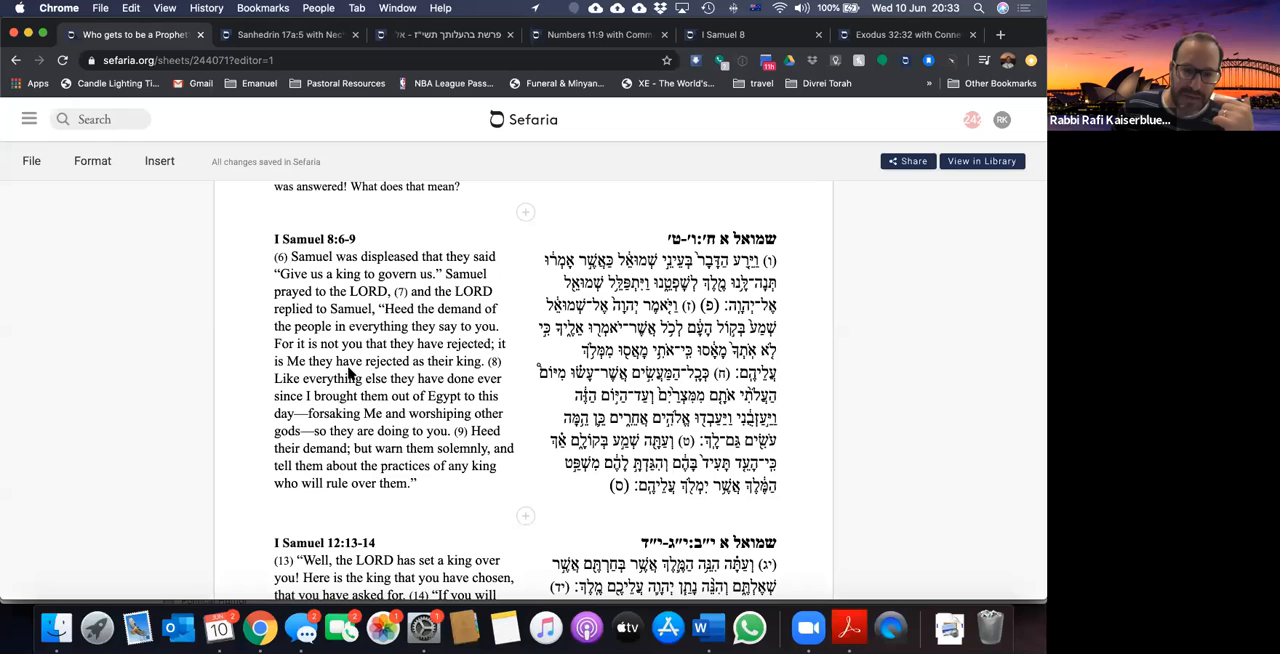
{"action": "mouse_move", "coordinate": [365, 390]}
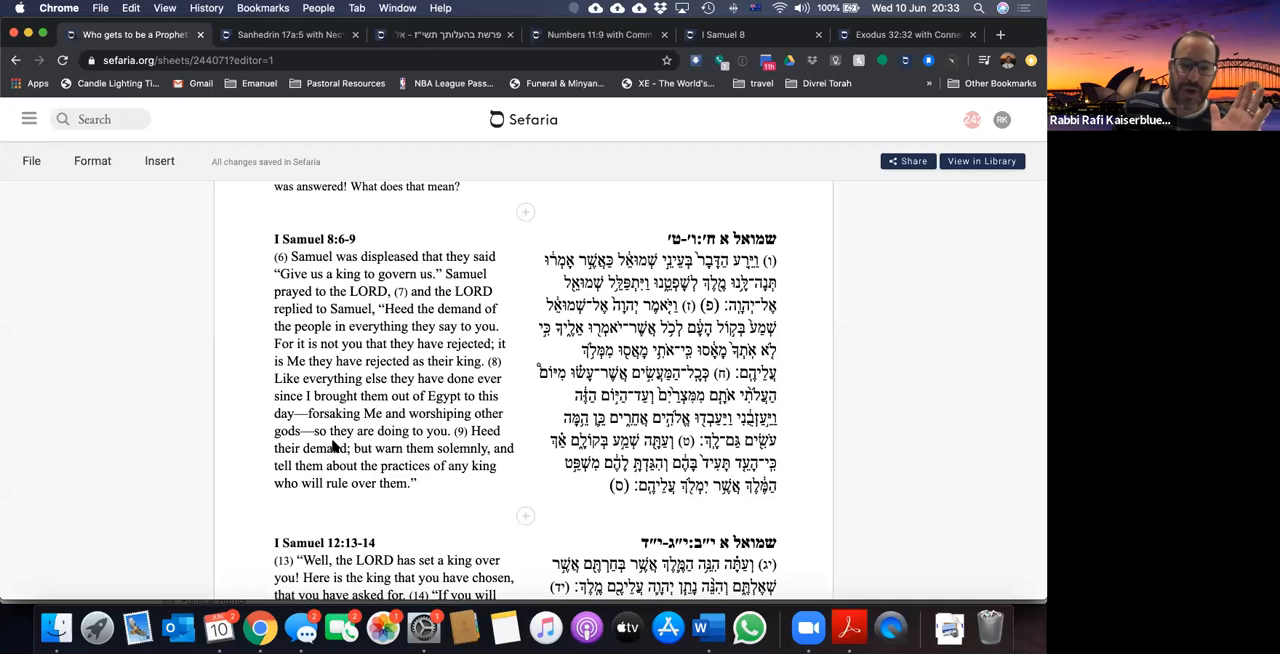
{"action": "mouse_move", "coordinate": [262, 488]}
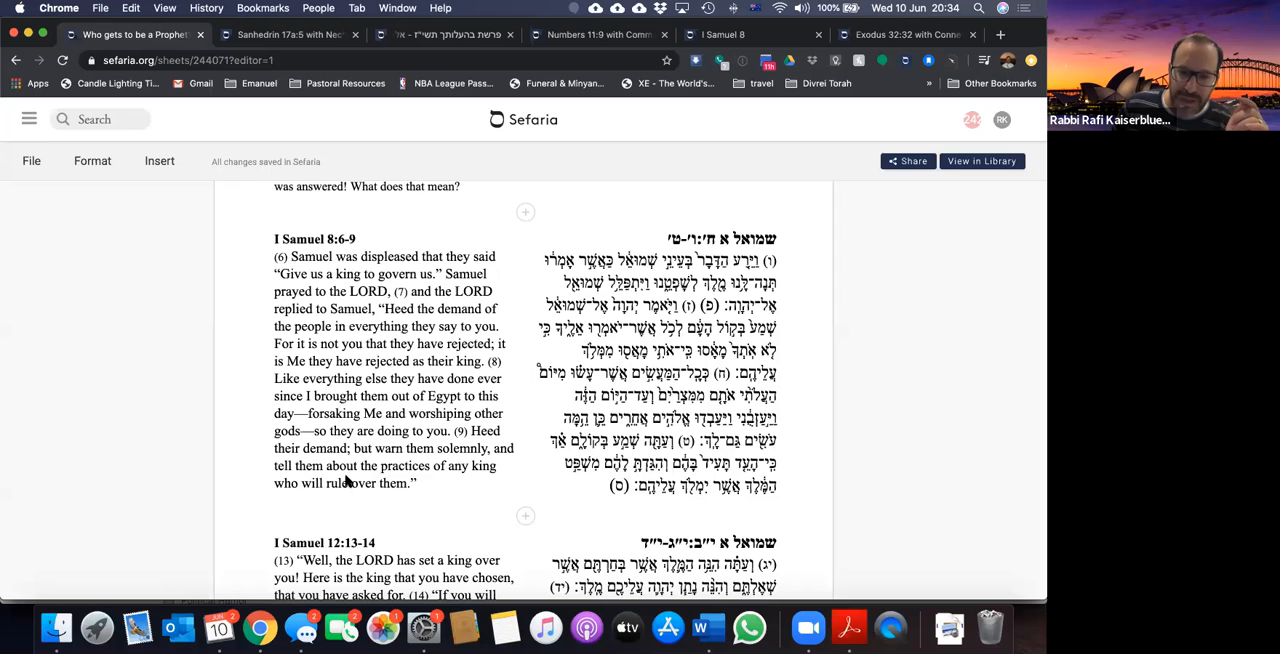
{"action": "mouse_move", "coordinate": [336, 503]}
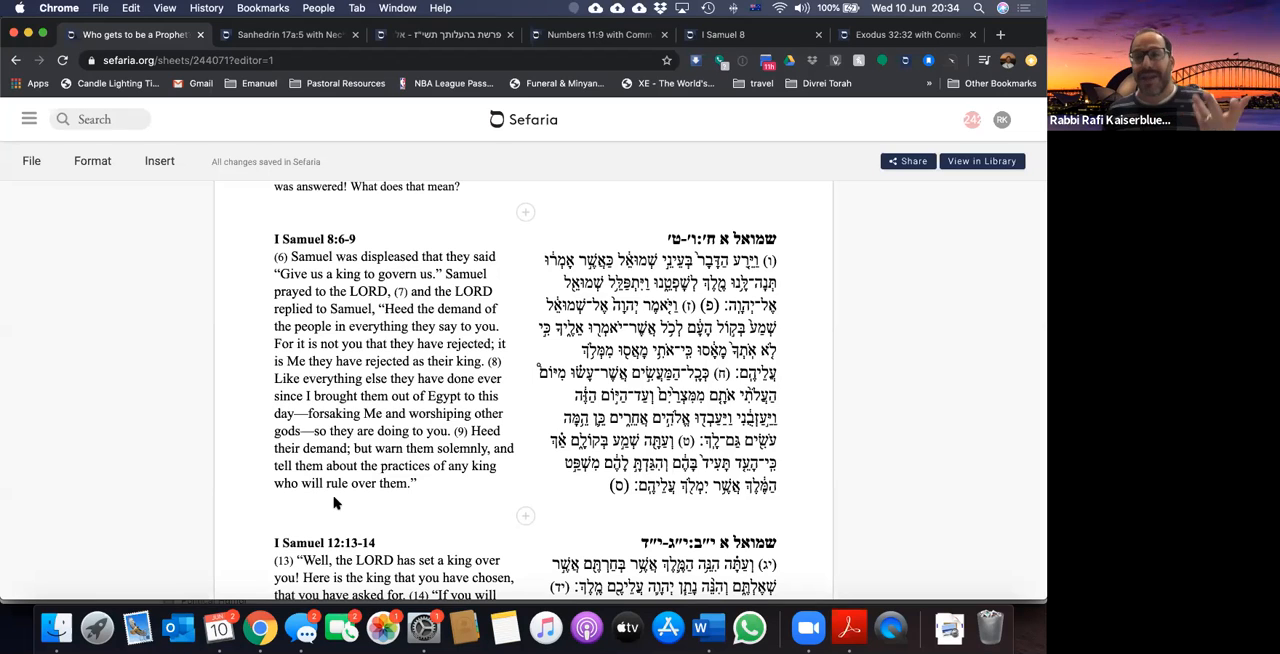
Step: Scroll past I Samuel 8 to I Samuel 12:13-14 and the repeating-model note
{"action": "scroll", "scroll_direction": "down", "scroll_amount": 3}
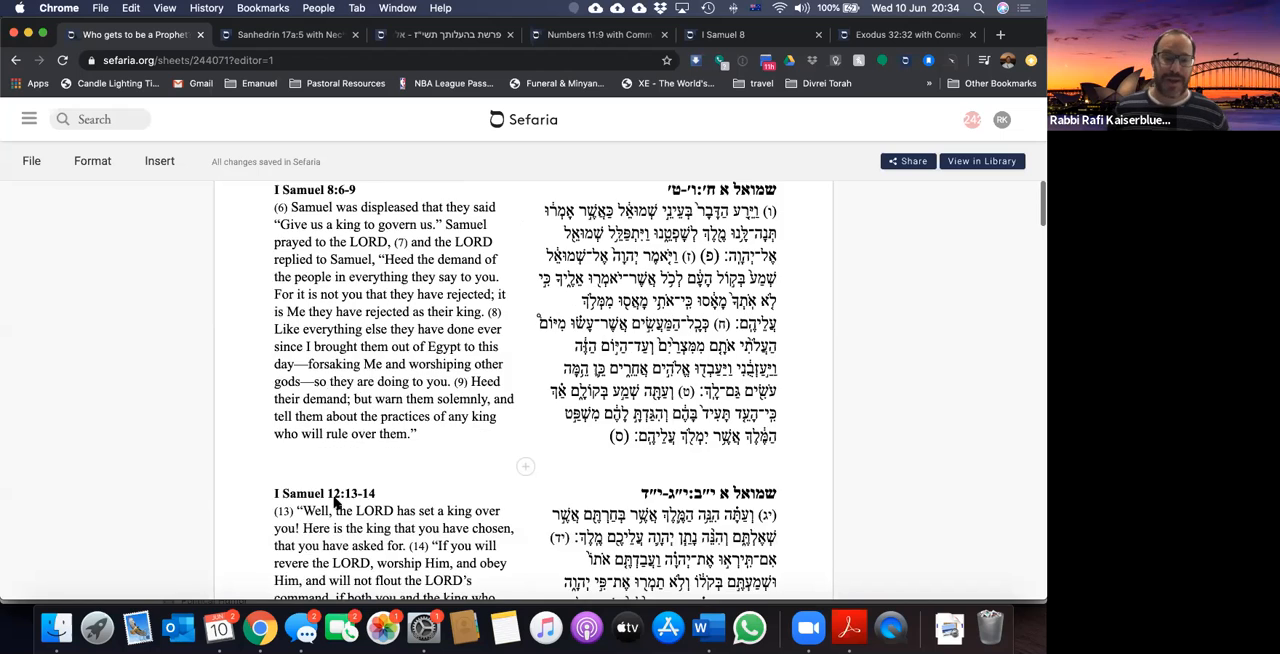
{"action": "scroll", "scroll_direction": "down", "scroll_amount": 3}
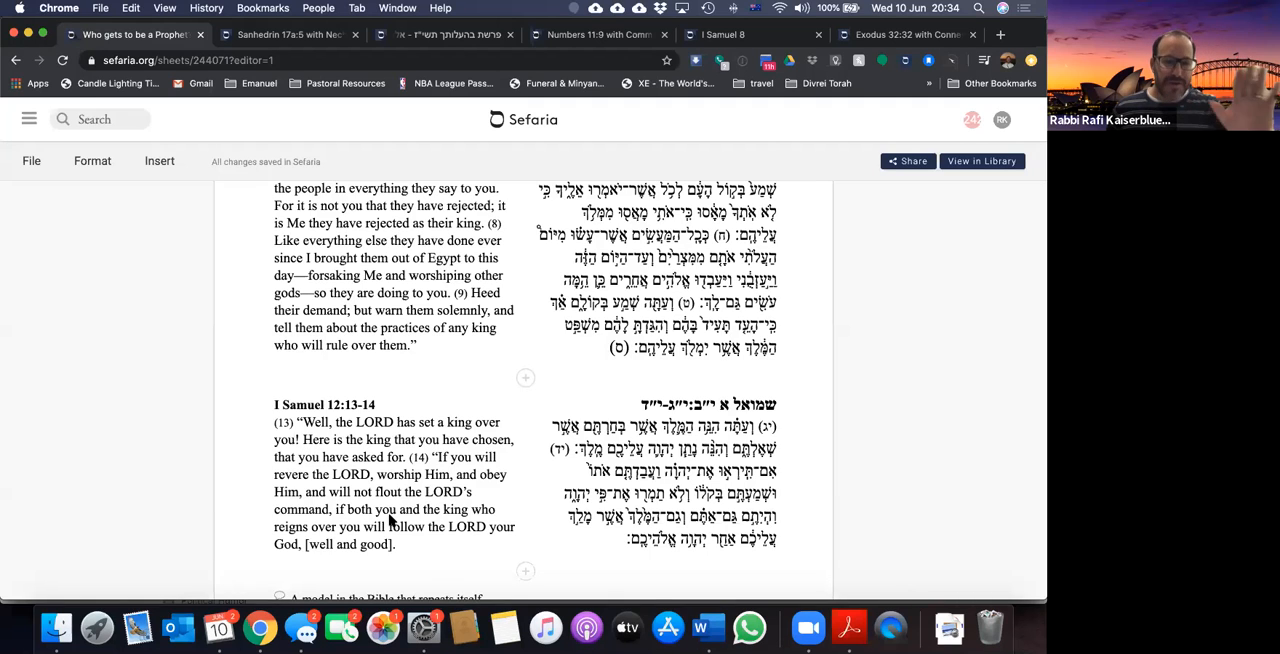
{"action": "scroll", "scroll_direction": "down", "scroll_amount": 3}
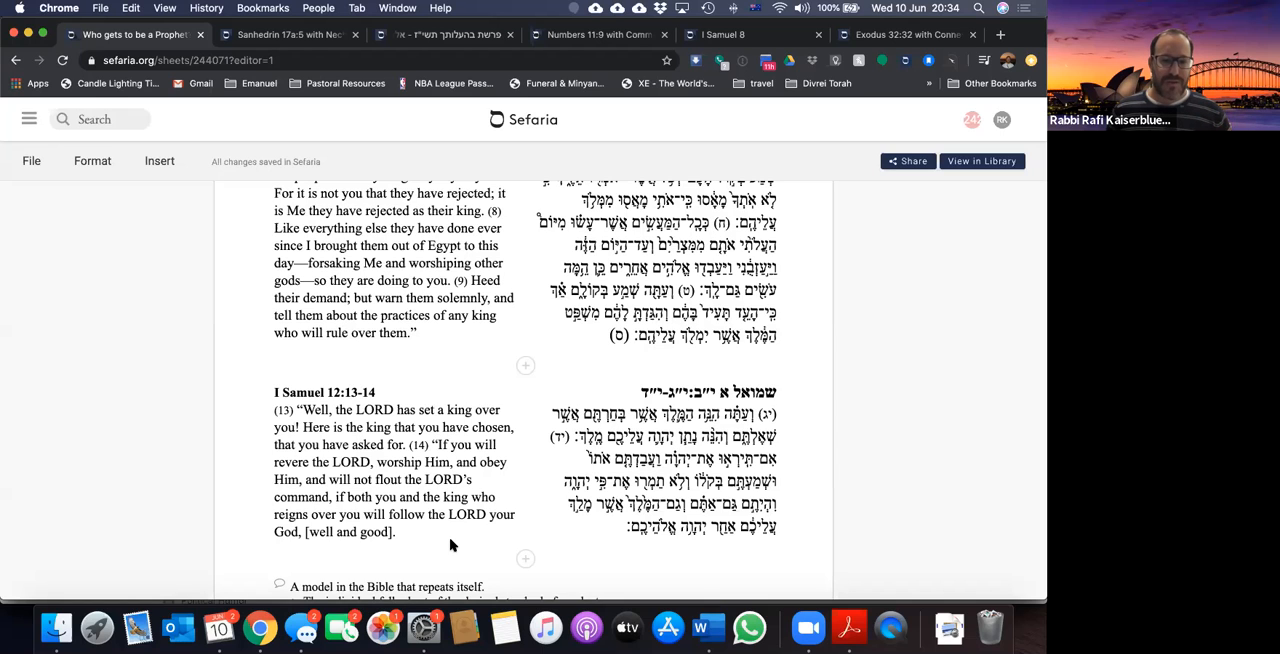
{"action": "scroll", "scroll_direction": "down", "scroll_amount": 3}
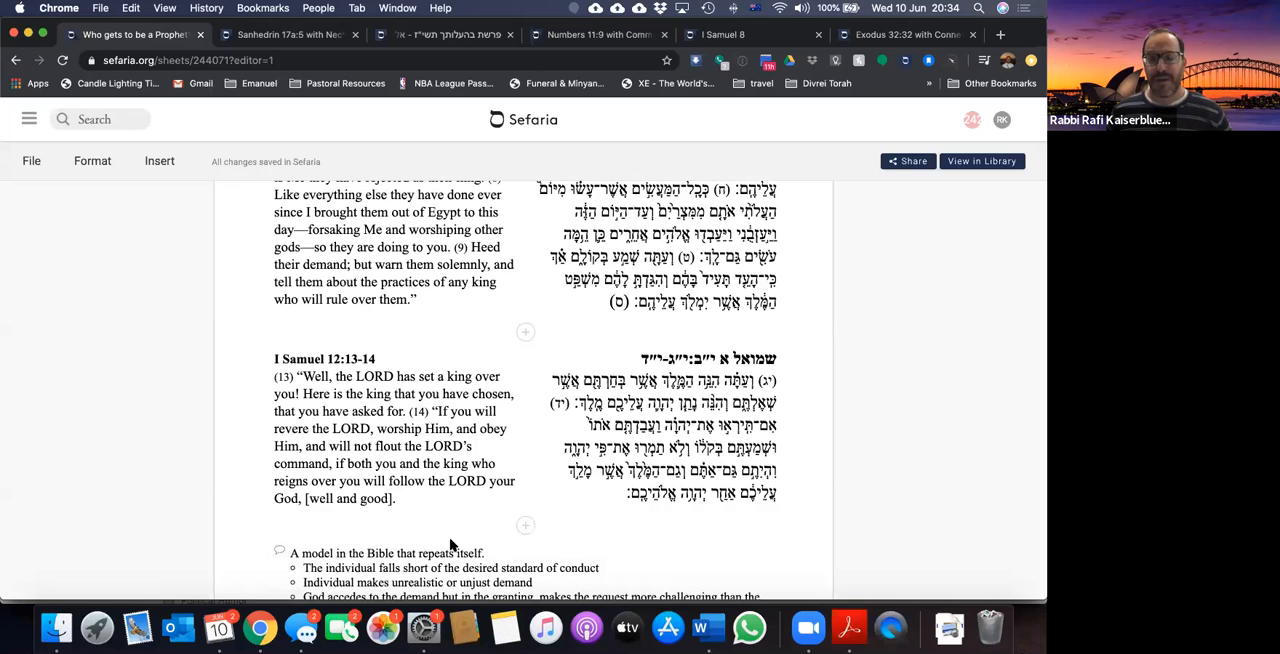
Step: Read the four-point repeating biblical model note, with Numbers 11:16-17 beneath
{"action": "scroll", "scroll_direction": "down", "scroll_amount": 3}
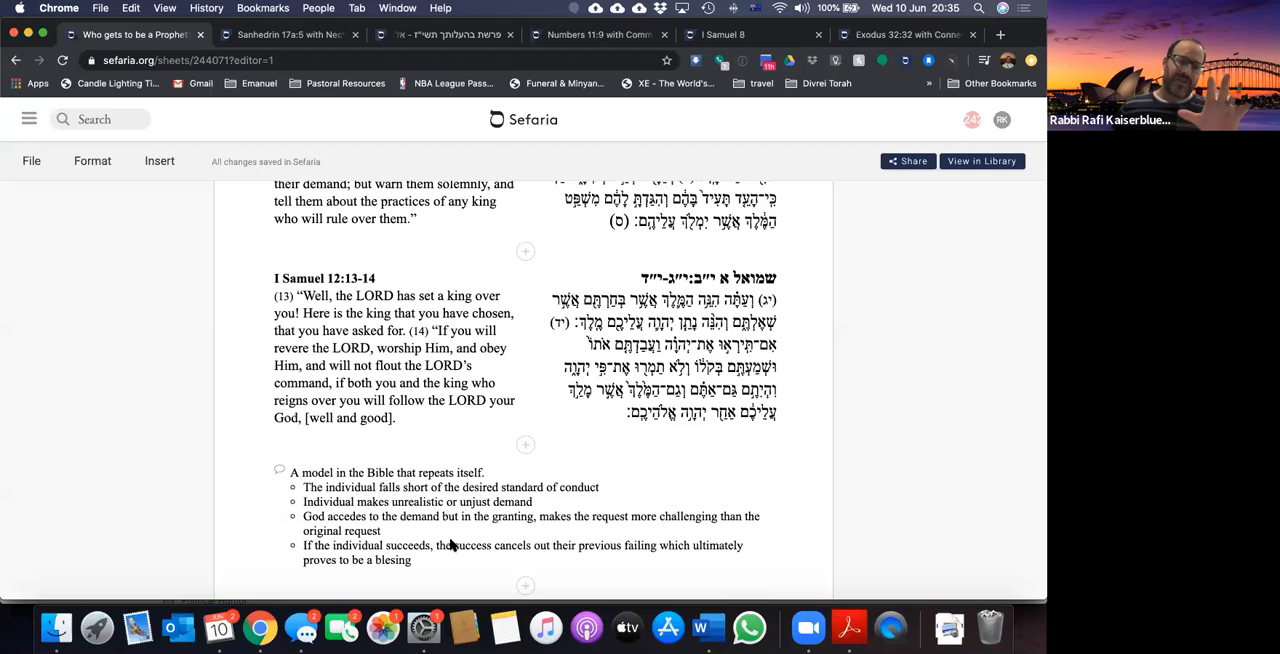
{"action": "scroll", "scroll_direction": "down", "scroll_amount": 3}
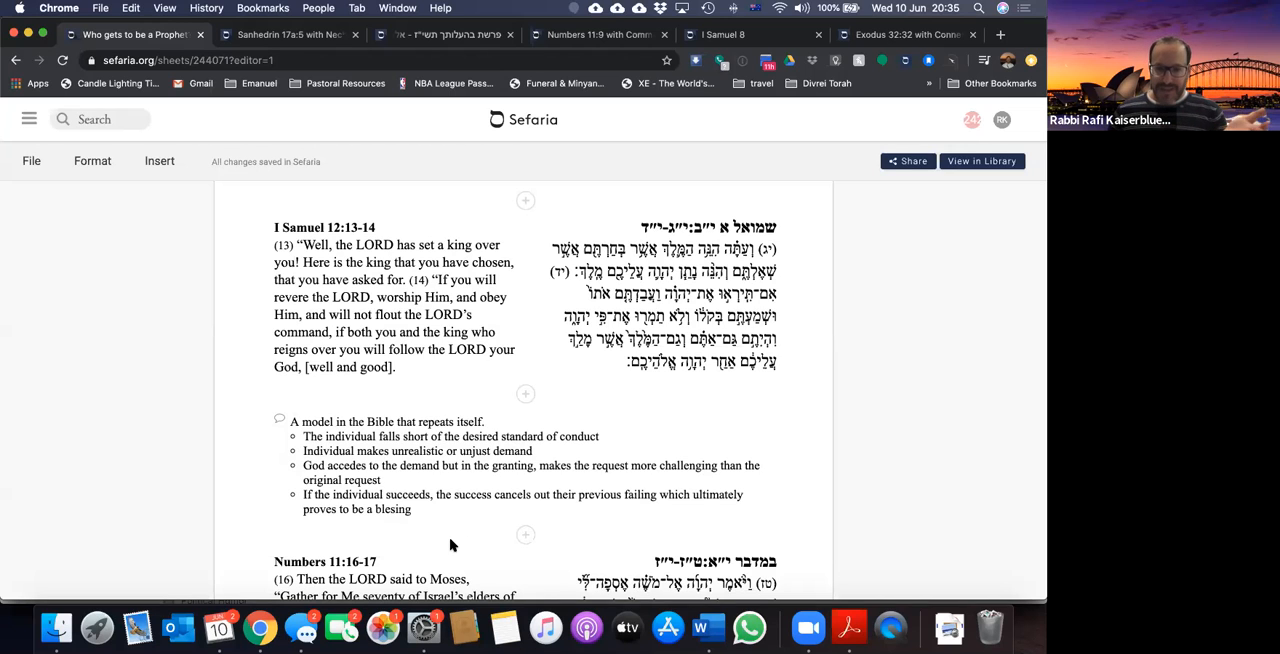
{"action": "mouse_move", "coordinate": [417, 463]}
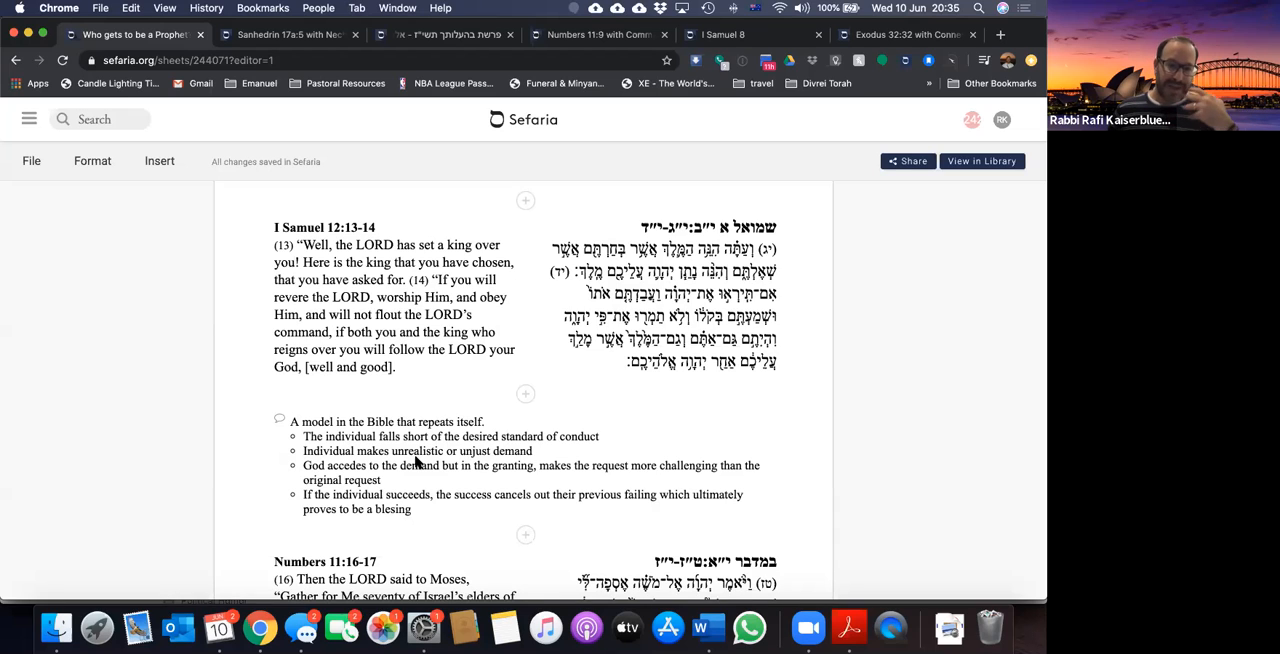
{"action": "mouse_move", "coordinate": [548, 457]}
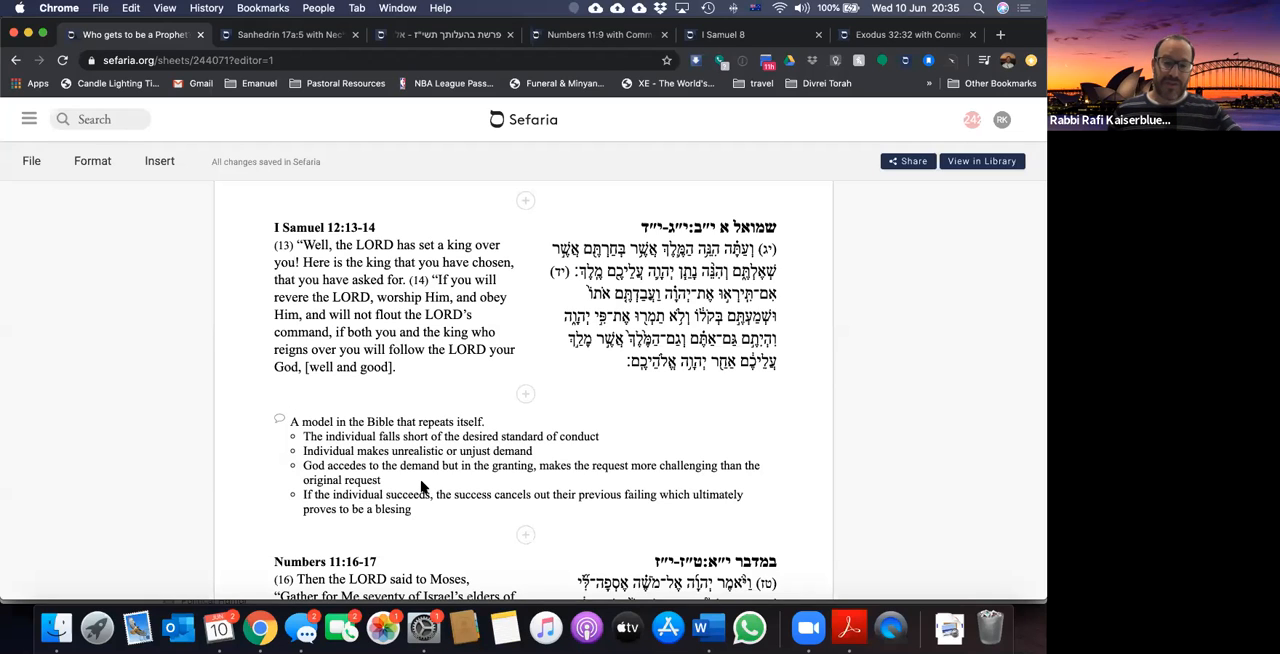
{"action": "mouse_move", "coordinate": [527, 484]}
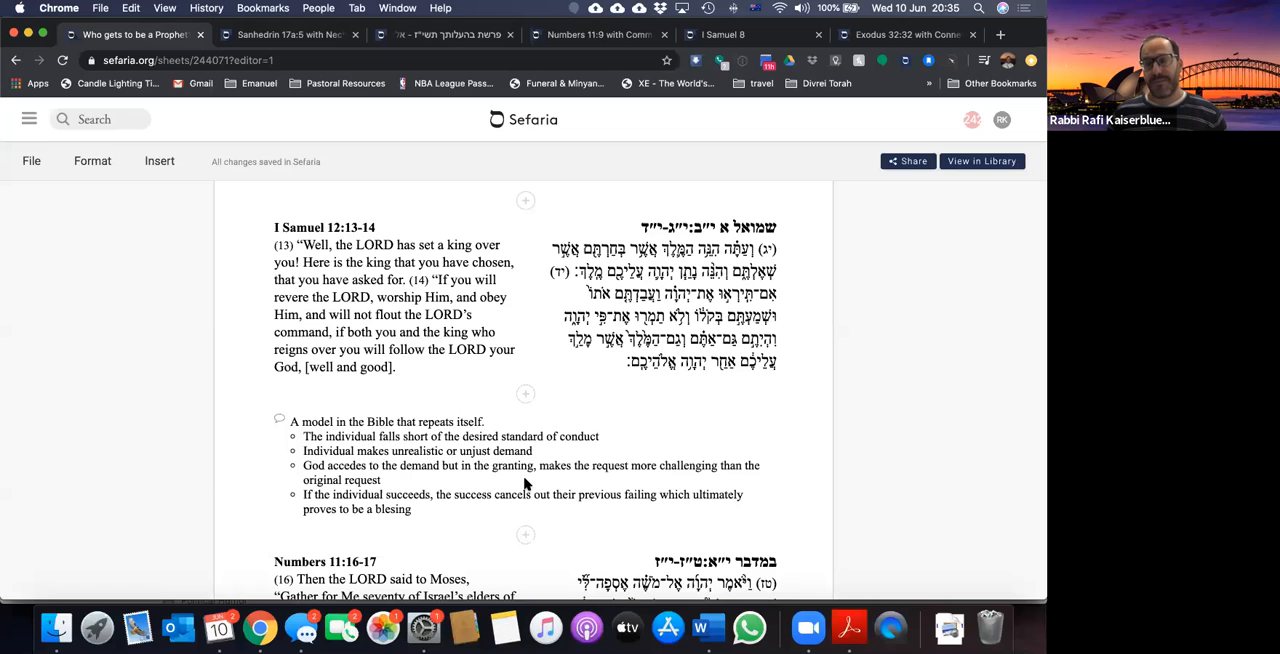
{"action": "mouse_move", "coordinate": [438, 511]}
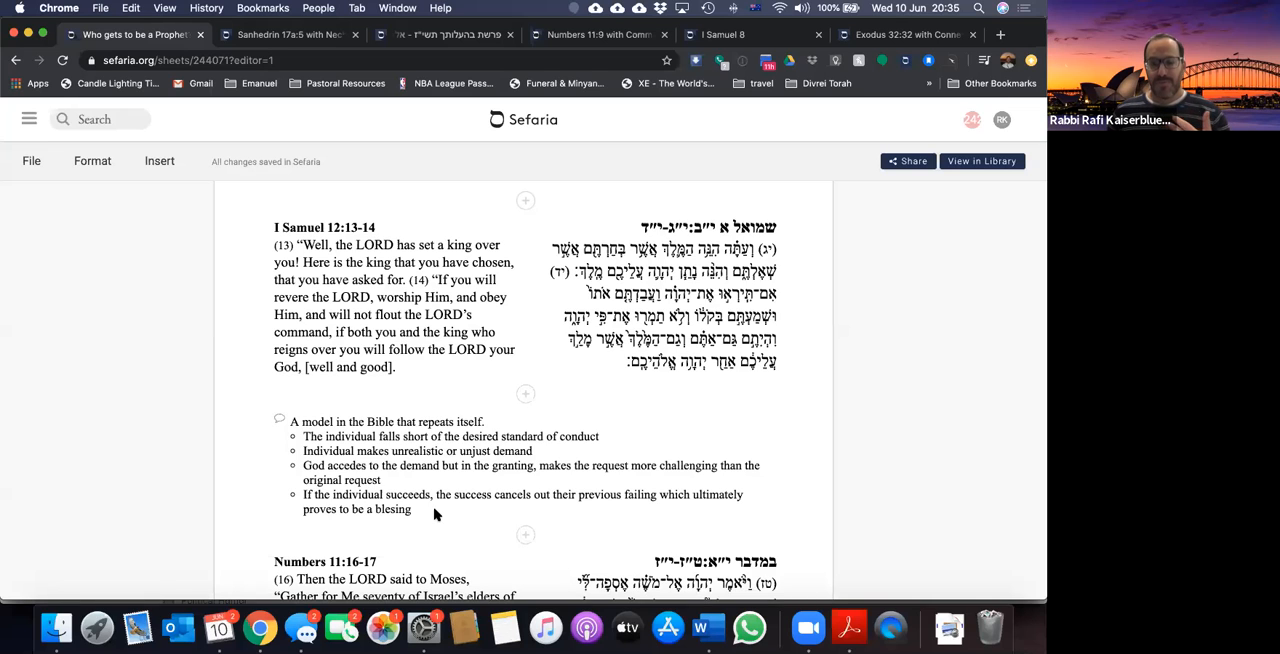
{"action": "scroll", "scroll_direction": "up", "scroll_amount": 3}
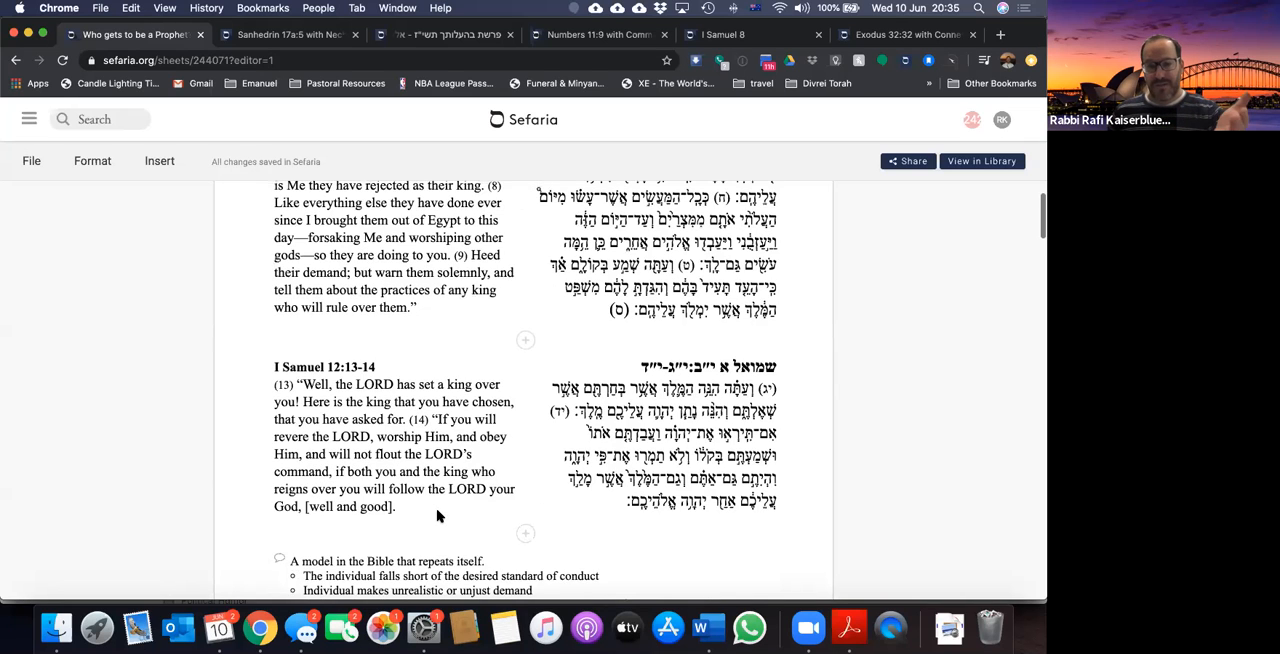
{"action": "scroll", "scroll_direction": "down", "scroll_amount": 3}
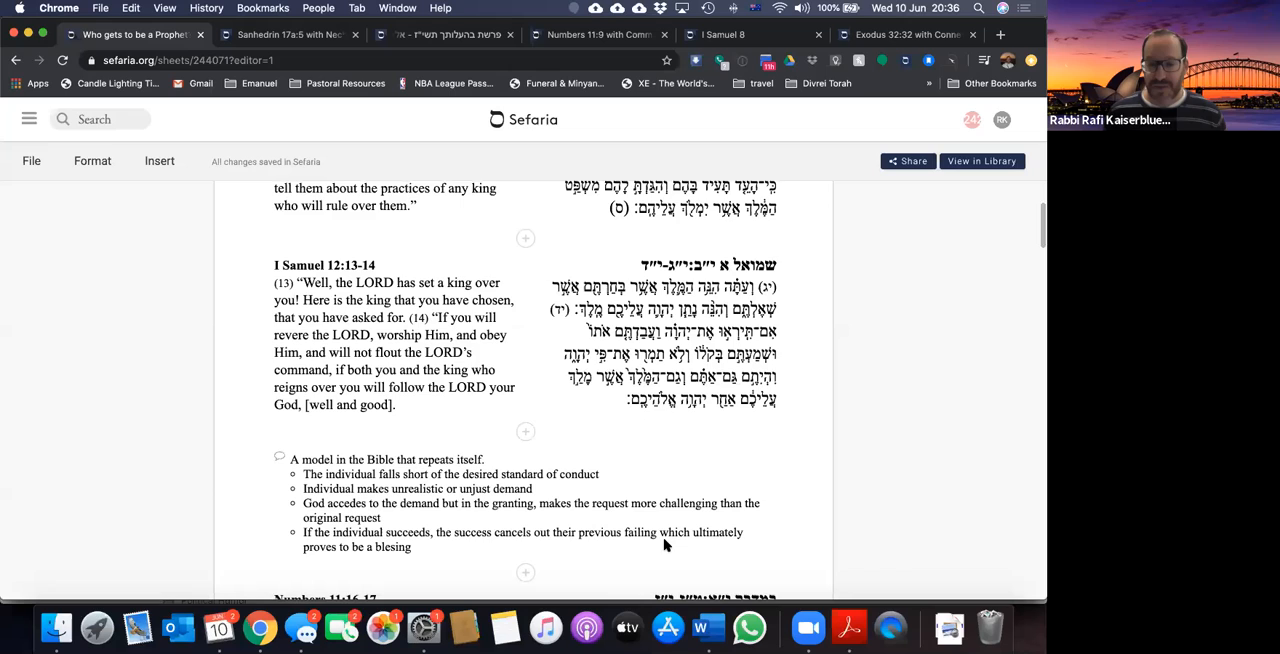
{"action": "mouse_move", "coordinate": [380, 558]}
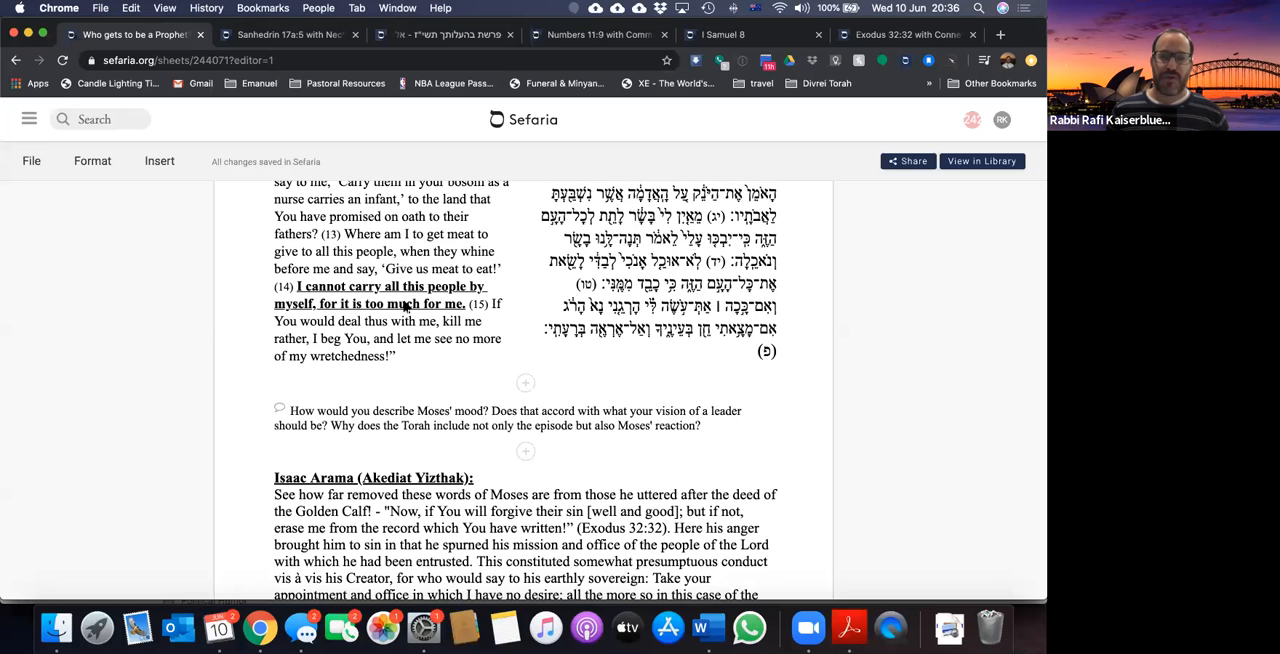
Step: Scroll to show Numbers 11:16-17 about gathering seventy elders in full
{"action": "scroll", "scroll_direction": "down", "scroll_amount": 3}
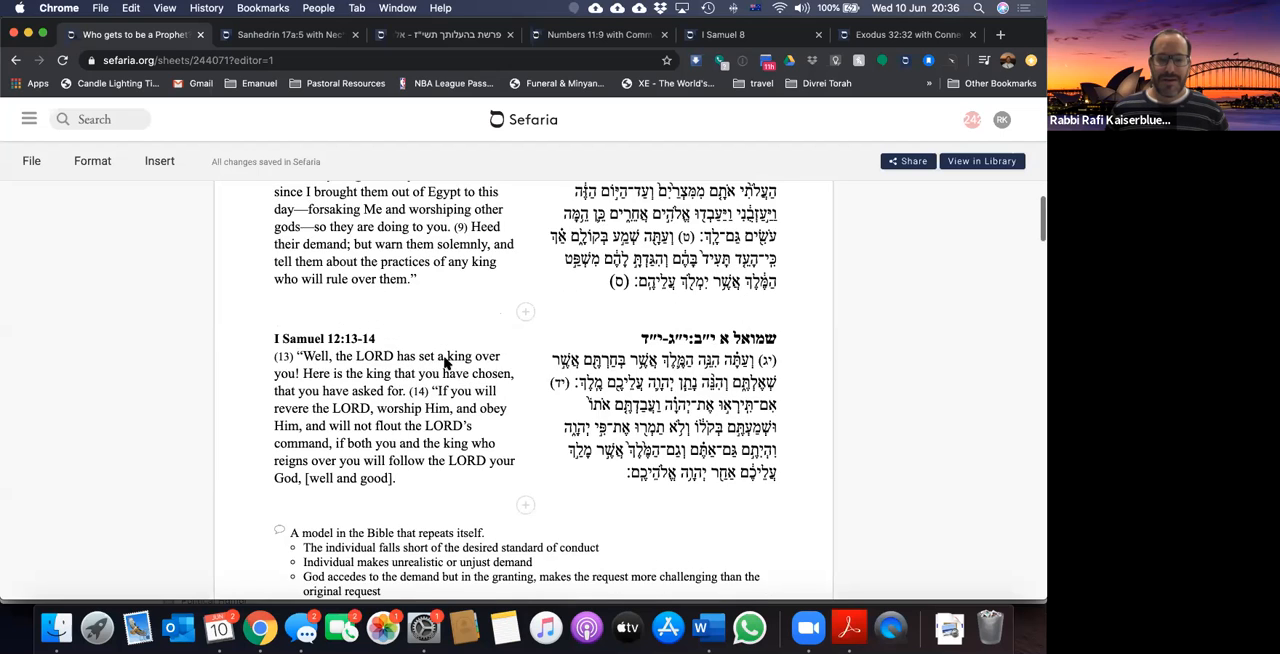
{"action": "scroll", "scroll_direction": "down", "scroll_amount": 3}
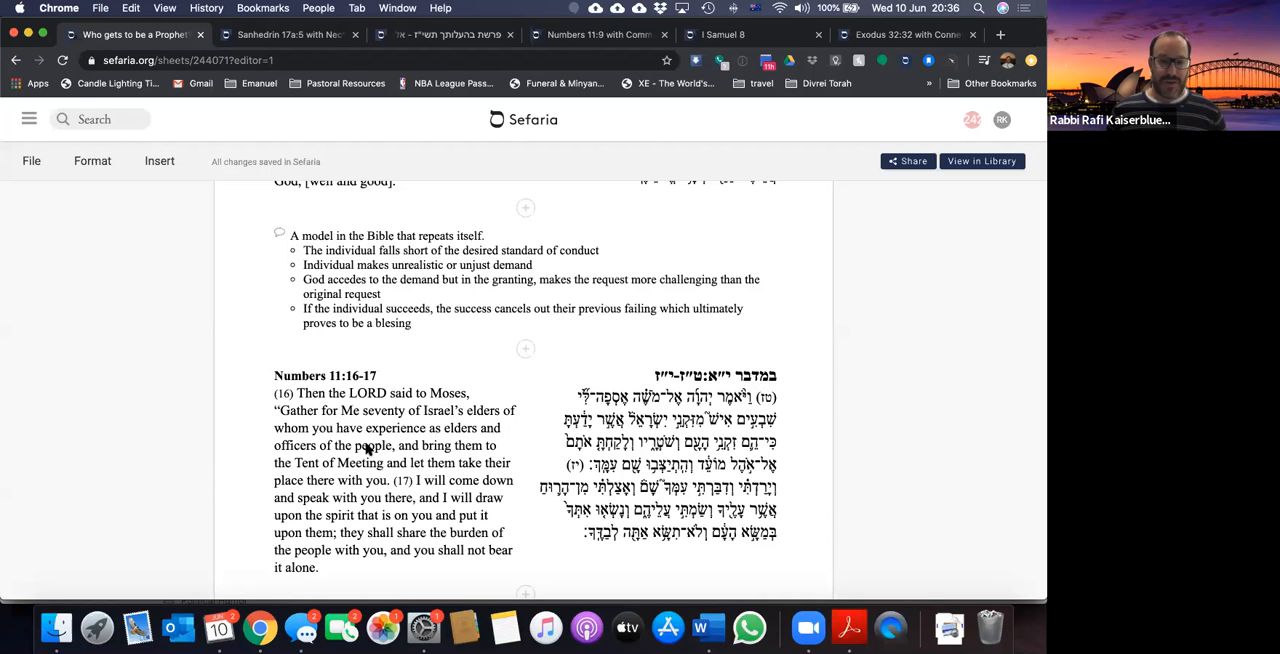
{"action": "mouse_move", "coordinate": [385, 451]}
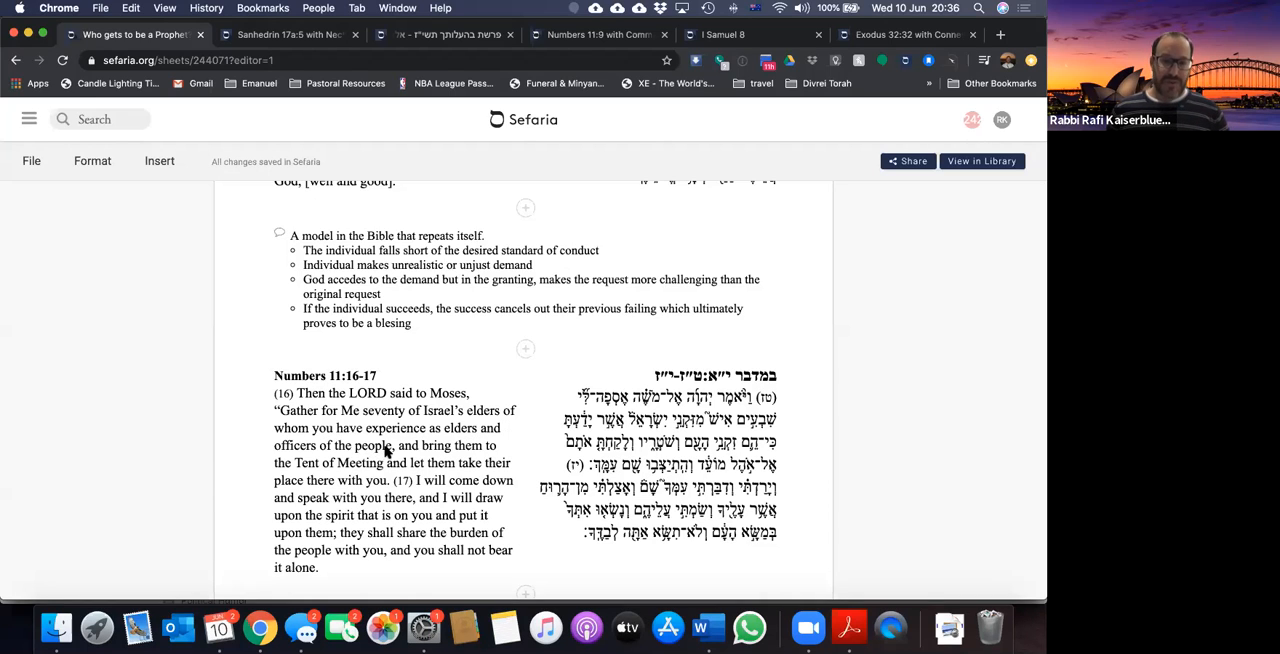
{"action": "mouse_move", "coordinate": [461, 470]}
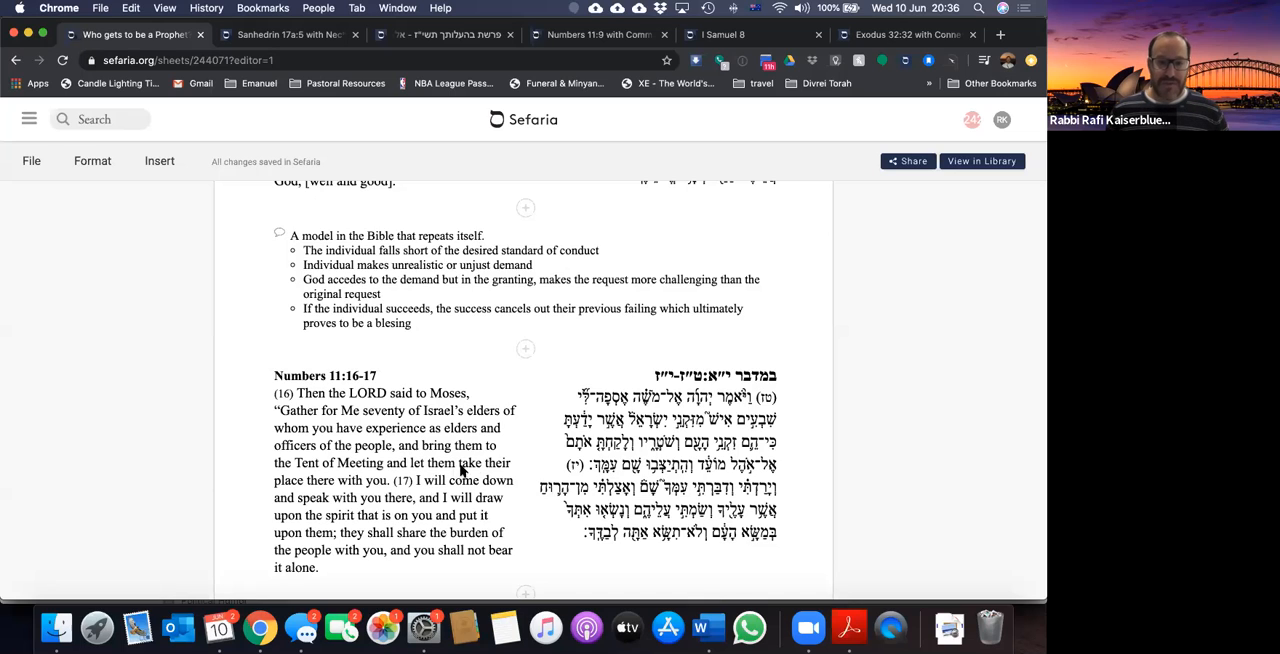
{"action": "mouse_move", "coordinate": [385, 492]}
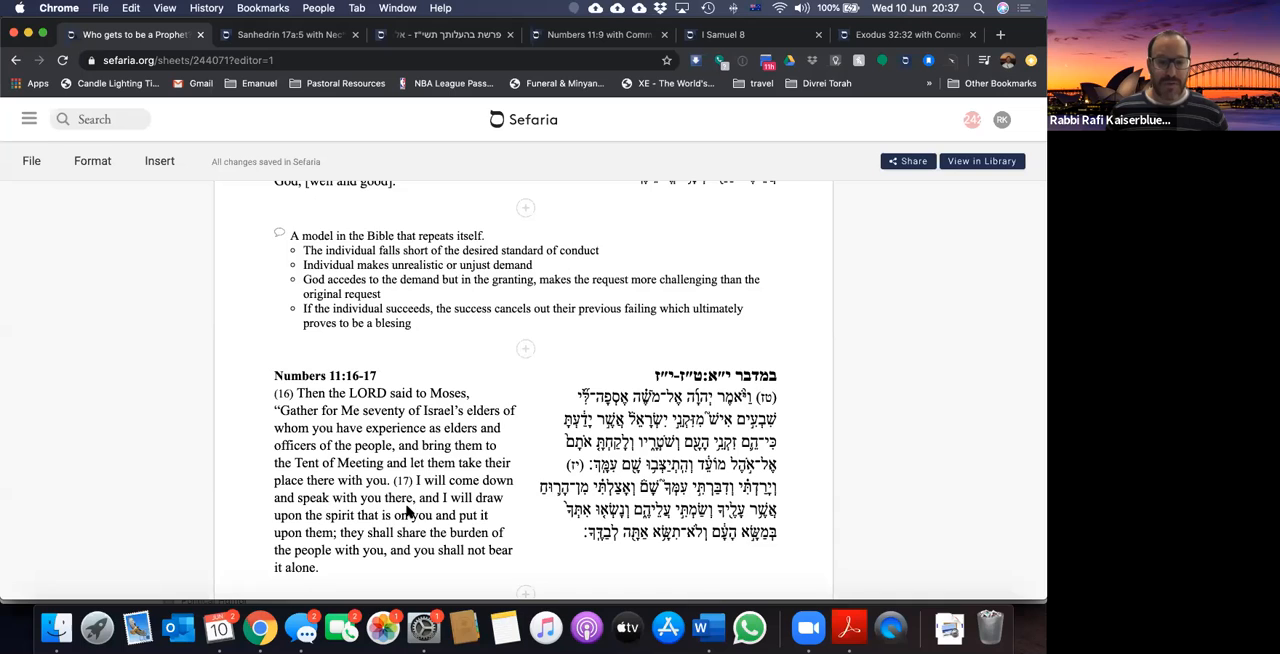
{"action": "mouse_move", "coordinate": [451, 527]}
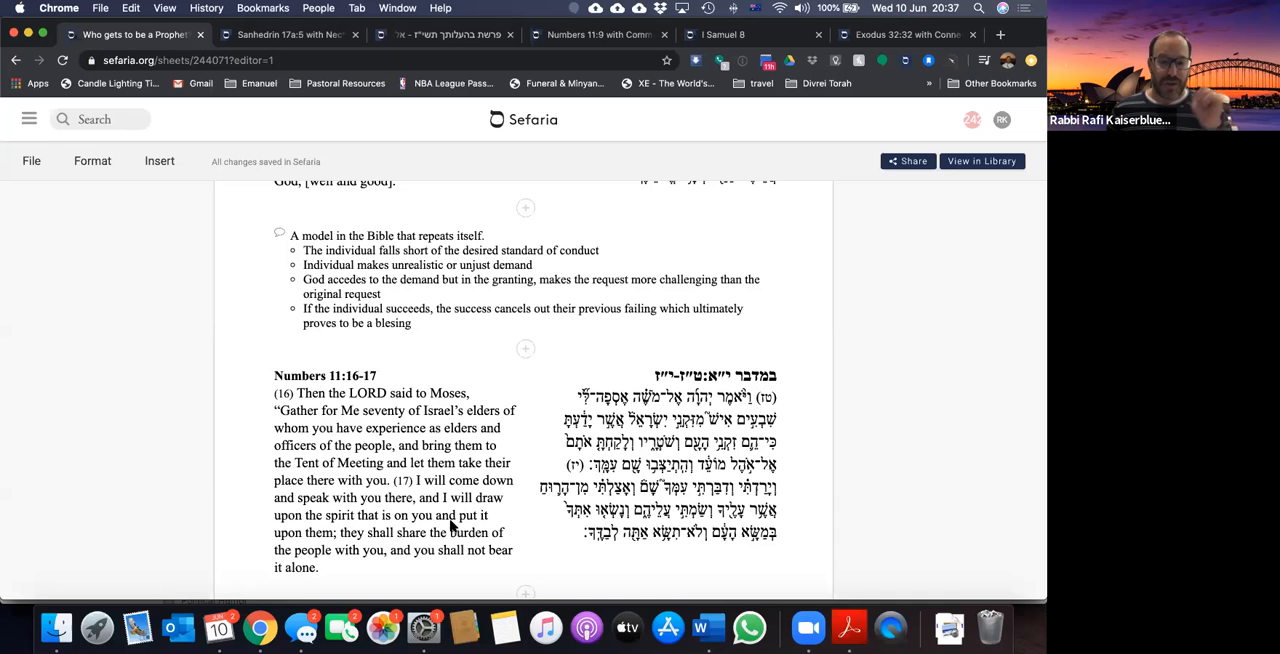
{"action": "mouse_move", "coordinate": [350, 540]}
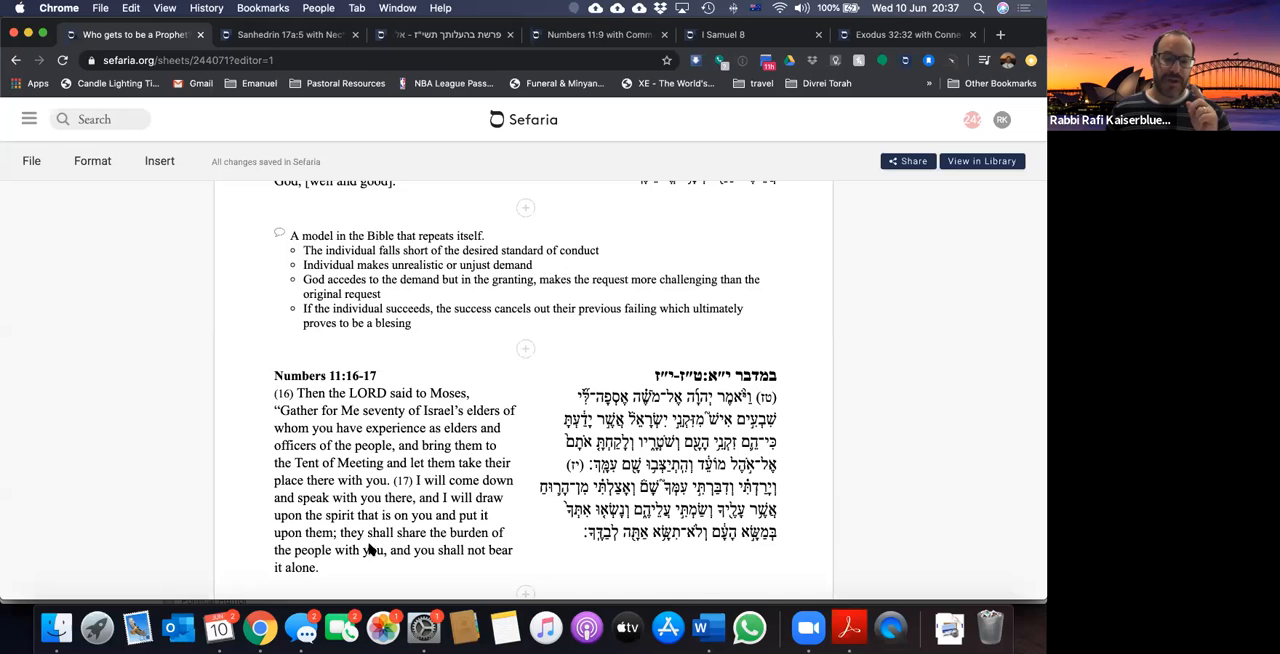
{"action": "mouse_move", "coordinate": [423, 563]}
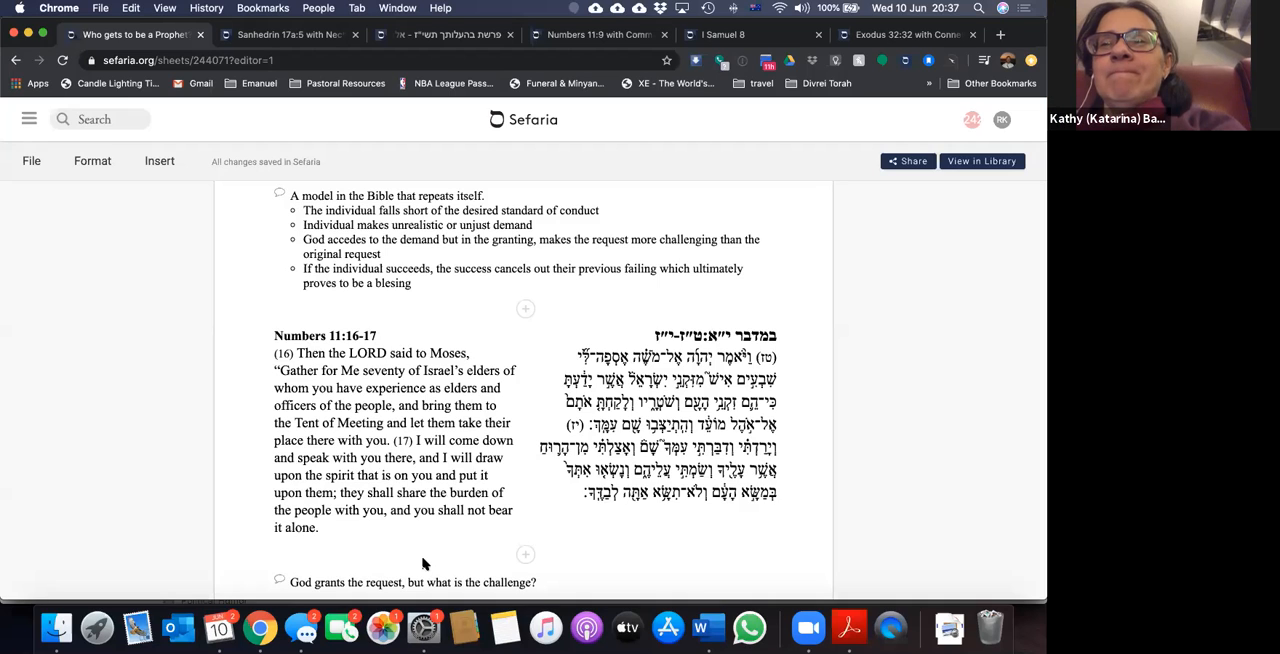
{"action": "mouse_move", "coordinate": [487, 448]}
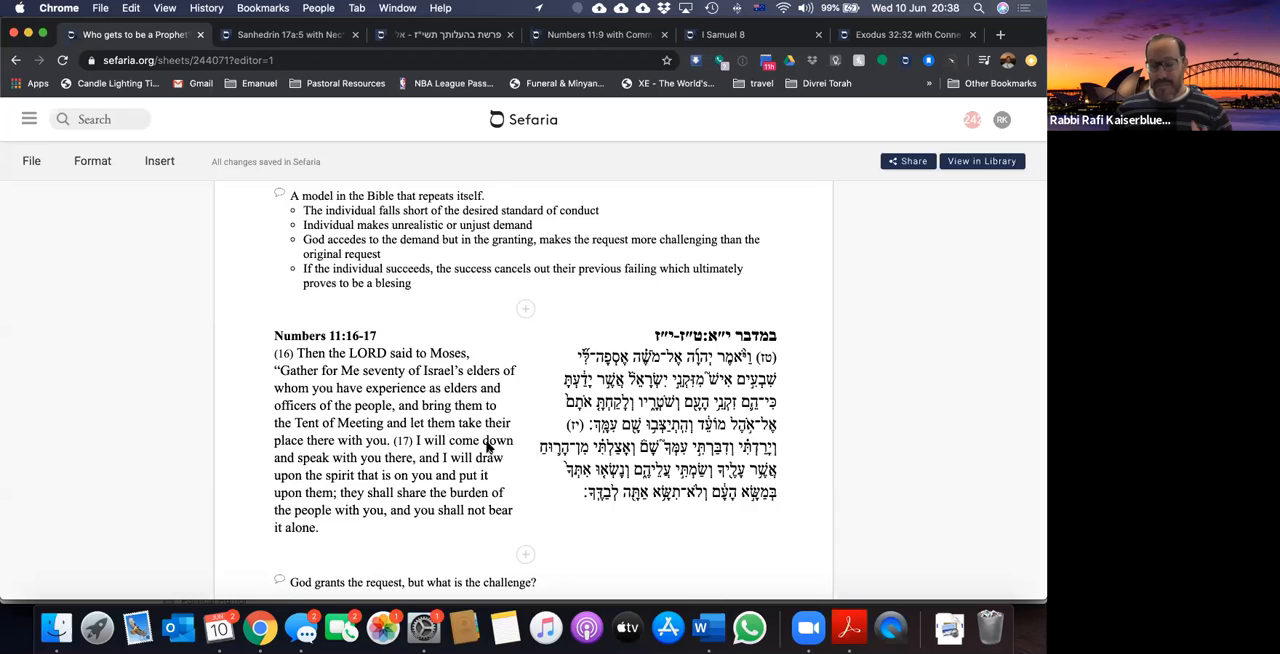
{"action": "mouse_move", "coordinate": [465, 472]}
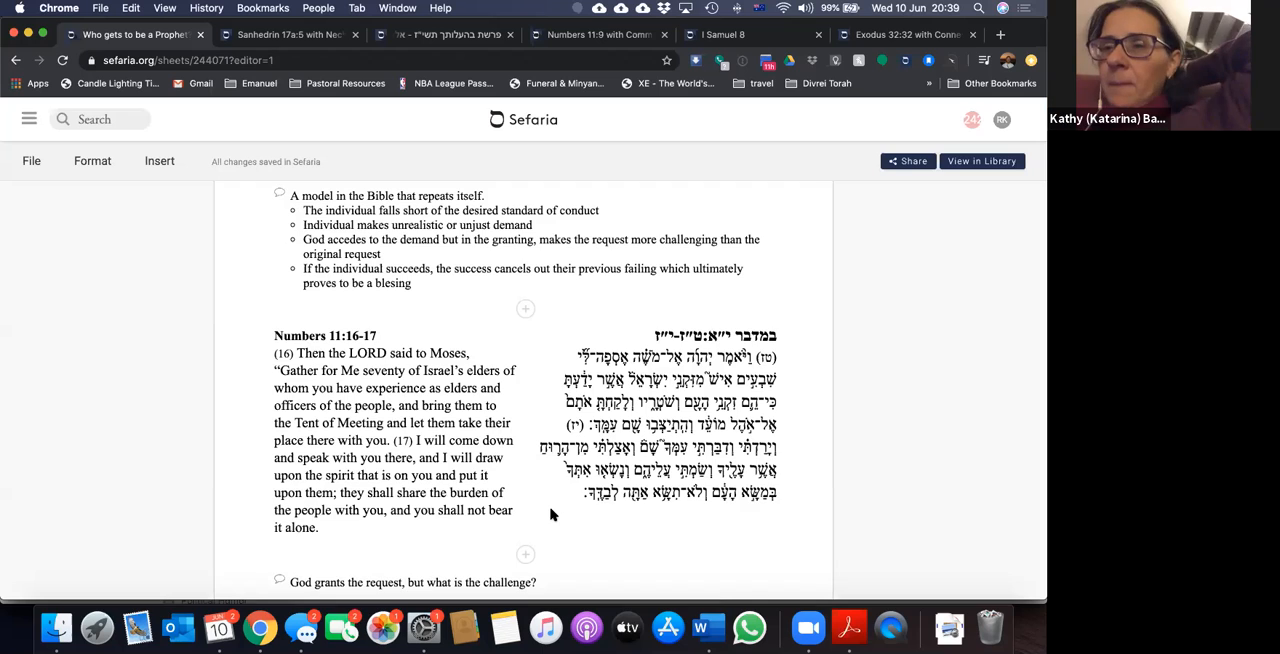
{"action": "mouse_move", "coordinate": [920, 387]}
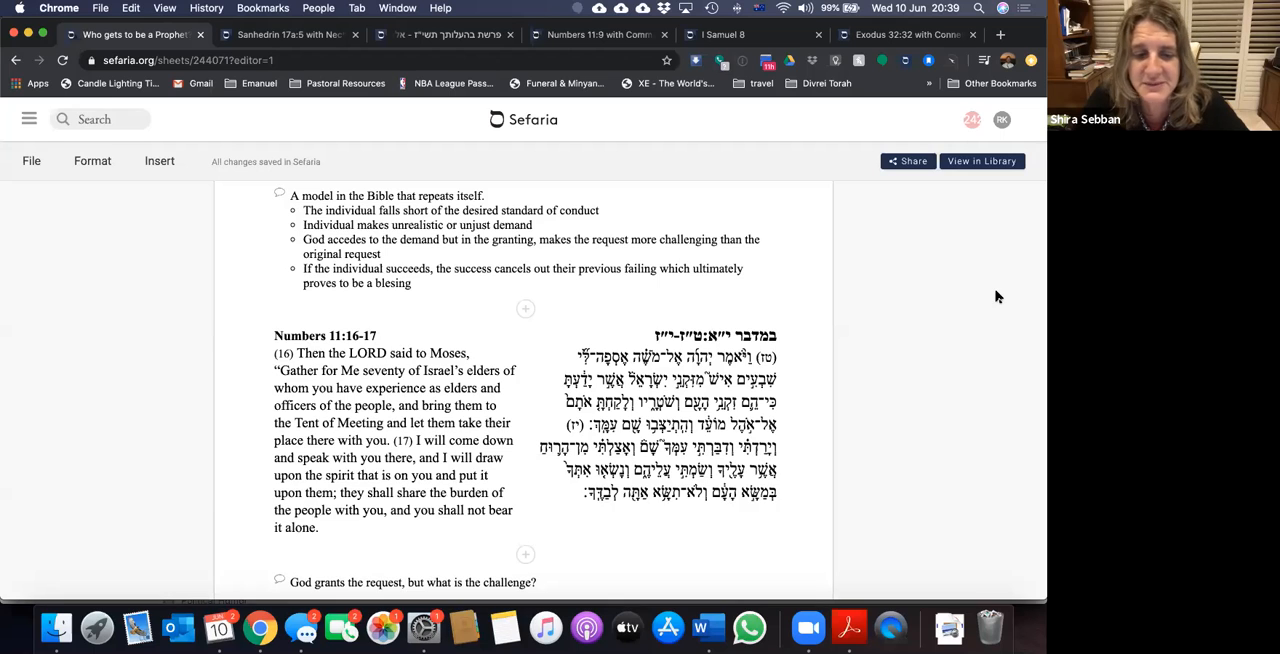
{"action": "mouse_move", "coordinate": [935, 370]}
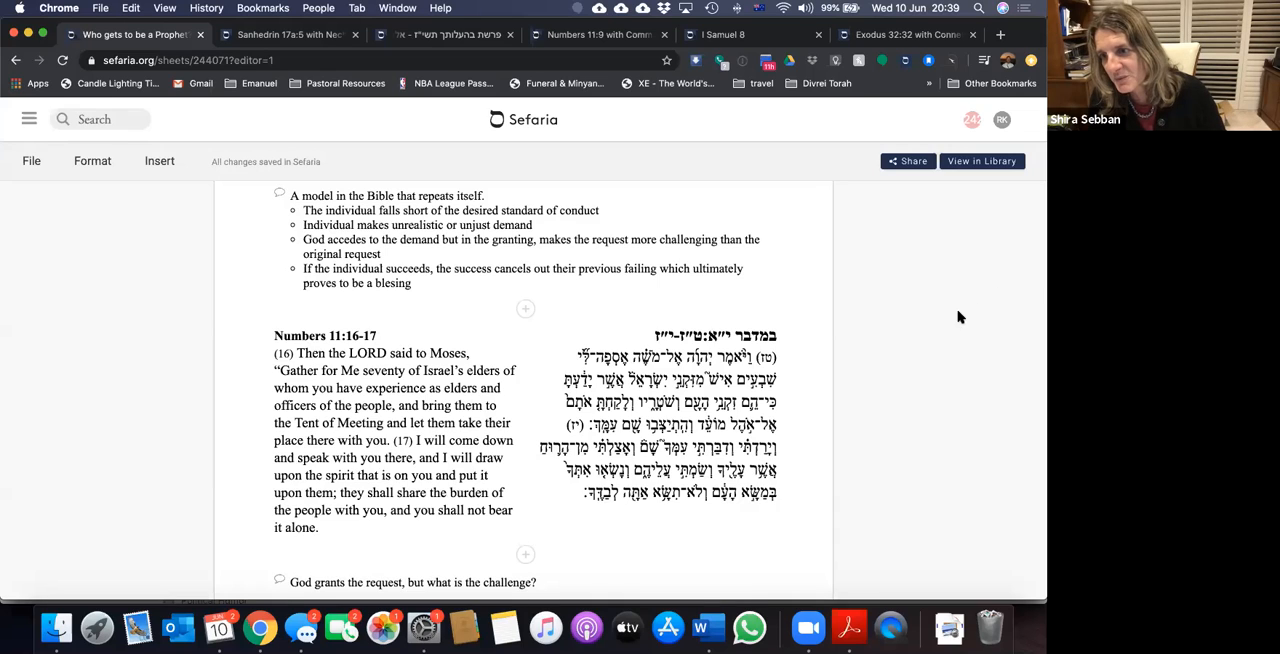
{"action": "mouse_move", "coordinate": [950, 370]}
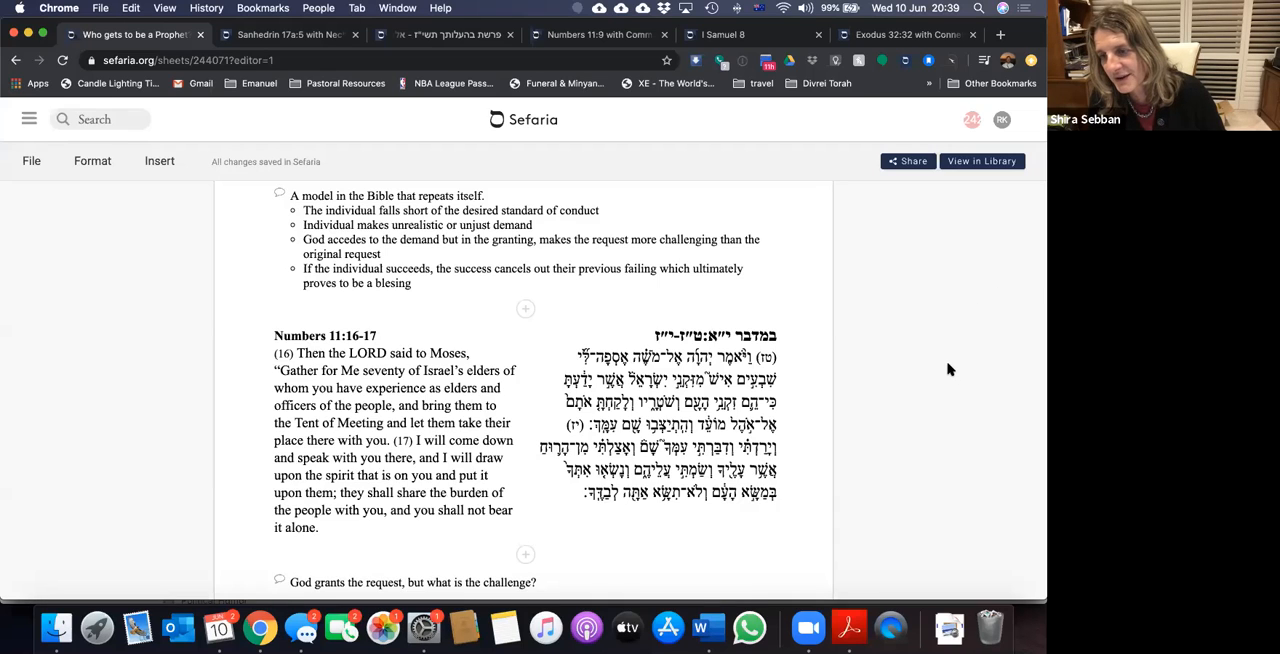
{"action": "mouse_move", "coordinate": [895, 298]}
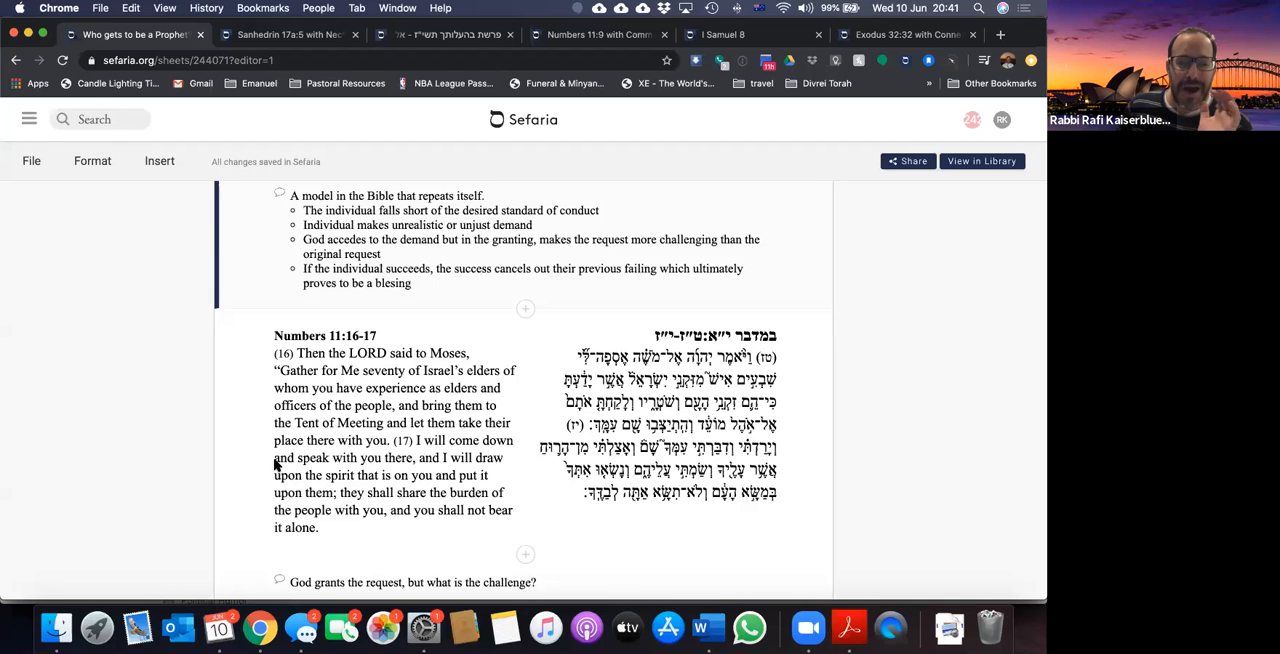
{"action": "mouse_move", "coordinate": [393, 481]}
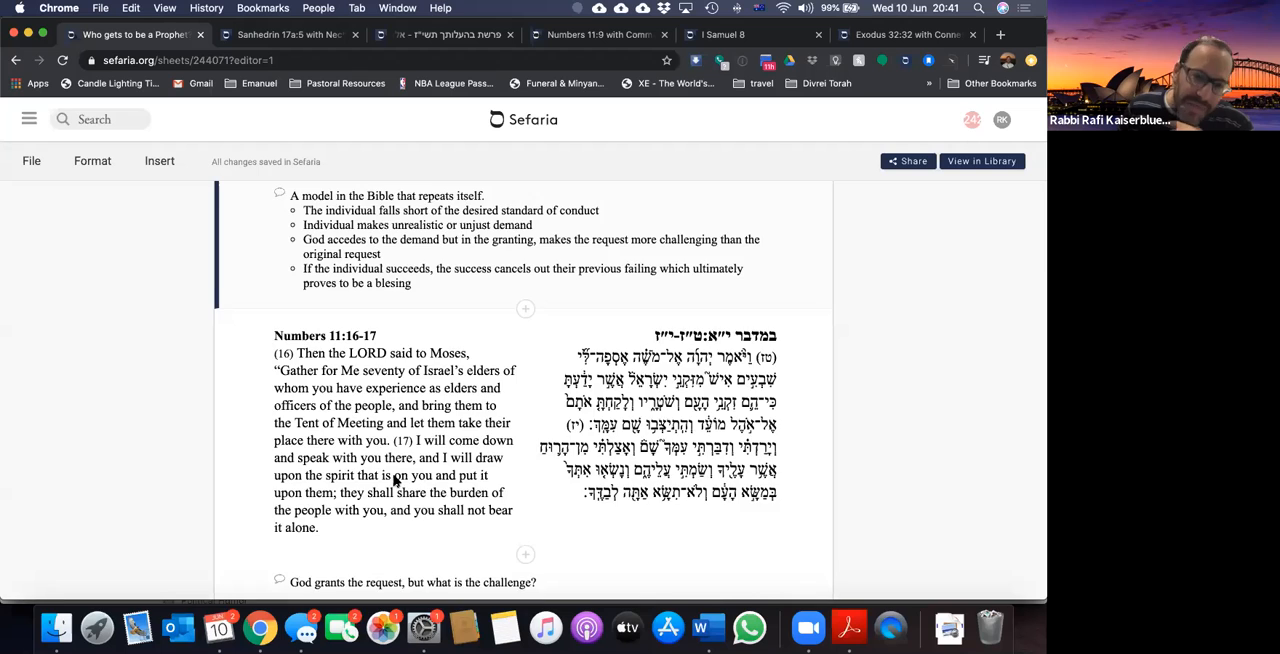
Step: Scroll to Numbers 11:24-29, showing Eldad and Medad prophesying in the camp
{"action": "scroll", "scroll_direction": "down", "scroll_amount": 3}
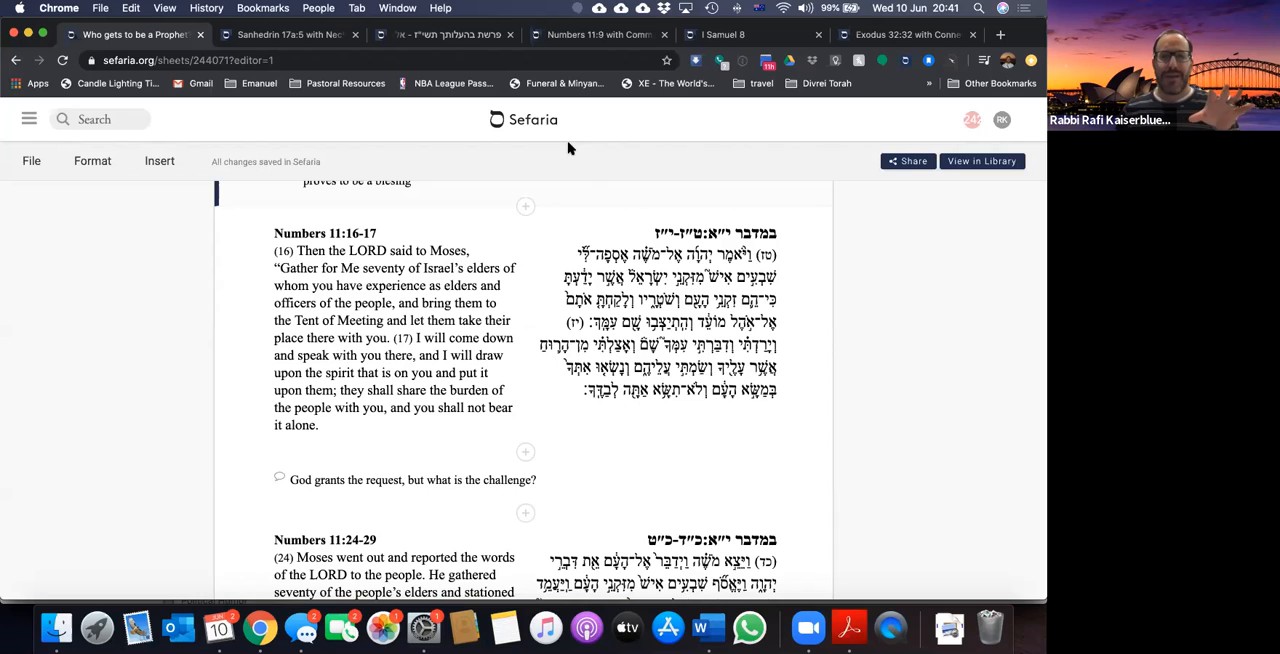
{"action": "mouse_move", "coordinate": [560, 150]}
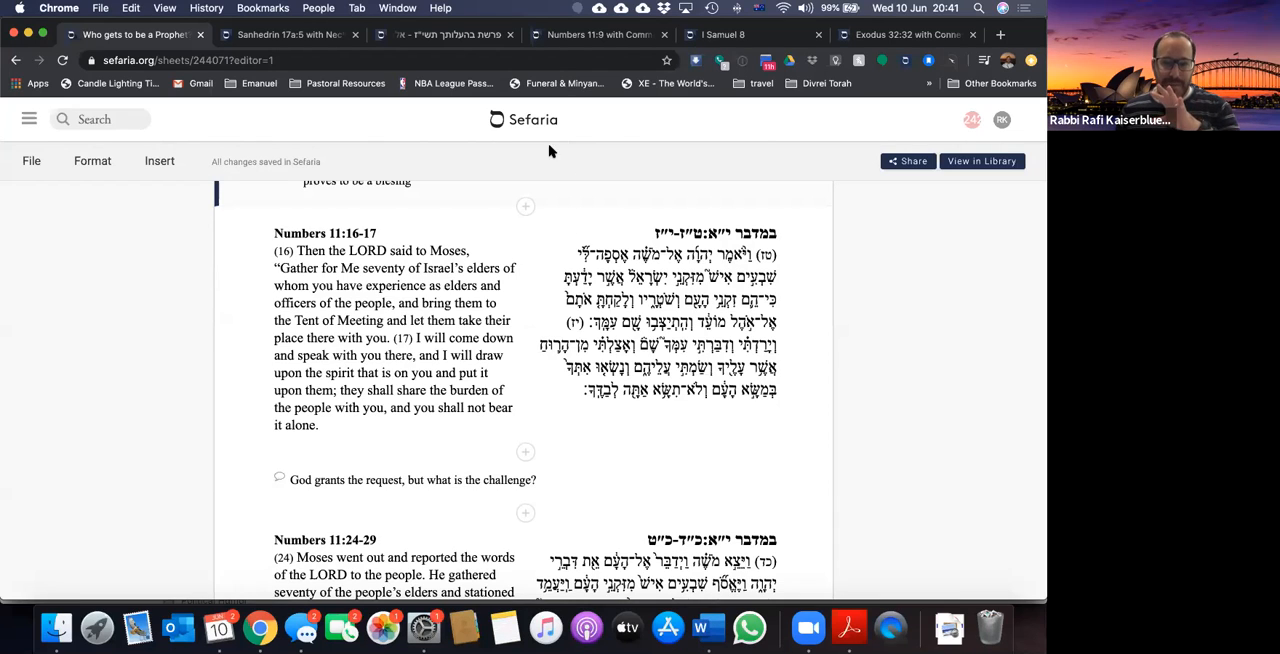
{"action": "mouse_move", "coordinate": [485, 275]}
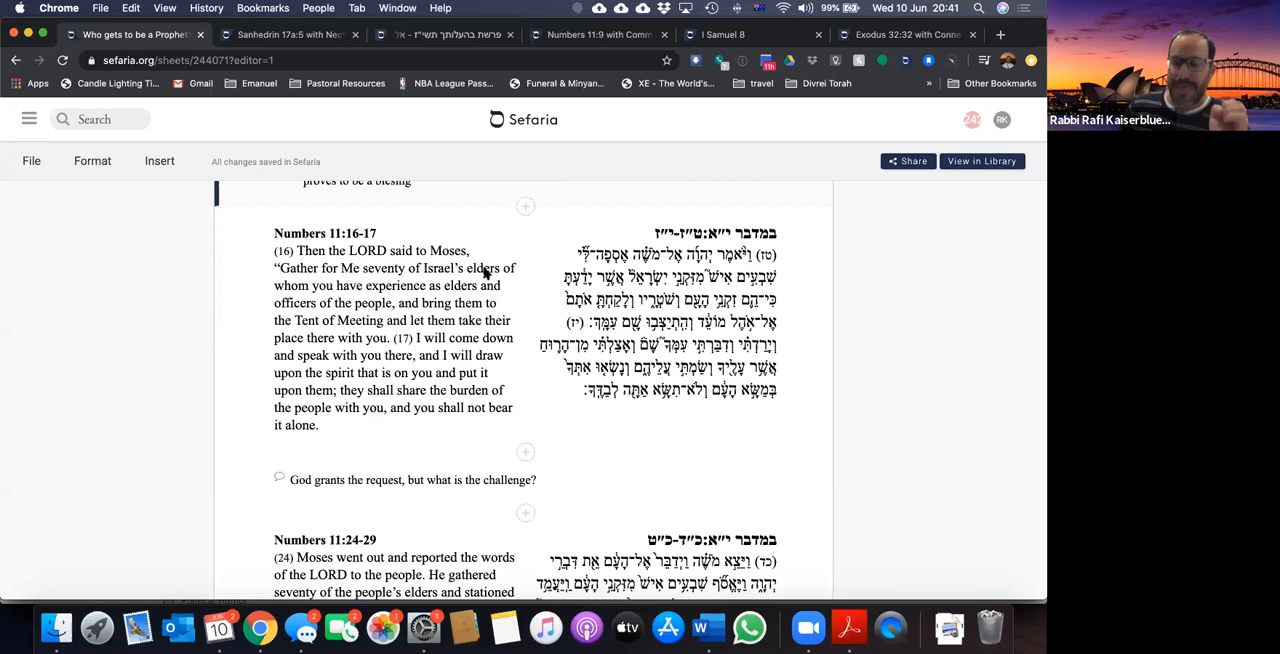
{"action": "scroll", "scroll_direction": "down", "scroll_amount": 3}
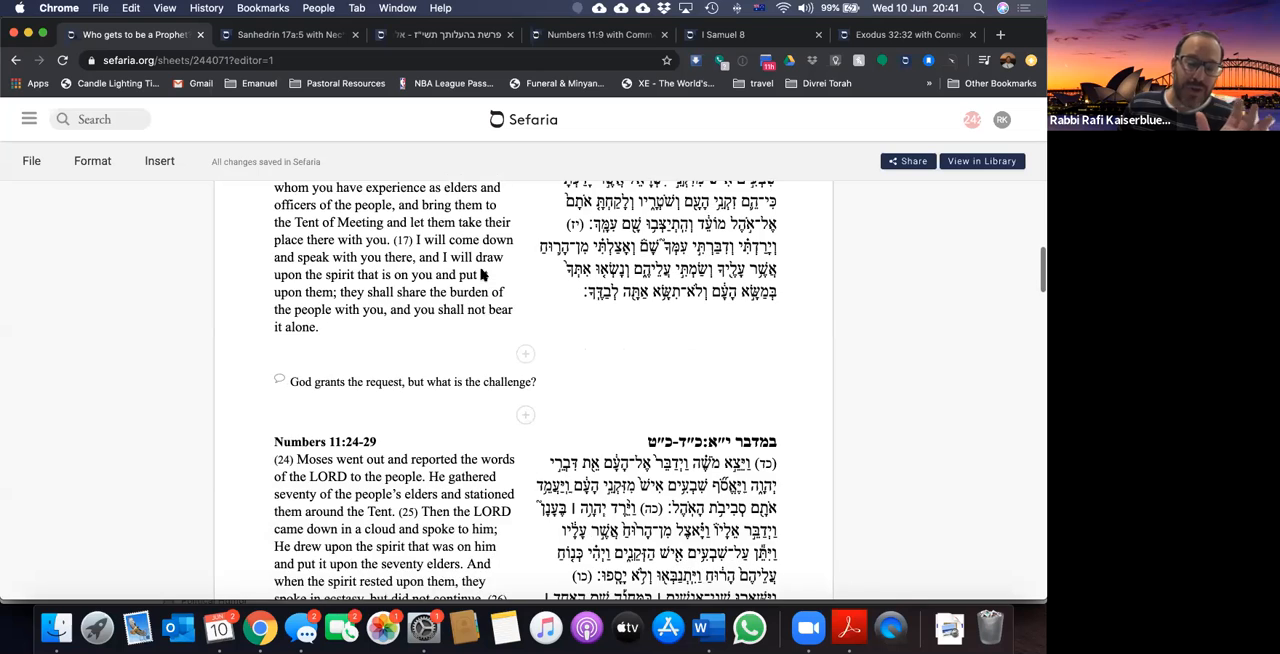
{"action": "scroll", "scroll_direction": "down", "scroll_amount": 3}
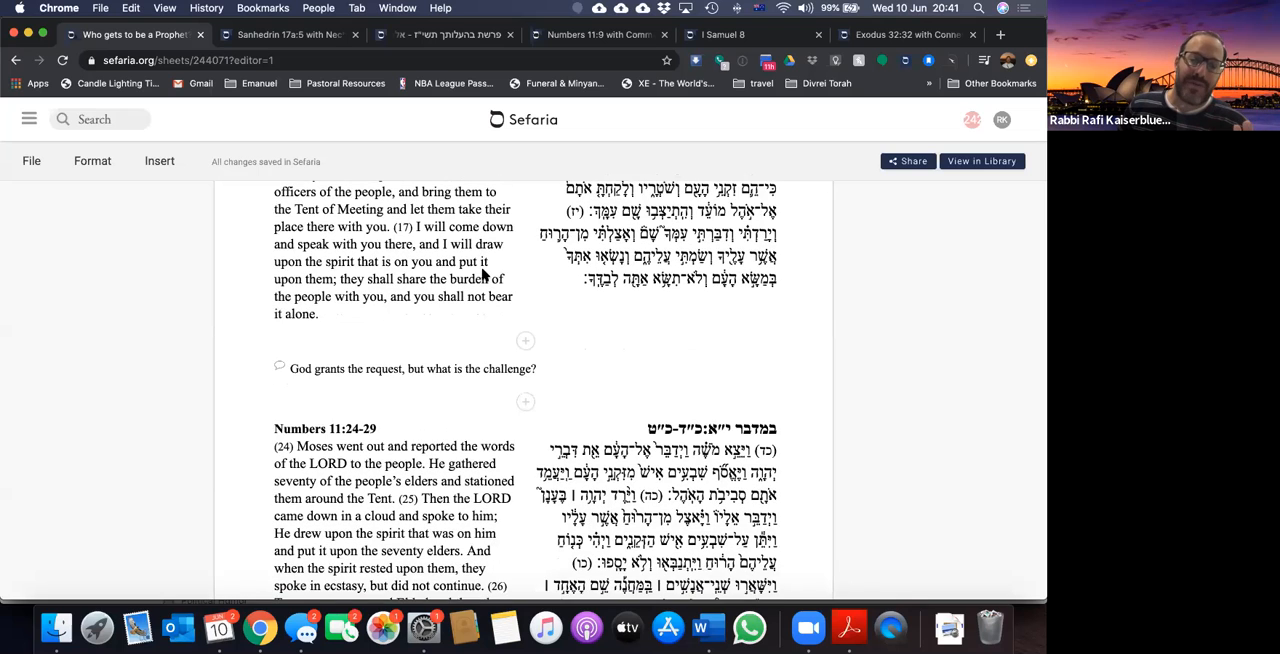
{"action": "scroll", "scroll_direction": "down", "scroll_amount": 3}
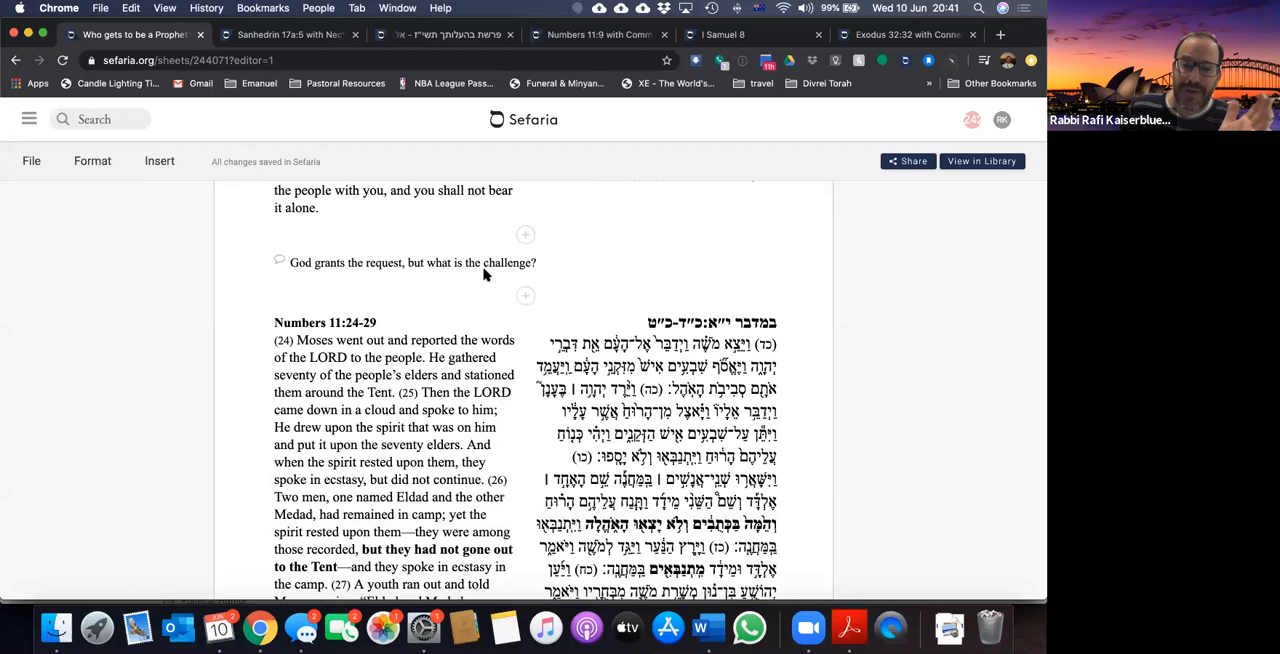
{"action": "scroll", "scroll_direction": "down", "scroll_amount": 3}
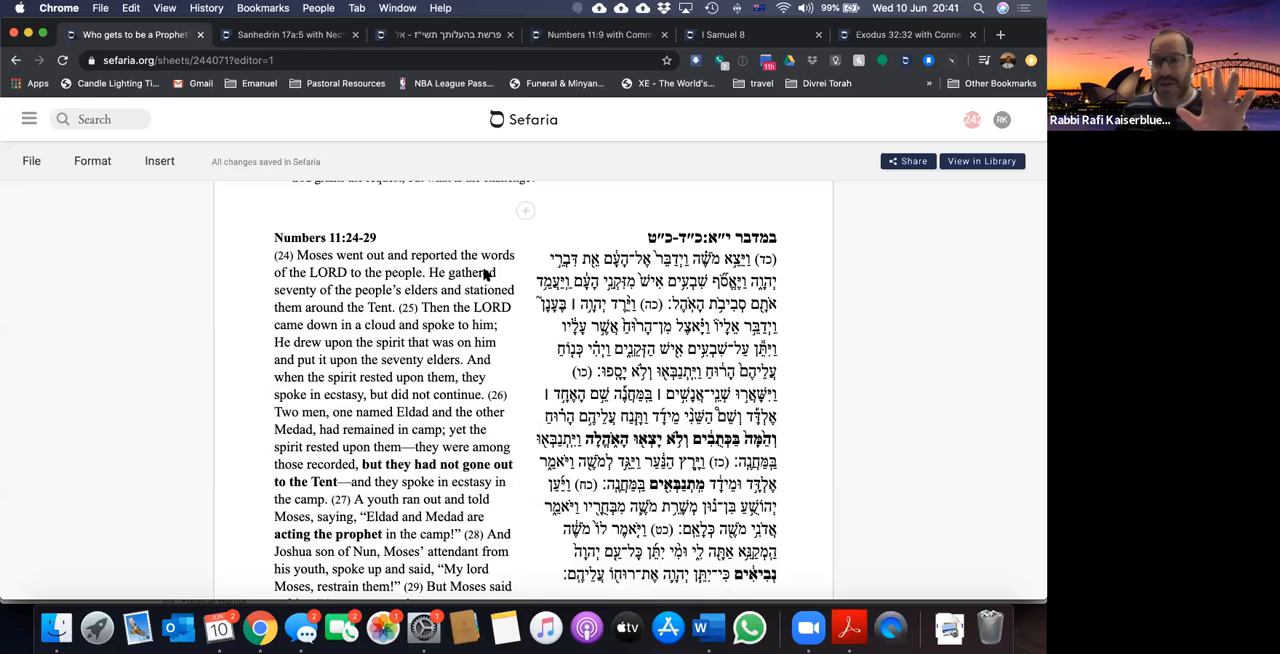
{"action": "scroll", "scroll_direction": "down", "scroll_amount": 3}
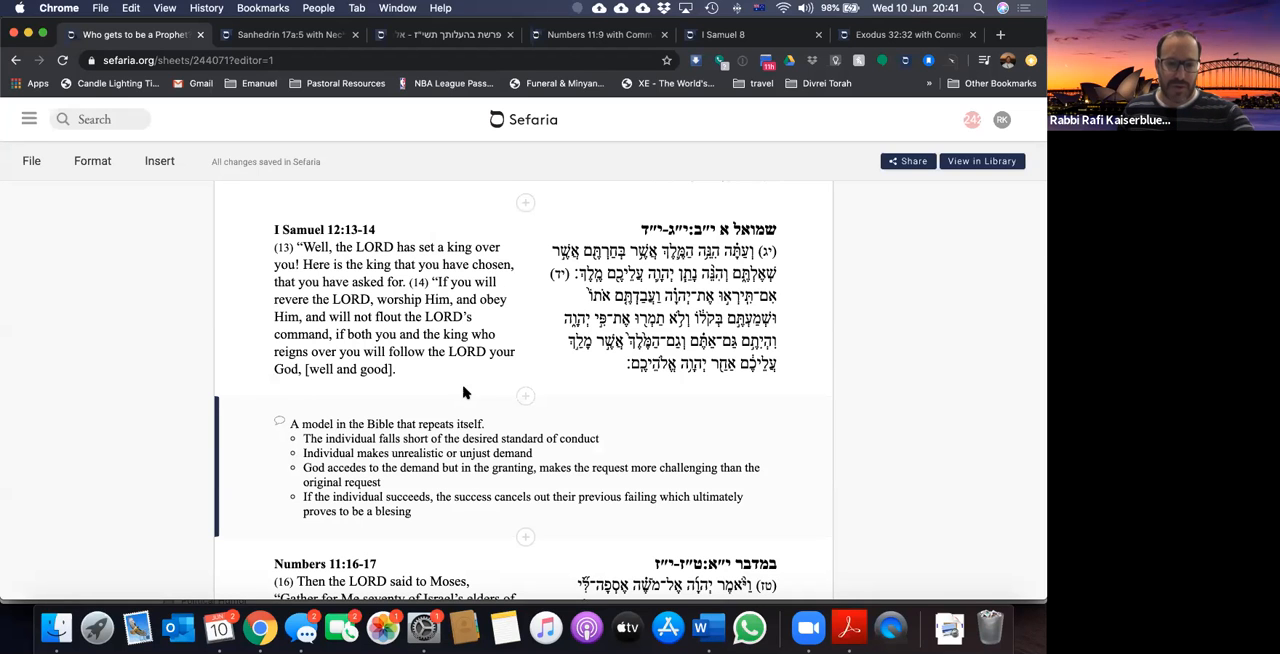
{"action": "mouse_move", "coordinate": [500, 488]}
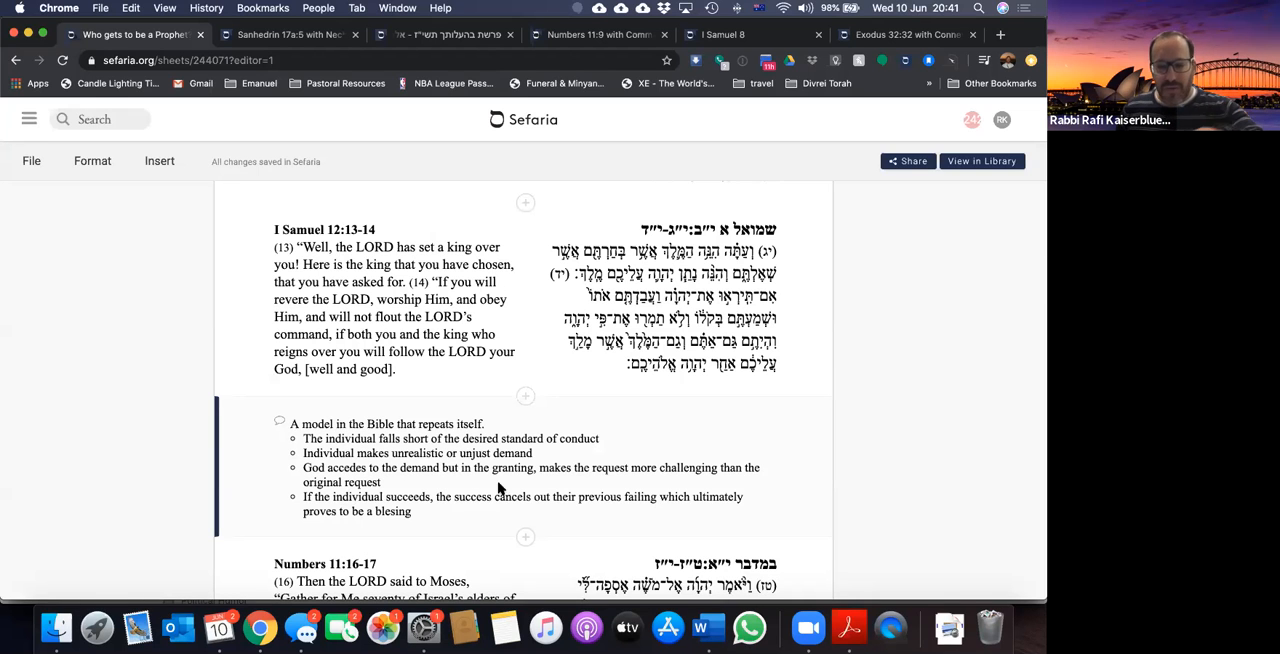
{"action": "mouse_move", "coordinate": [547, 483]}
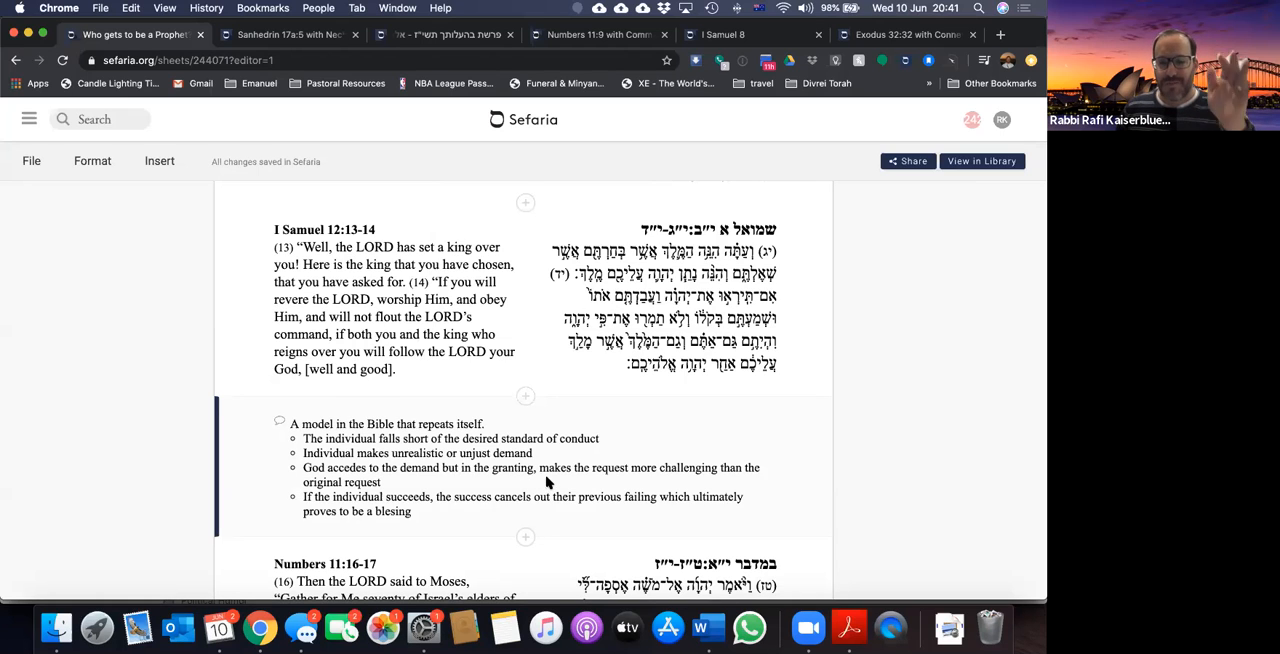
{"action": "scroll", "scroll_direction": "down", "scroll_amount": 3}
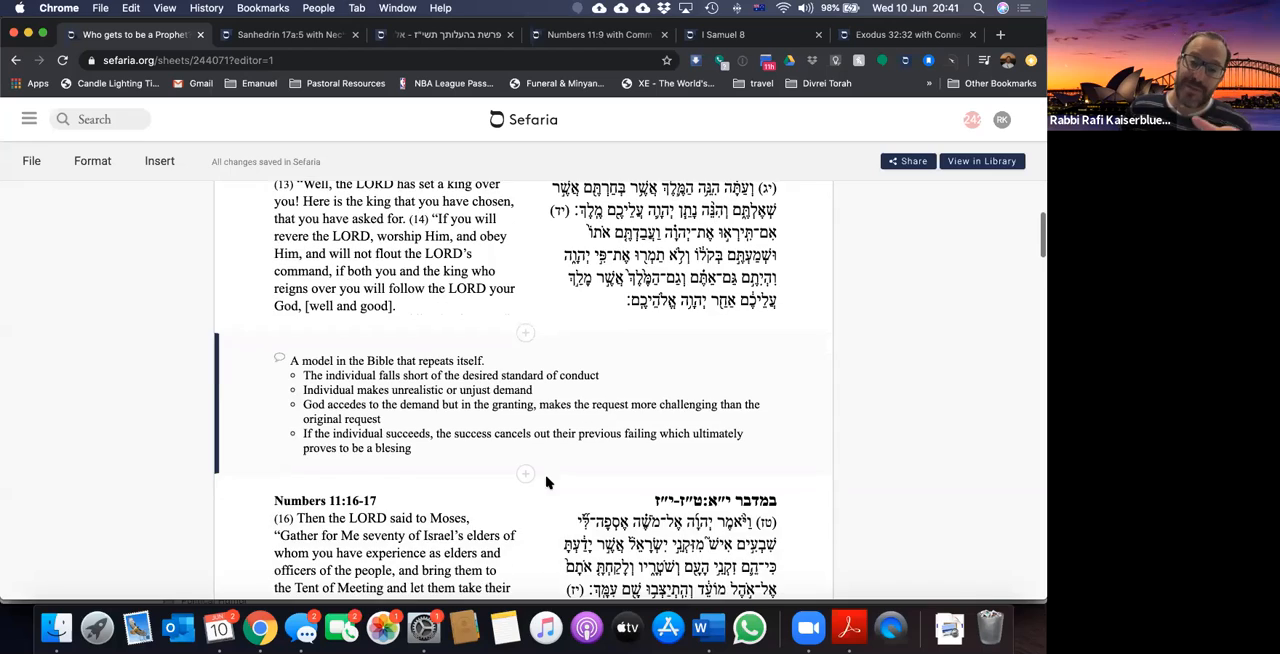
{"action": "scroll", "scroll_direction": "down", "scroll_amount": 3}
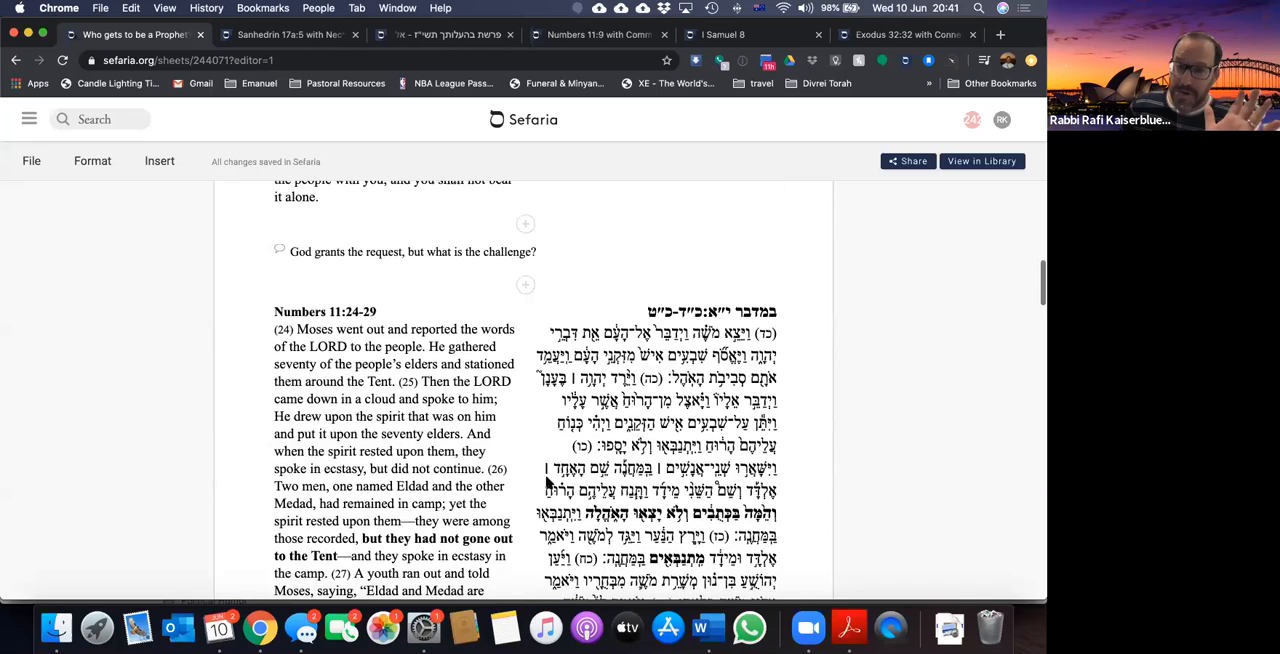
{"action": "scroll", "scroll_direction": "down", "scroll_amount": 3}
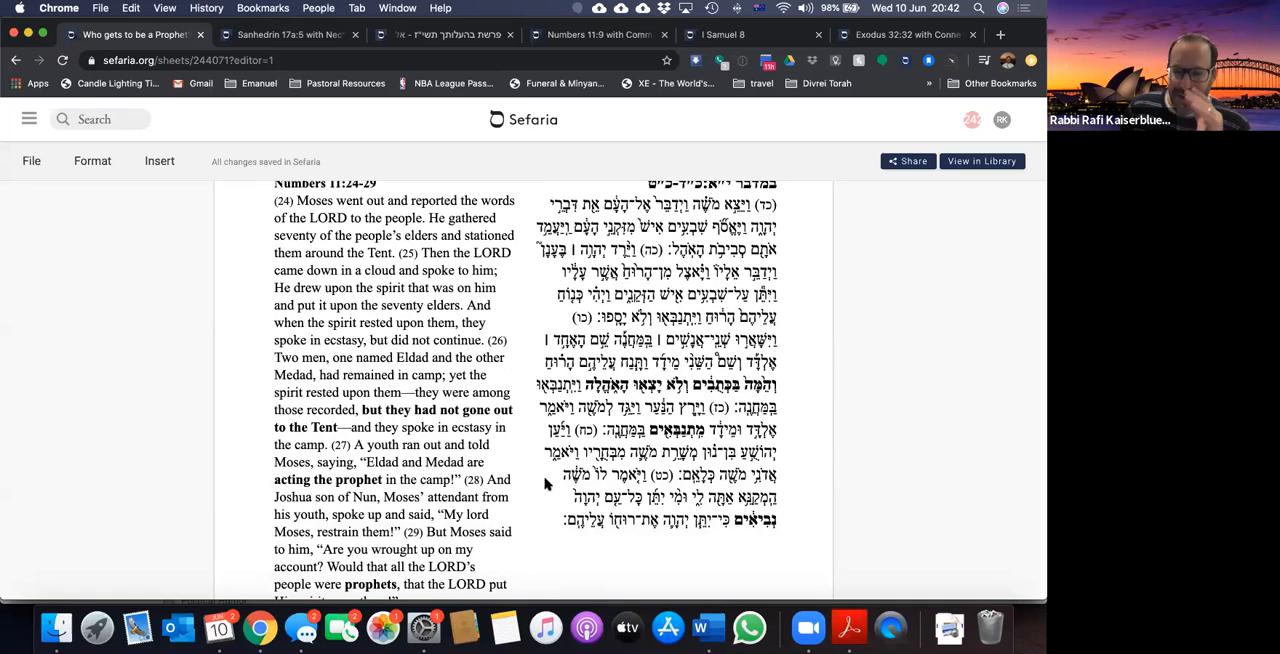
{"action": "mouse_move", "coordinate": [235, 442]}
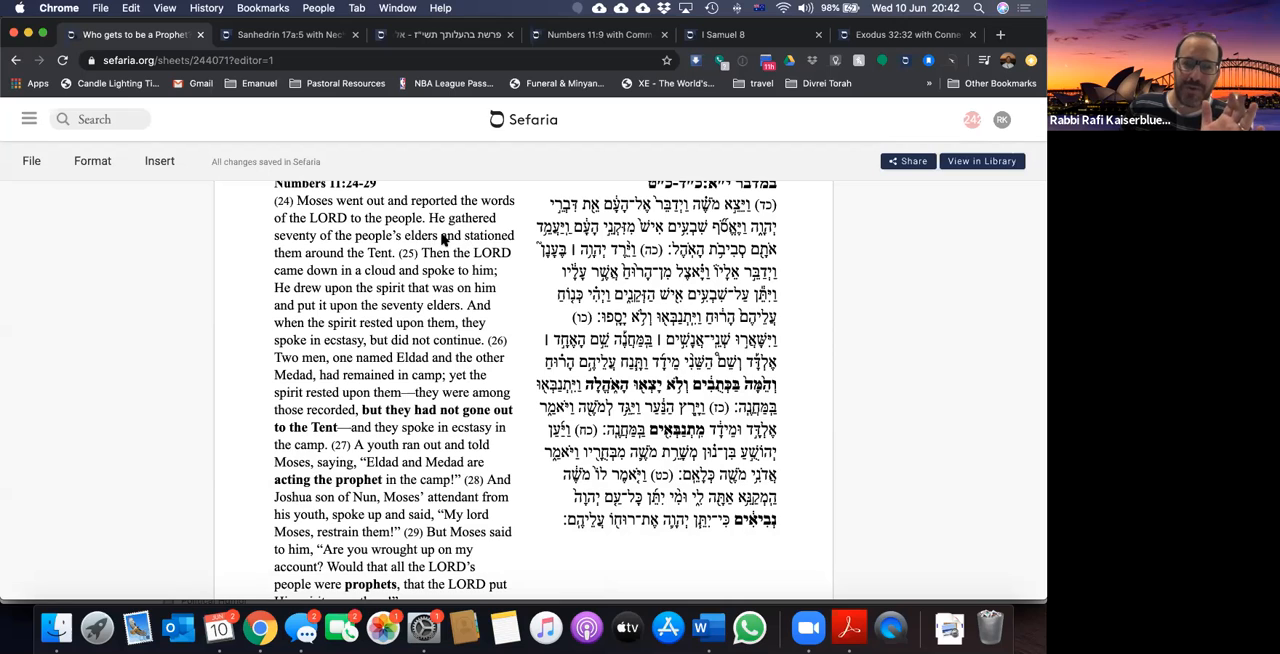
{"action": "mouse_move", "coordinate": [258, 269]}
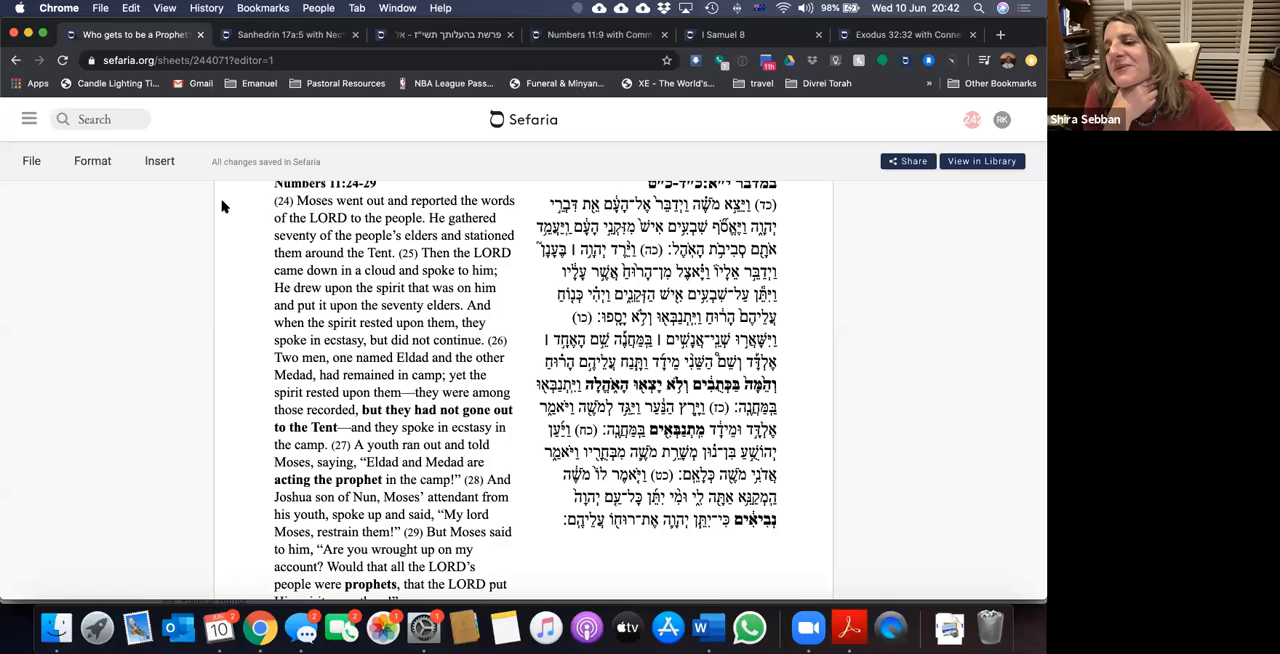
{"action": "mouse_move", "coordinate": [308, 293]}
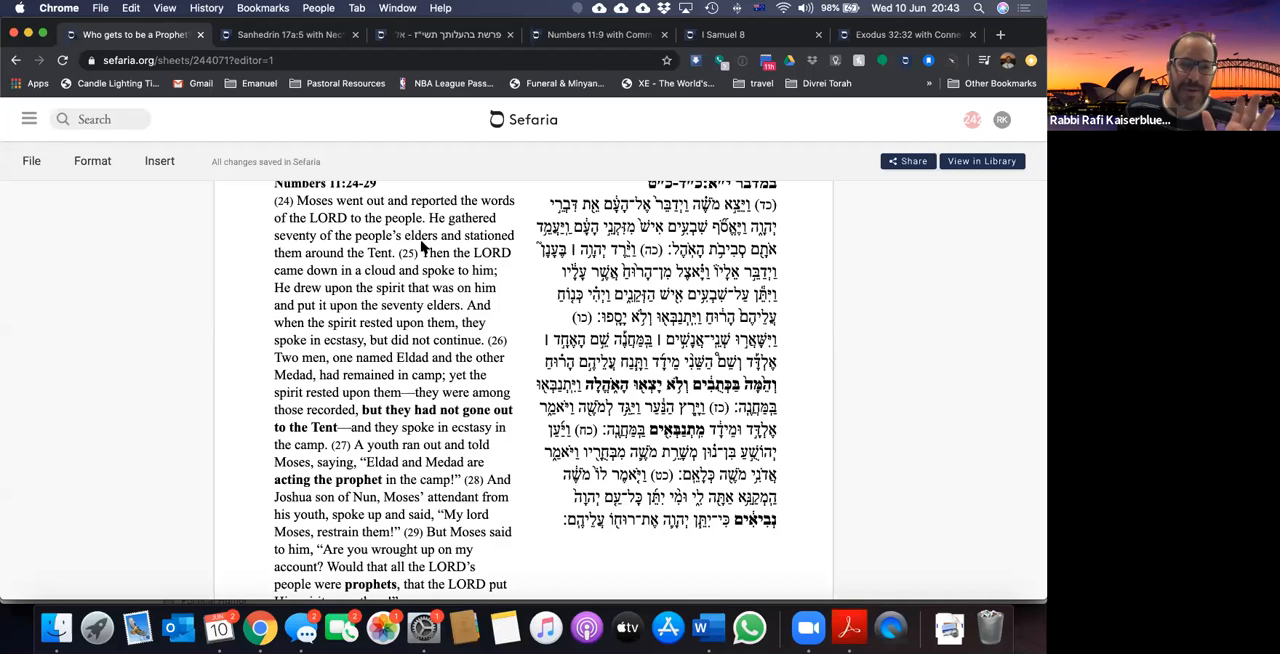
{"action": "mouse_move", "coordinate": [479, 265]}
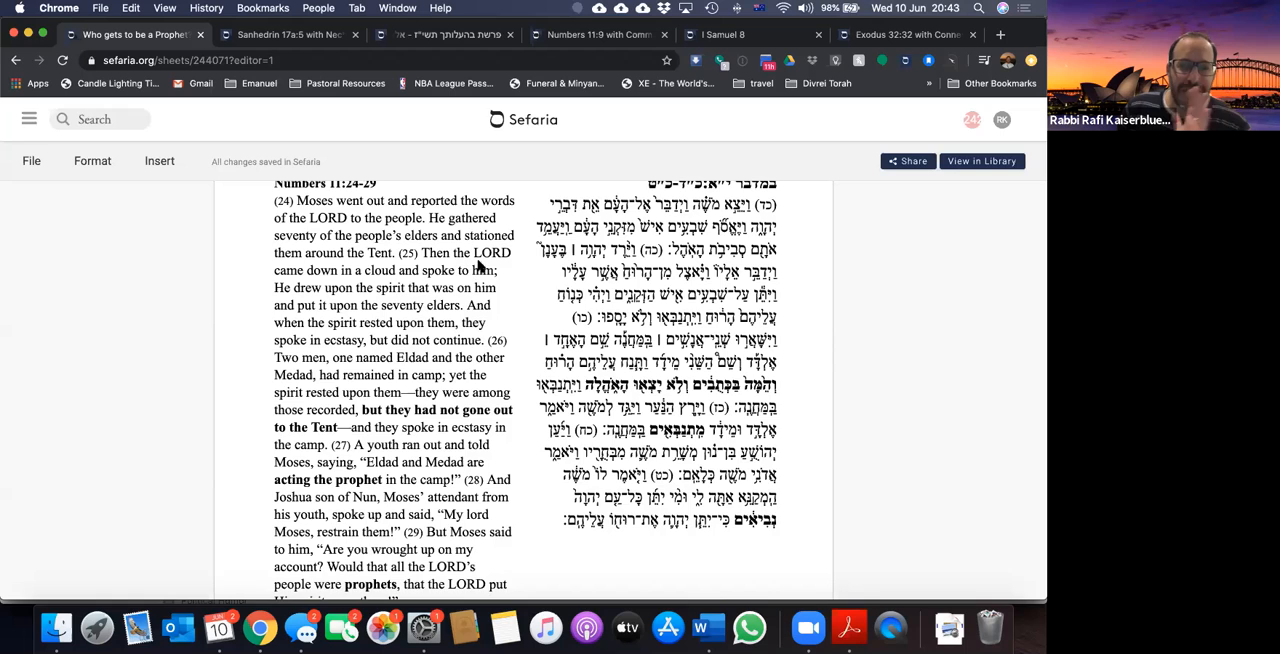
{"action": "mouse_move", "coordinate": [490, 282]}
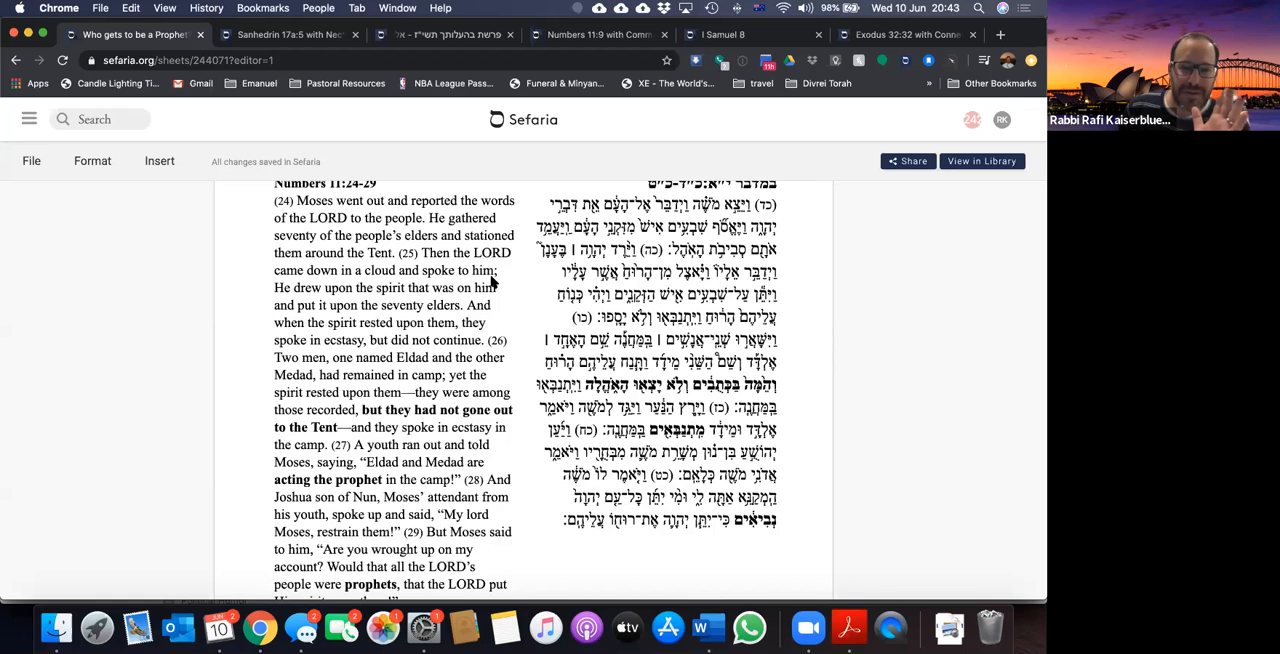
{"action": "mouse_move", "coordinate": [425, 301]}
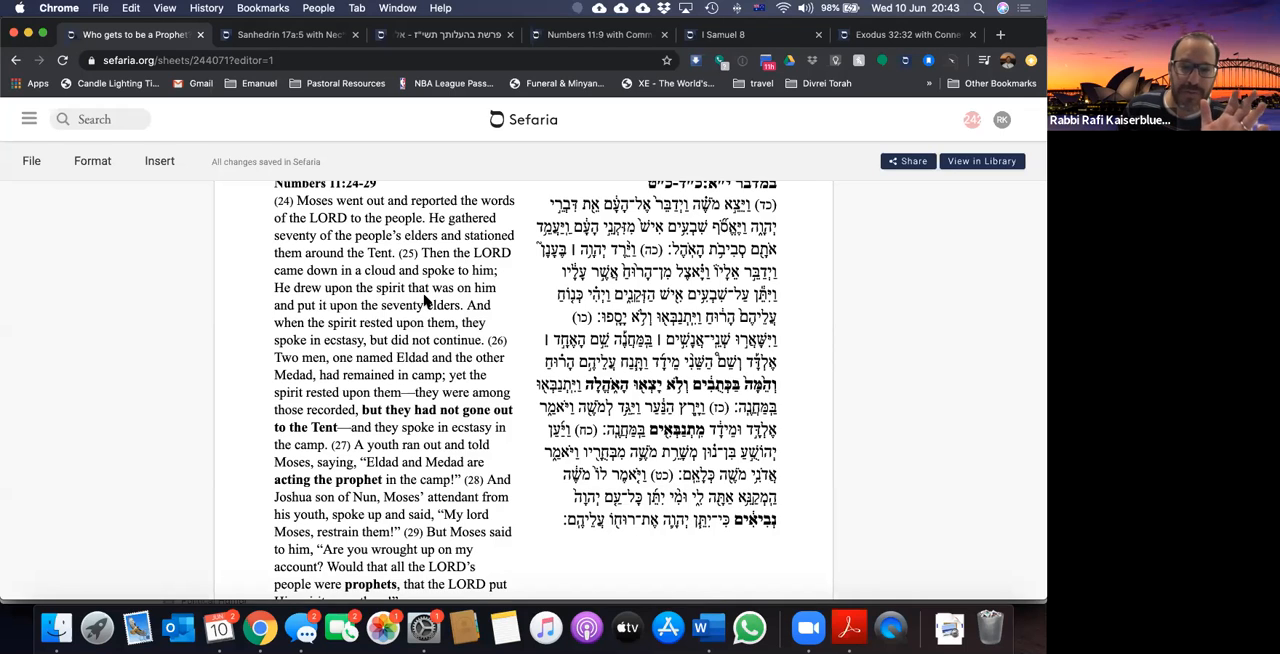
{"action": "mouse_move", "coordinate": [448, 318]}
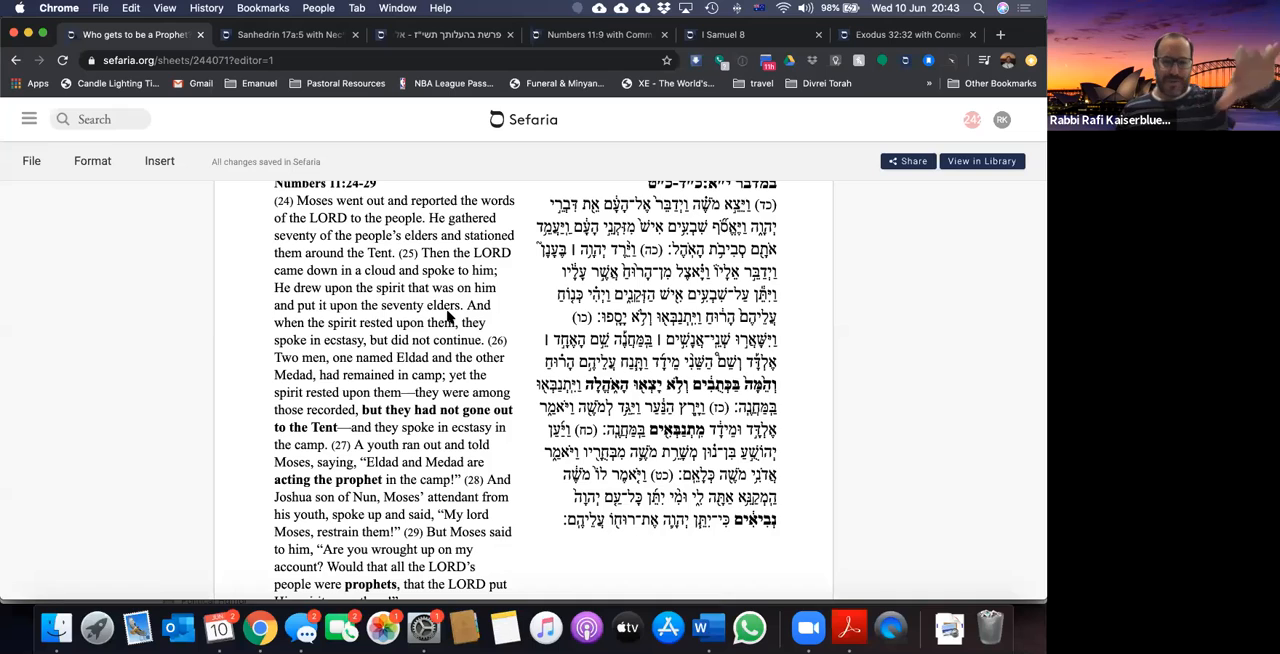
{"action": "mouse_move", "coordinate": [364, 324]}
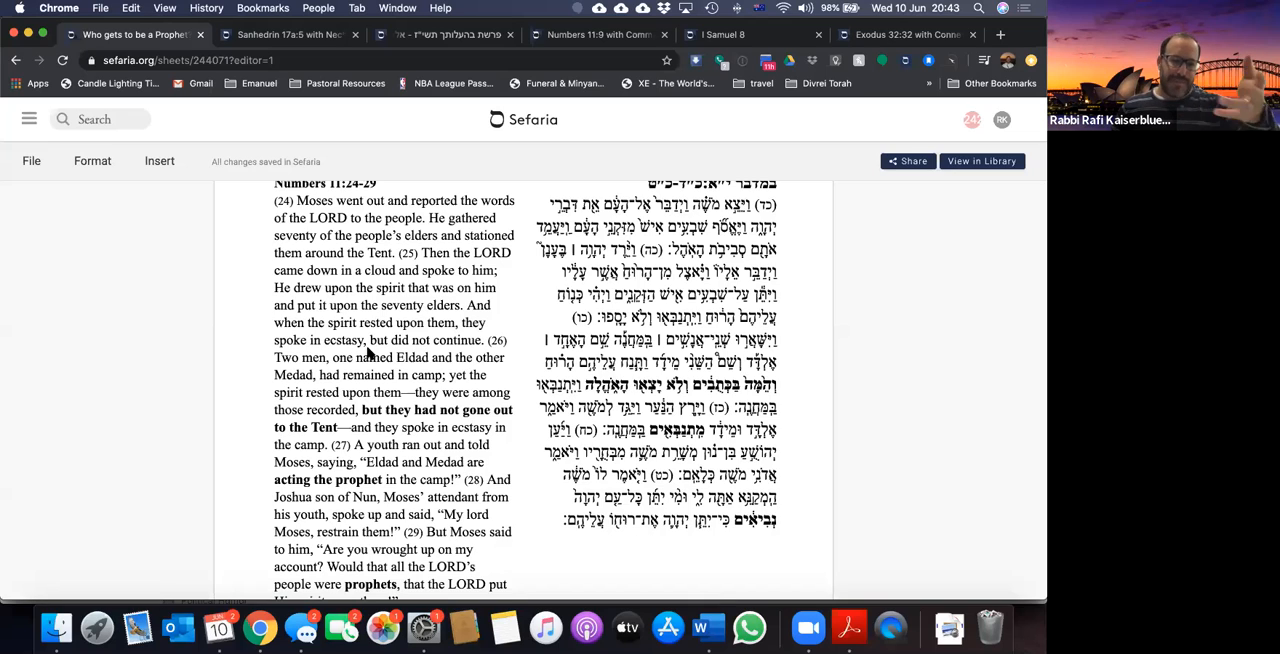
{"action": "mouse_move", "coordinate": [318, 390]}
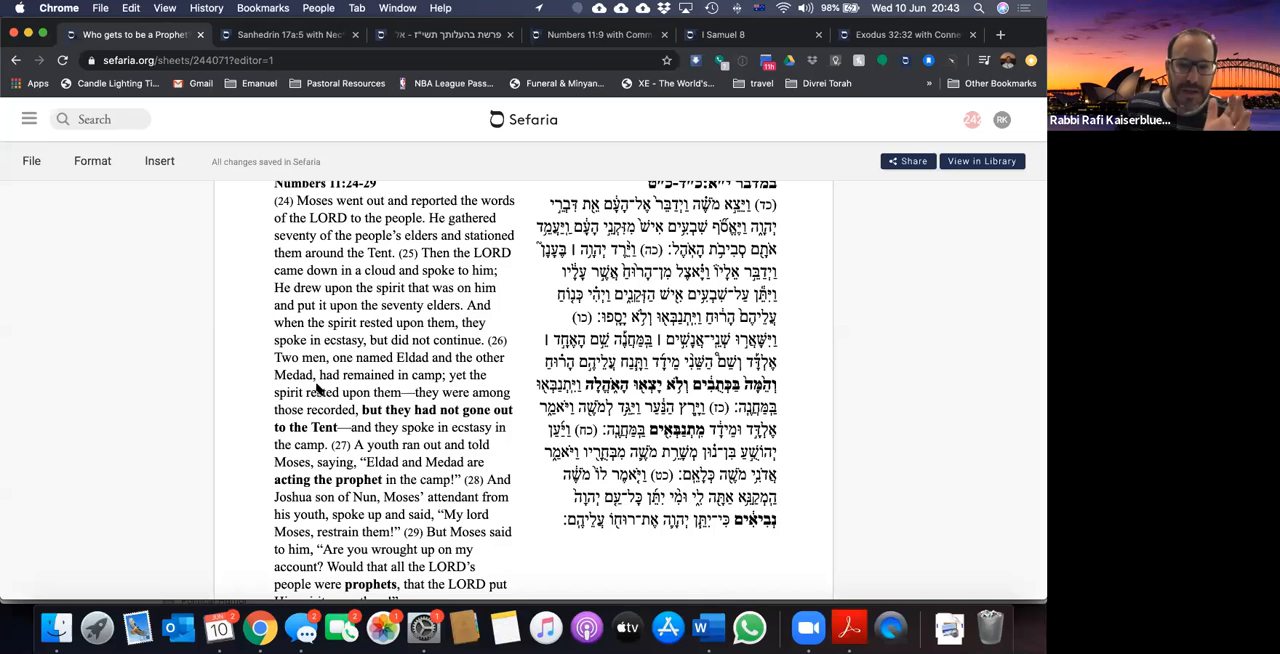
{"action": "mouse_move", "coordinate": [495, 368]}
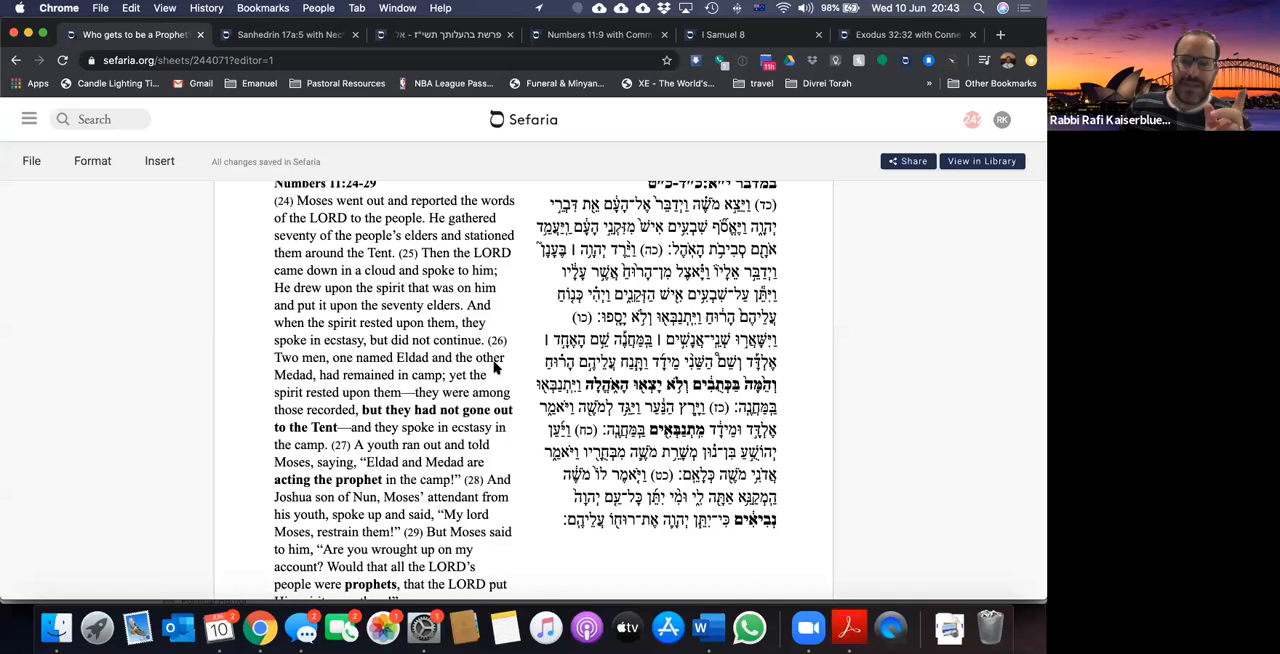
{"action": "mouse_move", "coordinate": [435, 388]}
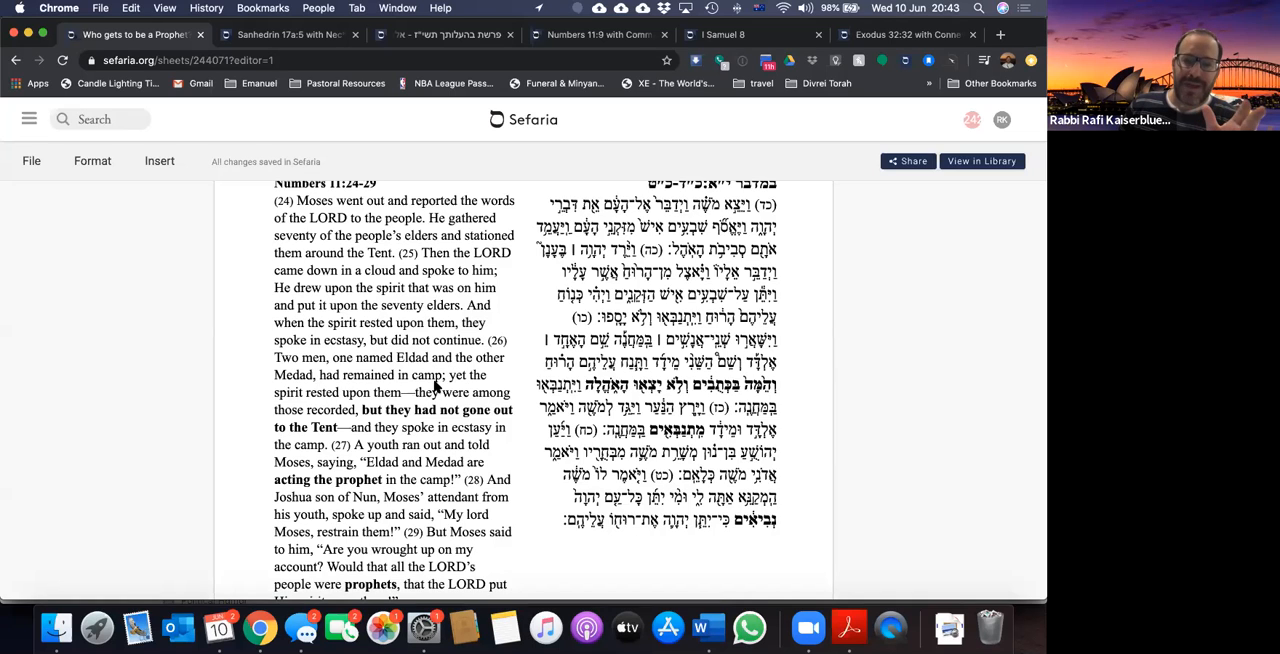
{"action": "mouse_move", "coordinate": [378, 403]}
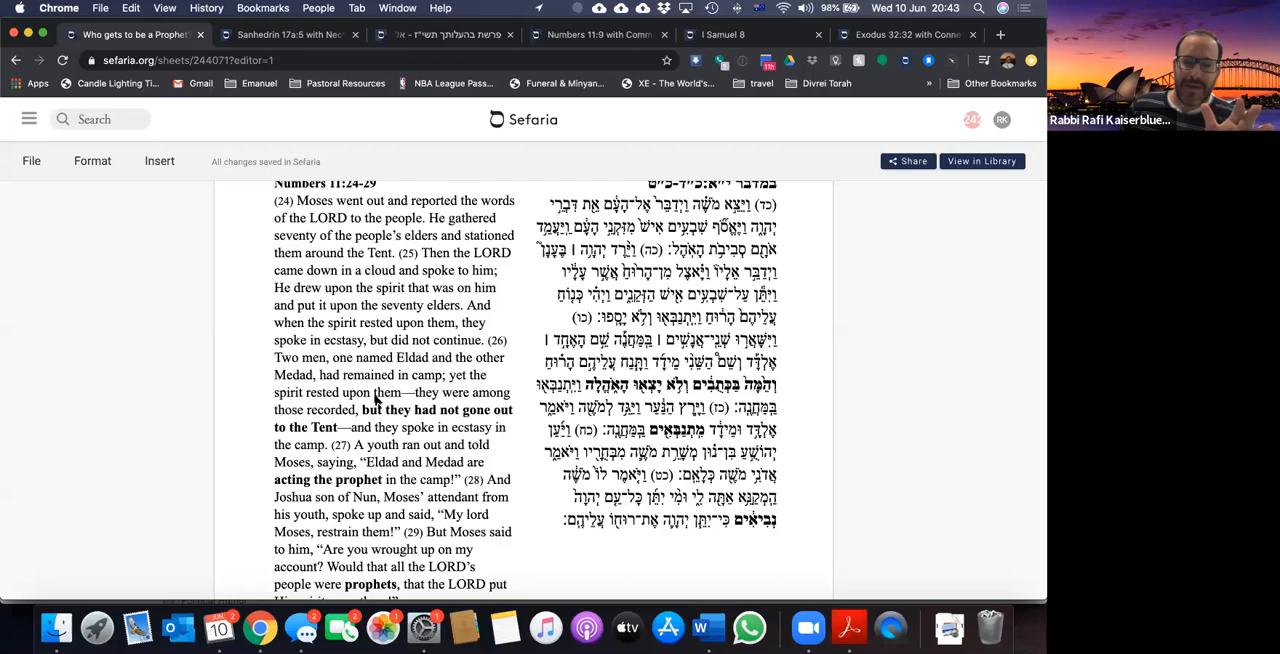
{"action": "mouse_move", "coordinate": [480, 405]}
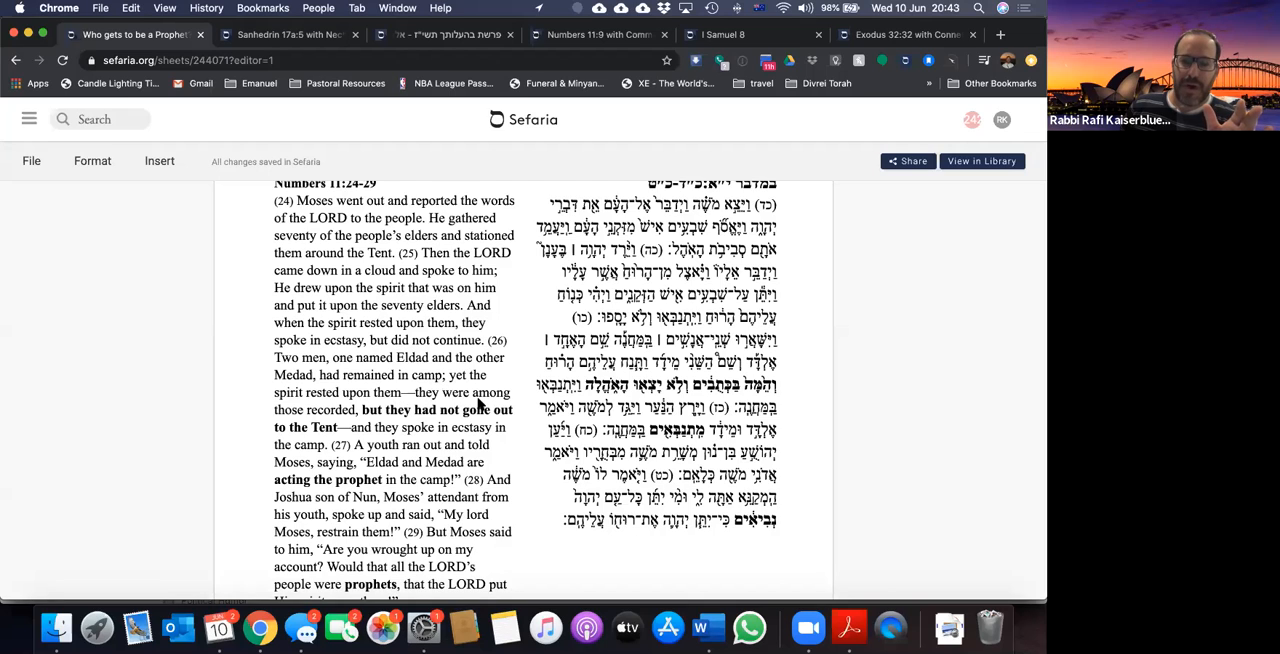
{"action": "mouse_move", "coordinate": [517, 427]}
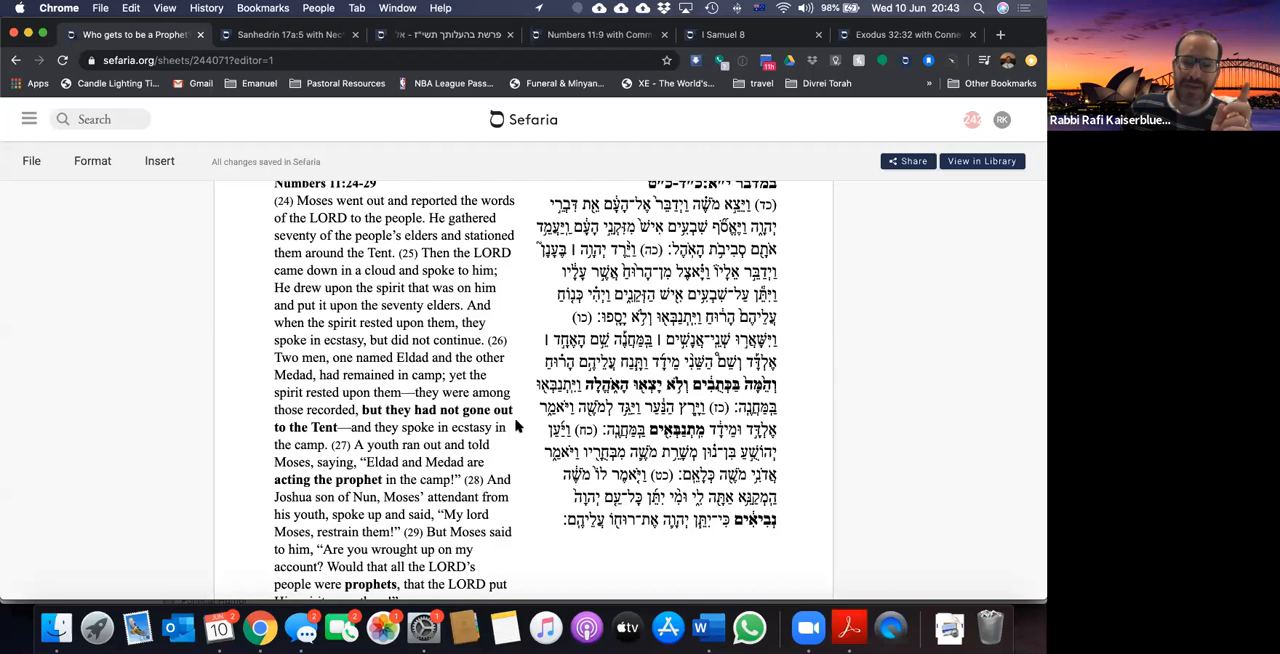
{"action": "mouse_move", "coordinate": [337, 437]}
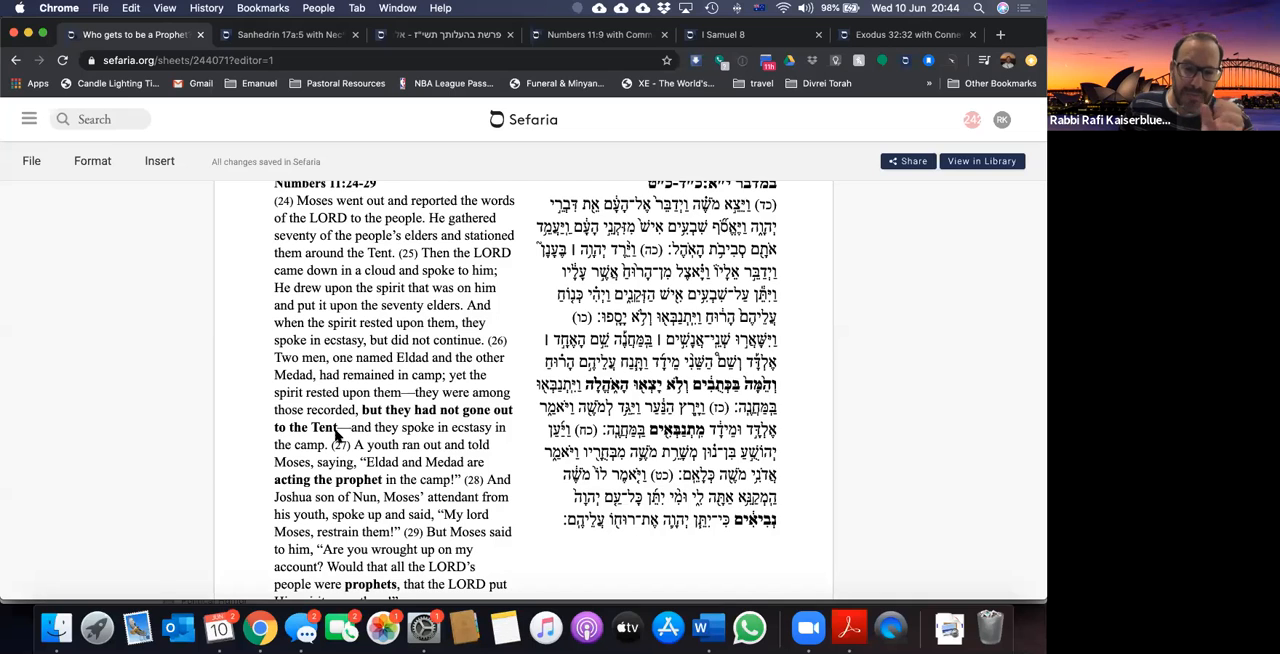
{"action": "scroll", "scroll_direction": "down", "scroll_amount": 3}
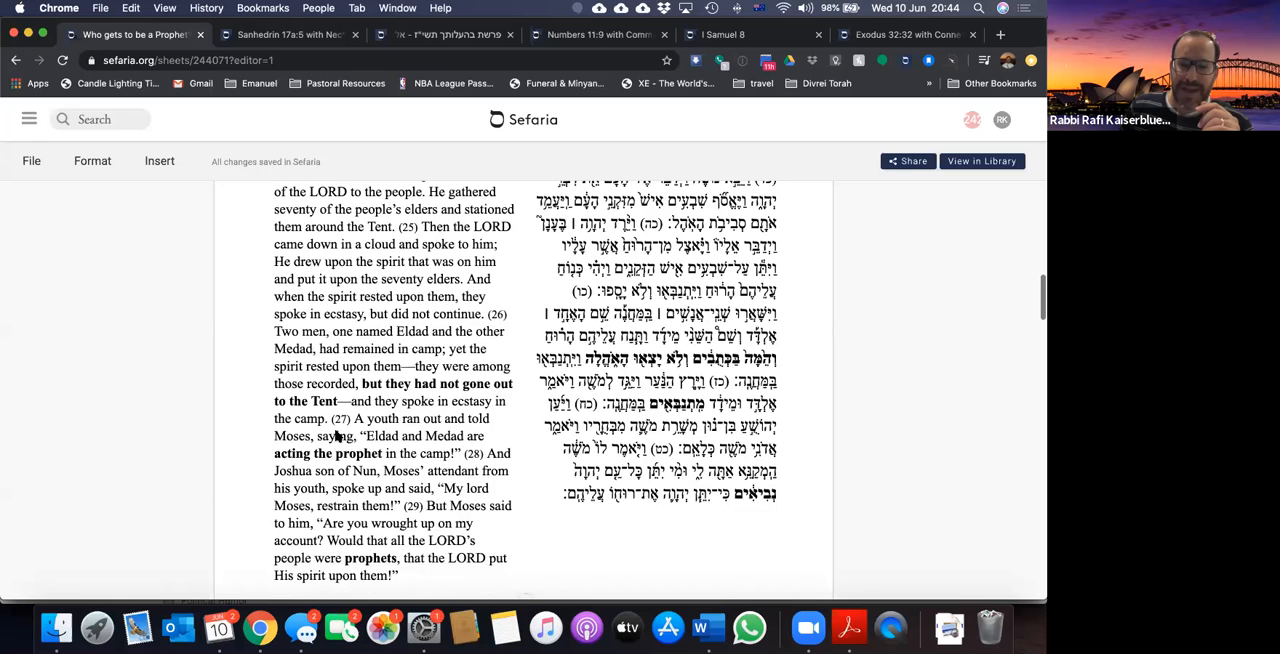
{"action": "scroll", "scroll_direction": "down", "scroll_amount": 3}
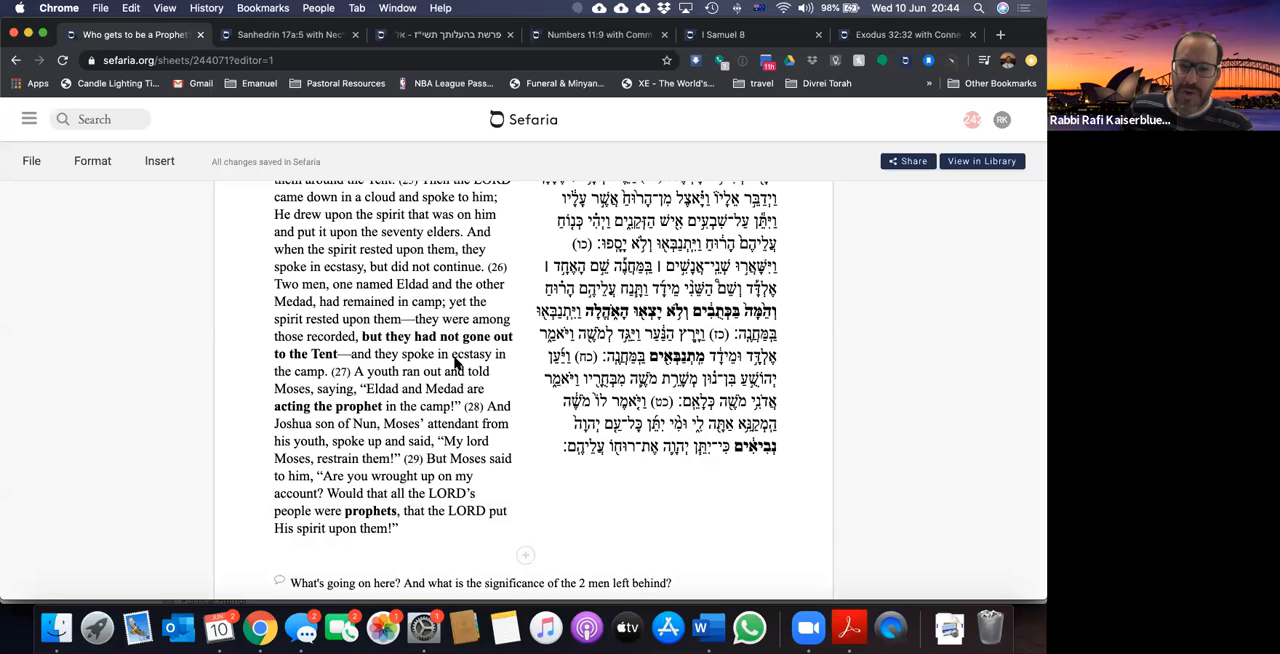
{"action": "mouse_move", "coordinate": [325, 378]}
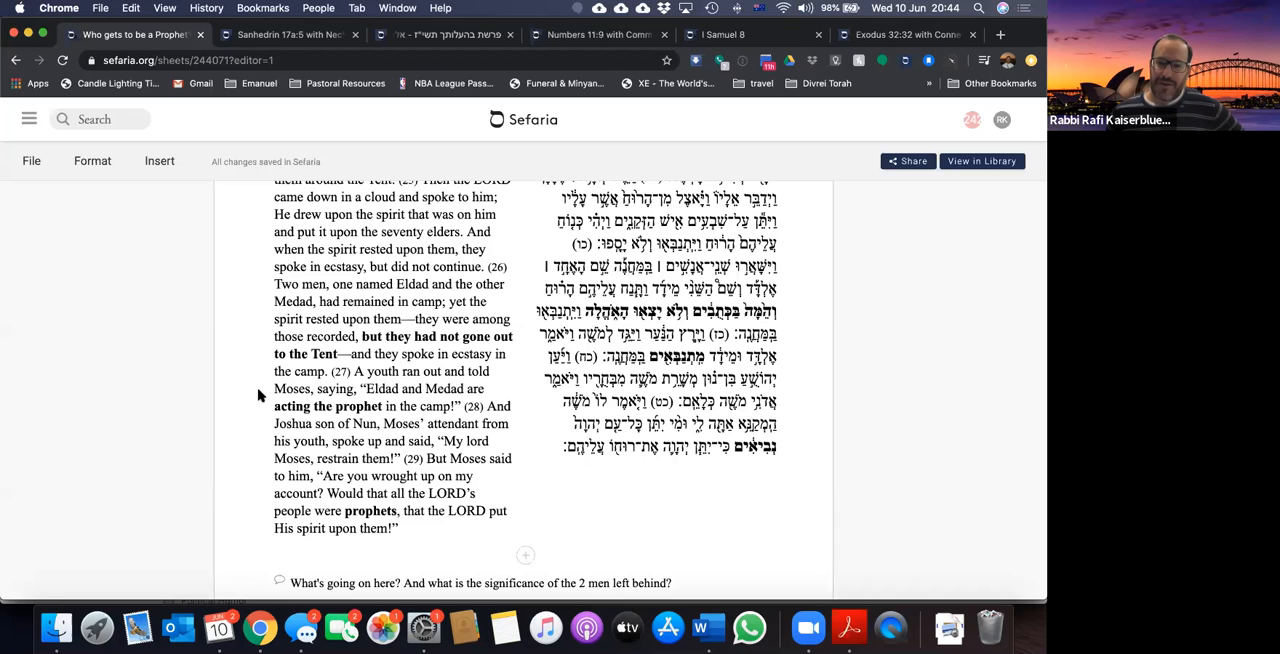
{"action": "mouse_move", "coordinate": [419, 399]}
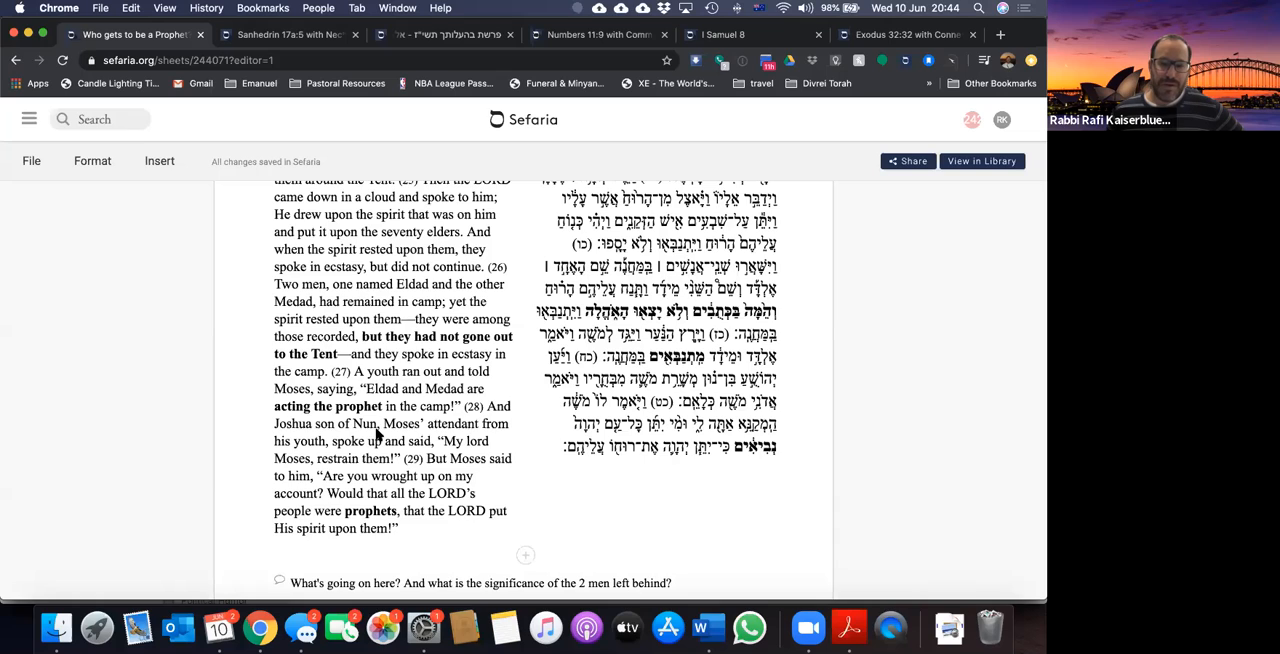
{"action": "mouse_move", "coordinate": [483, 434]}
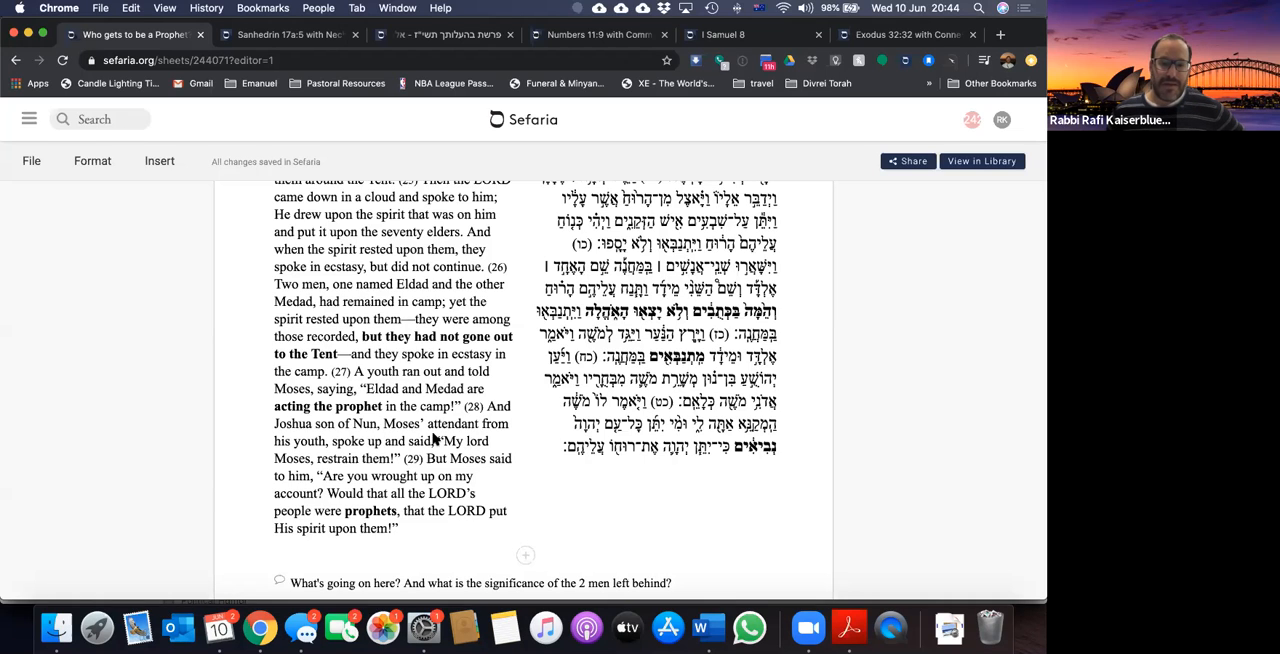
{"action": "mouse_move", "coordinate": [378, 468]}
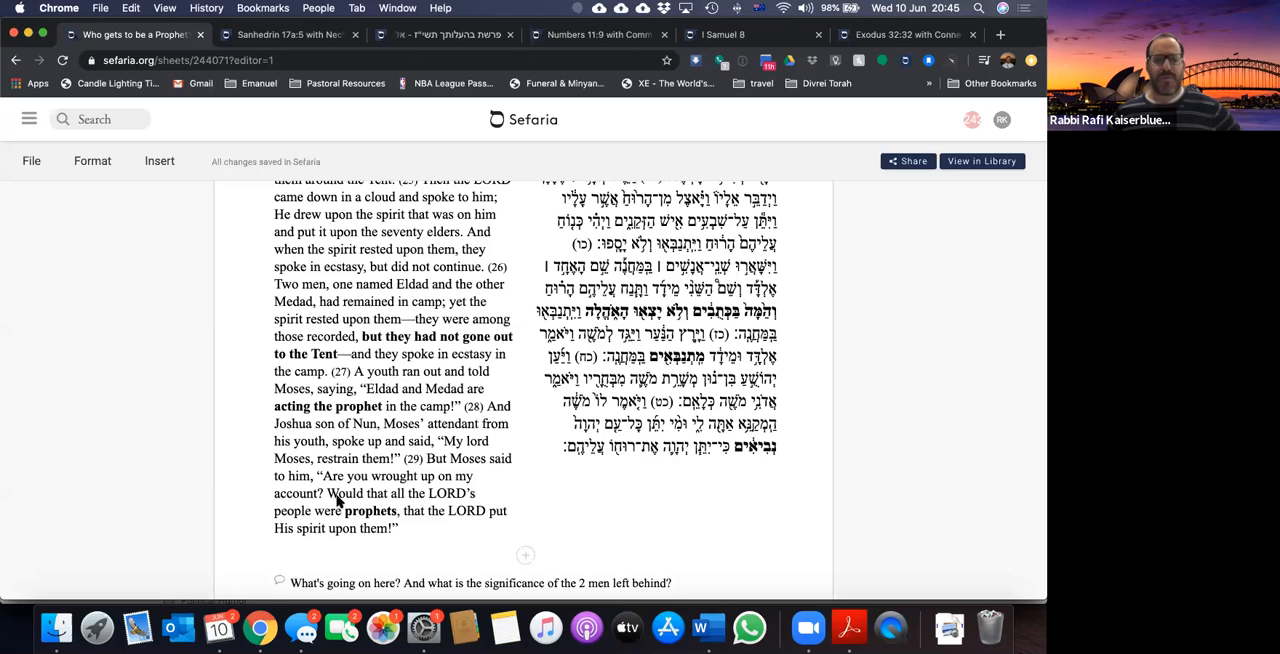
{"action": "mouse_move", "coordinate": [410, 535]}
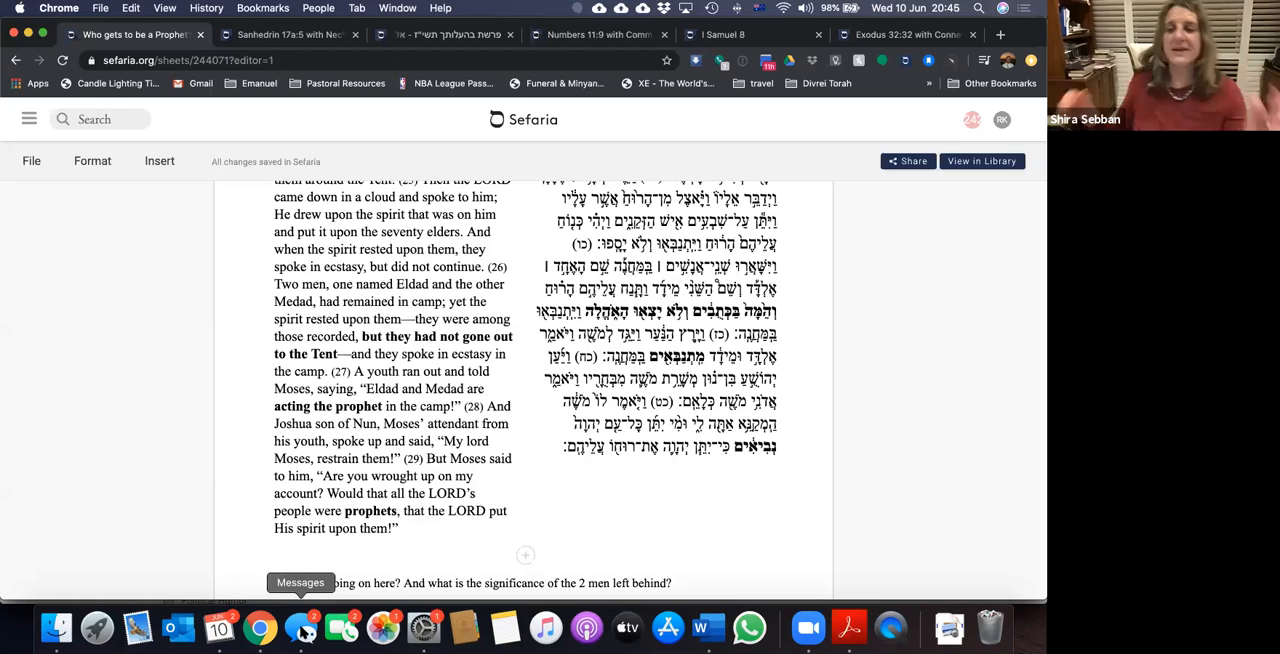
Step: In Messages, start a new conversation and type 'Where'd you go'
{"action": "left_click", "coordinate": [302, 628]}
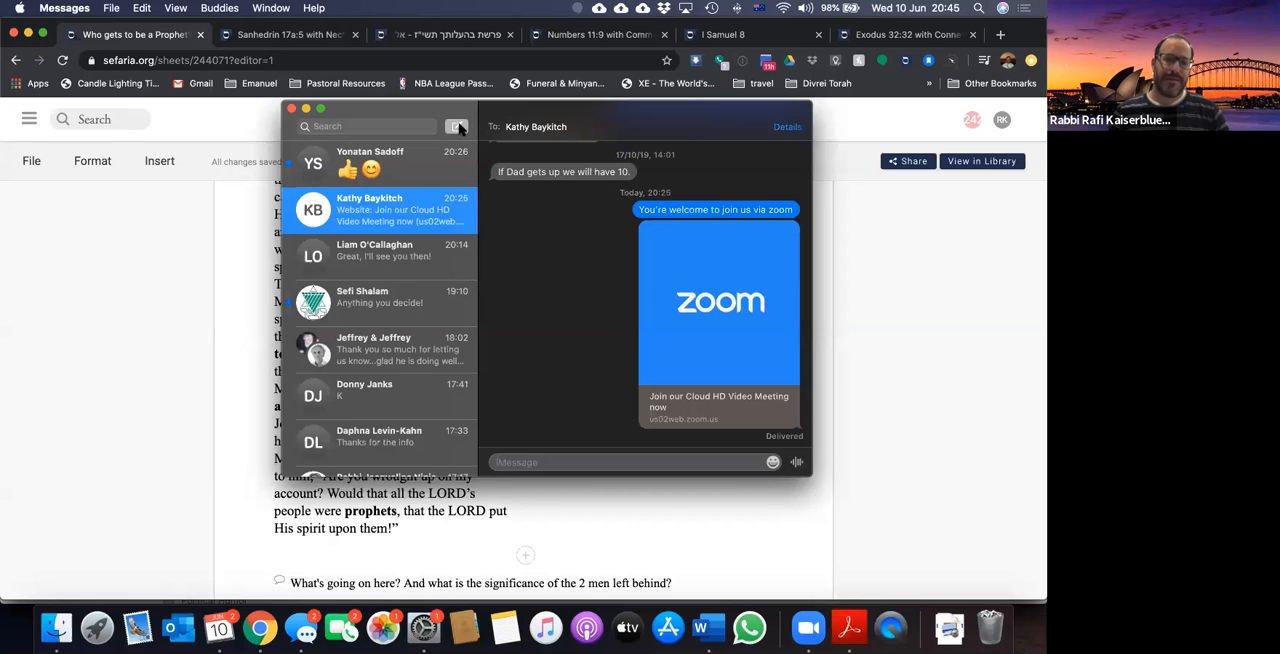
{"action": "left_click", "coordinate": [457, 126]}
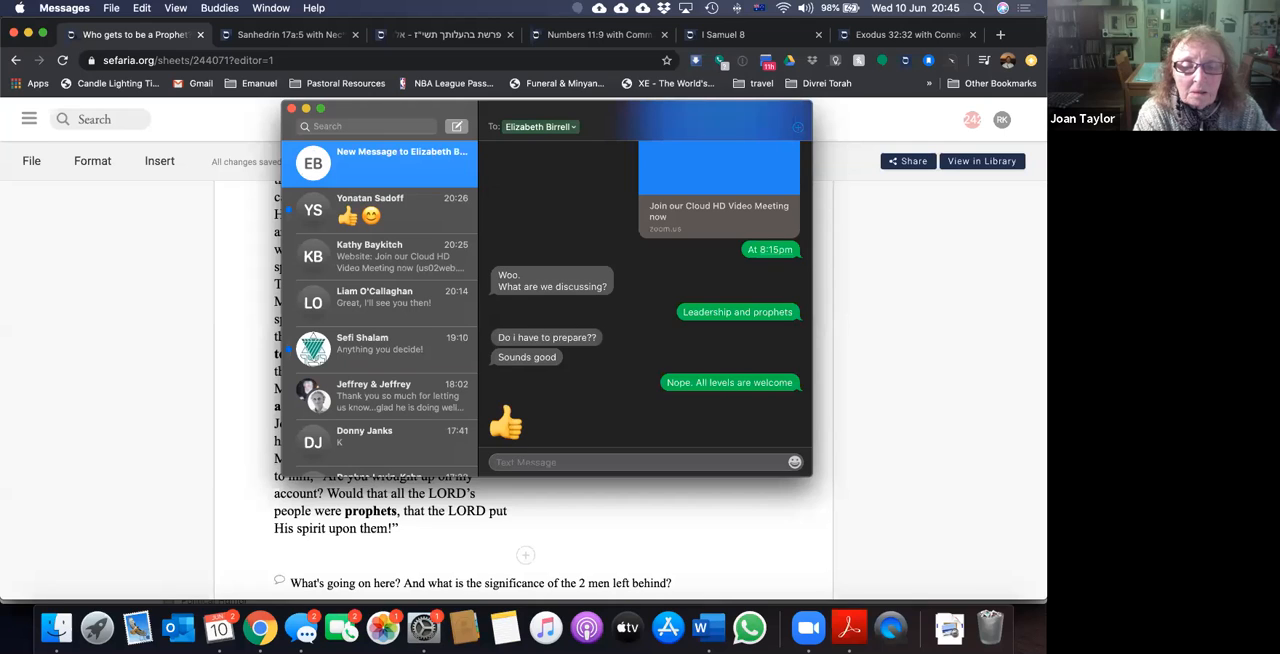
{"action": "type", "text": "Where'd you go"}
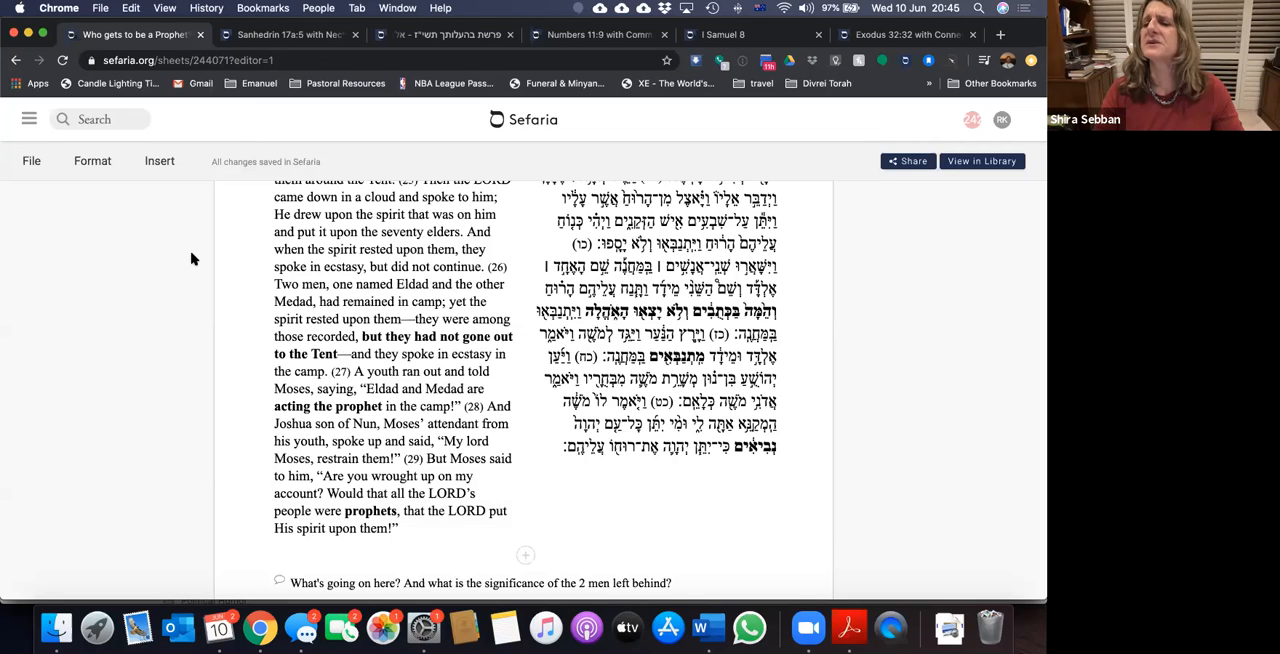
{"action": "mouse_move", "coordinate": [210, 268]}
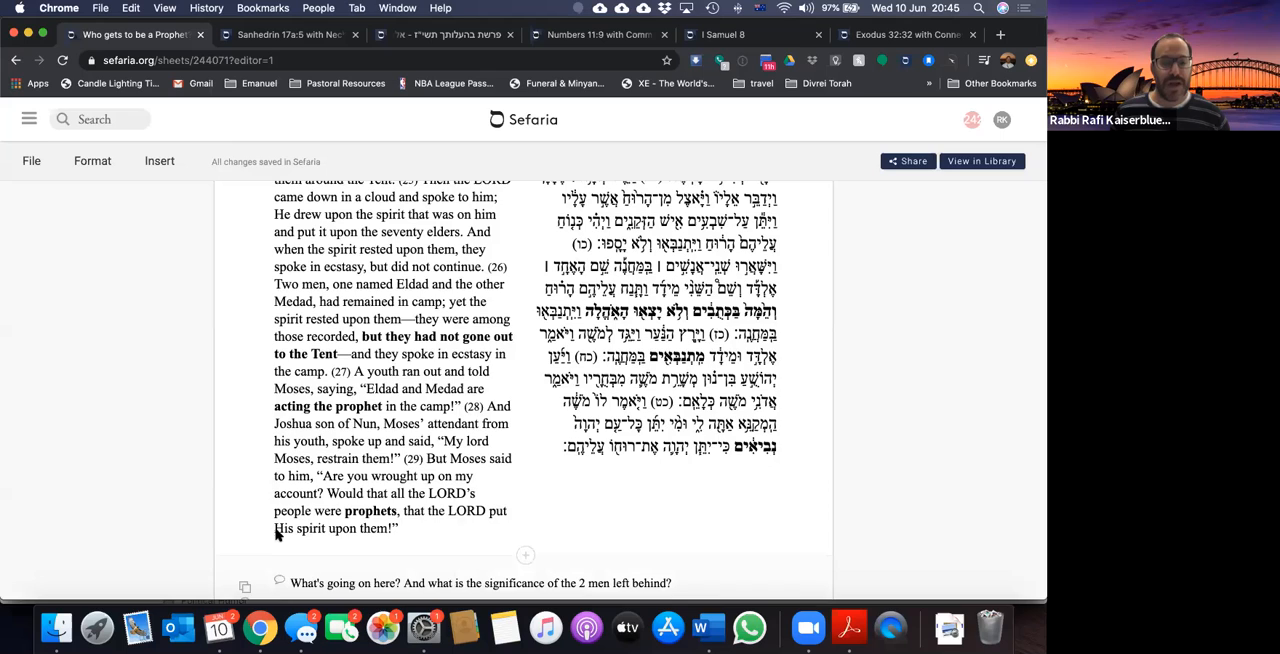
{"action": "mouse_move", "coordinate": [190, 474]}
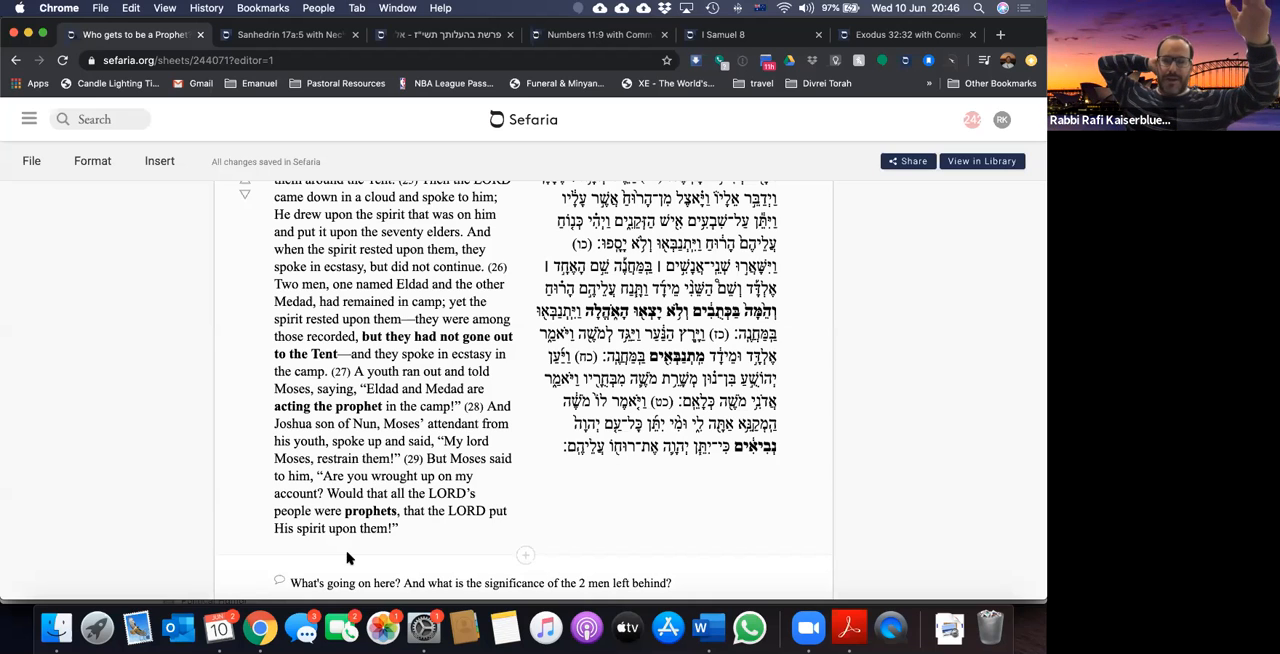
{"action": "mouse_move", "coordinate": [536, 422]}
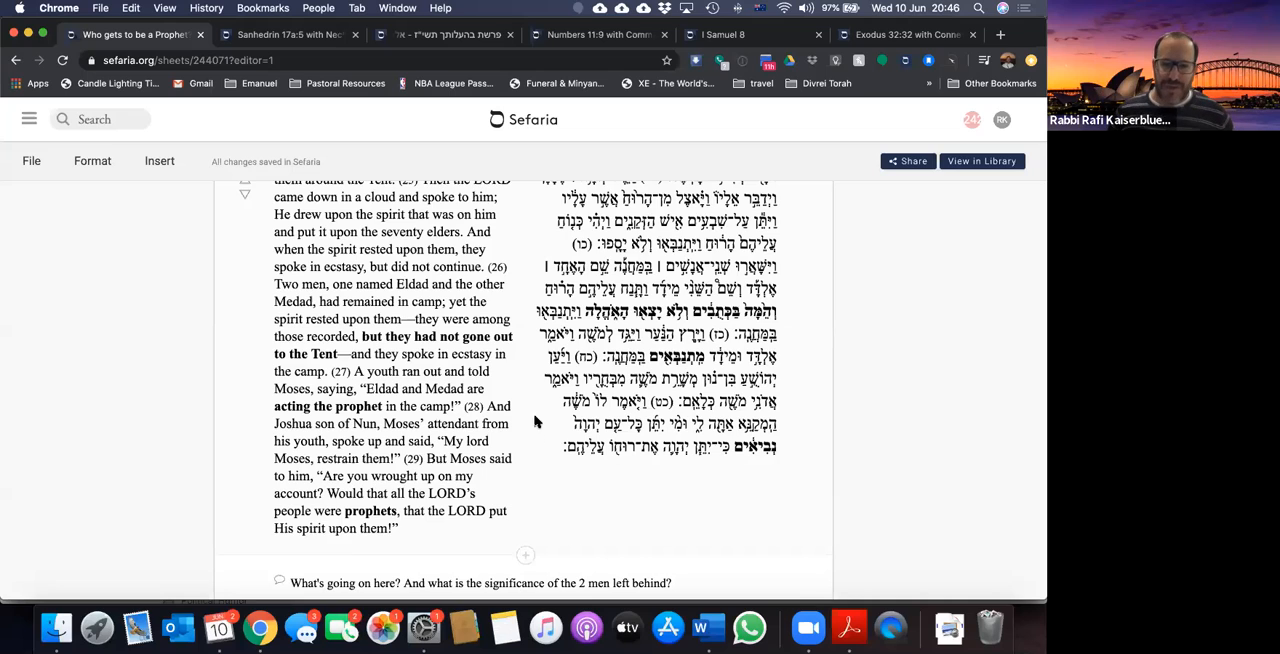
{"action": "mouse_move", "coordinate": [315, 367]}
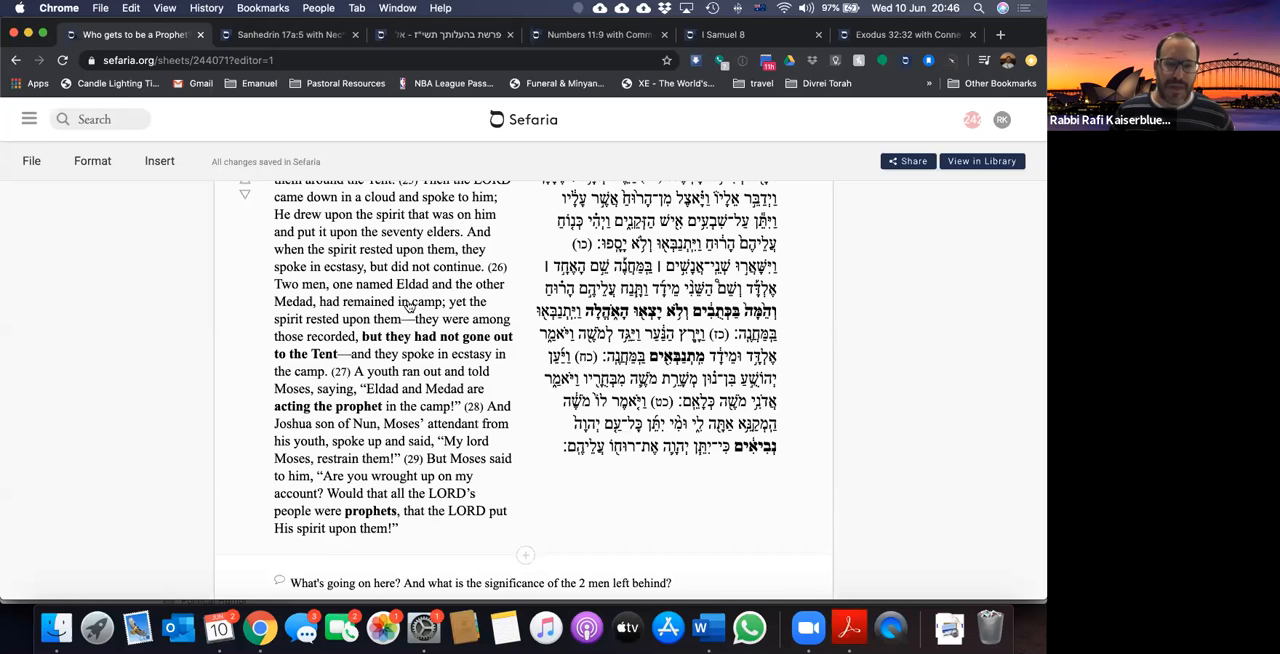
{"action": "mouse_move", "coordinate": [401, 349]}
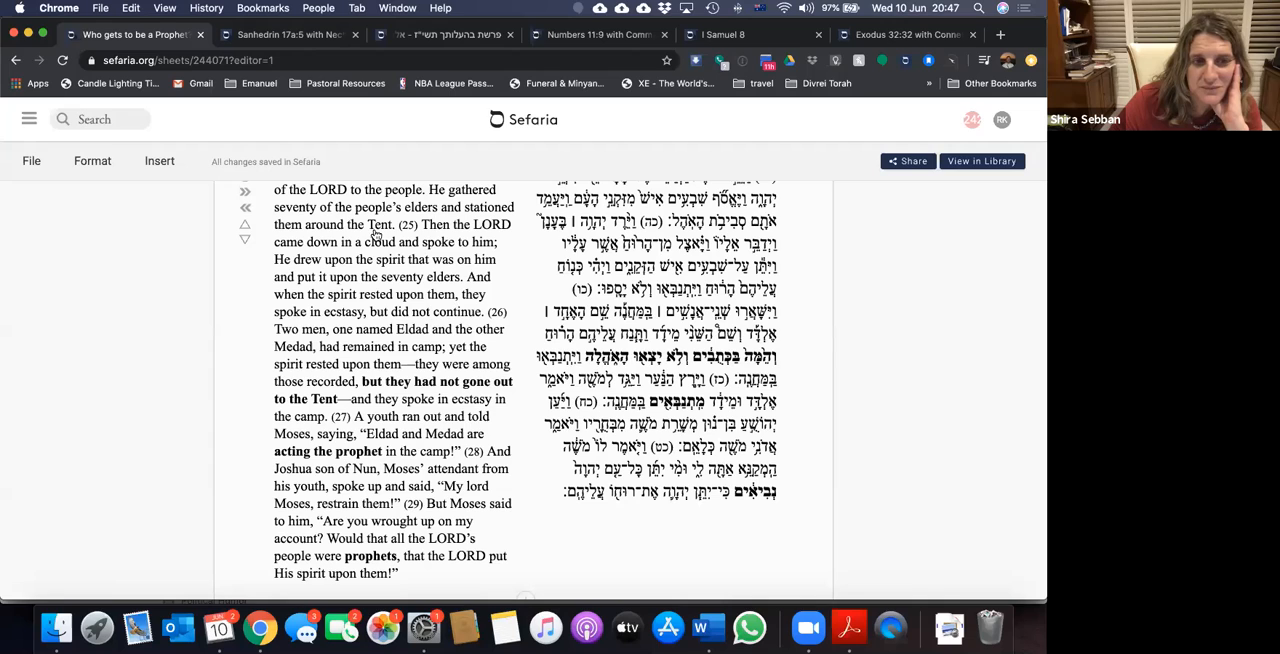
{"action": "mouse_move", "coordinate": [360, 370]}
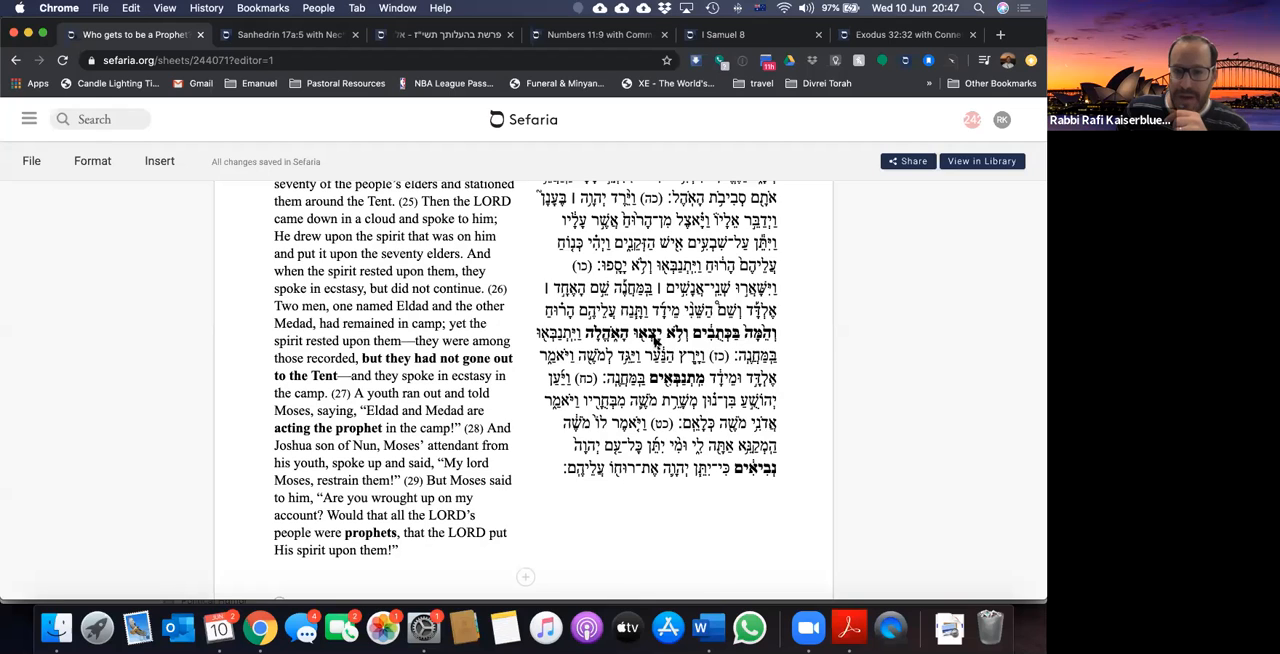
{"action": "mouse_move", "coordinate": [628, 347]}
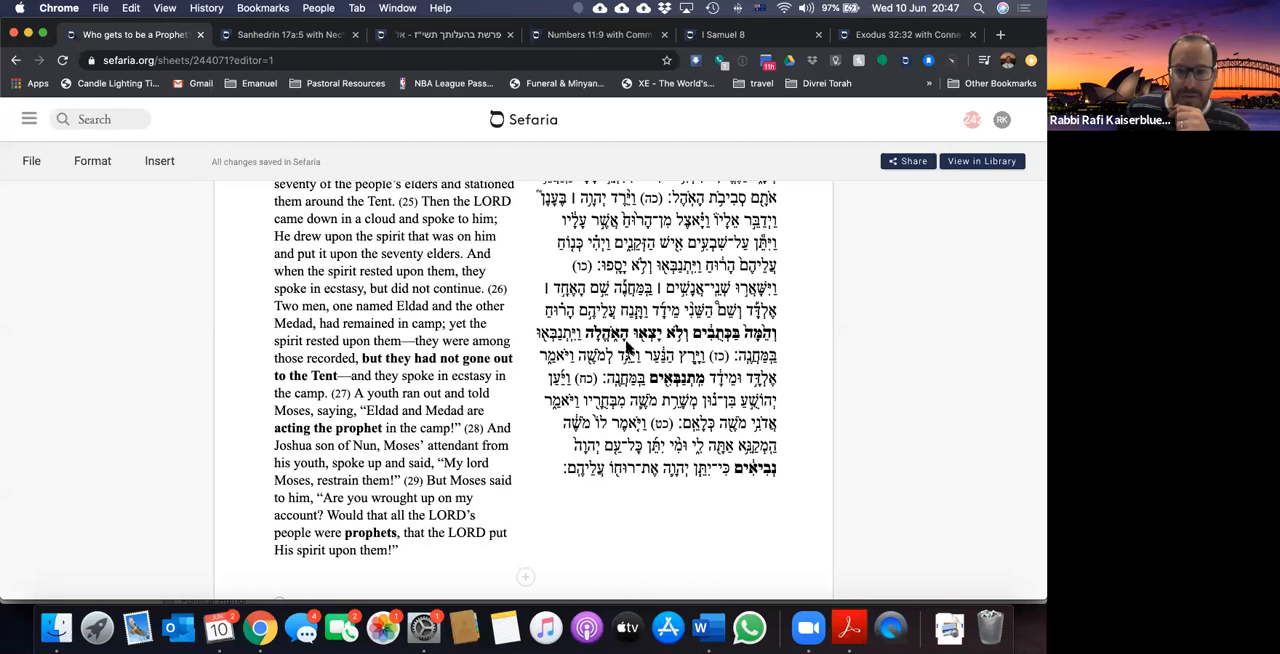
{"action": "mouse_move", "coordinate": [683, 390]}
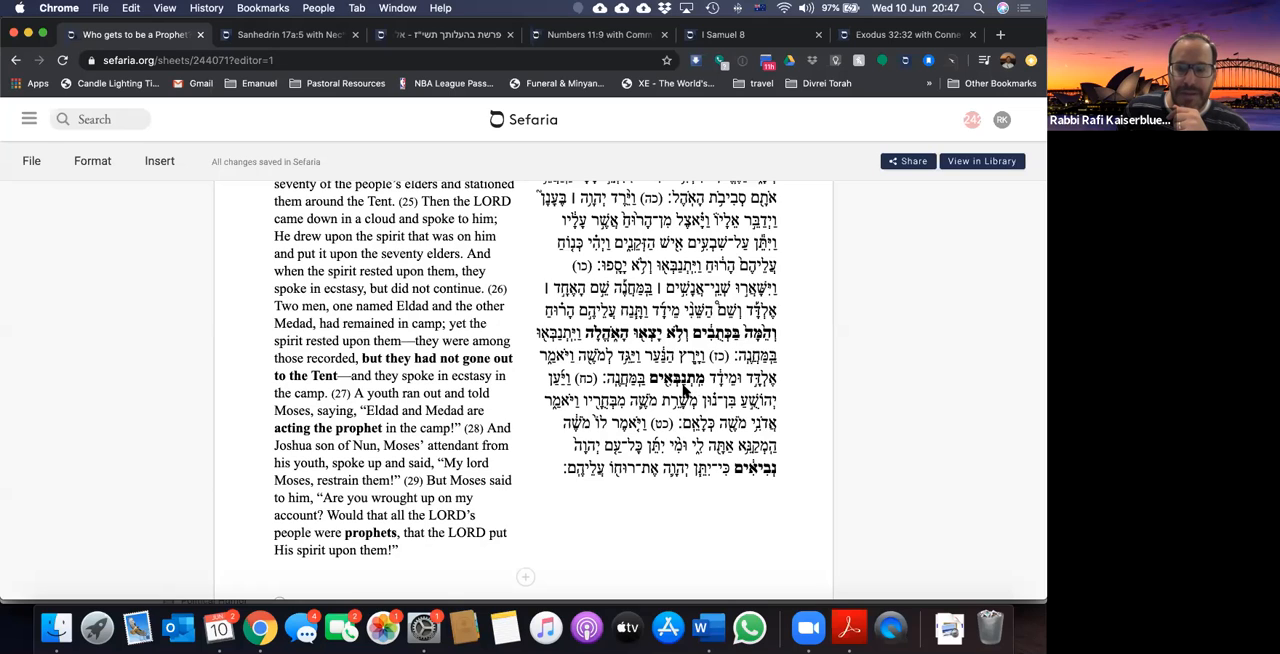
{"action": "mouse_move", "coordinate": [760, 480]}
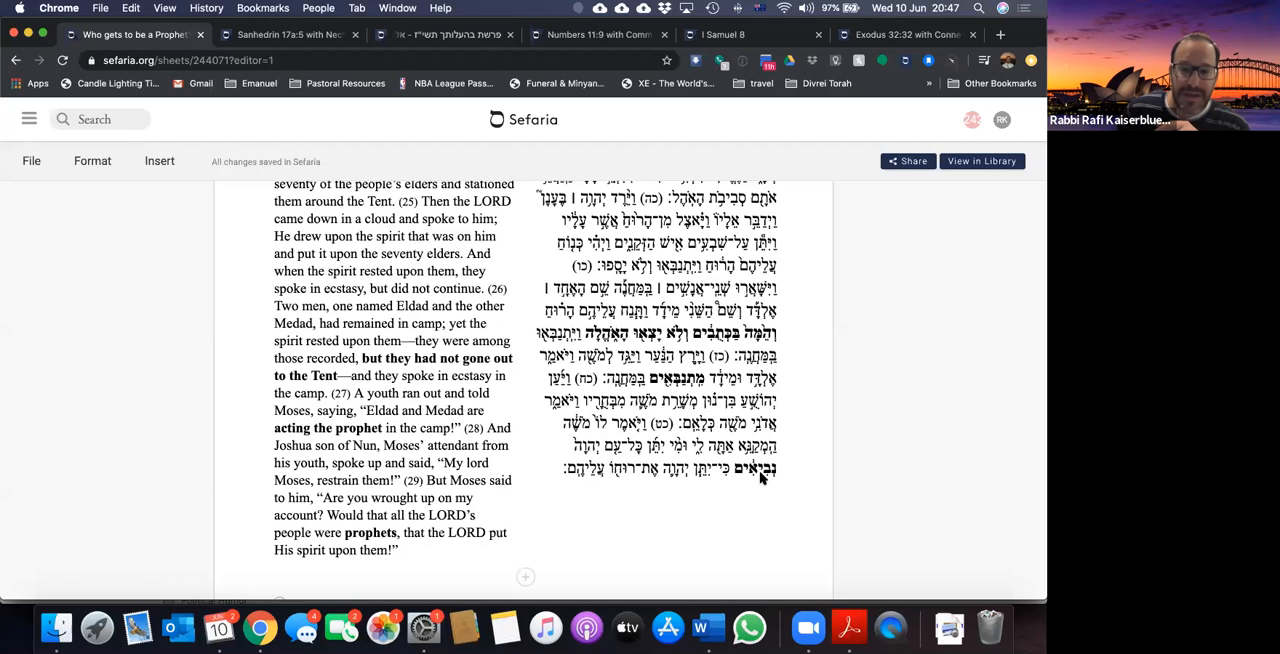
{"action": "mouse_move", "coordinate": [672, 391]}
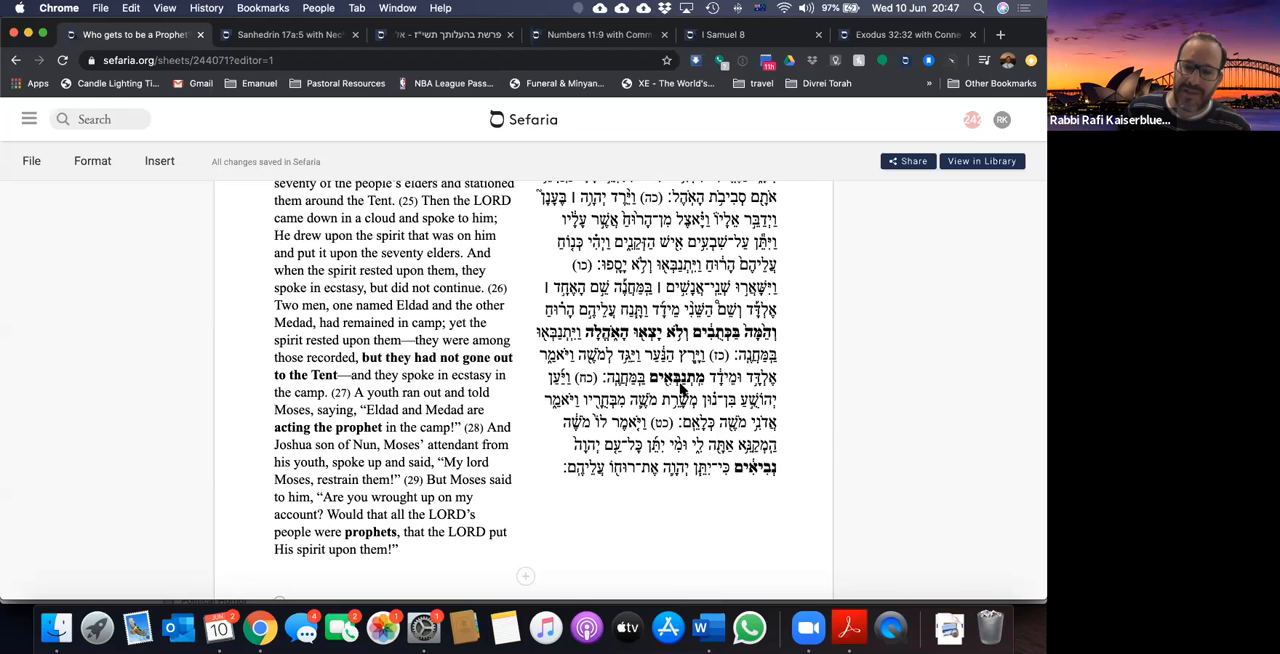
{"action": "mouse_move", "coordinate": [759, 480]}
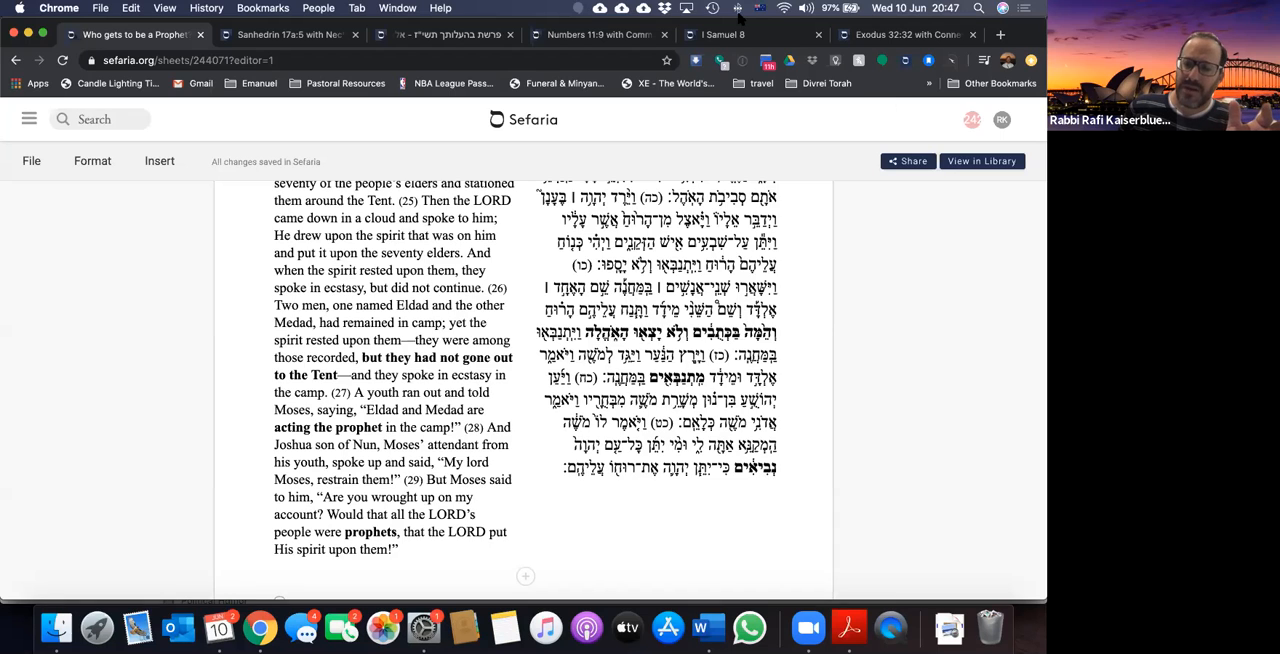
{"action": "mouse_move", "coordinate": [515, 430]}
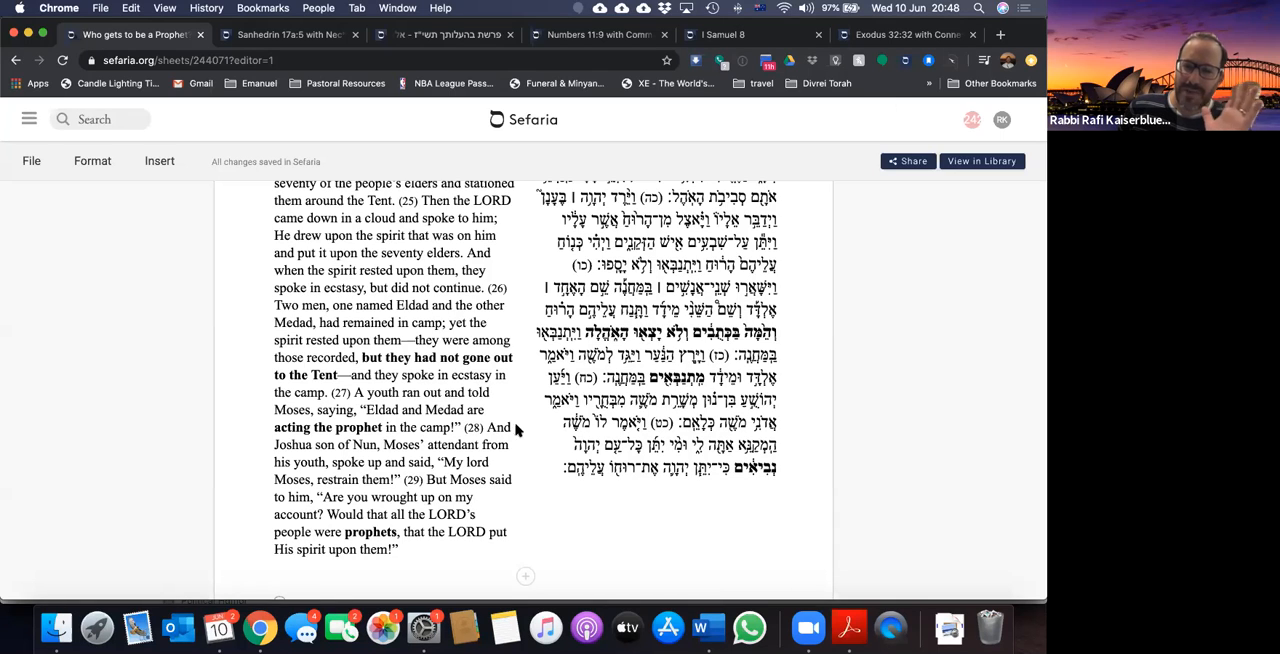
{"action": "mouse_move", "coordinate": [547, 501]}
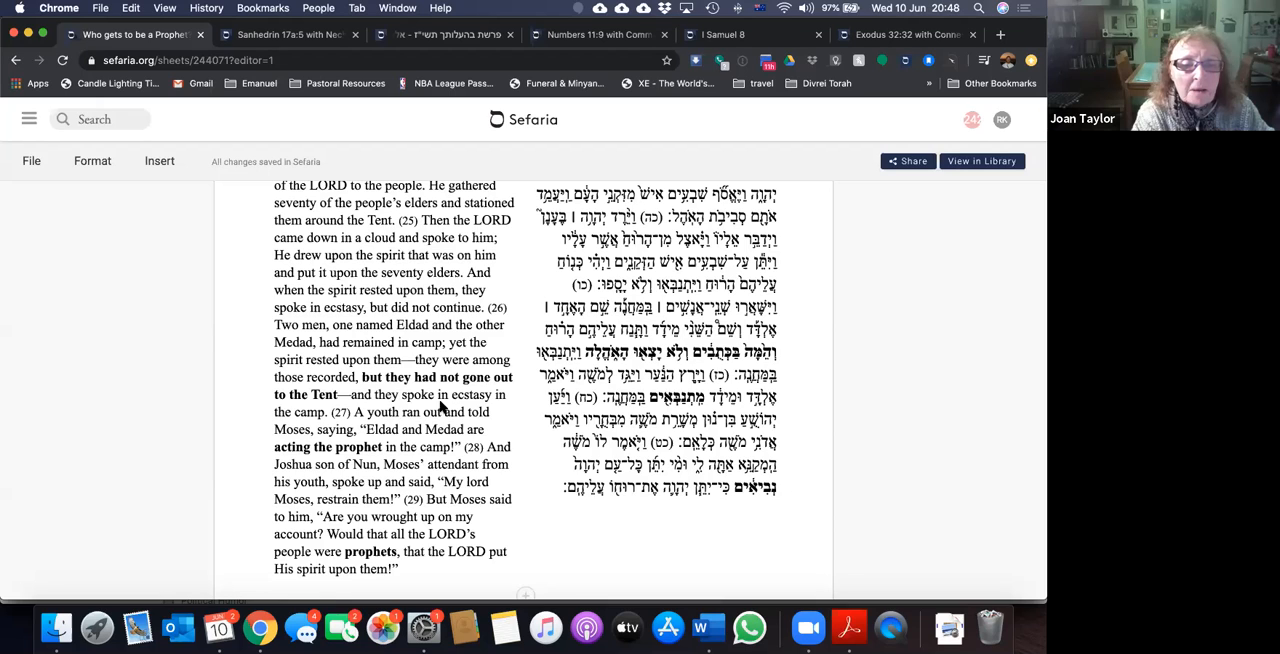
{"action": "mouse_move", "coordinate": [435, 485]}
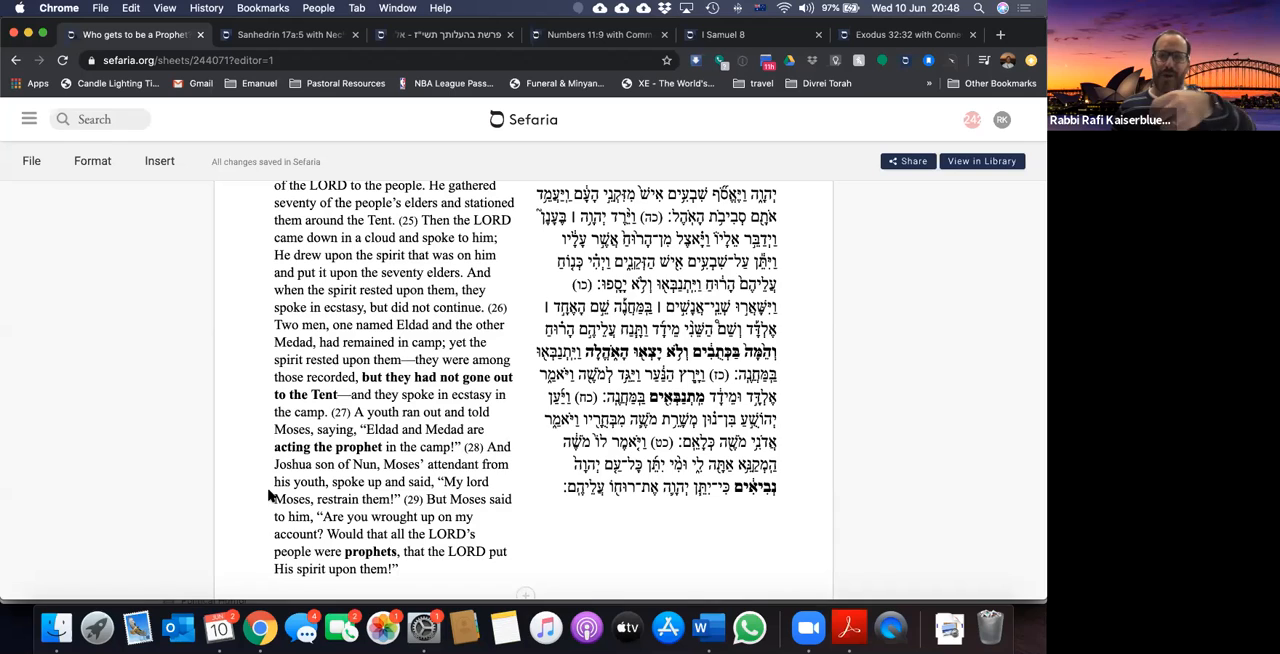
{"action": "mouse_move", "coordinate": [1006, 273]}
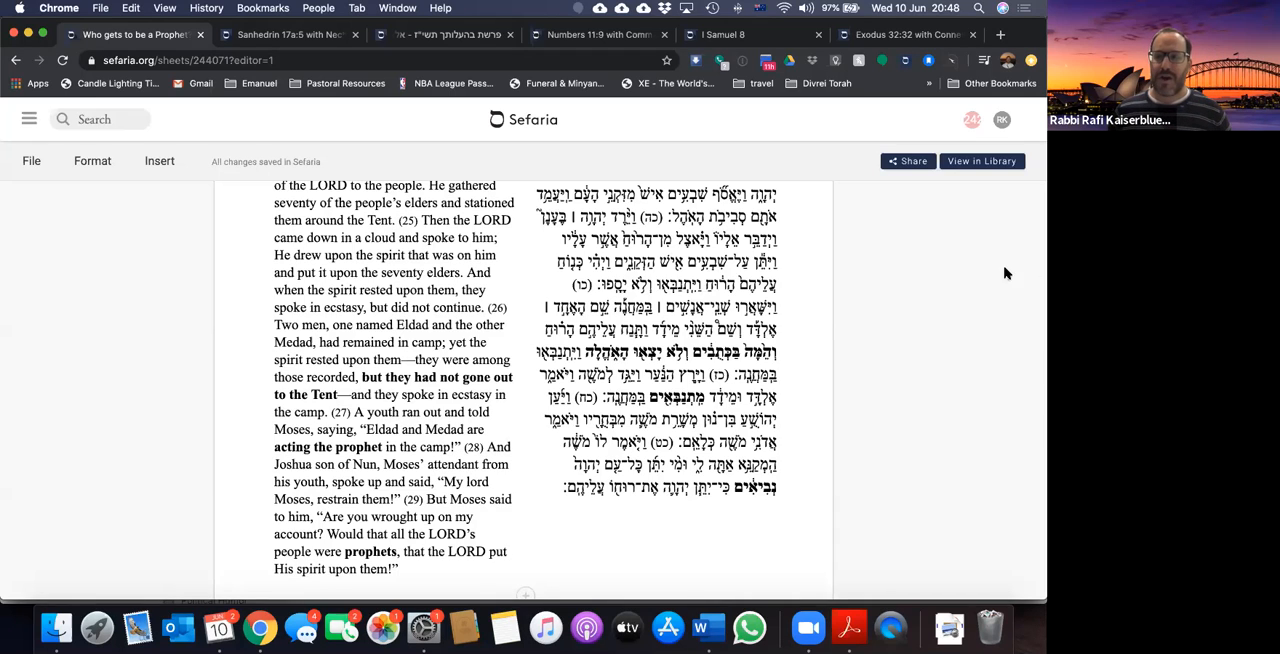
{"action": "mouse_move", "coordinate": [961, 355]}
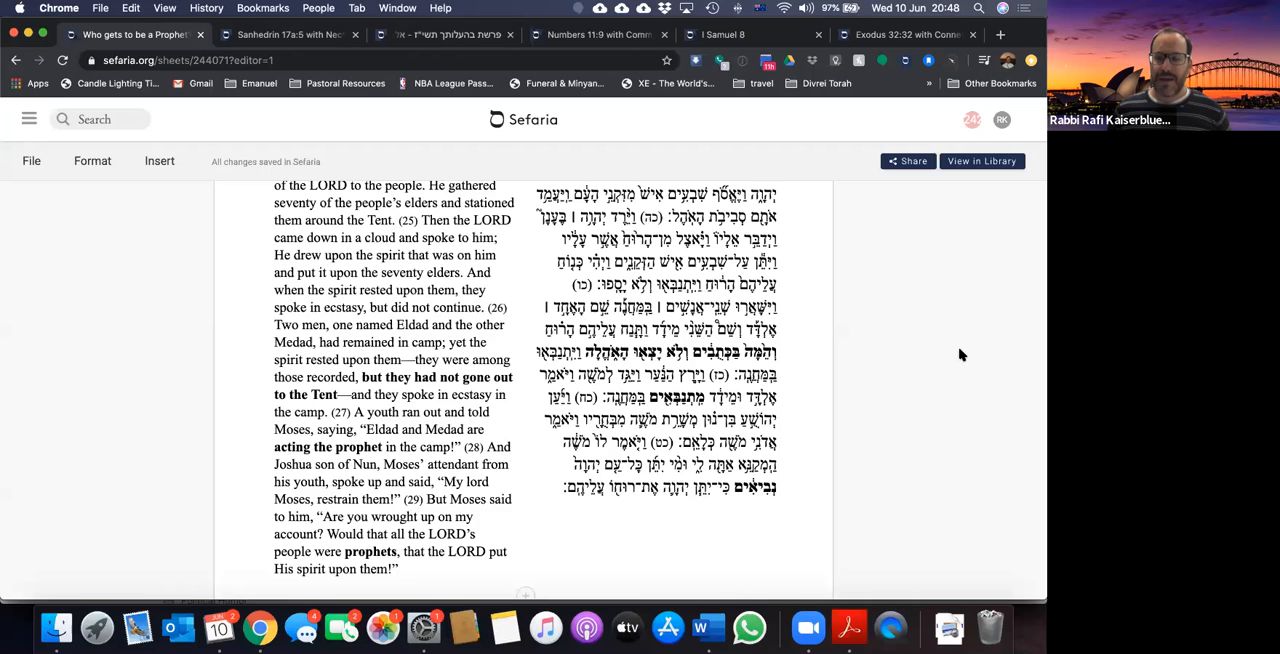
{"action": "mouse_move", "coordinate": [1015, 290]}
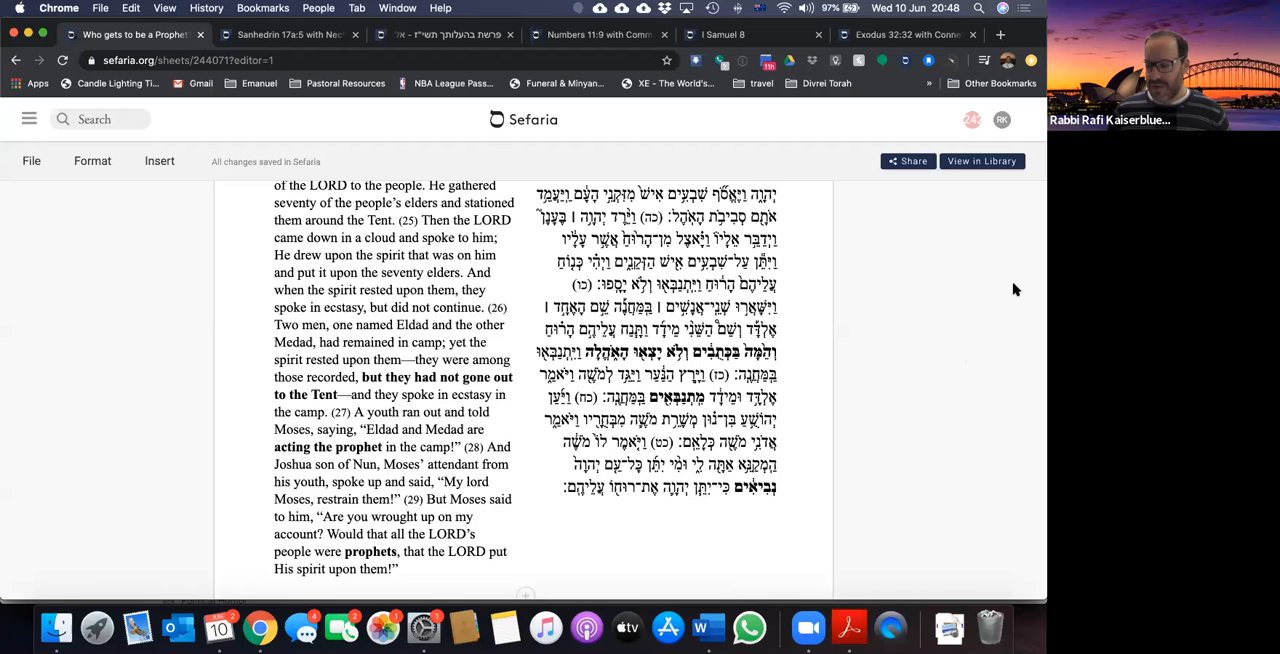
{"action": "mouse_move", "coordinate": [997, 295]}
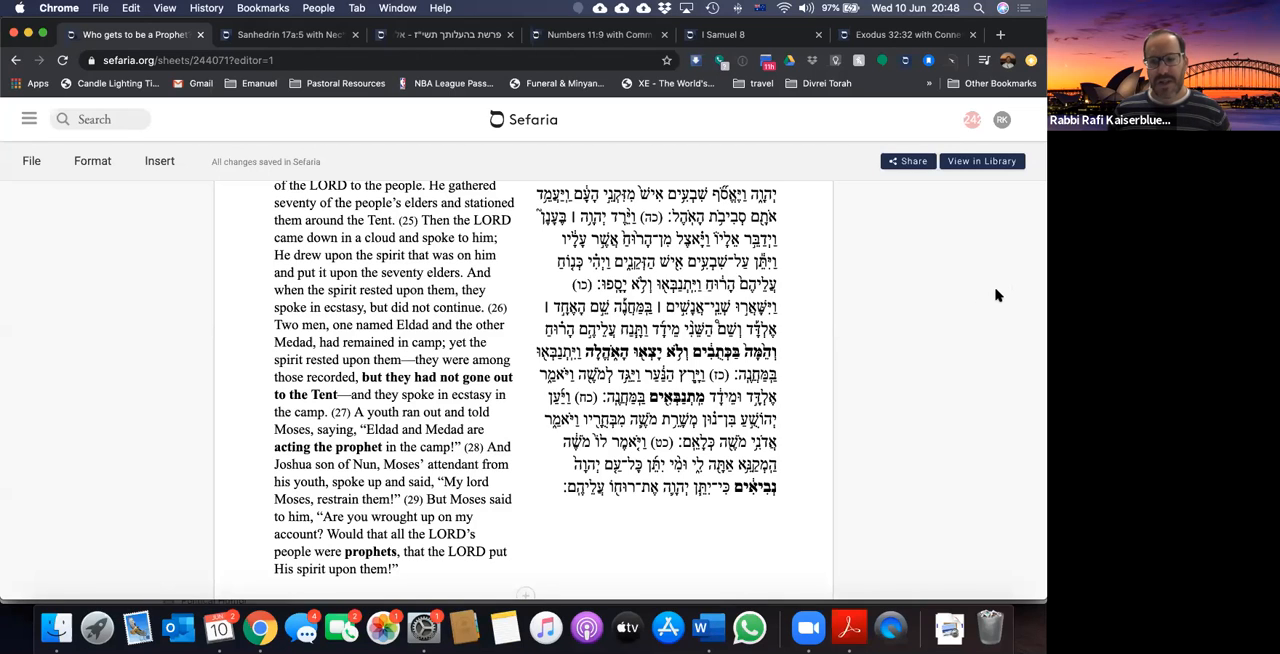
{"action": "mouse_move", "coordinate": [931, 381]}
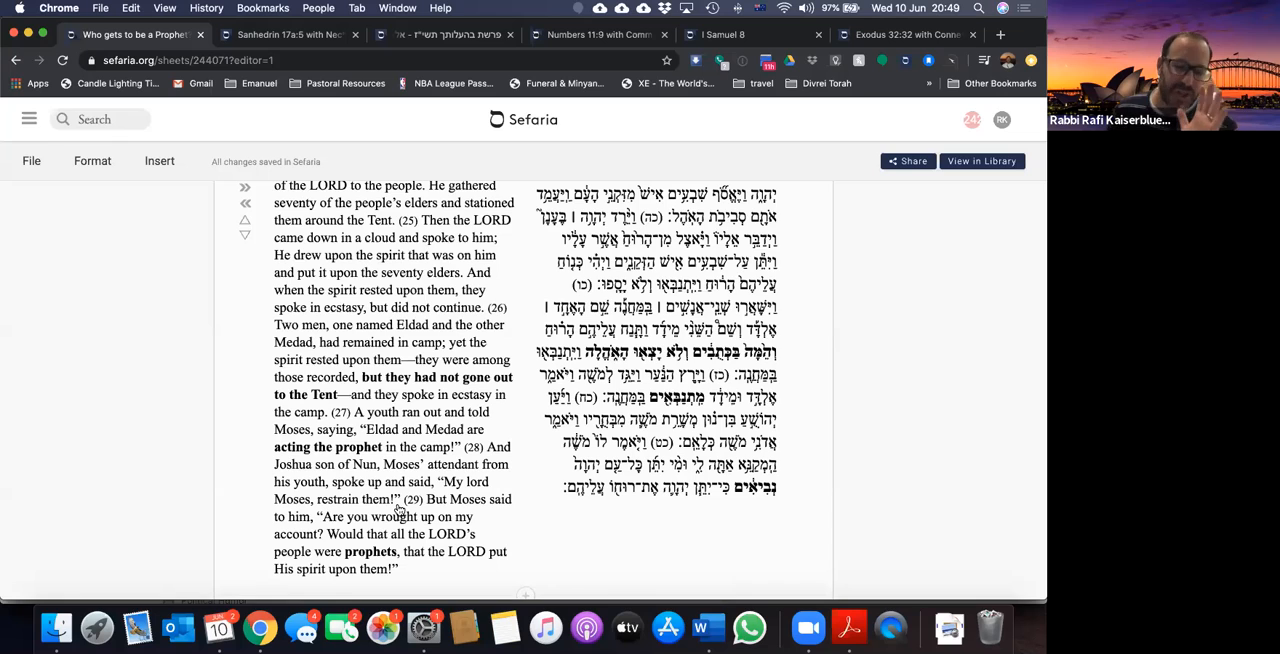
Step: Scroll down to the two-men-left-behind question, with Sanhedrin 17a starting below
{"action": "scroll", "scroll_direction": "down", "scroll_amount": 3}
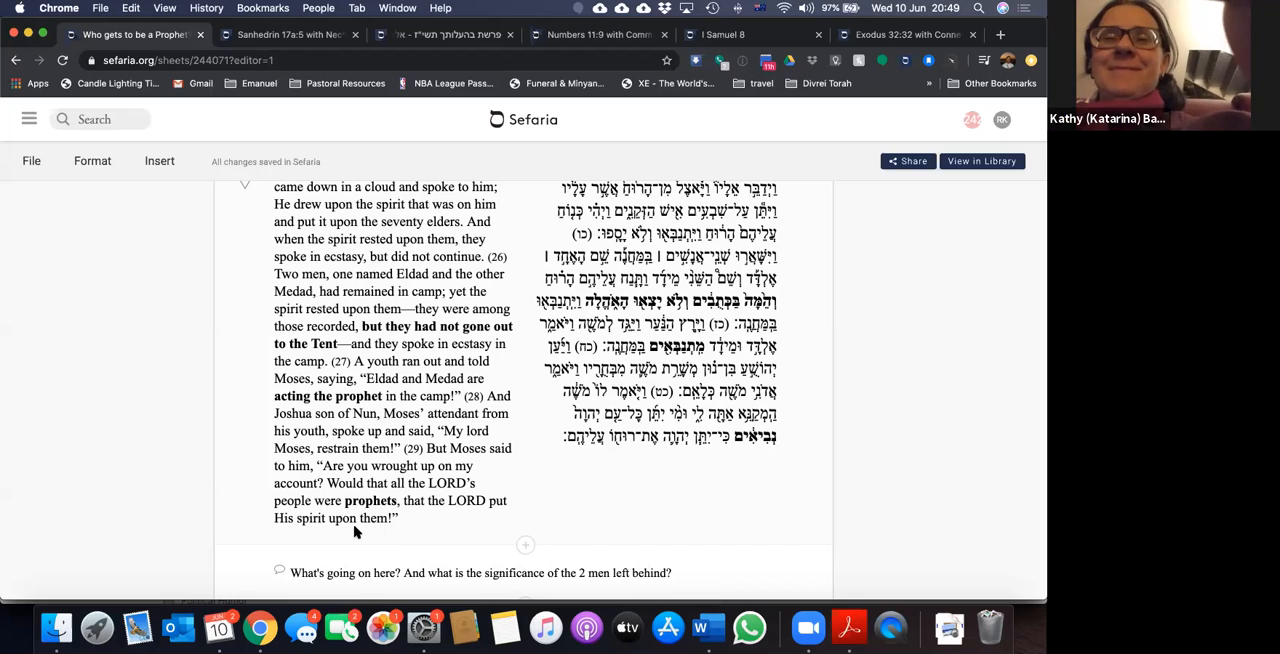
{"action": "scroll", "scroll_direction": "down", "scroll_amount": 3}
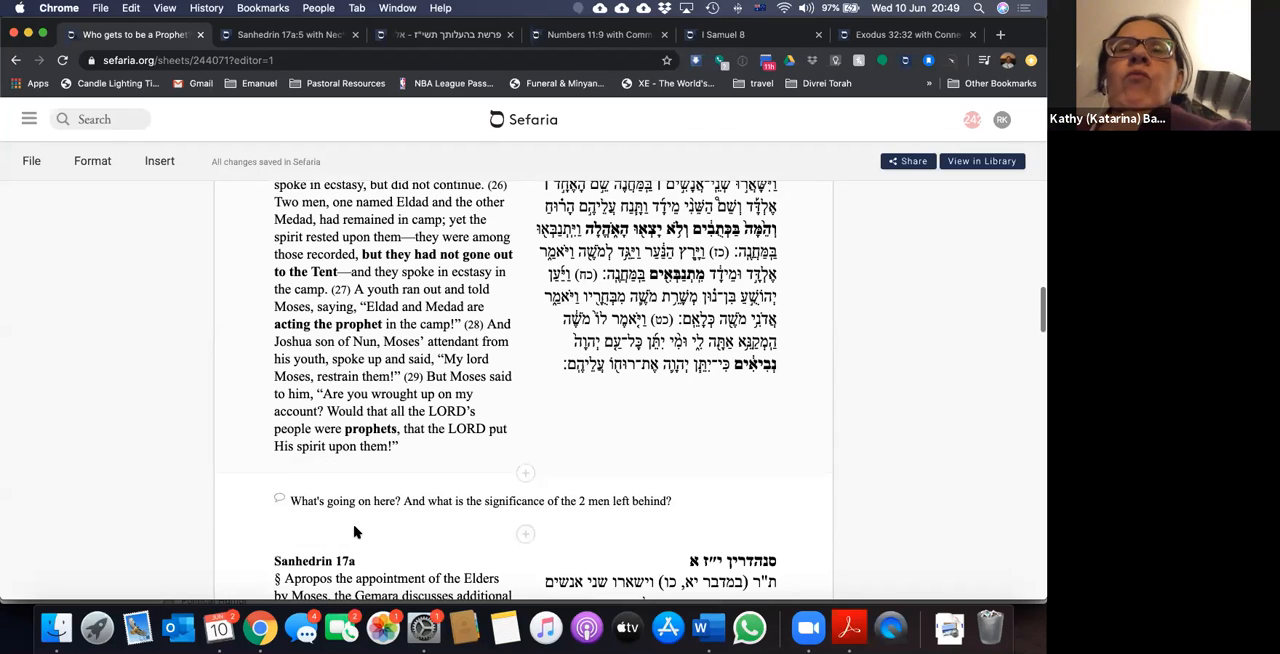
Step: Scroll to Sanhedrin 17a's account of elders chosen by lots, excluding Eldad and Medad
{"action": "scroll", "scroll_direction": "down", "scroll_amount": 3}
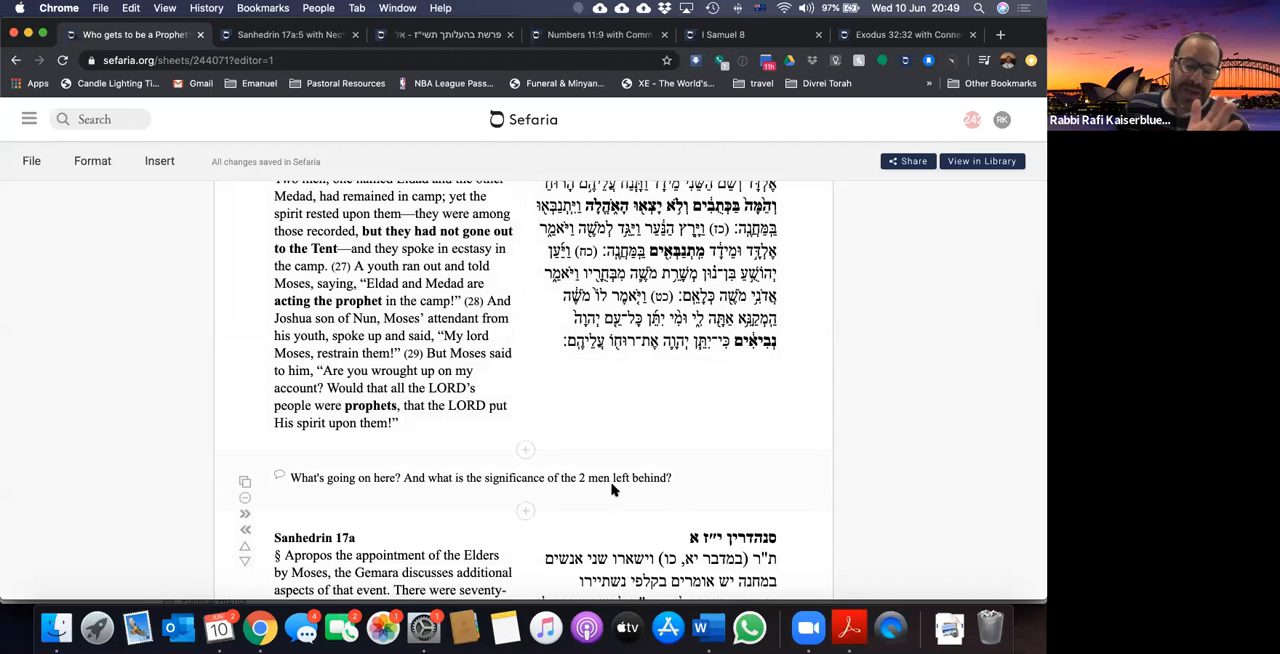
{"action": "scroll", "scroll_direction": "down", "scroll_amount": 3}
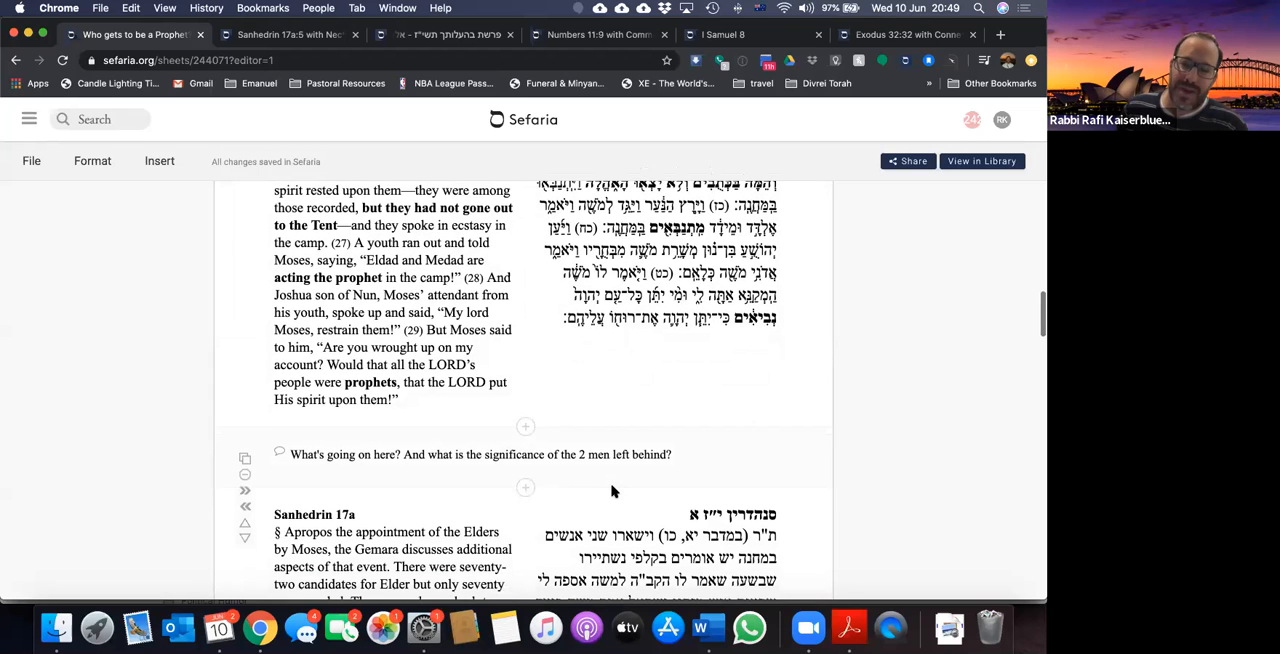
{"action": "scroll", "scroll_direction": "down", "scroll_amount": 3}
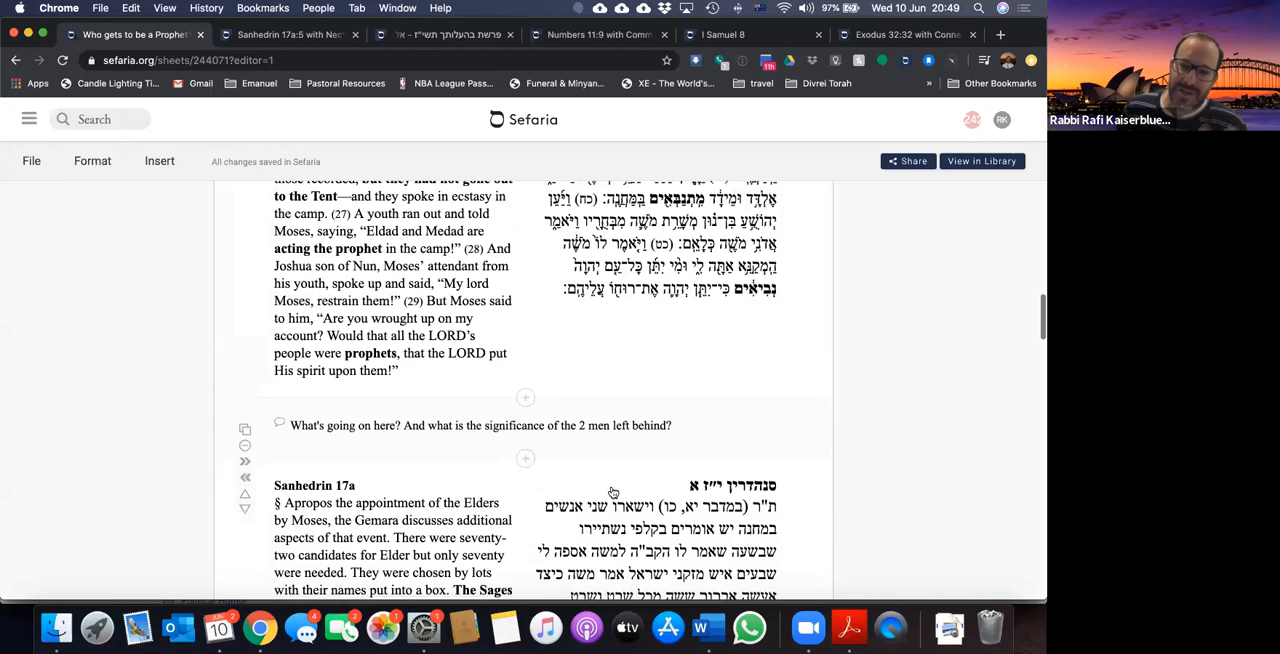
{"action": "scroll", "scroll_direction": "down", "scroll_amount": 3}
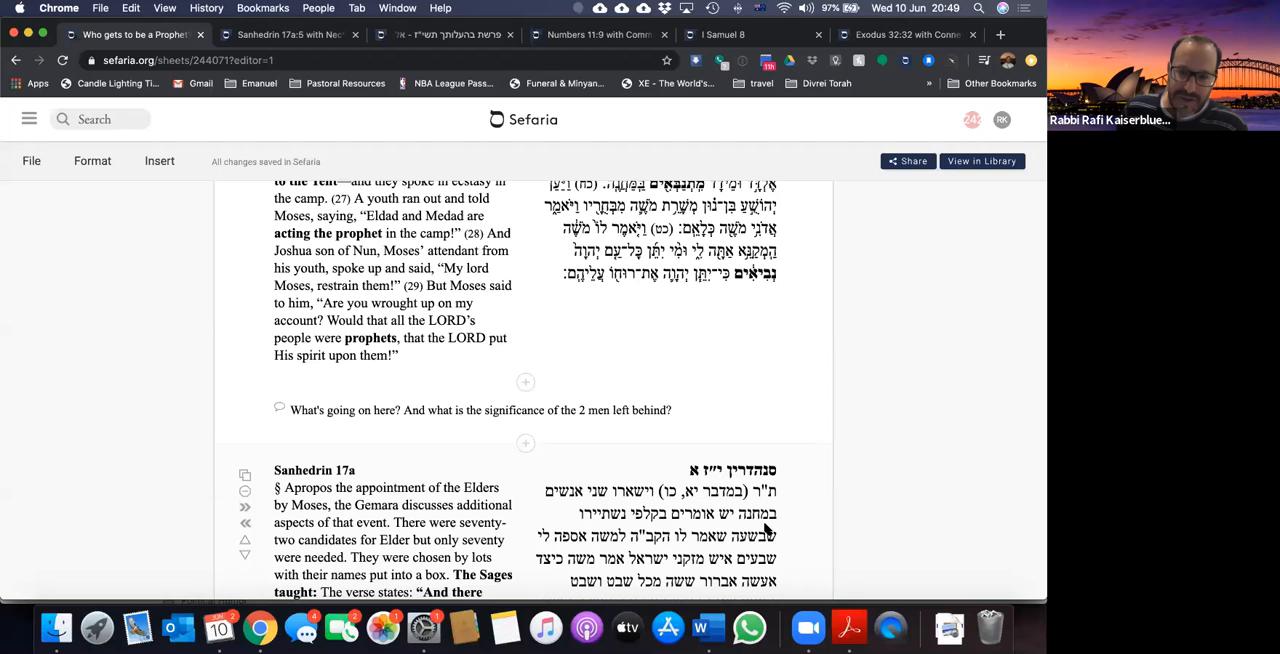
{"action": "scroll", "scroll_direction": "down", "scroll_amount": 3}
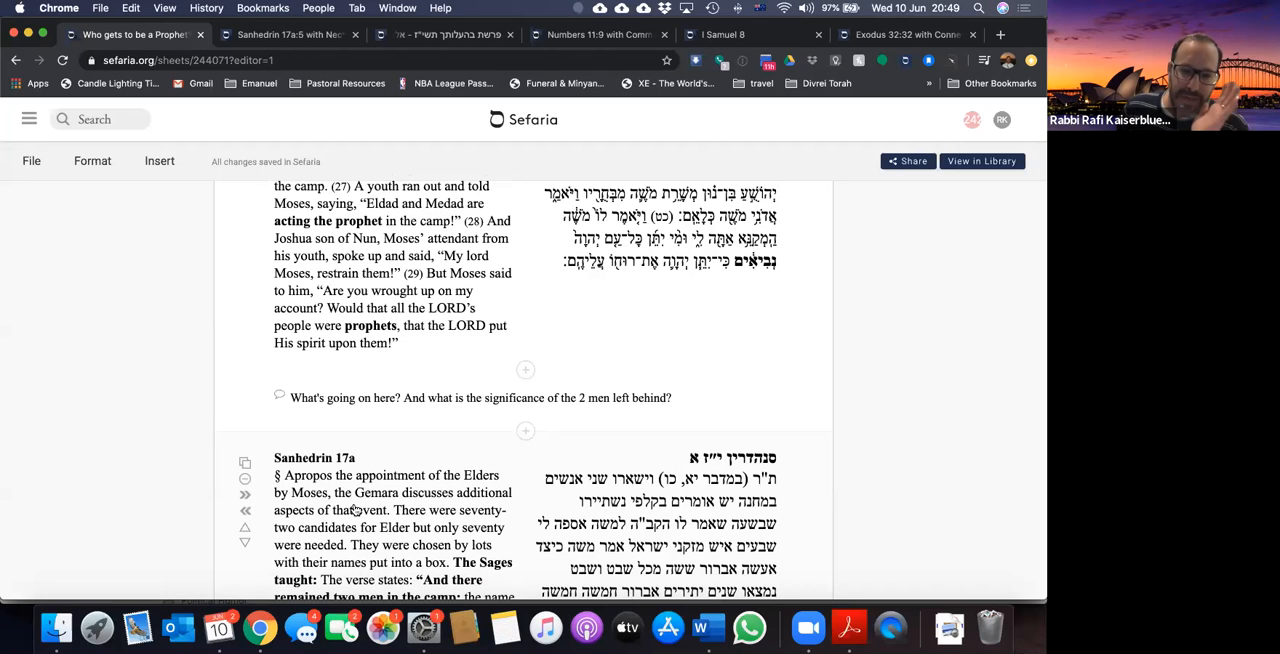
{"action": "scroll", "scroll_direction": "down", "scroll_amount": 3}
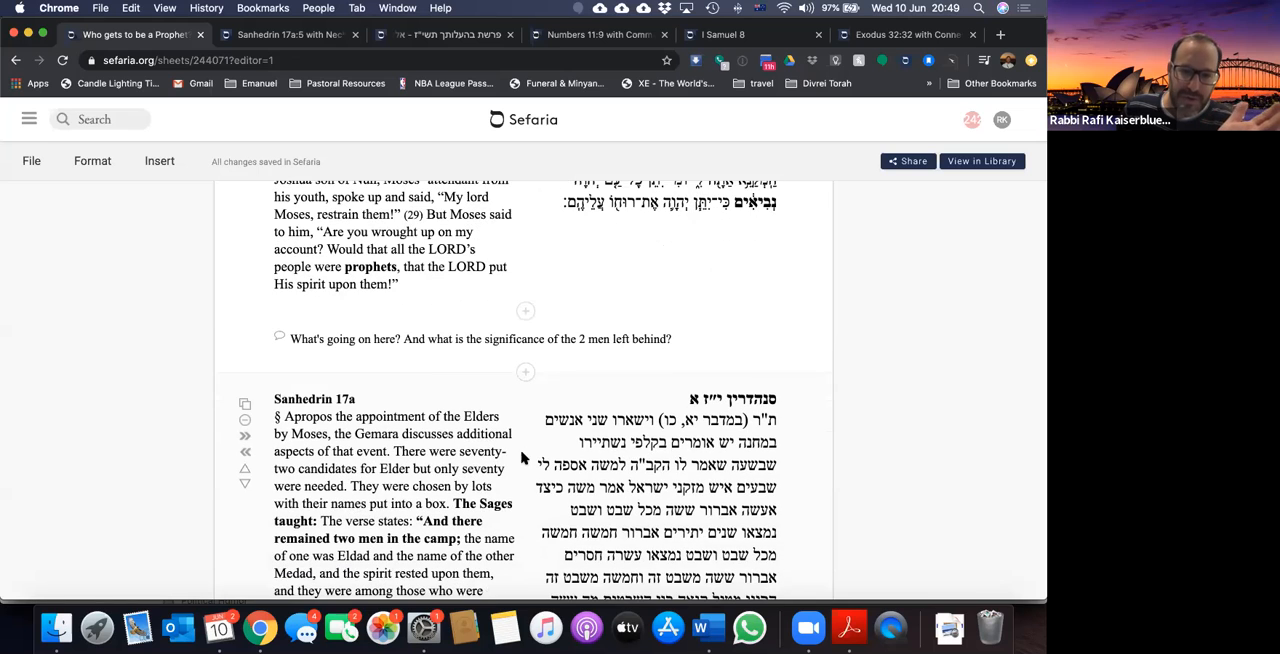
{"action": "scroll", "scroll_direction": "down", "scroll_amount": 3}
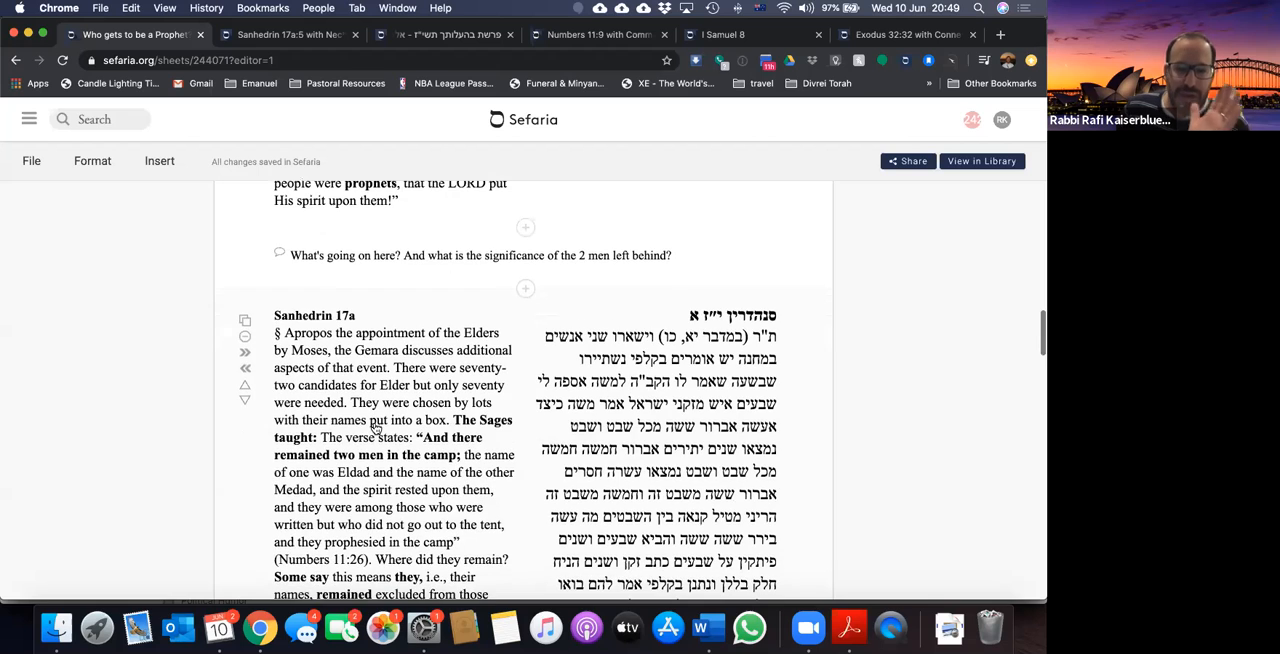
{"action": "scroll", "scroll_direction": "down", "scroll_amount": 3}
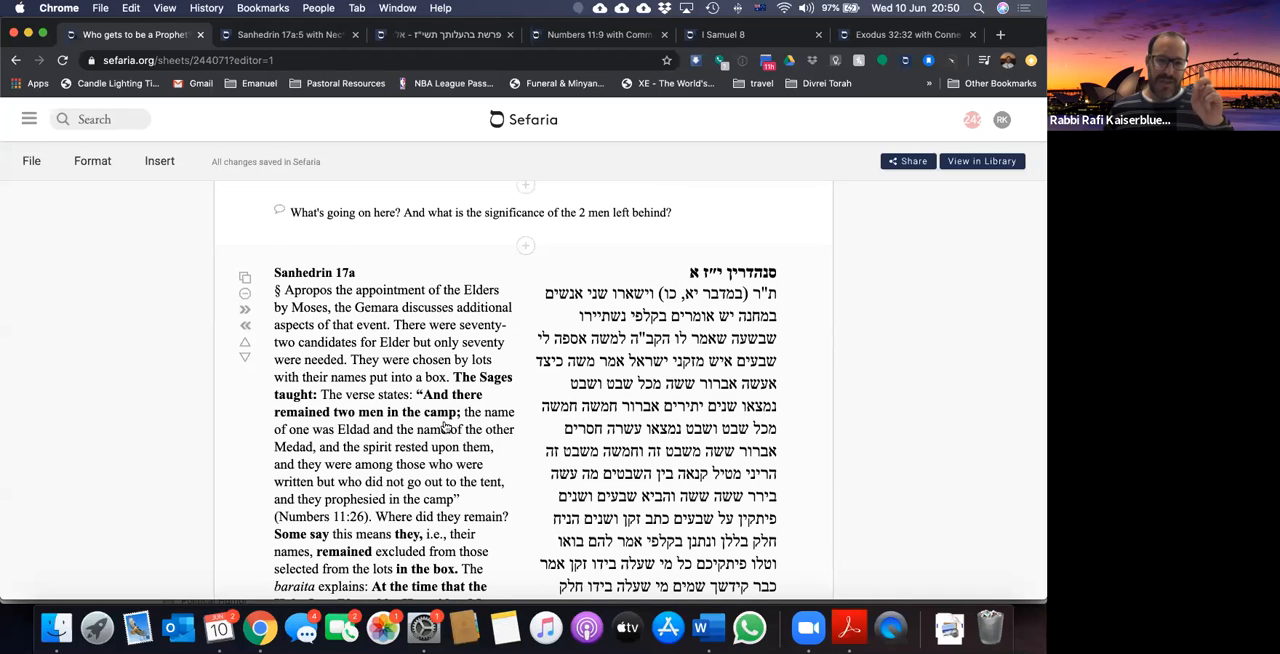
{"action": "scroll", "scroll_direction": "down", "scroll_amount": 3}
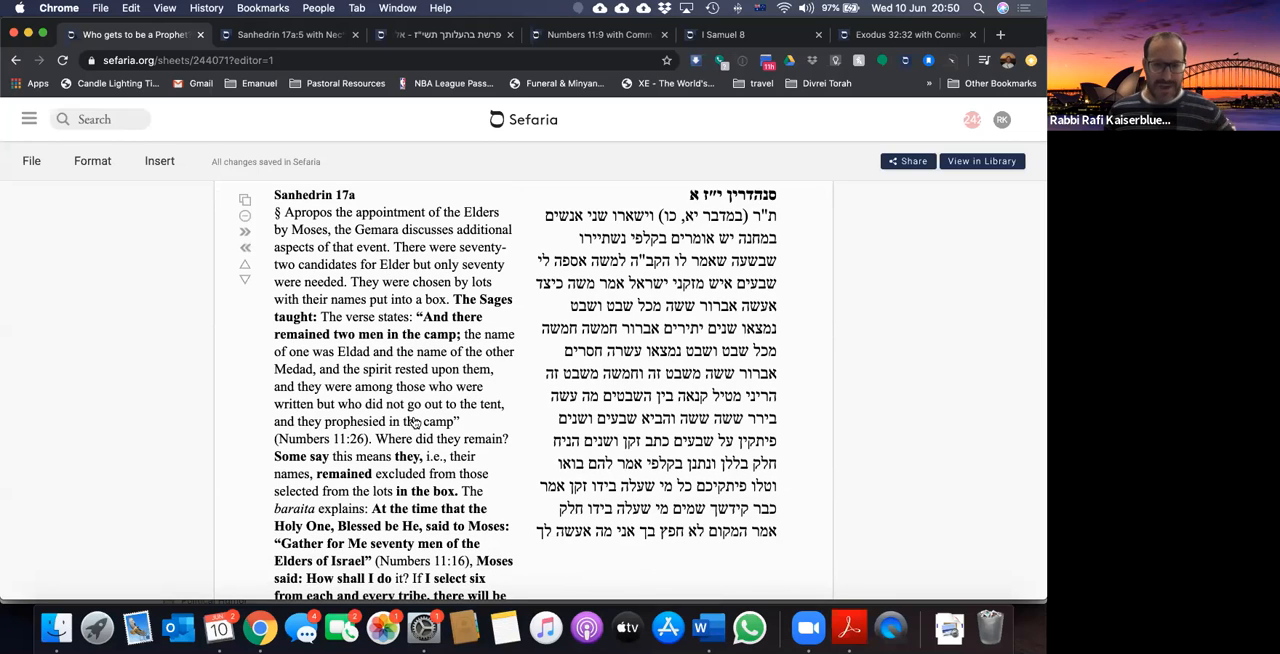
{"action": "mouse_move", "coordinate": [490, 398]}
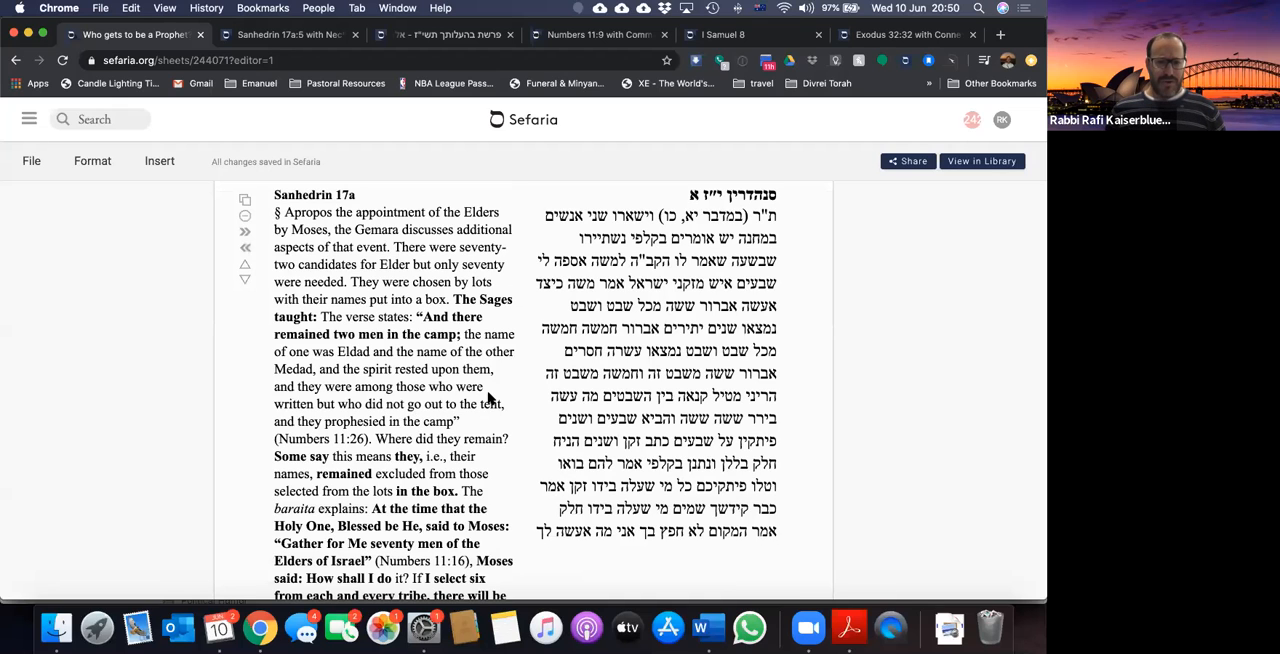
{"action": "scroll", "scroll_direction": "down", "scroll_amount": 3}
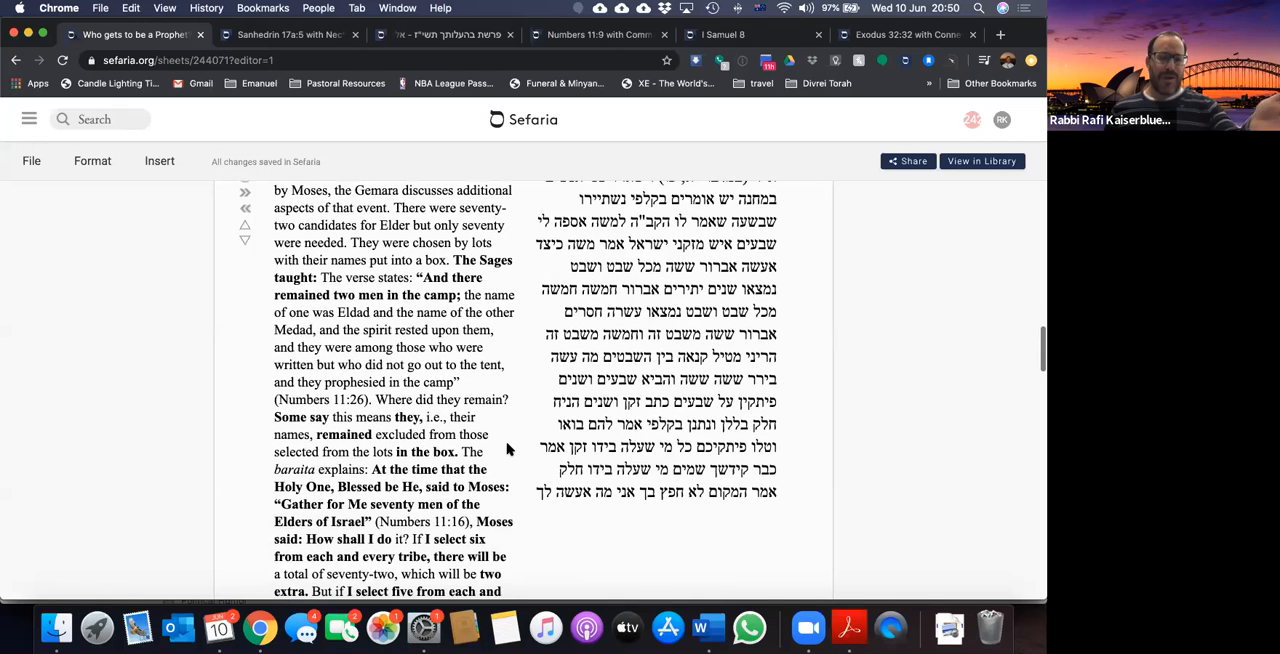
{"action": "scroll", "scroll_direction": "down", "scroll_amount": 3}
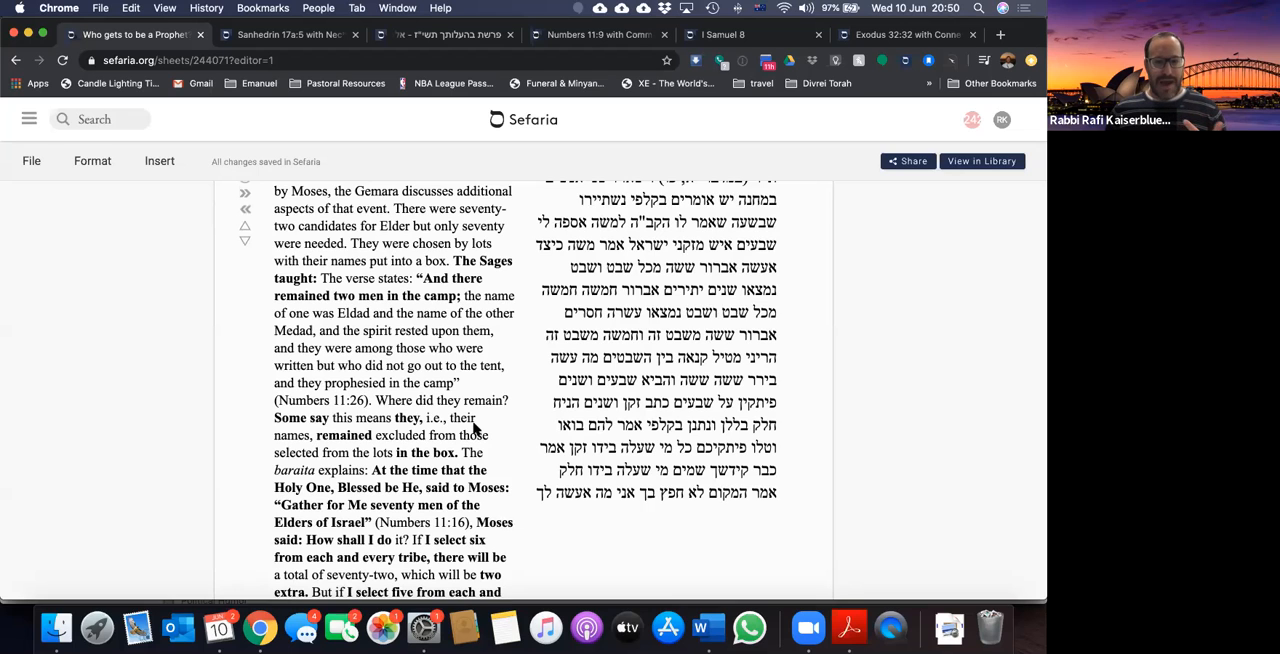
{"action": "scroll", "scroll_direction": "down", "scroll_amount": 3}
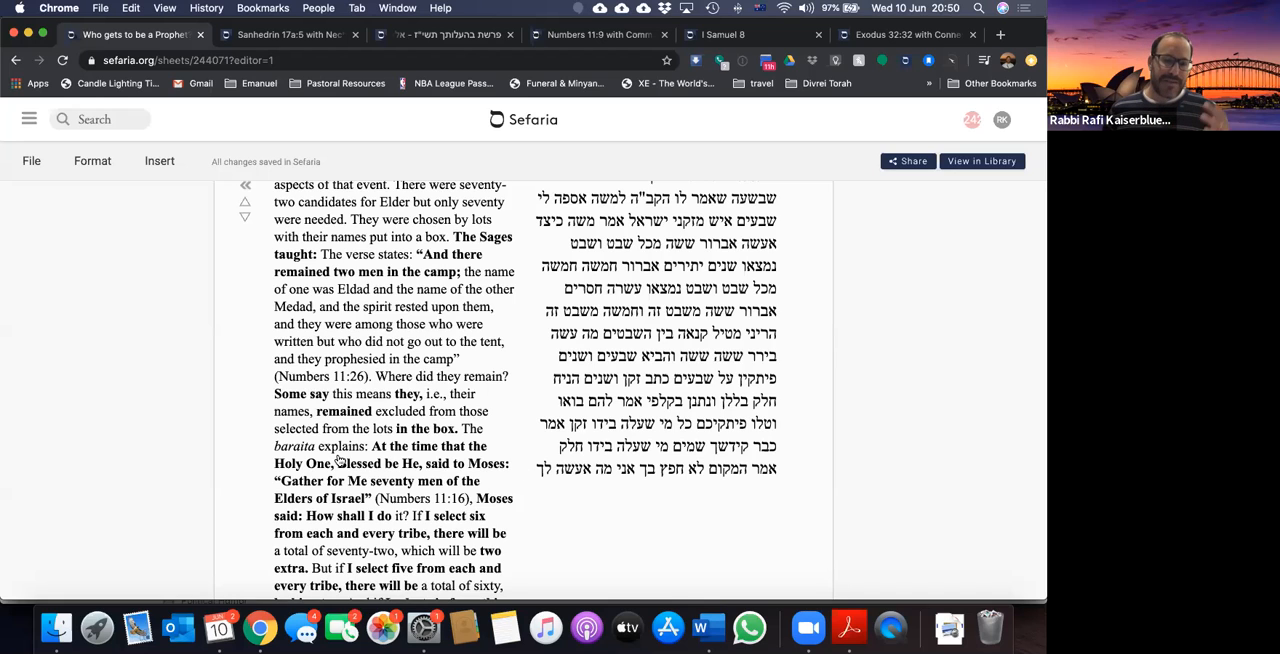
{"action": "scroll", "scroll_direction": "down", "scroll_amount": 3}
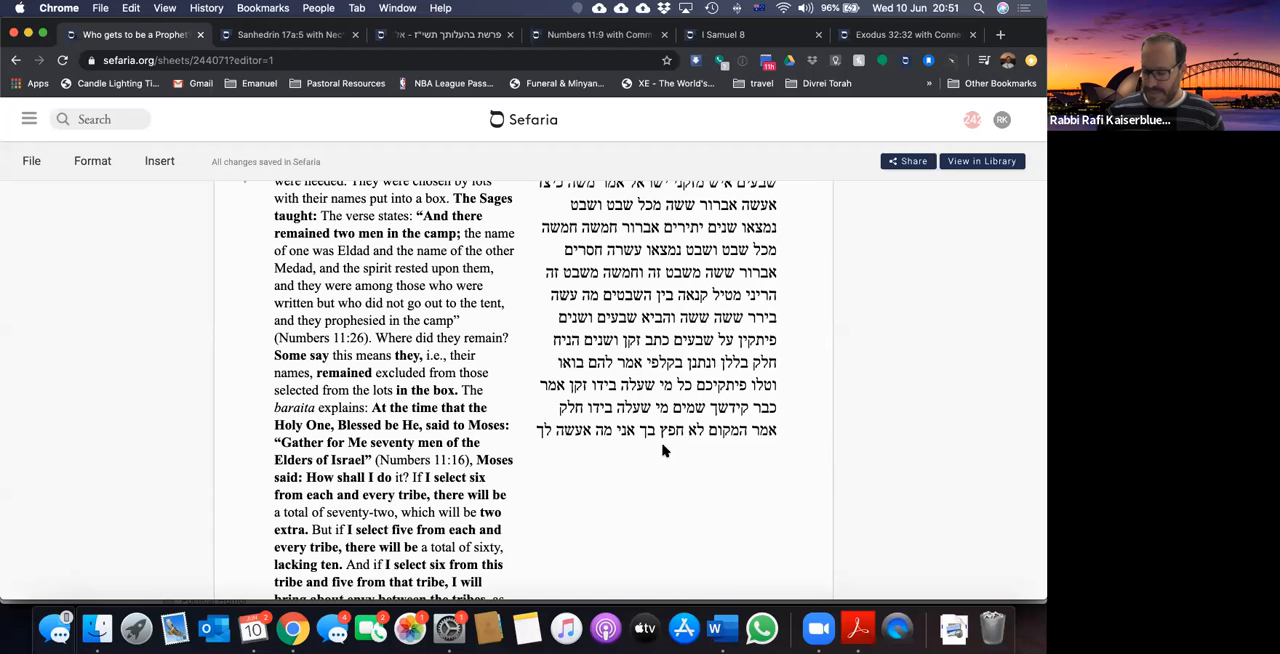
{"action": "mouse_move", "coordinate": [517, 438]}
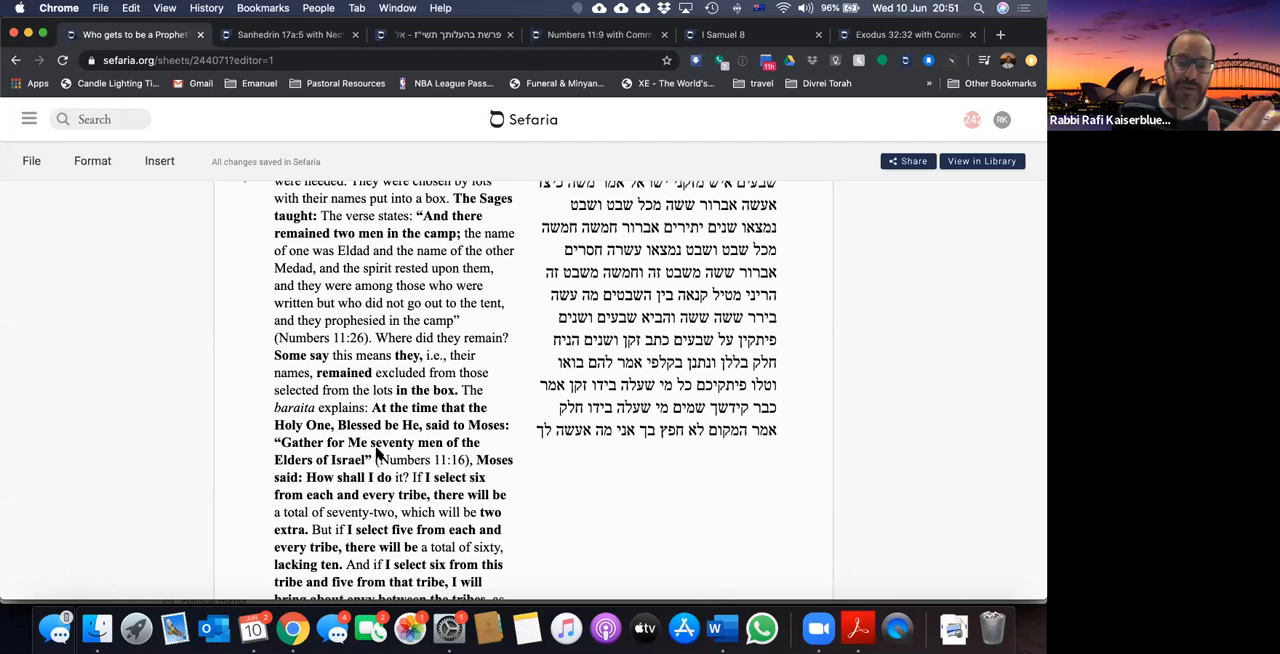
{"action": "mouse_move", "coordinate": [333, 491]}
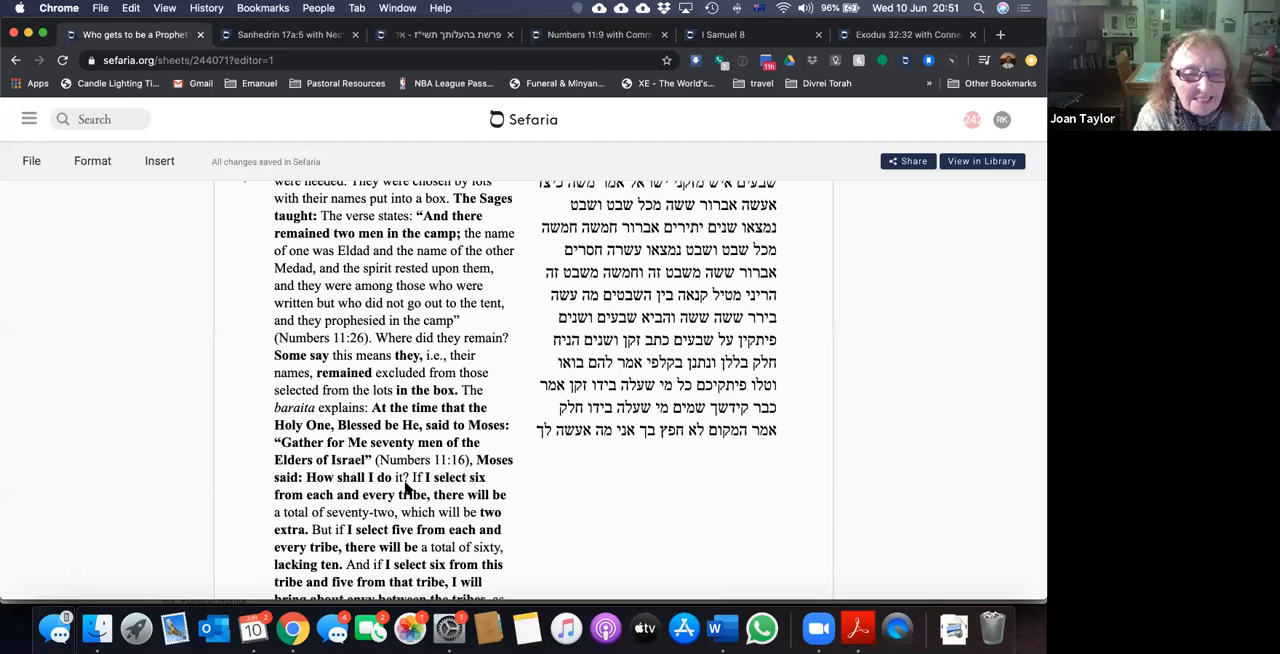
{"action": "scroll", "scroll_direction": "down", "scroll_amount": 3}
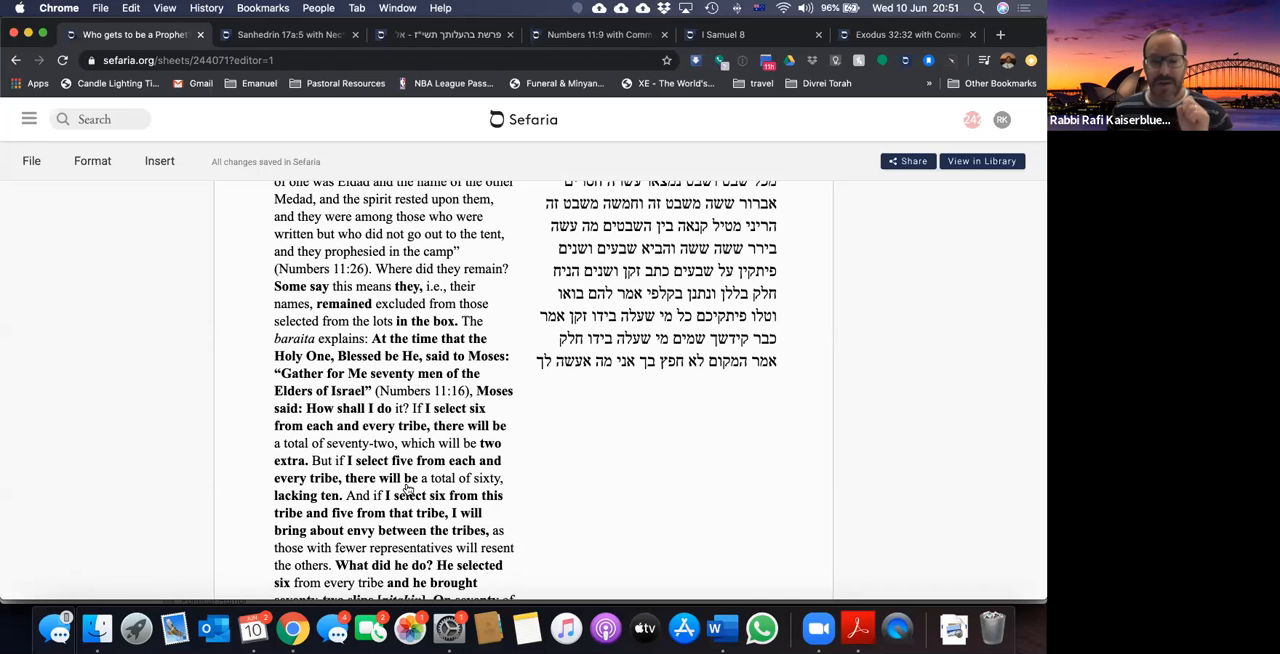
{"action": "mouse_move", "coordinate": [463, 433]}
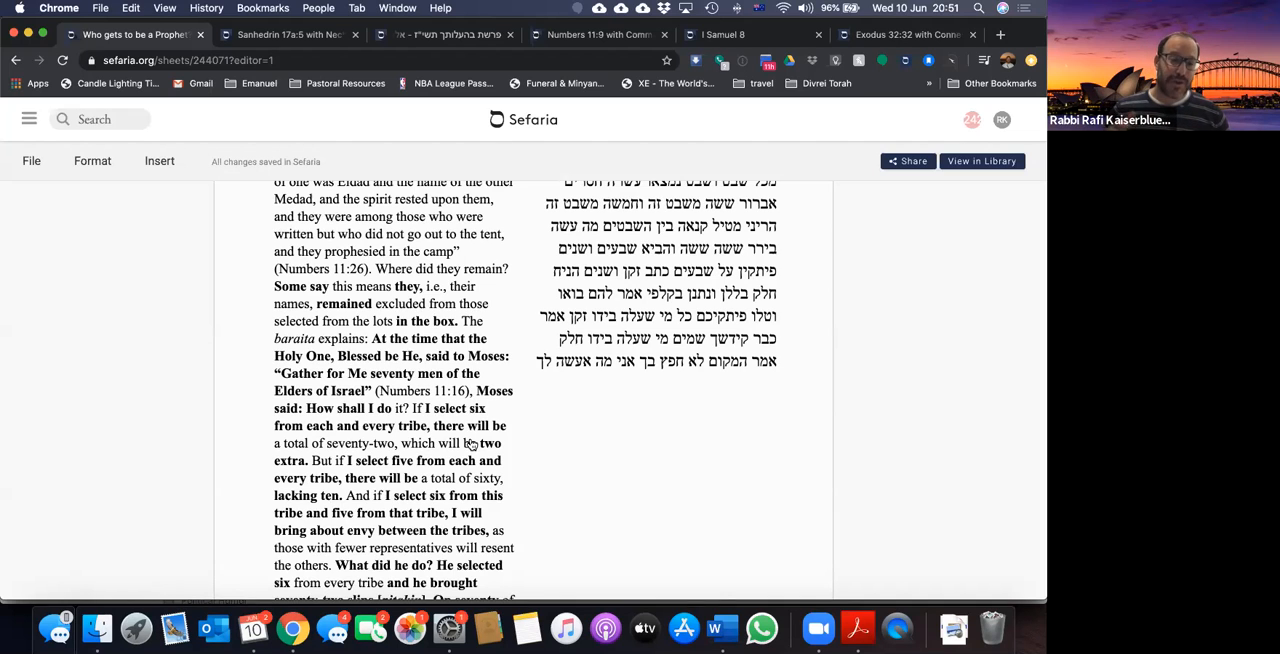
{"action": "mouse_move", "coordinate": [230, 495]}
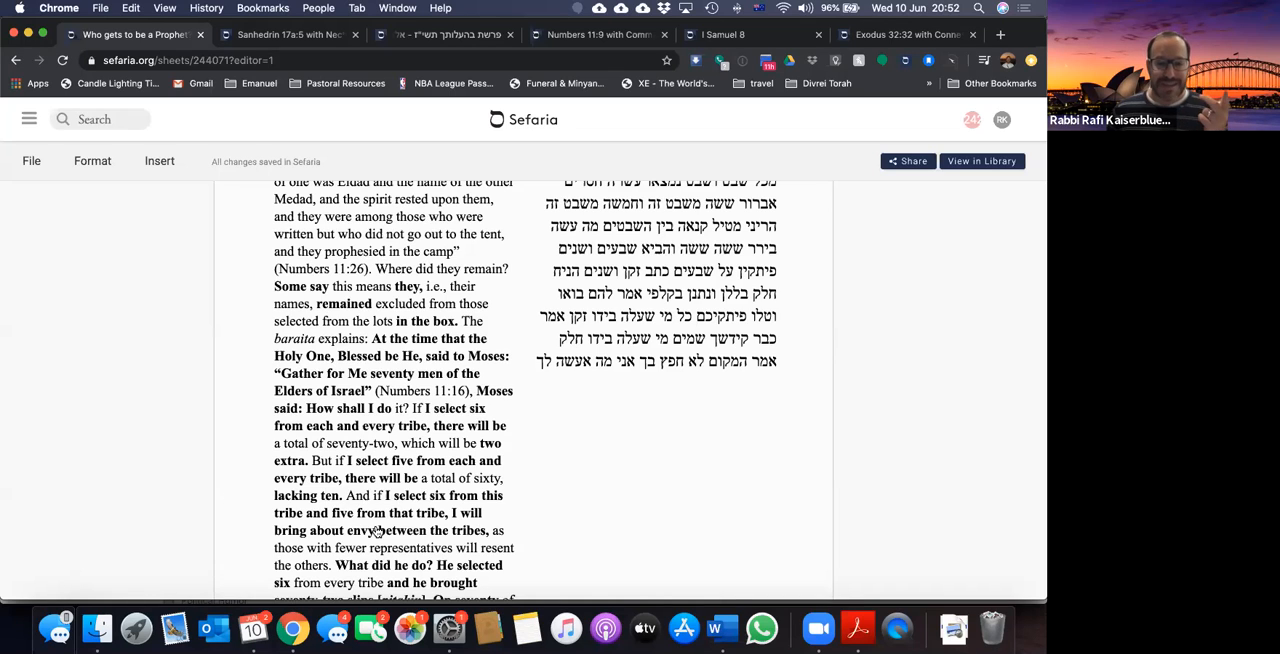
{"action": "scroll", "scroll_direction": "down", "scroll_amount": 3}
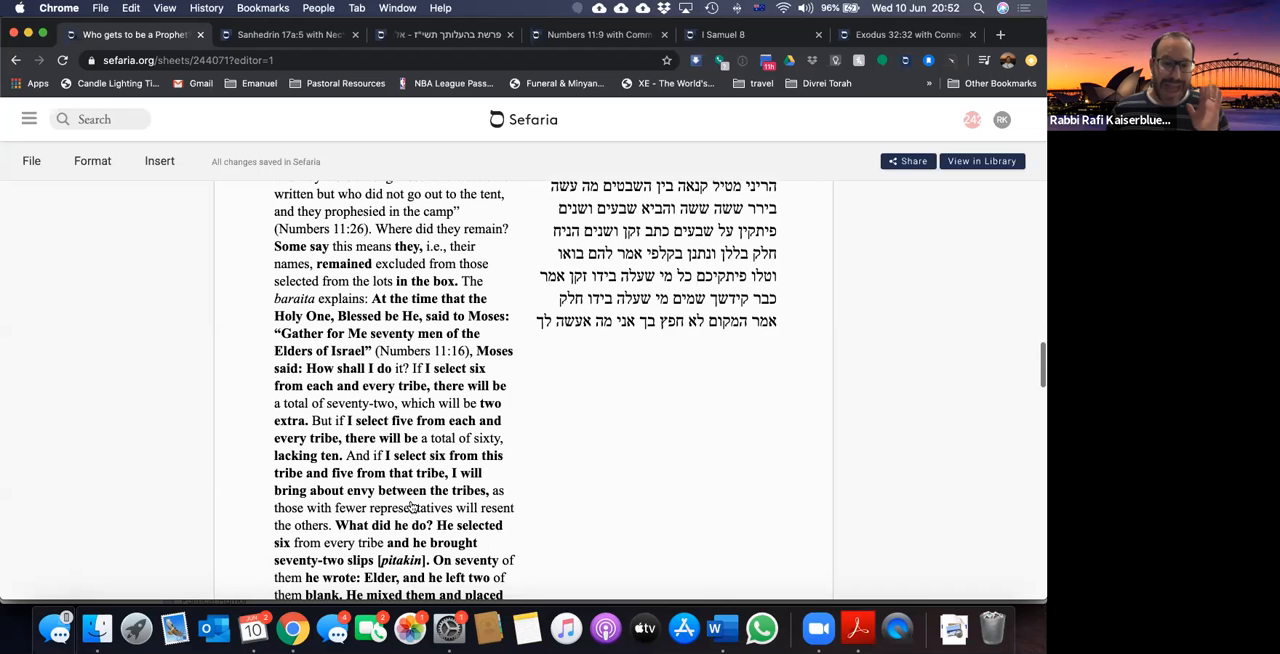
{"action": "scroll", "scroll_direction": "down", "scroll_amount": 3}
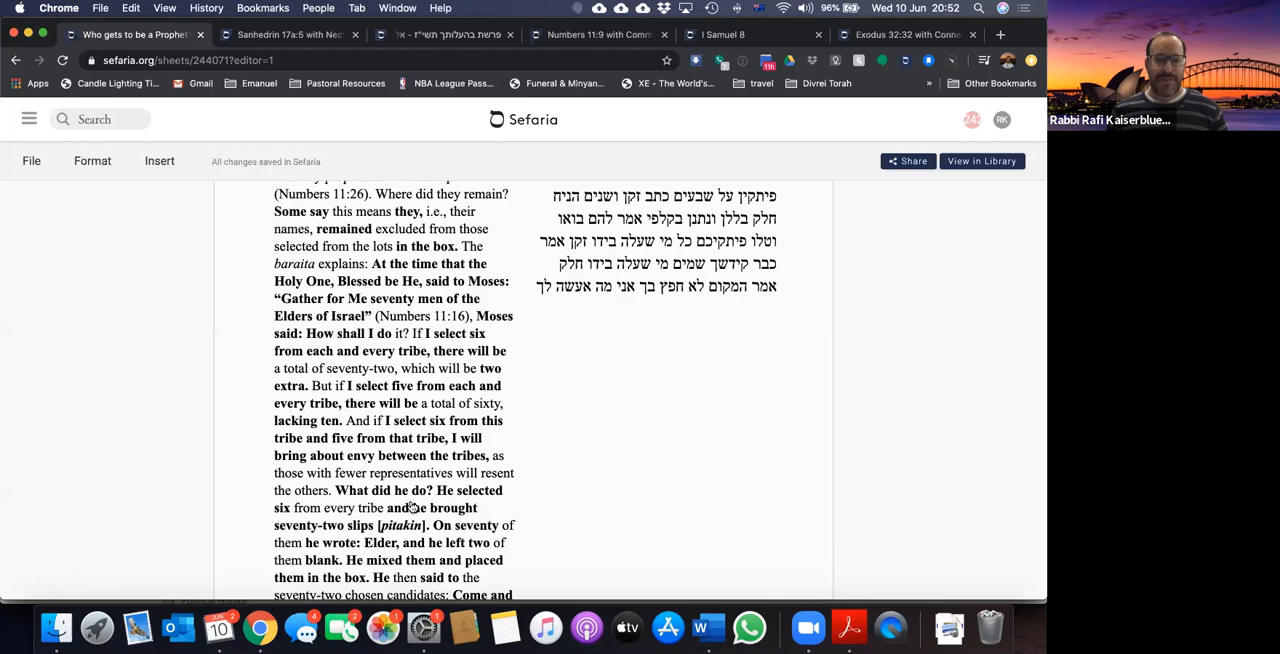
Step: Scroll to the second Sanhedrin 17a source, Rabbi Shimon on Eldad and Medad
{"action": "scroll", "scroll_direction": "down", "scroll_amount": 3}
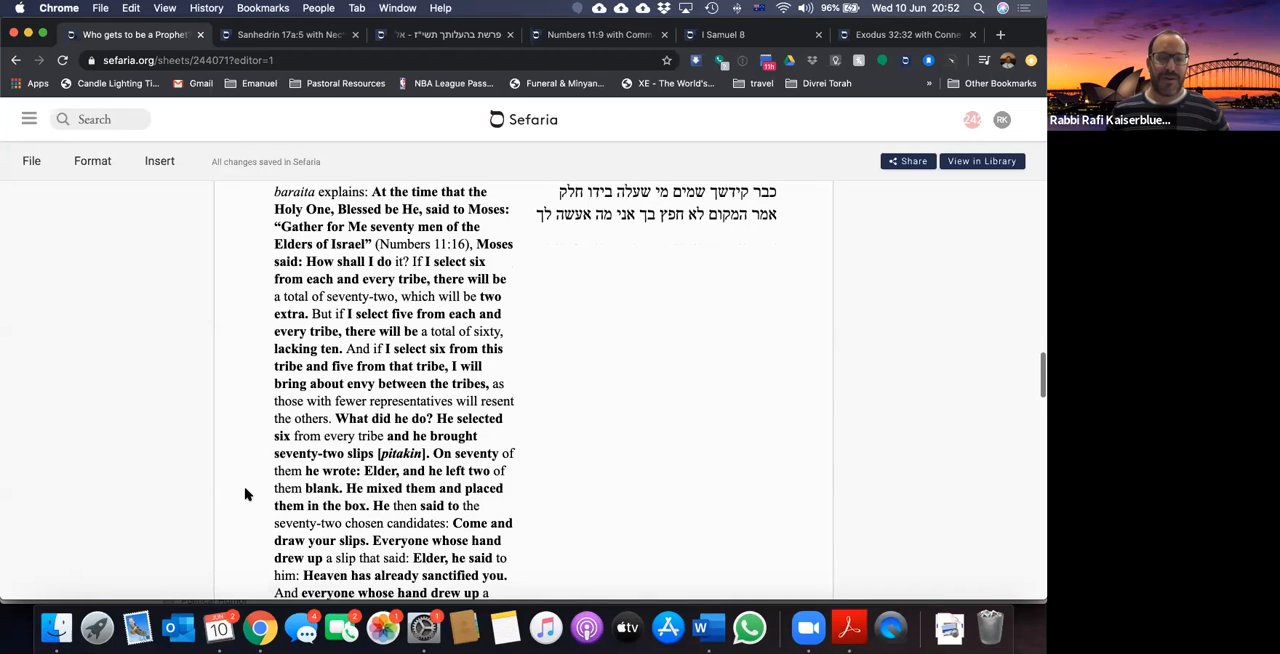
{"action": "scroll", "scroll_direction": "down", "scroll_amount": 3}
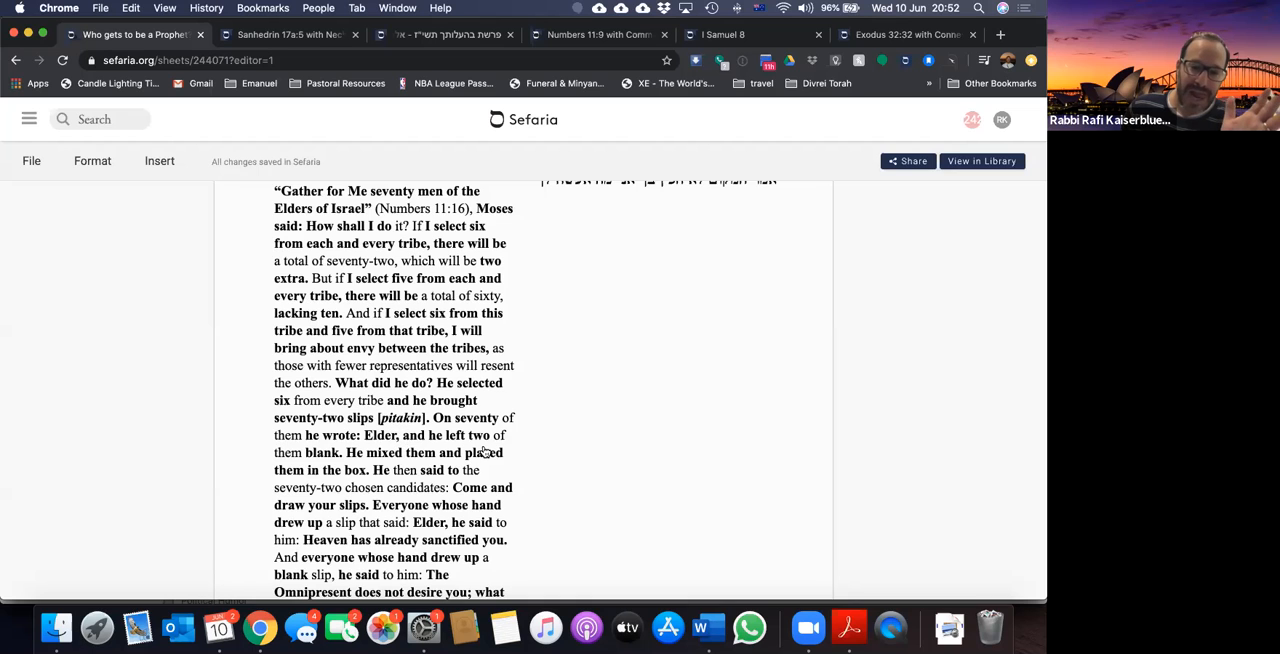
{"action": "scroll", "scroll_direction": "down", "scroll_amount": 3}
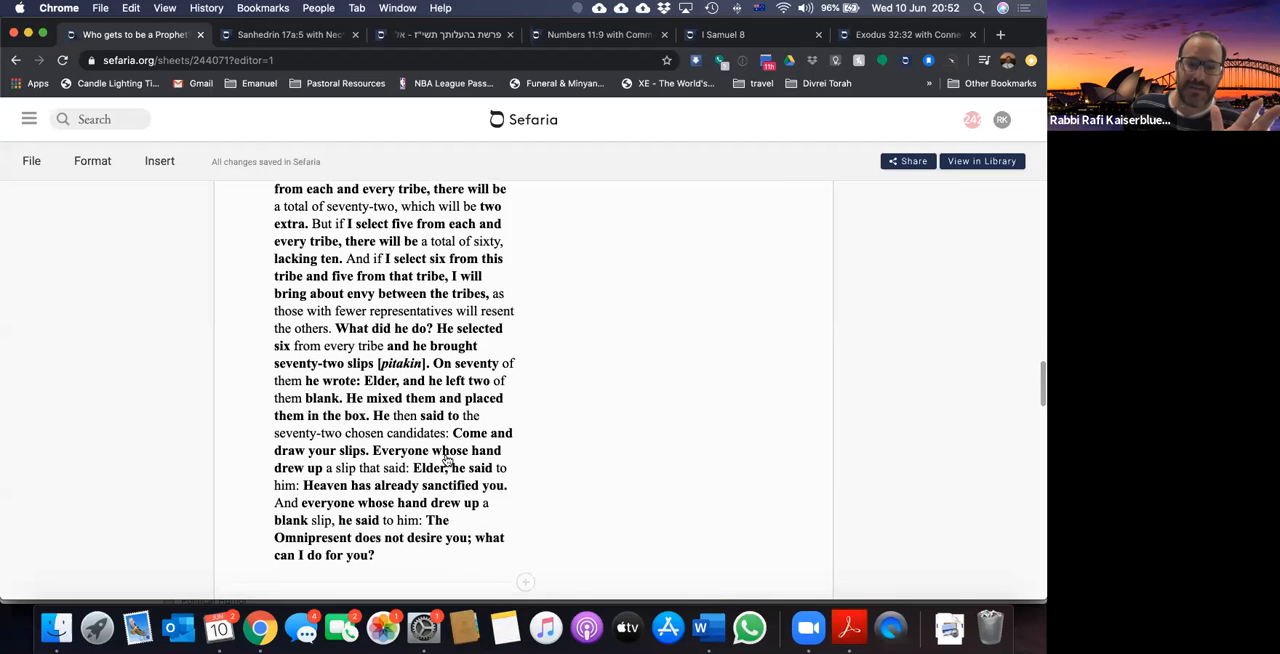
{"action": "mouse_move", "coordinate": [530, 430]}
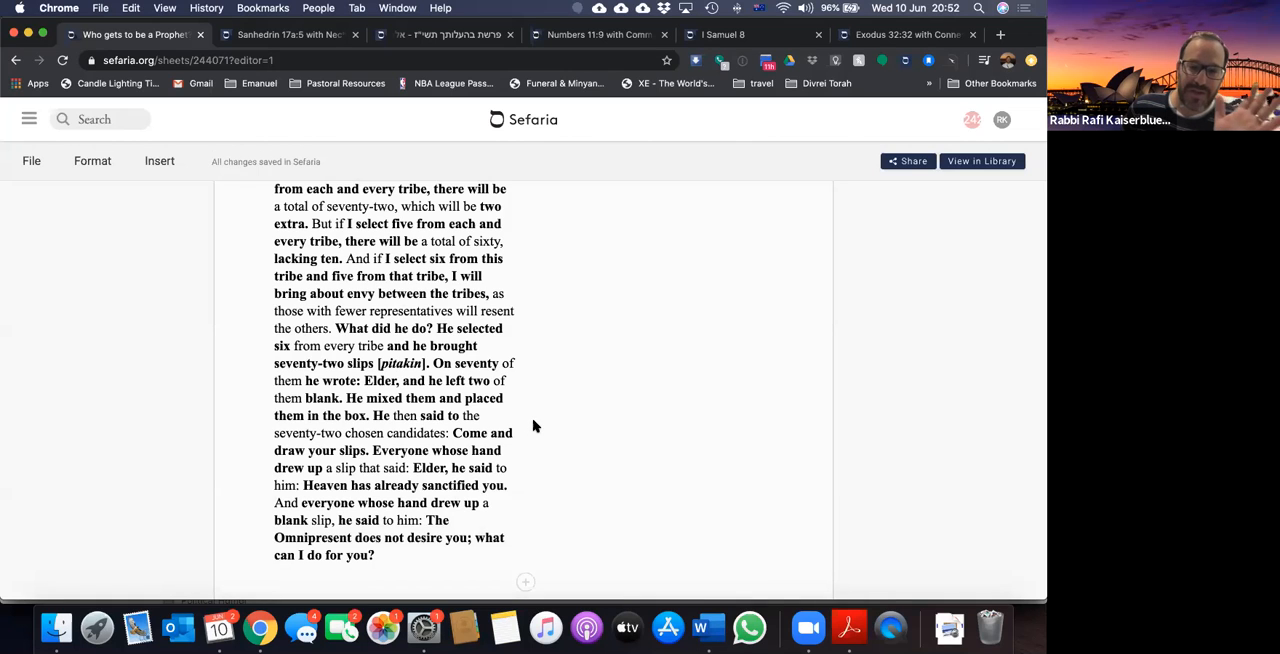
{"action": "scroll", "scroll_direction": "down", "scroll_amount": 3}
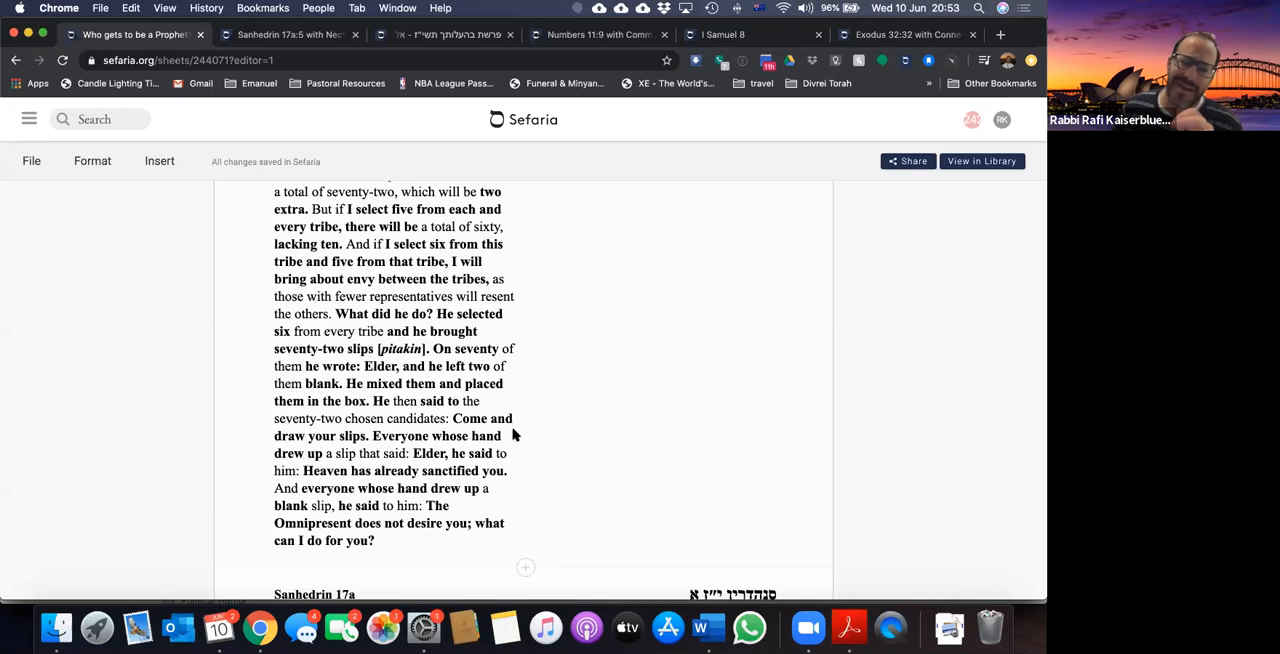
{"action": "scroll", "scroll_direction": "down", "scroll_amount": 3}
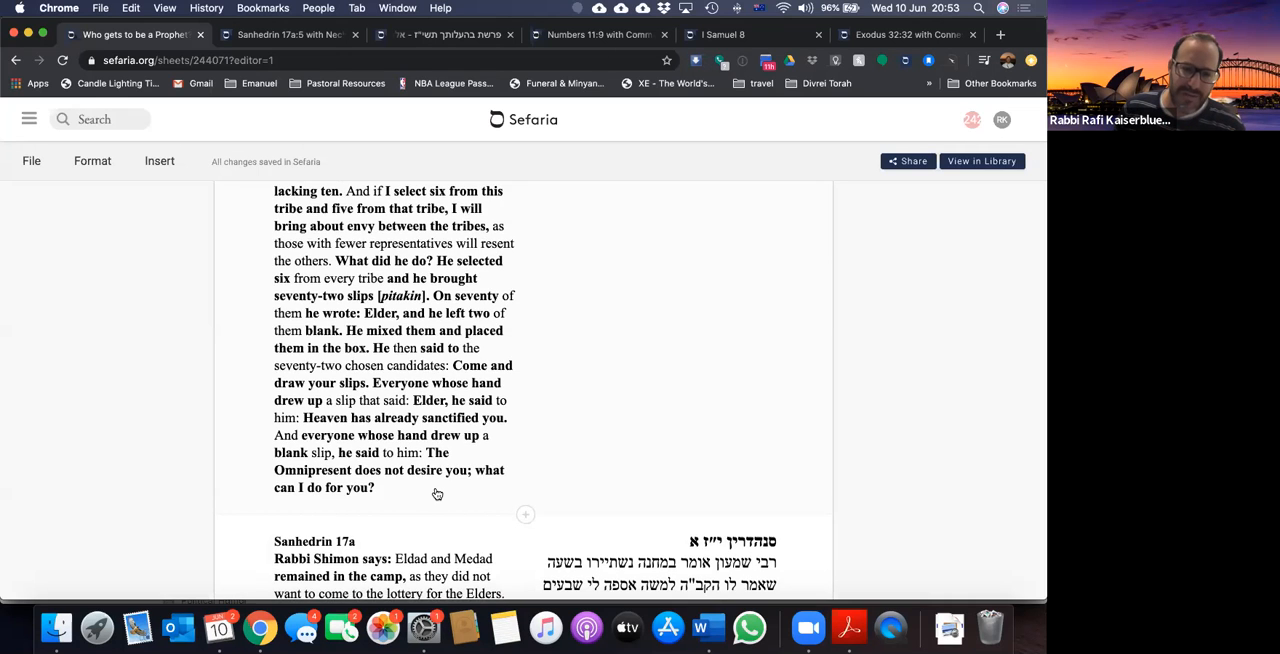
{"action": "scroll", "scroll_direction": "down", "scroll_amount": 3}
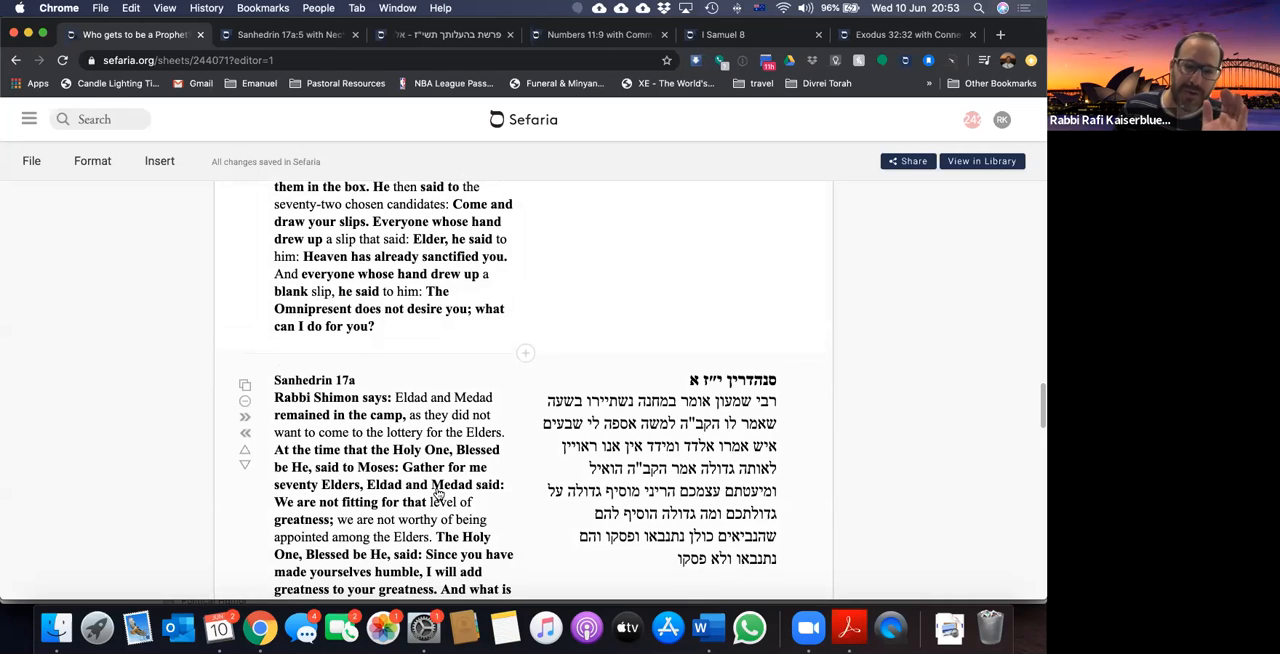
{"action": "scroll", "scroll_direction": "down", "scroll_amount": 3}
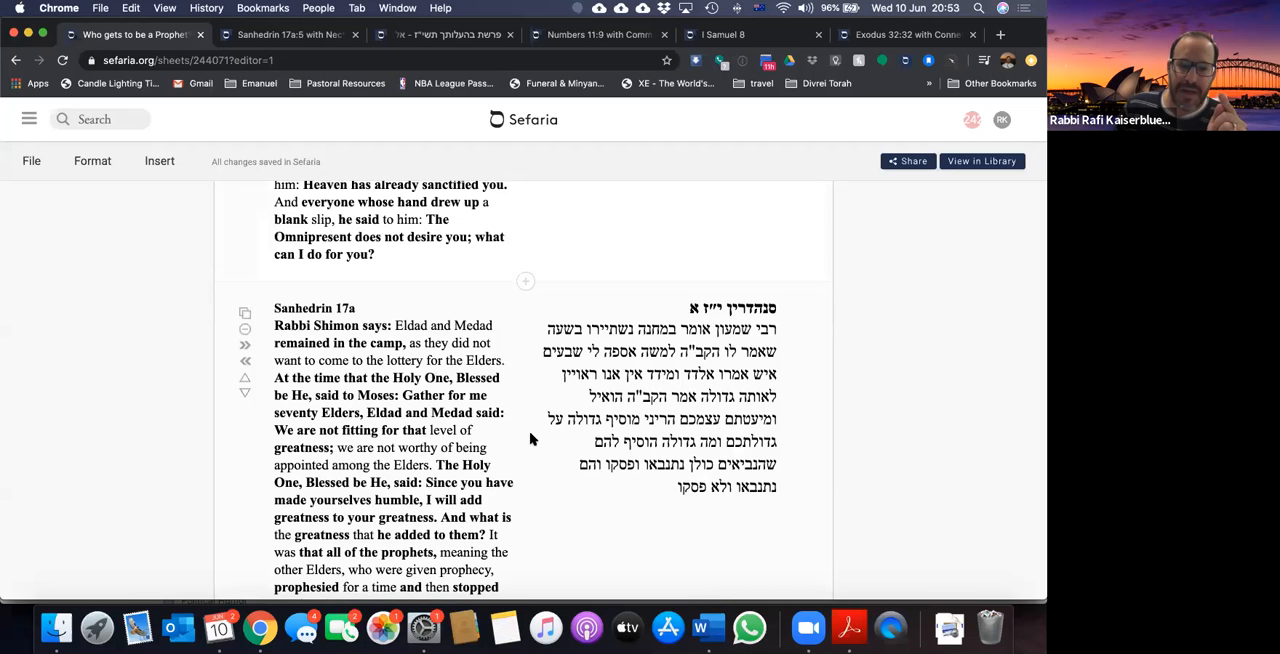
{"action": "scroll", "scroll_direction": "down", "scroll_amount": 3}
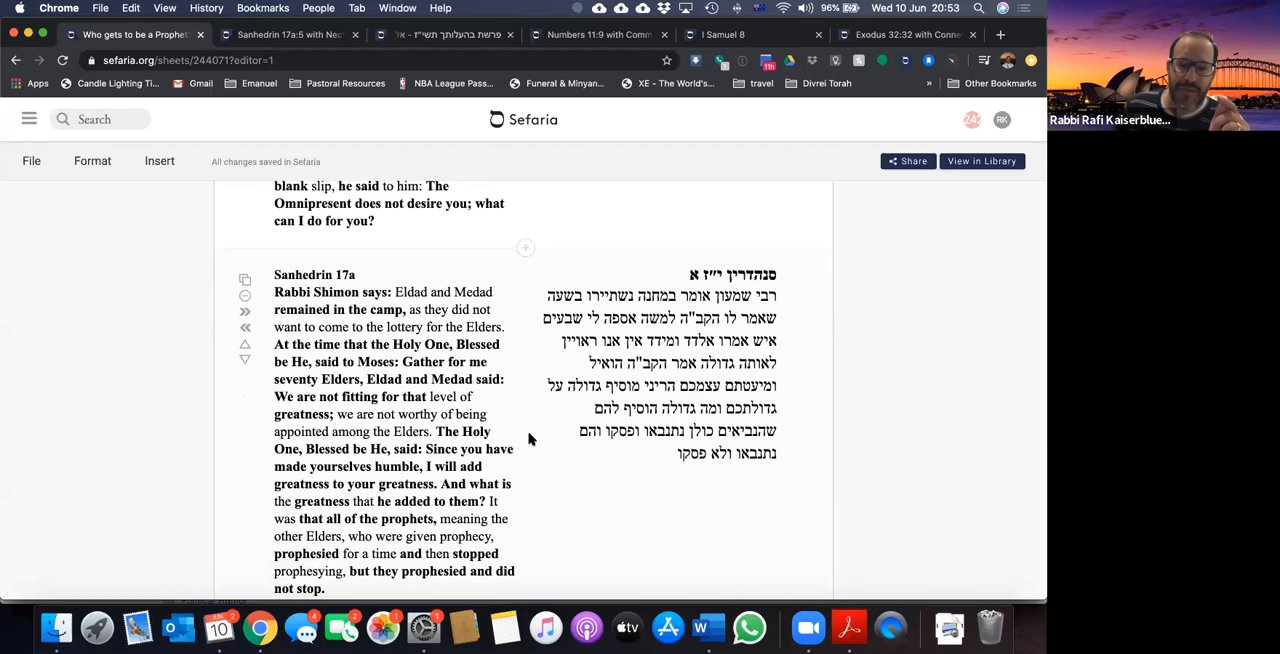
{"action": "scroll", "scroll_direction": "down", "scroll_amount": 3}
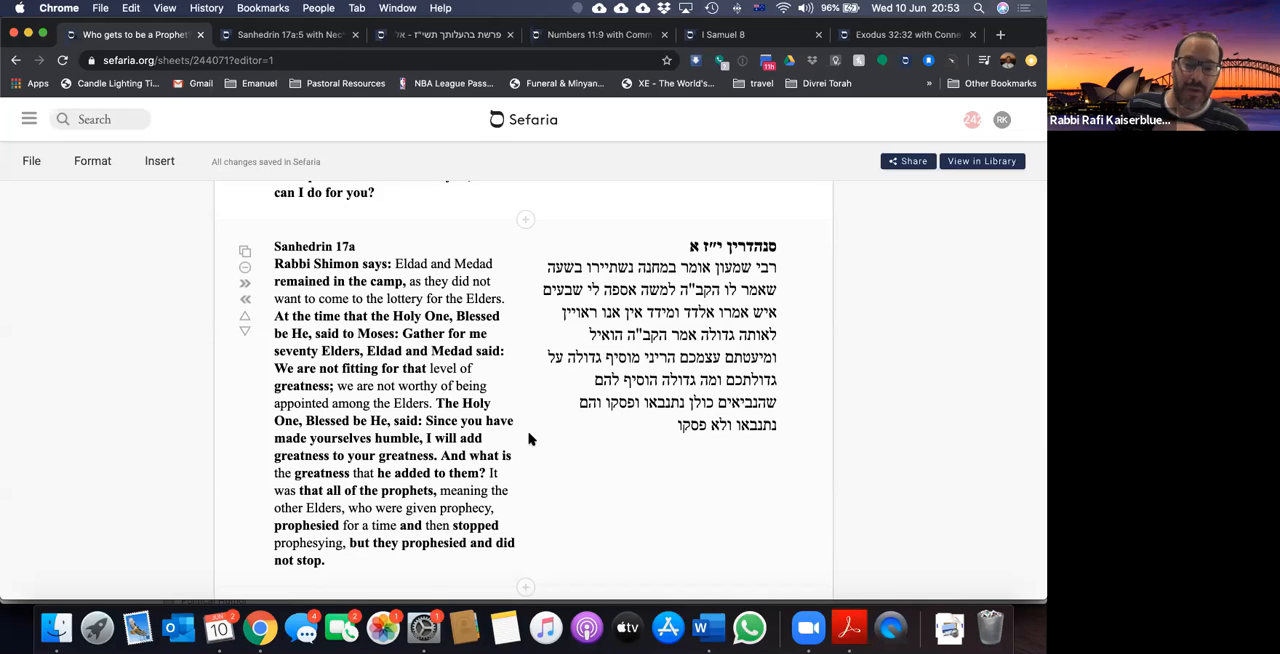
{"action": "scroll", "scroll_direction": "down", "scroll_amount": 3}
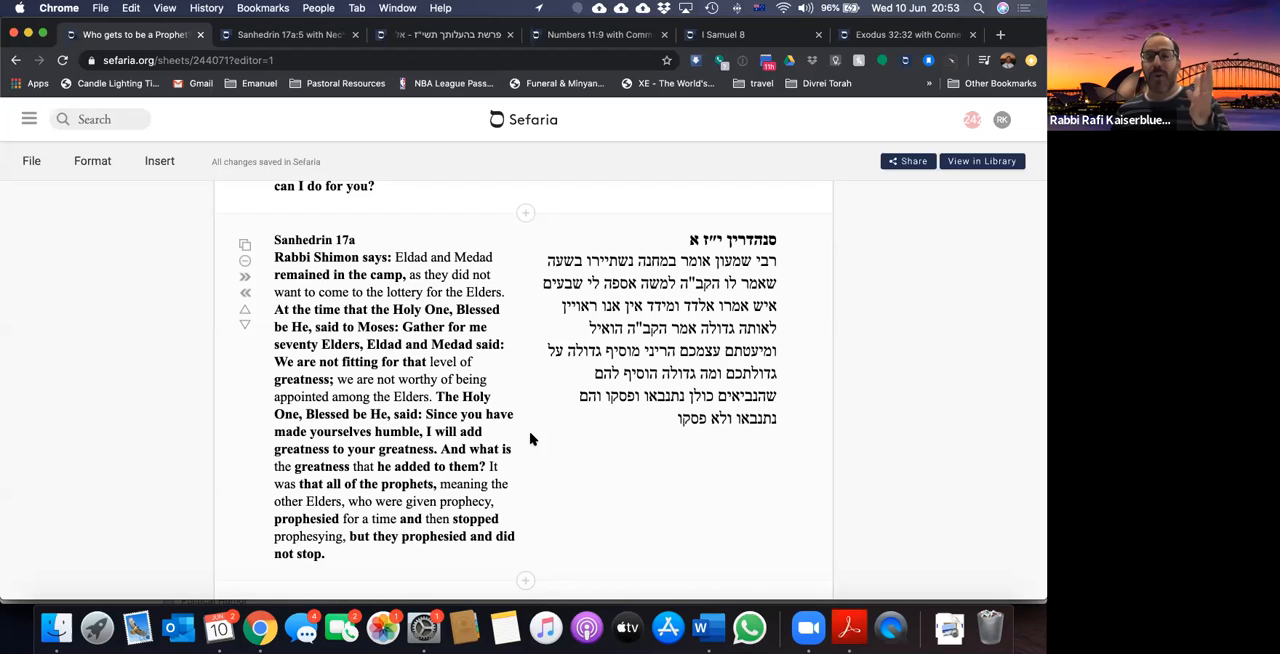
{"action": "mouse_move", "coordinate": [507, 530]}
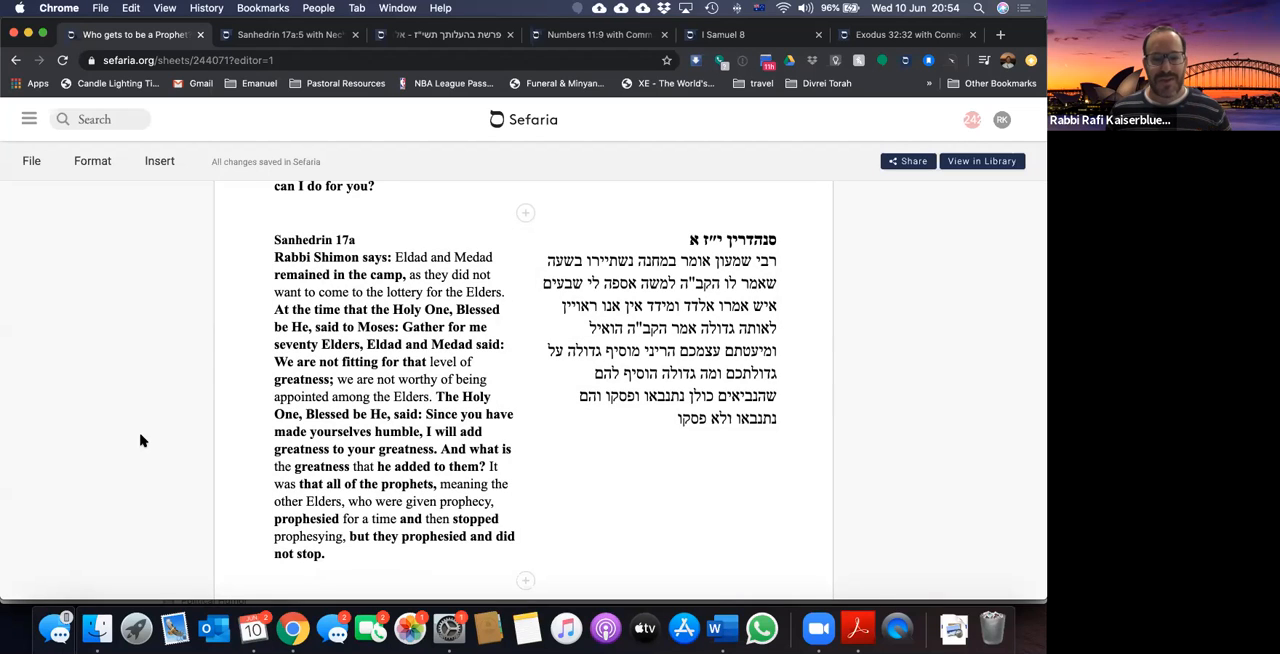
{"action": "mouse_move", "coordinate": [279, 443]}
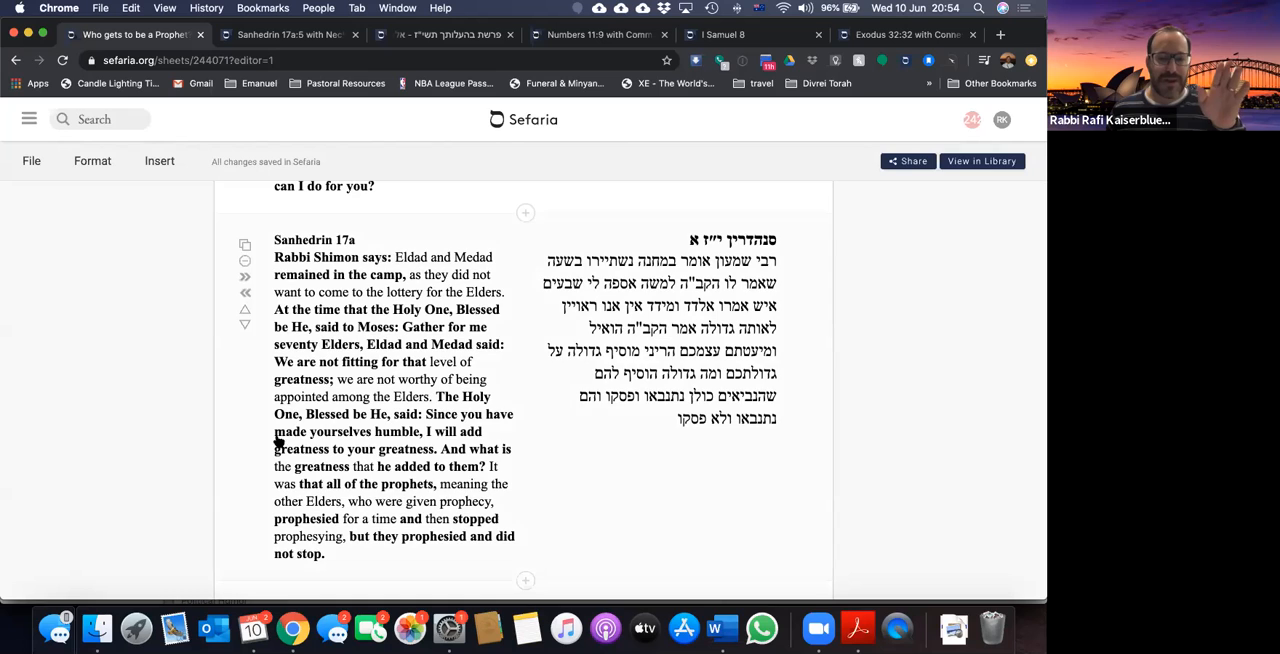
{"action": "mouse_move", "coordinate": [520, 485]}
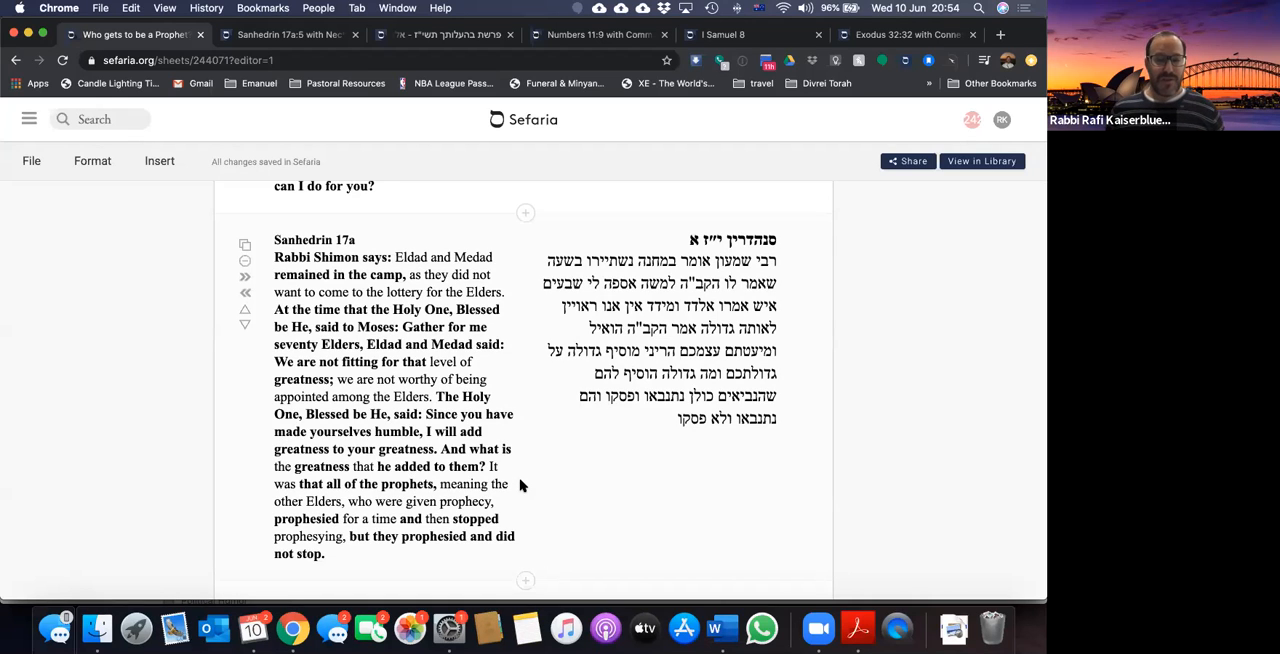
{"action": "mouse_move", "coordinate": [521, 505]}
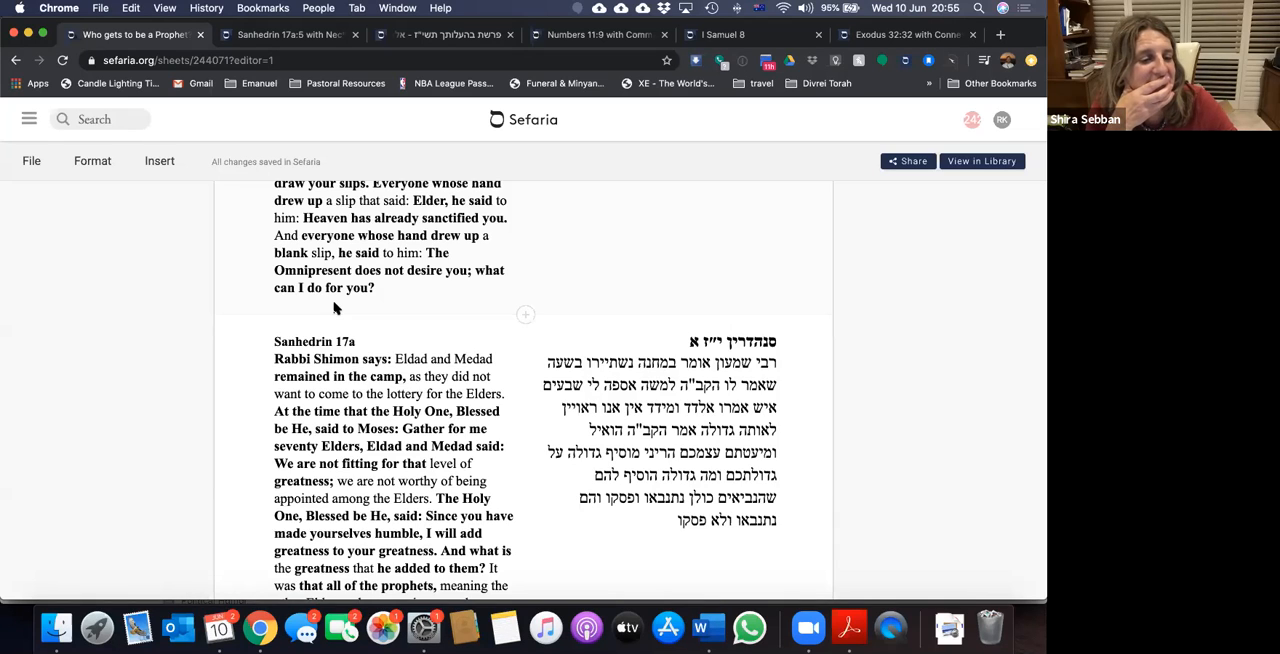
Step: Scroll through Rabbi Shimon's passage until the Abarbanel commentary begins below
{"action": "scroll", "scroll_direction": "down", "scroll_amount": 3}
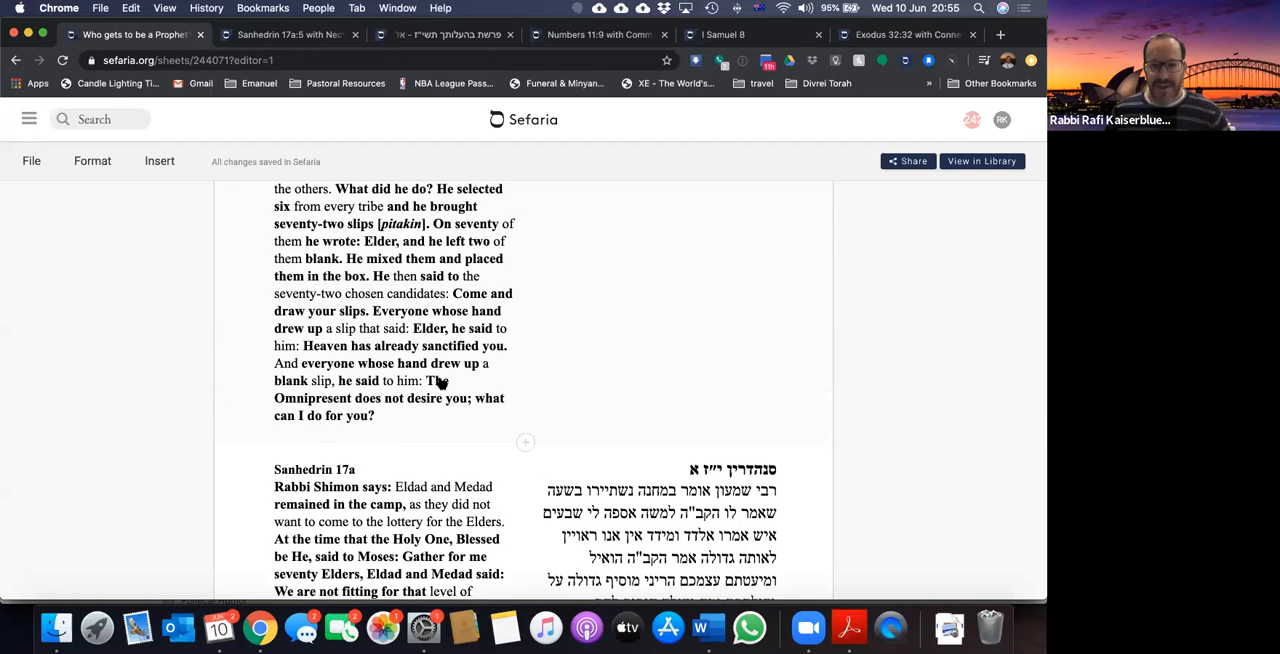
{"action": "scroll", "scroll_direction": "down", "scroll_amount": 3}
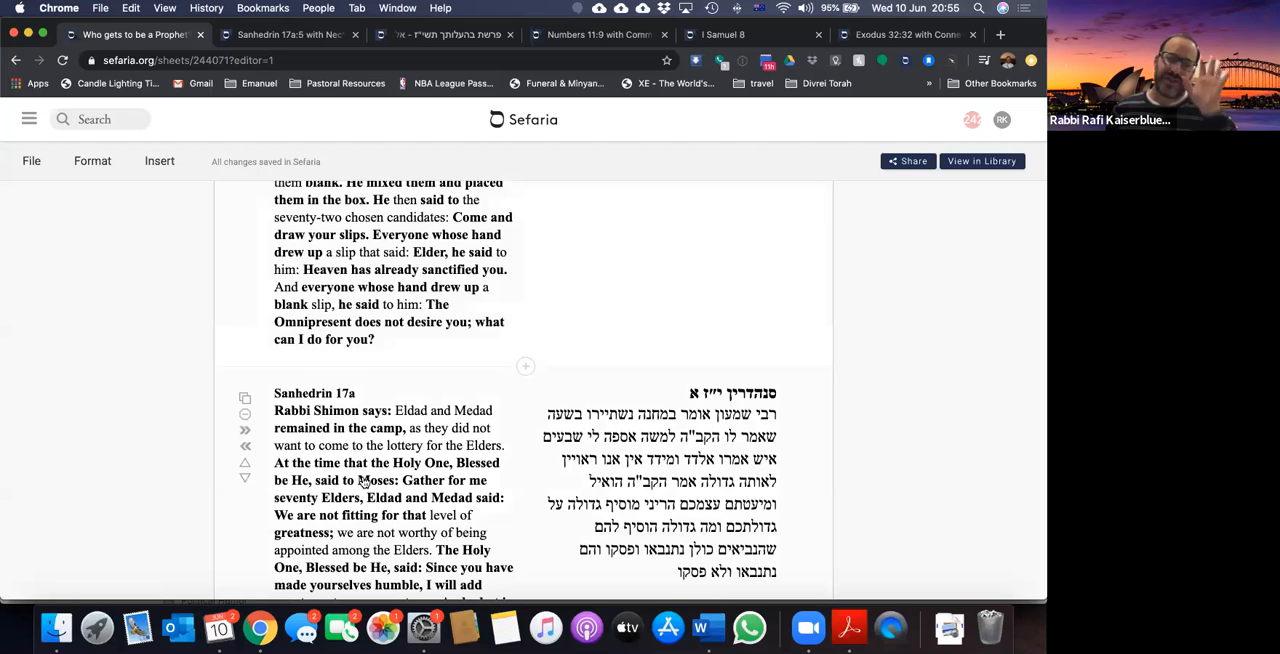
{"action": "scroll", "scroll_direction": "down", "scroll_amount": 3}
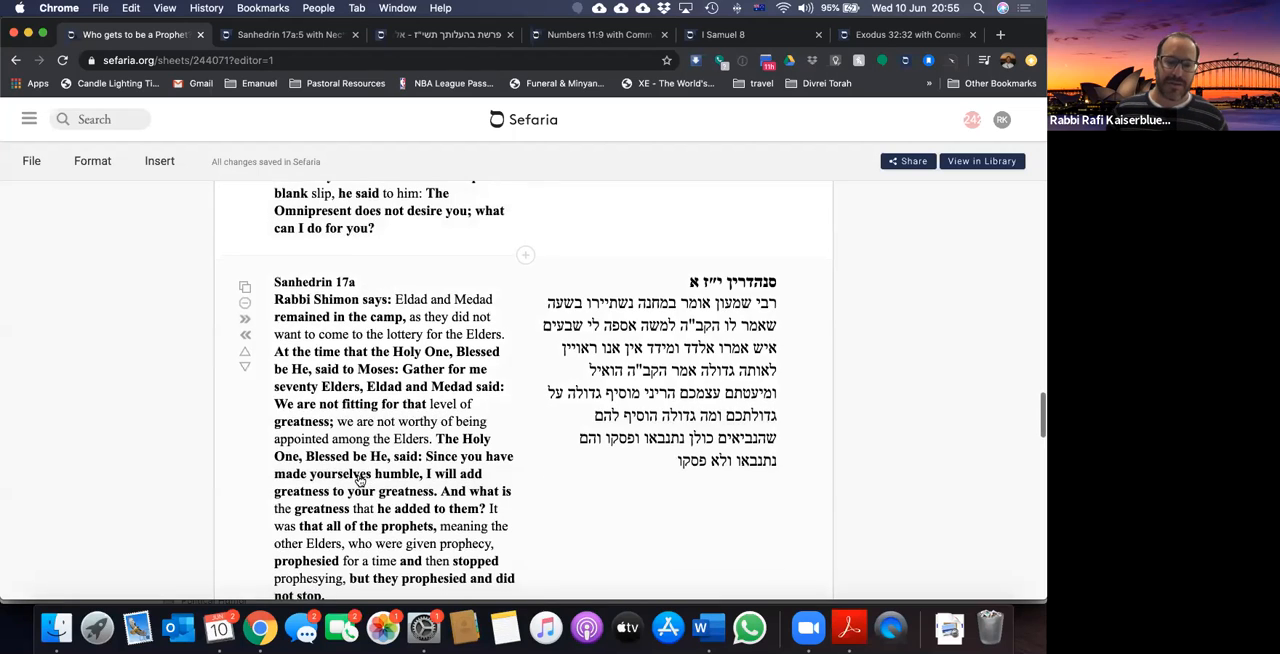
{"action": "scroll", "scroll_direction": "down", "scroll_amount": 3}
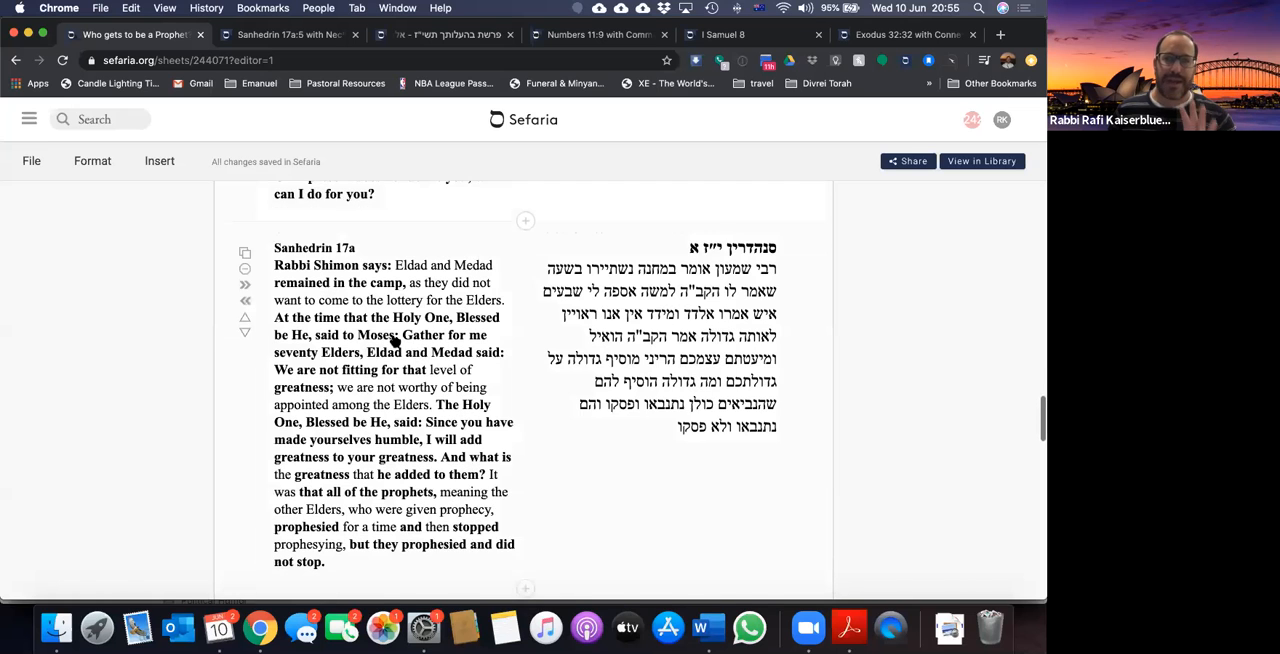
{"action": "scroll", "scroll_direction": "down", "scroll_amount": 3}
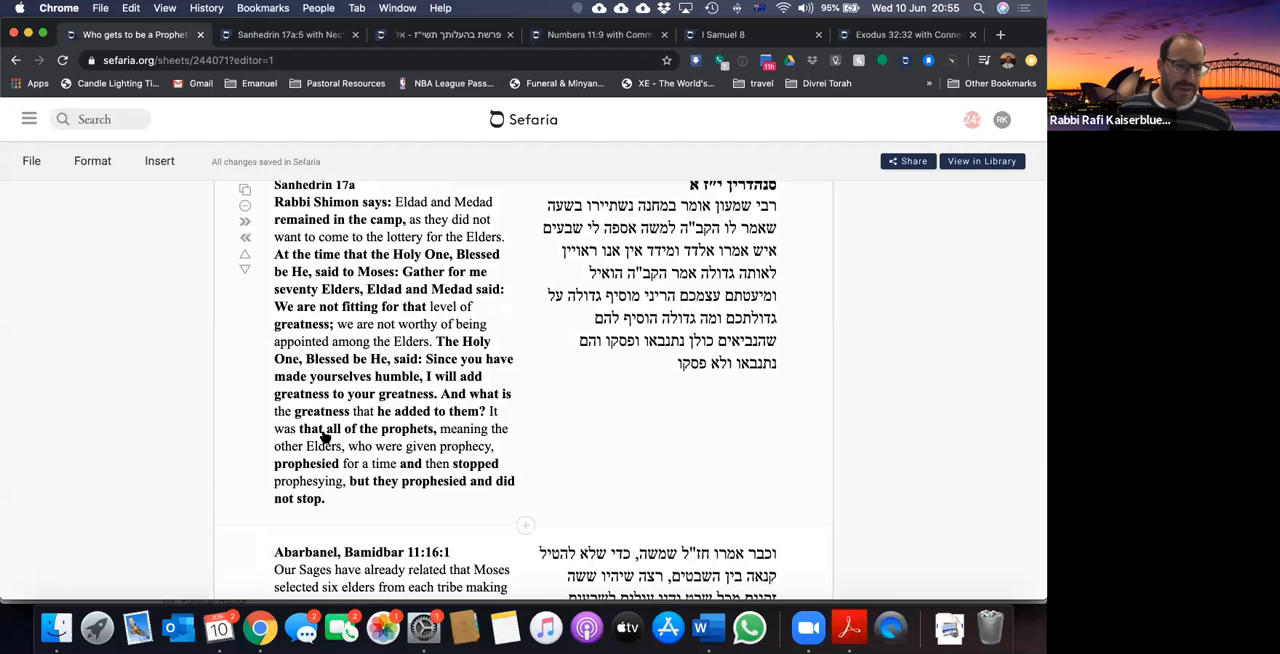
Step: Scroll to show Abarbanel's full Numbers 11:16 comment in English and Hebrew
{"action": "scroll", "scroll_direction": "down", "scroll_amount": 3}
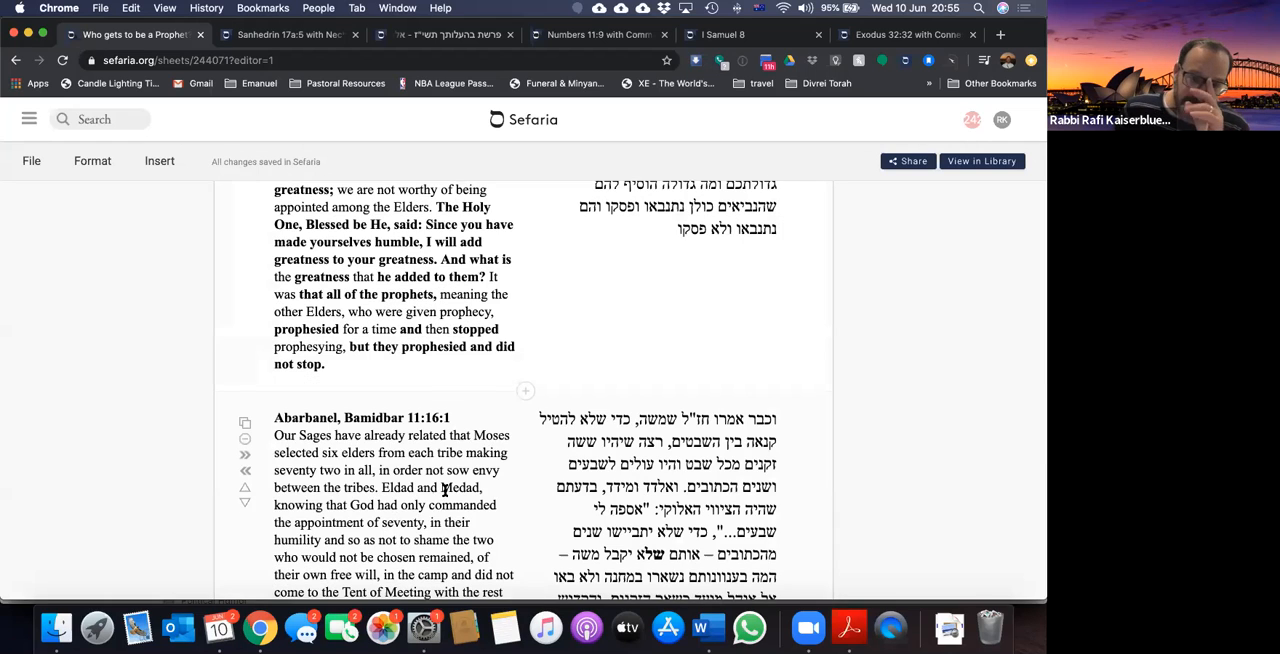
{"action": "scroll", "scroll_direction": "down", "scroll_amount": 3}
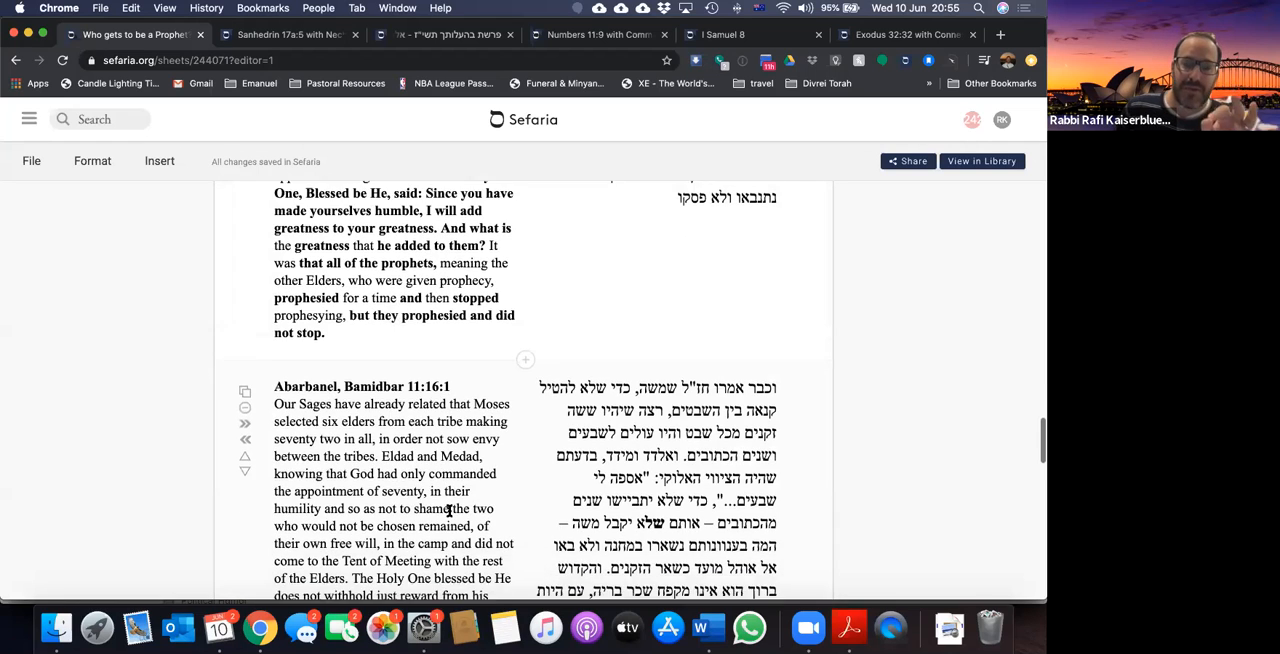
{"action": "scroll", "scroll_direction": "down", "scroll_amount": 3}
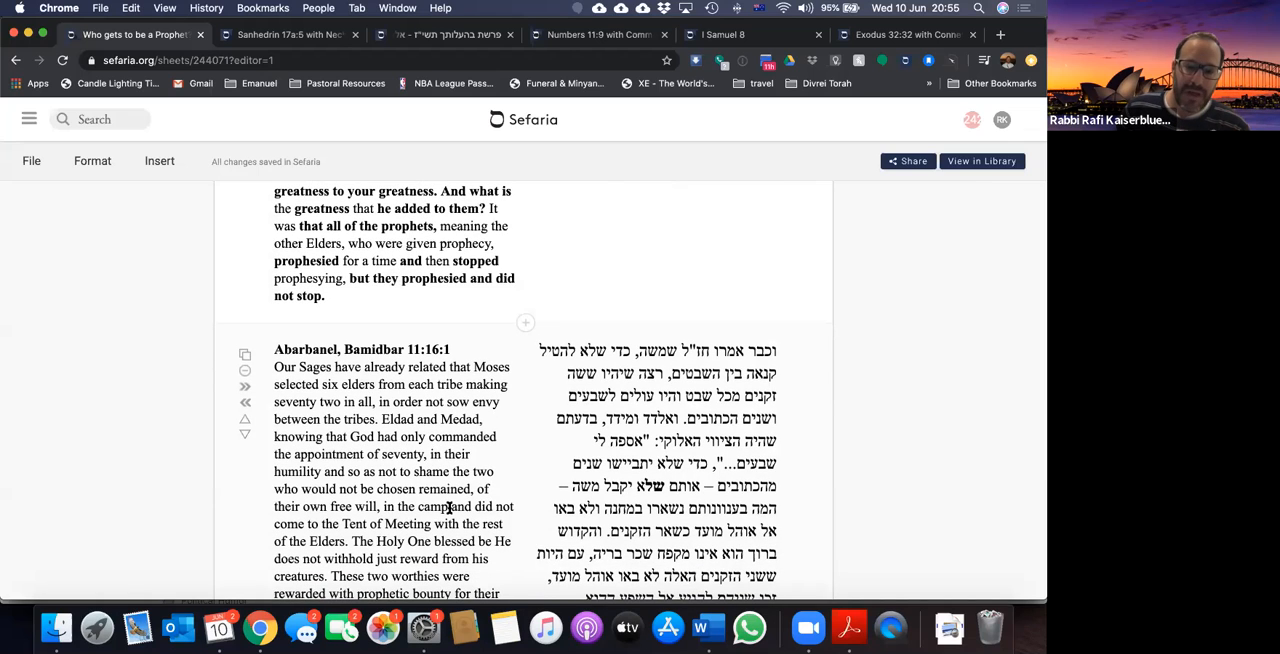
{"action": "scroll", "scroll_direction": "down", "scroll_amount": 3}
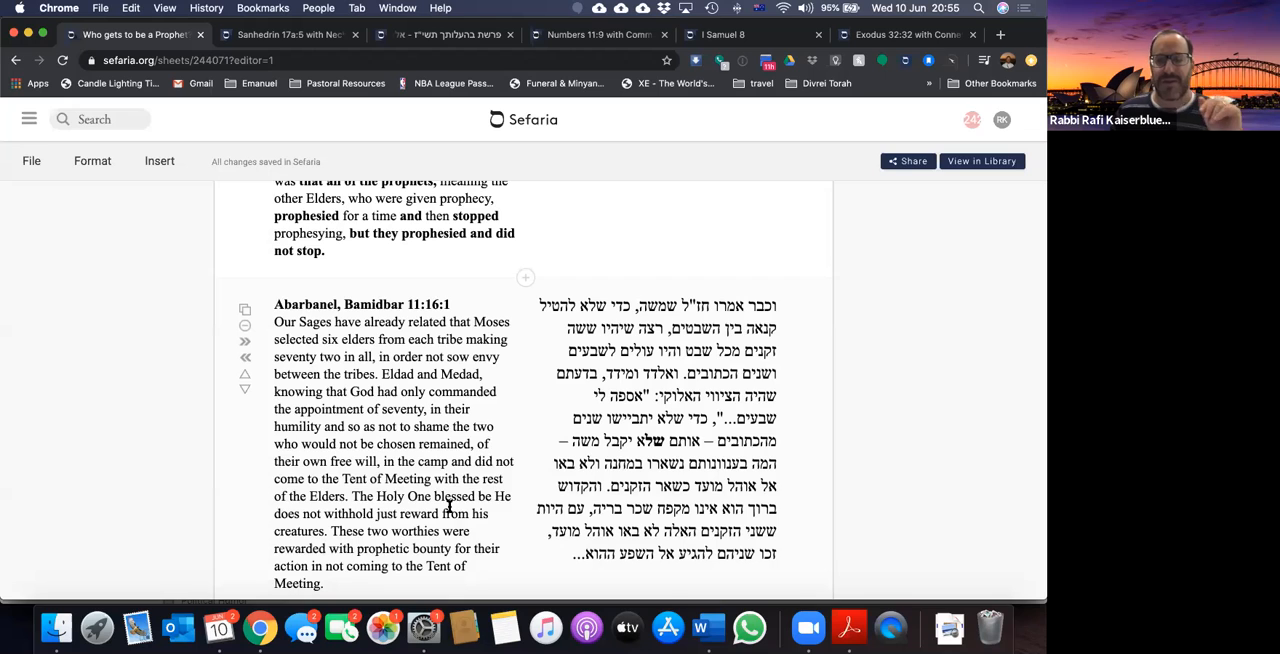
{"action": "scroll", "scroll_direction": "down", "scroll_amount": 3}
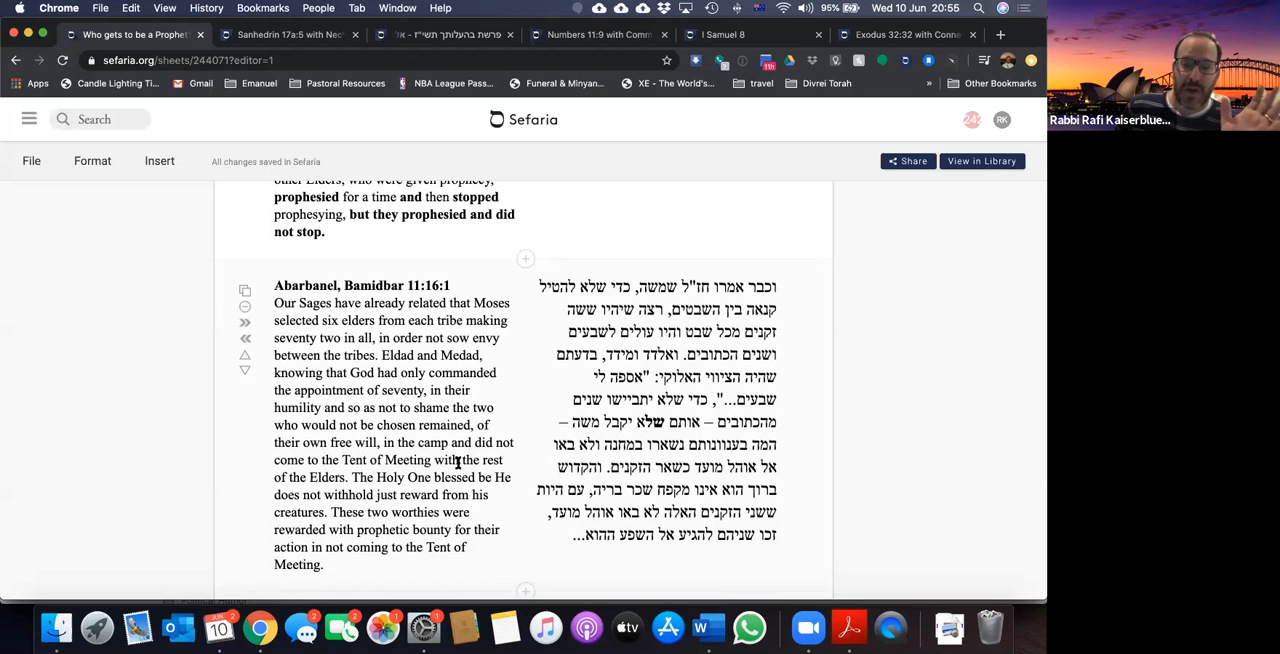
{"action": "mouse_move", "coordinate": [400, 520]}
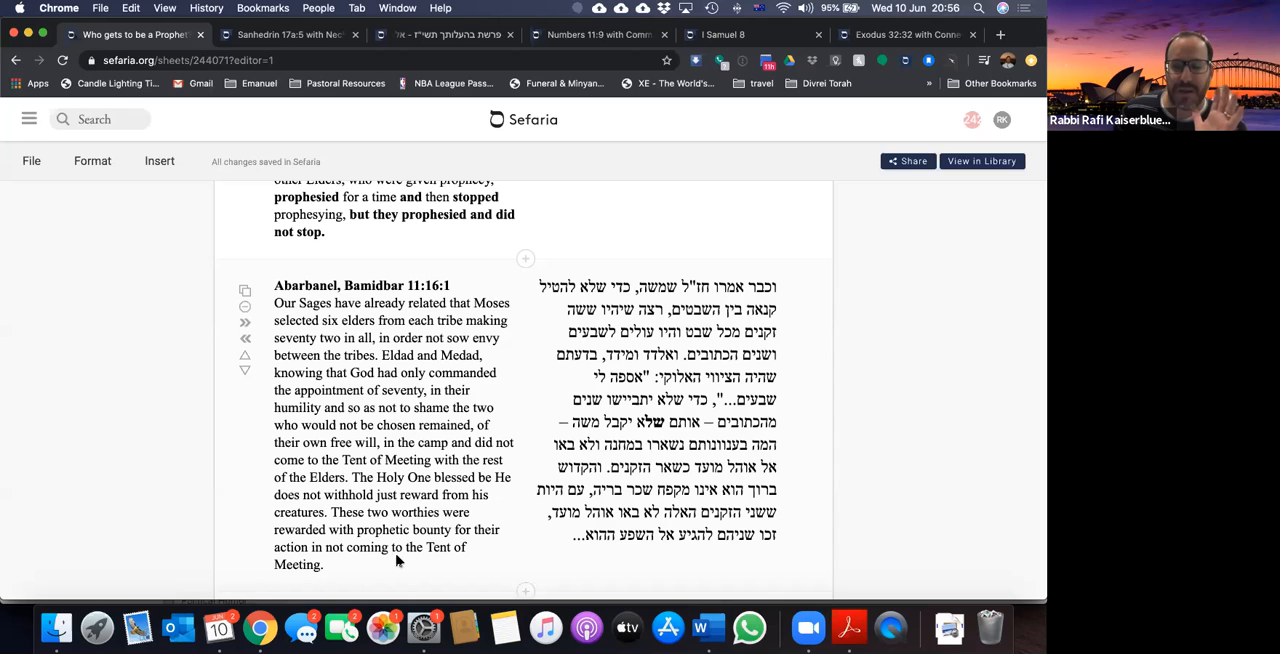
{"action": "mouse_move", "coordinate": [401, 568]}
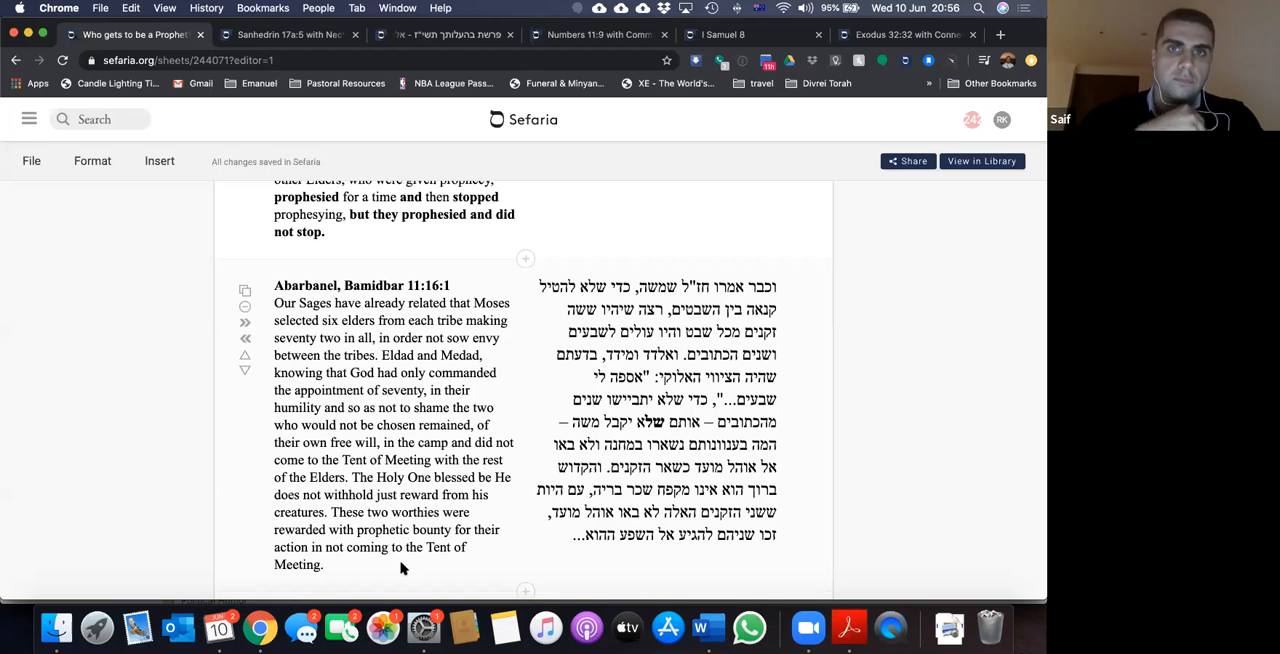
Step: Scroll slightly so Isaac Arama's Hebrew Akedat Yitzhak passage appears beneath Abarbanel
{"action": "scroll", "scroll_direction": "down", "scroll_amount": 3}
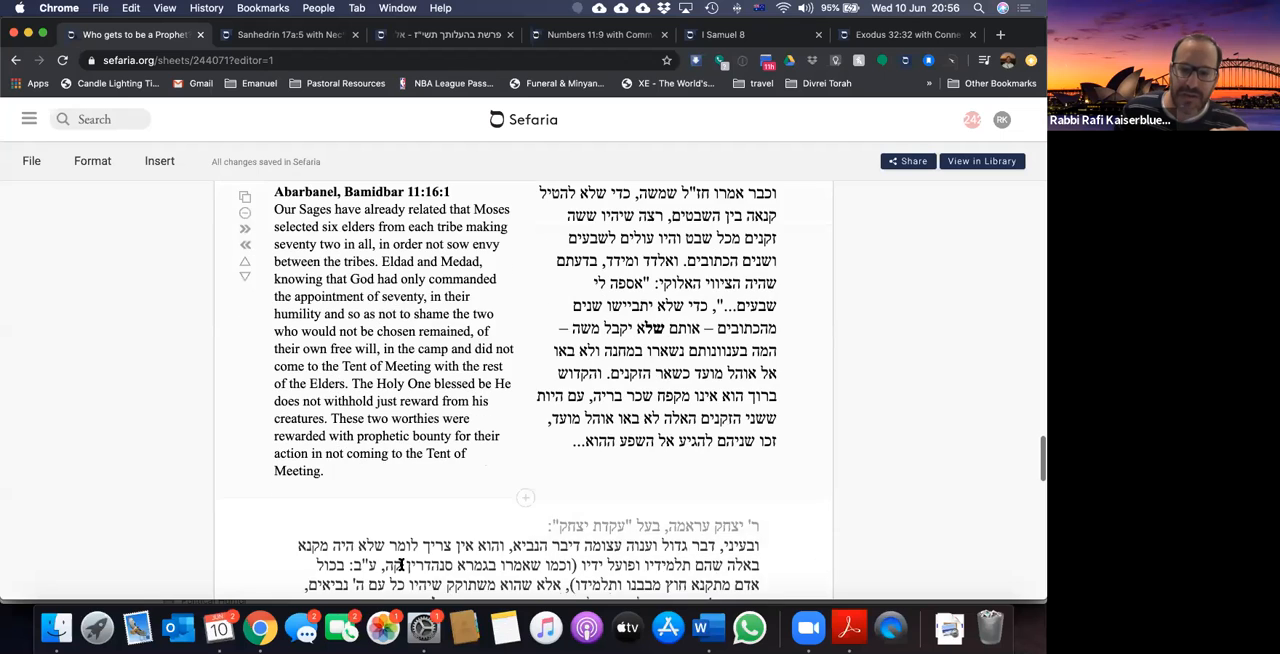
{"action": "scroll", "scroll_direction": "down", "scroll_amount": 3}
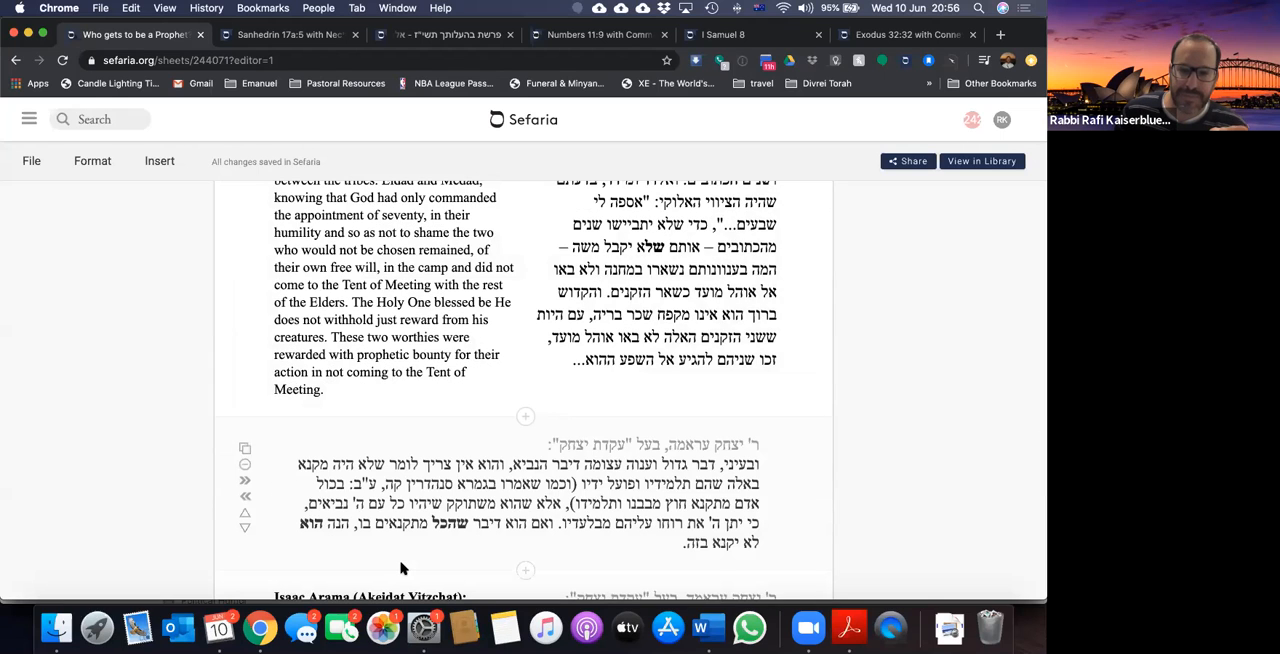
{"action": "scroll", "scroll_direction": "down", "scroll_amount": 3}
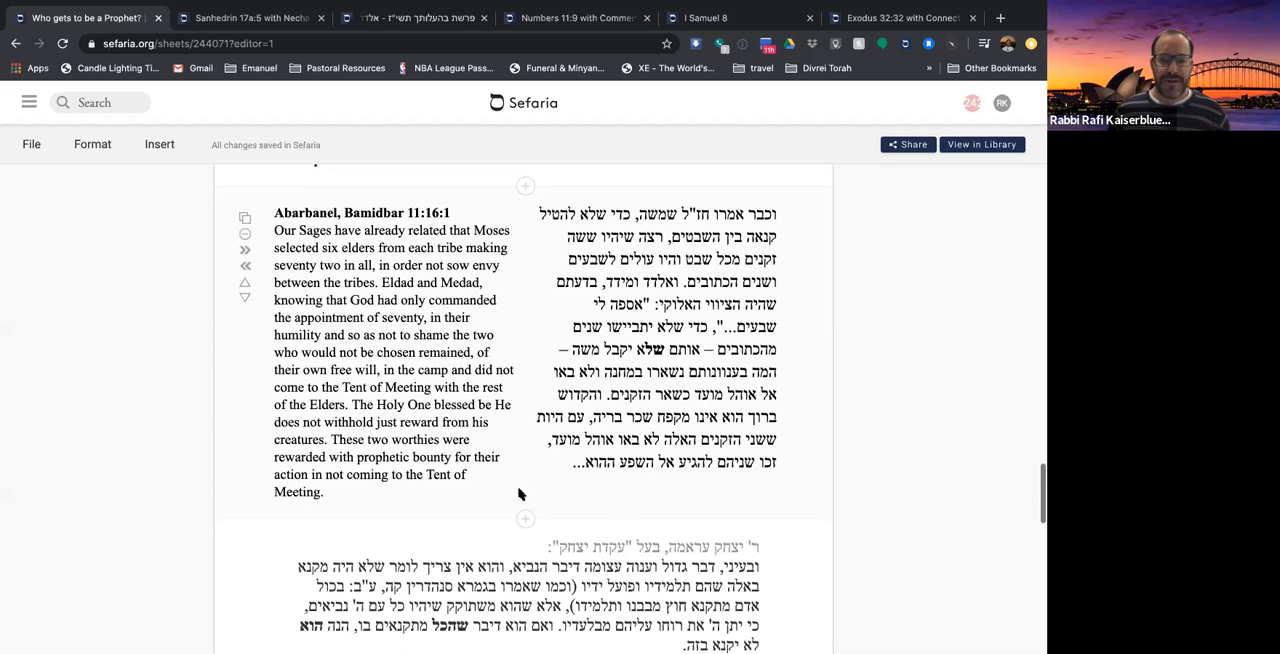
{"action": "scroll", "scroll_direction": "down", "scroll_amount": 3}
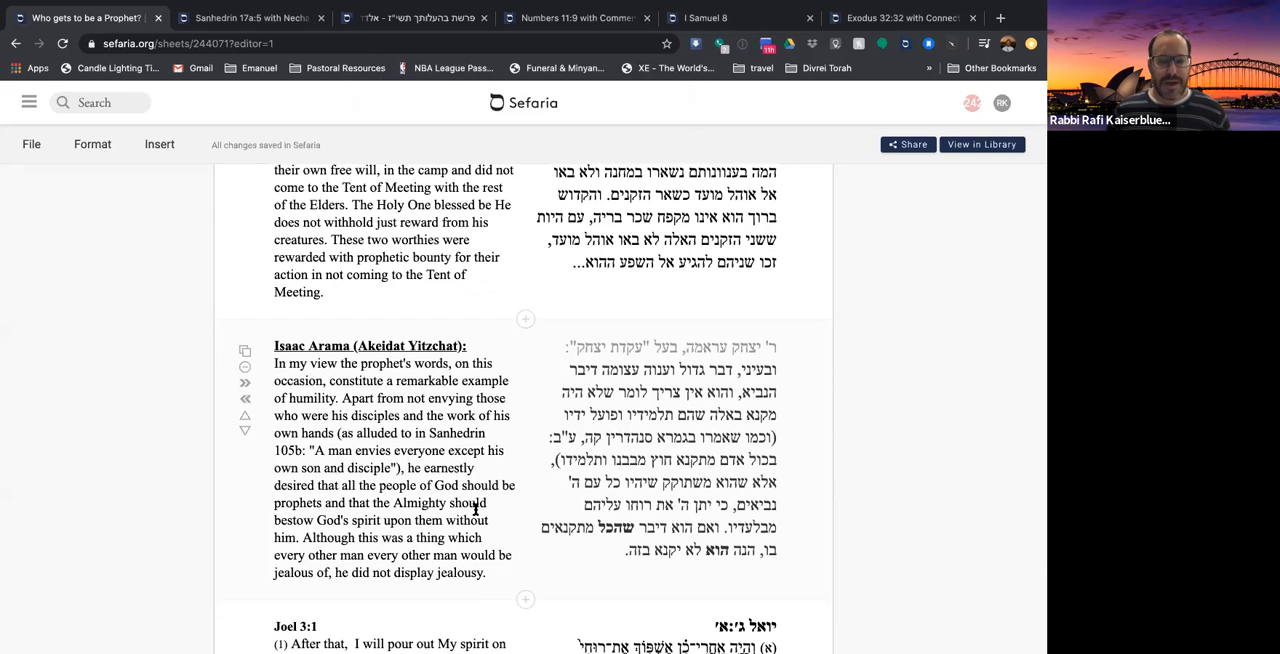
{"action": "mouse_move", "coordinate": [508, 537]}
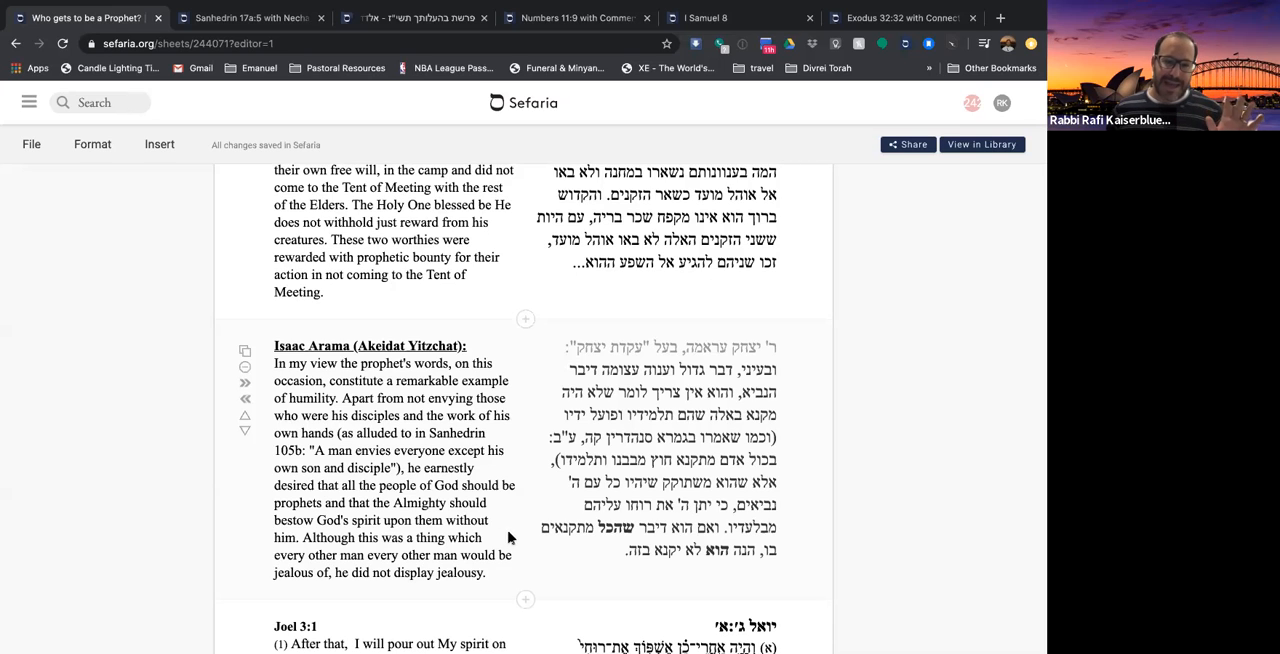
{"action": "scroll", "scroll_direction": "down", "scroll_amount": 3}
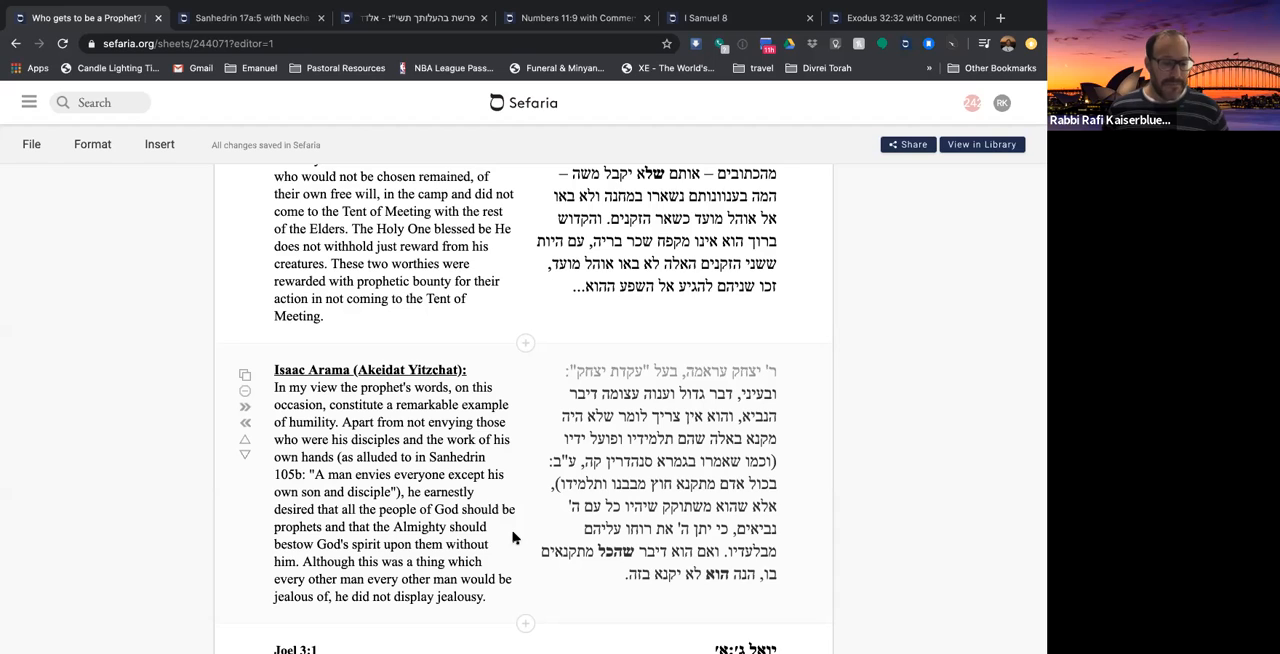
{"action": "mouse_move", "coordinate": [490, 535]}
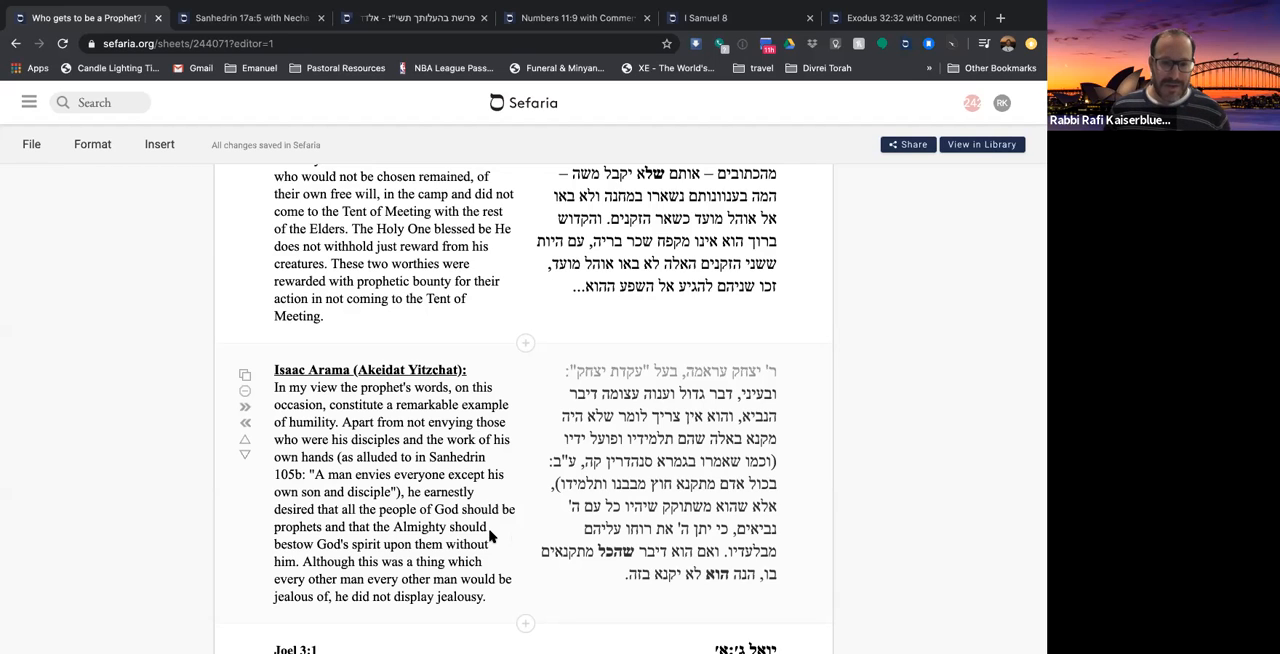
{"action": "mouse_move", "coordinate": [340, 442]}
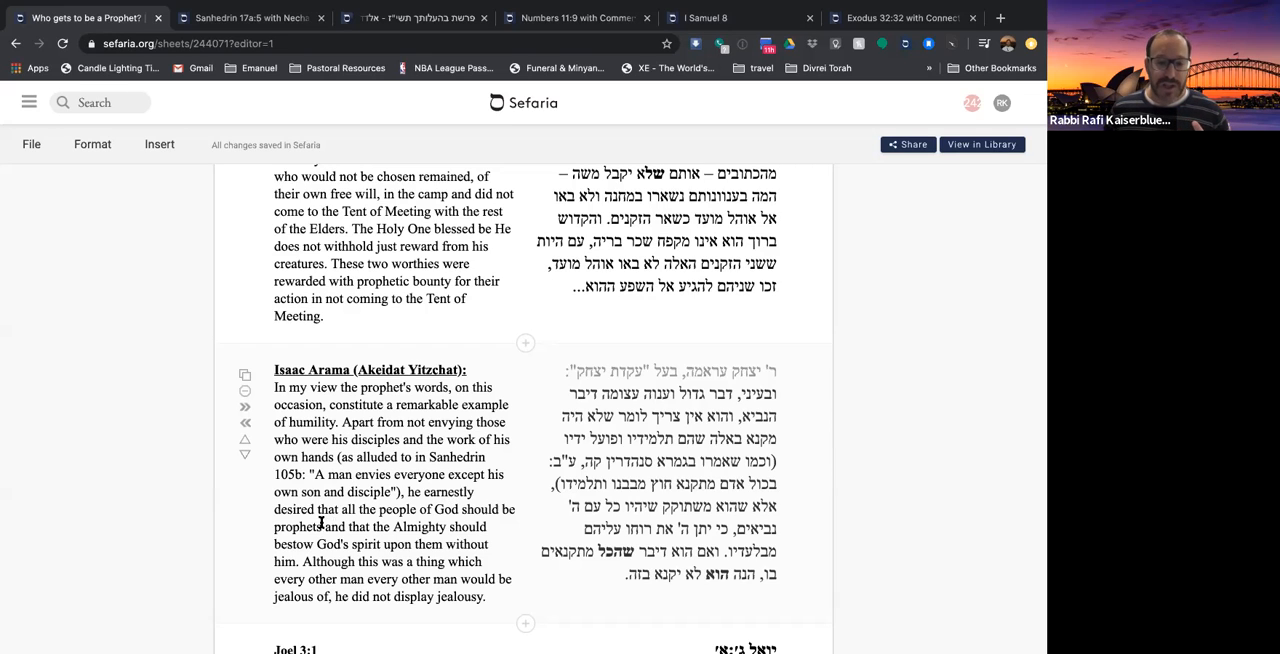
{"action": "mouse_move", "coordinate": [353, 540]}
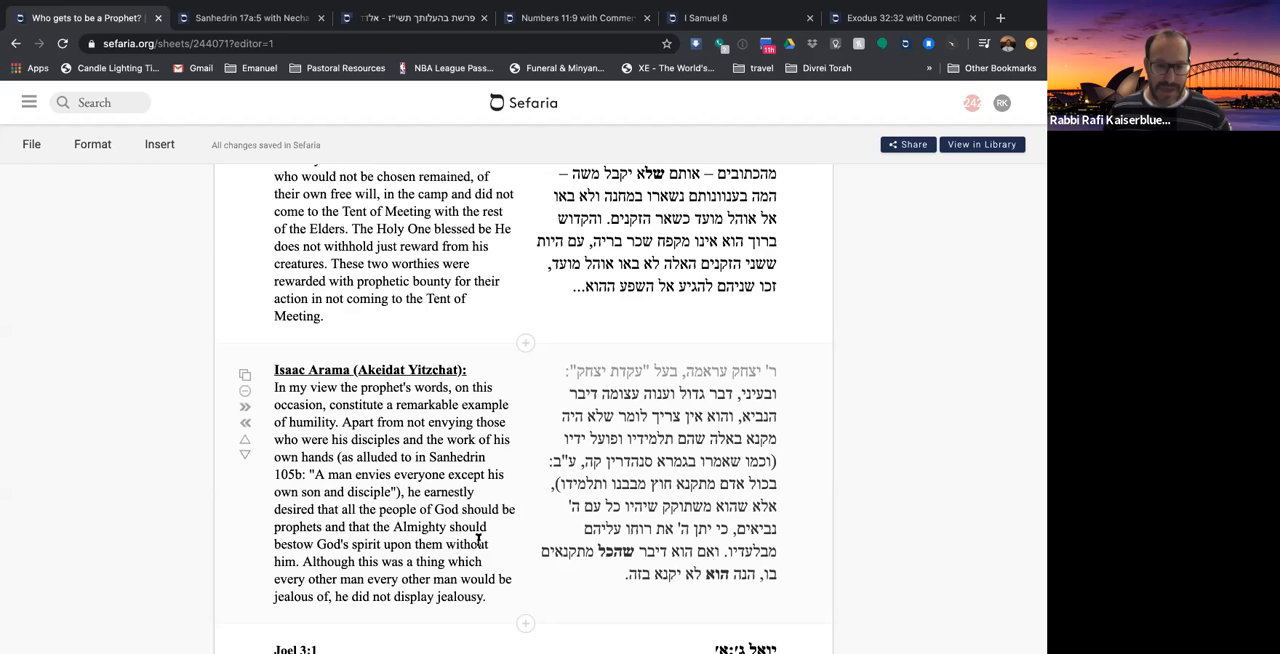
{"action": "mouse_move", "coordinate": [479, 557]}
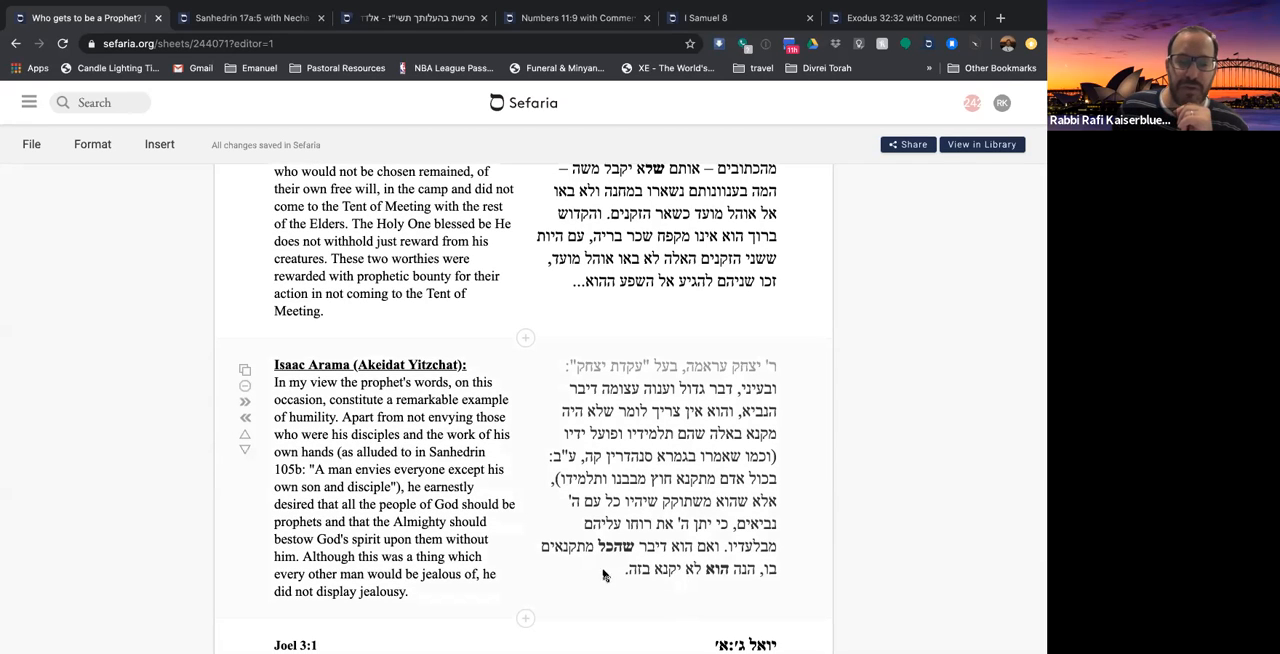
{"action": "scroll", "scroll_direction": "down", "scroll_amount": 3}
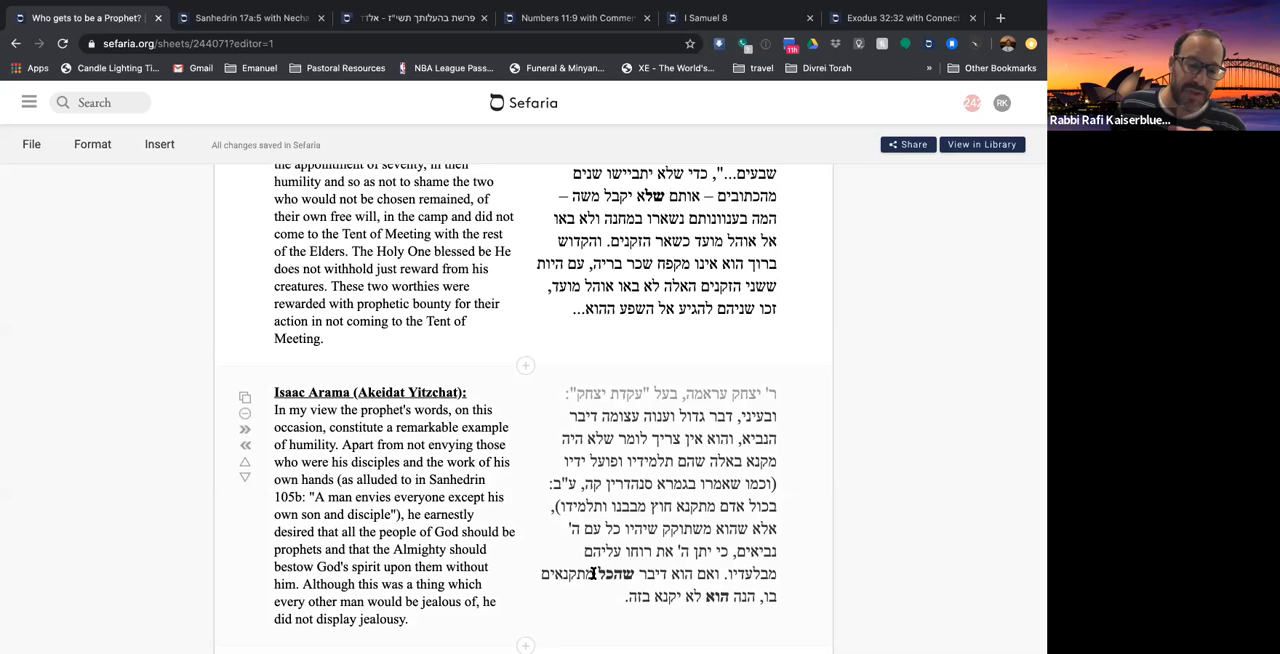
{"action": "scroll", "scroll_direction": "down", "scroll_amount": 3}
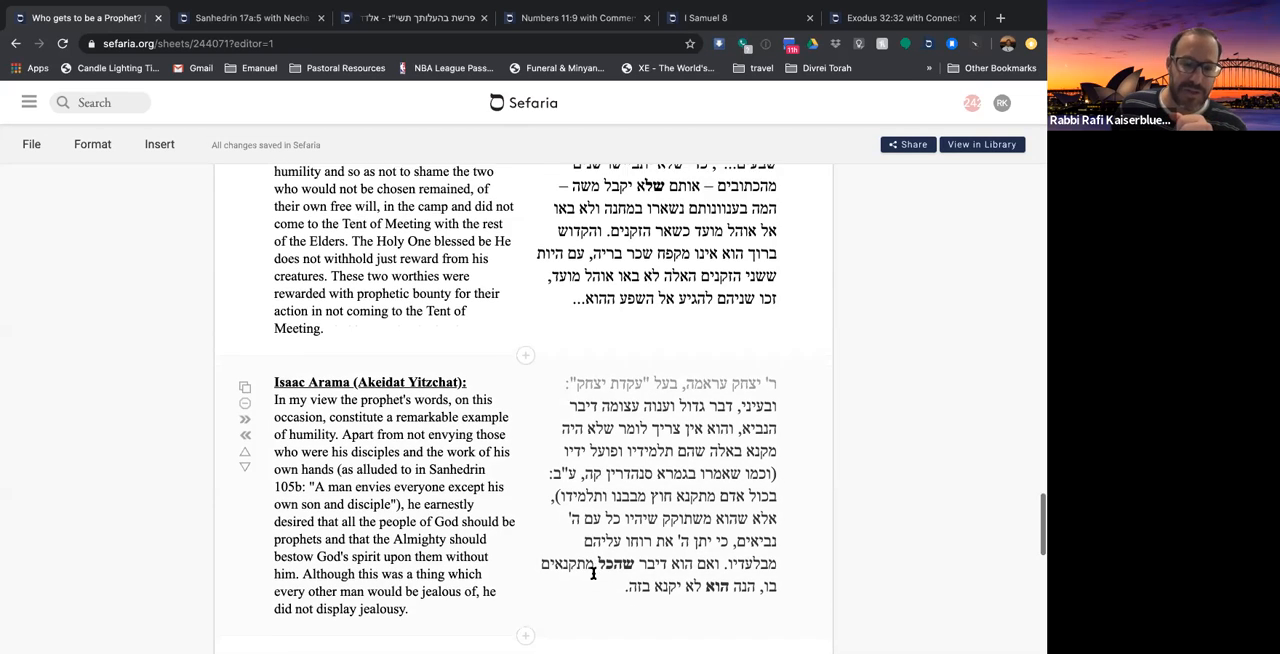
{"action": "scroll", "scroll_direction": "down", "scroll_amount": 3}
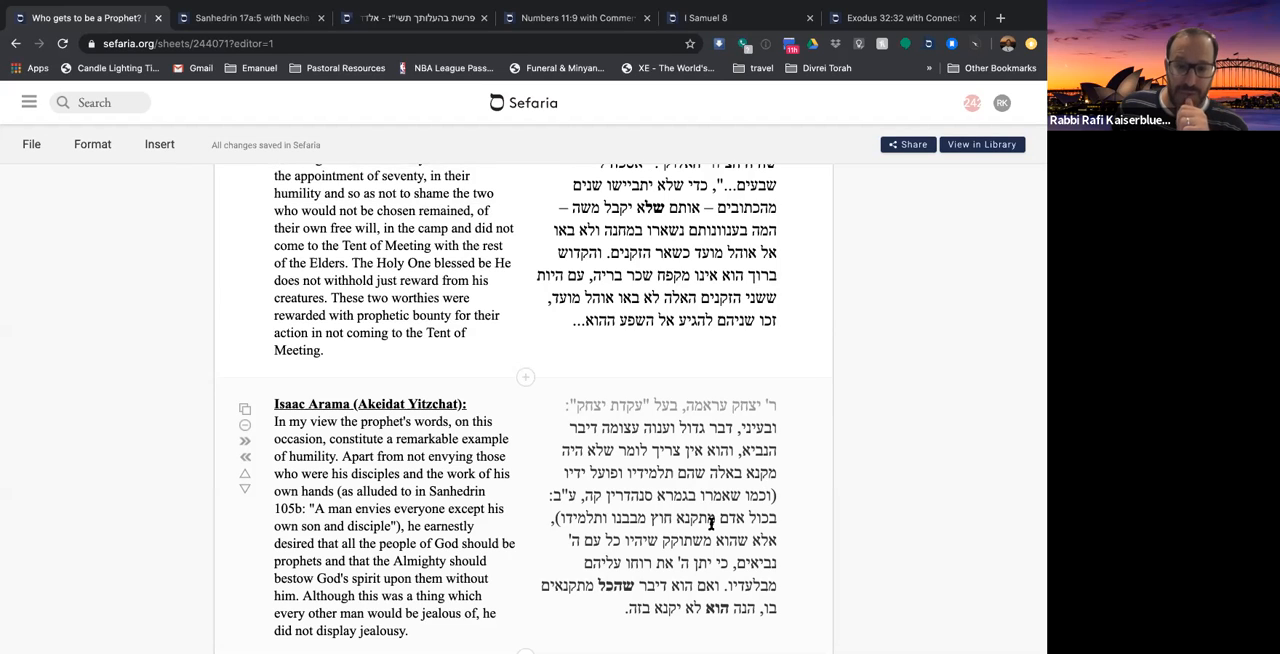
{"action": "scroll", "scroll_direction": "down", "scroll_amount": 3}
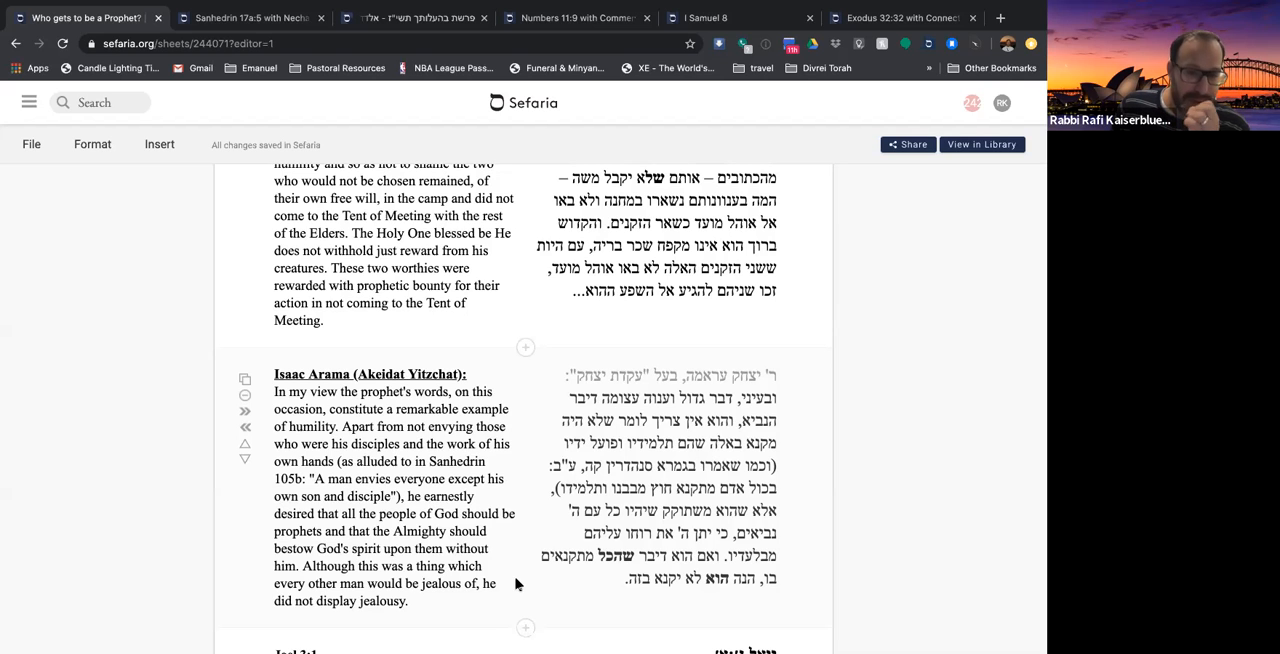
Step: Scroll past Numbers 11:24-29 and its question to the Sanhedrin 17a elders-by-lots passage
{"action": "scroll", "scroll_direction": "down", "scroll_amount": 3}
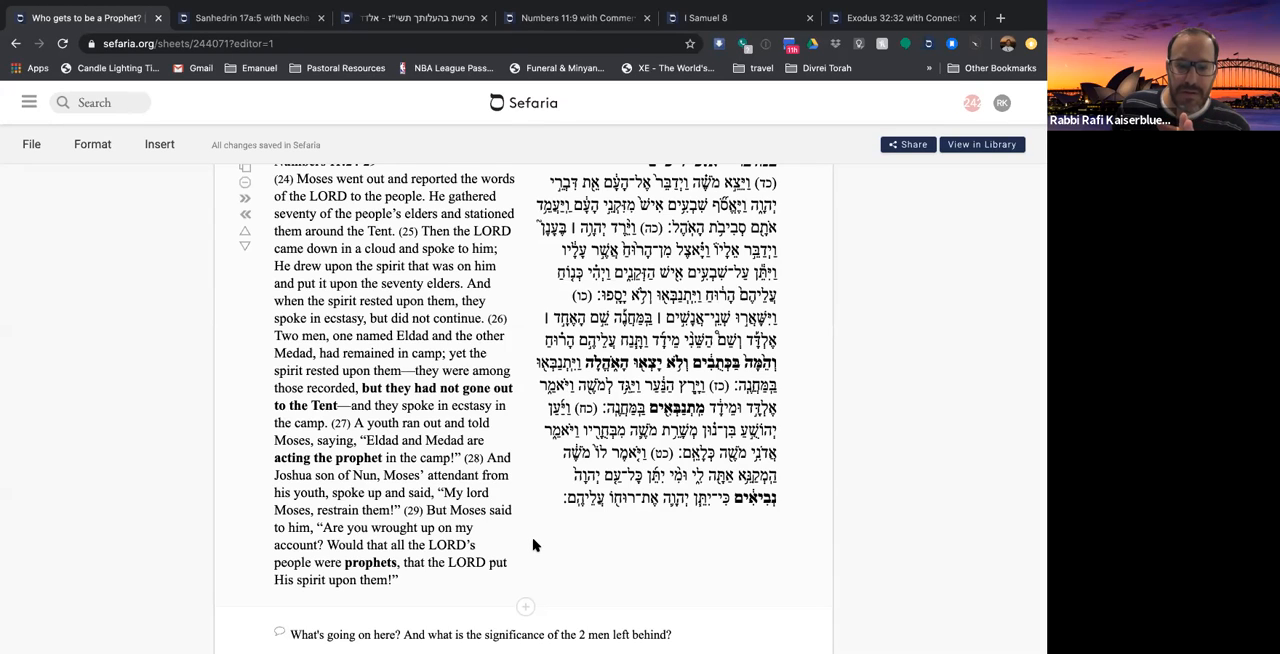
{"action": "mouse_move", "coordinate": [449, 499]}
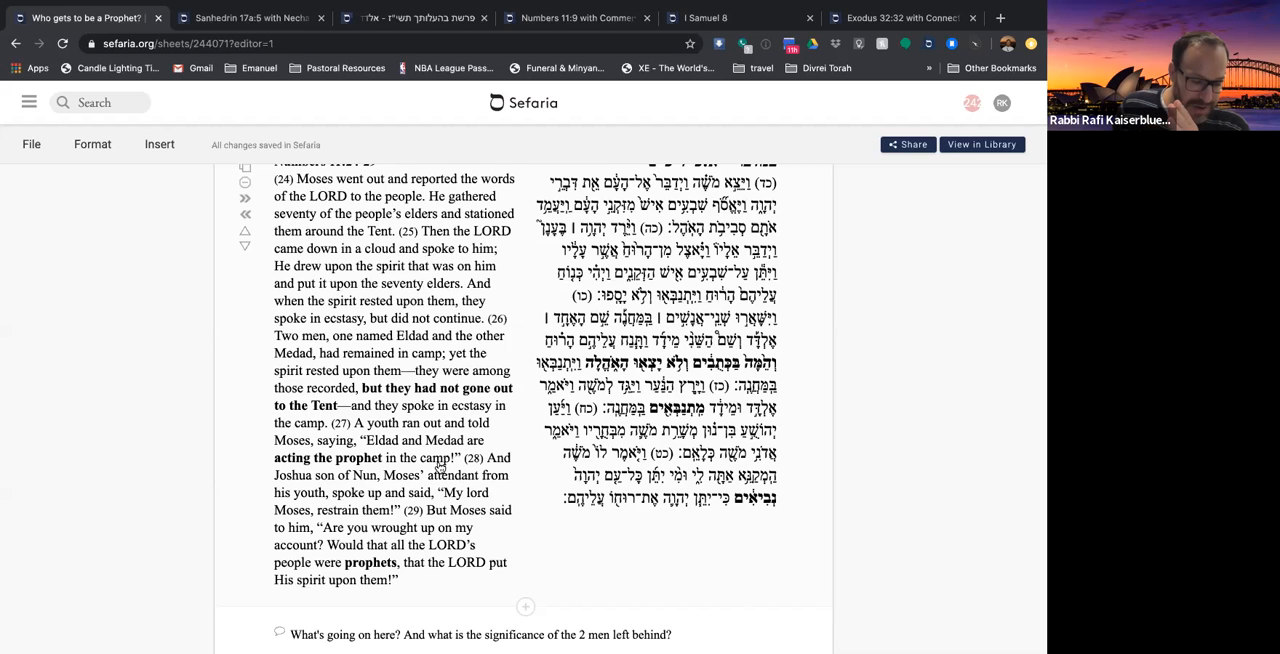
{"action": "mouse_move", "coordinate": [428, 578]}
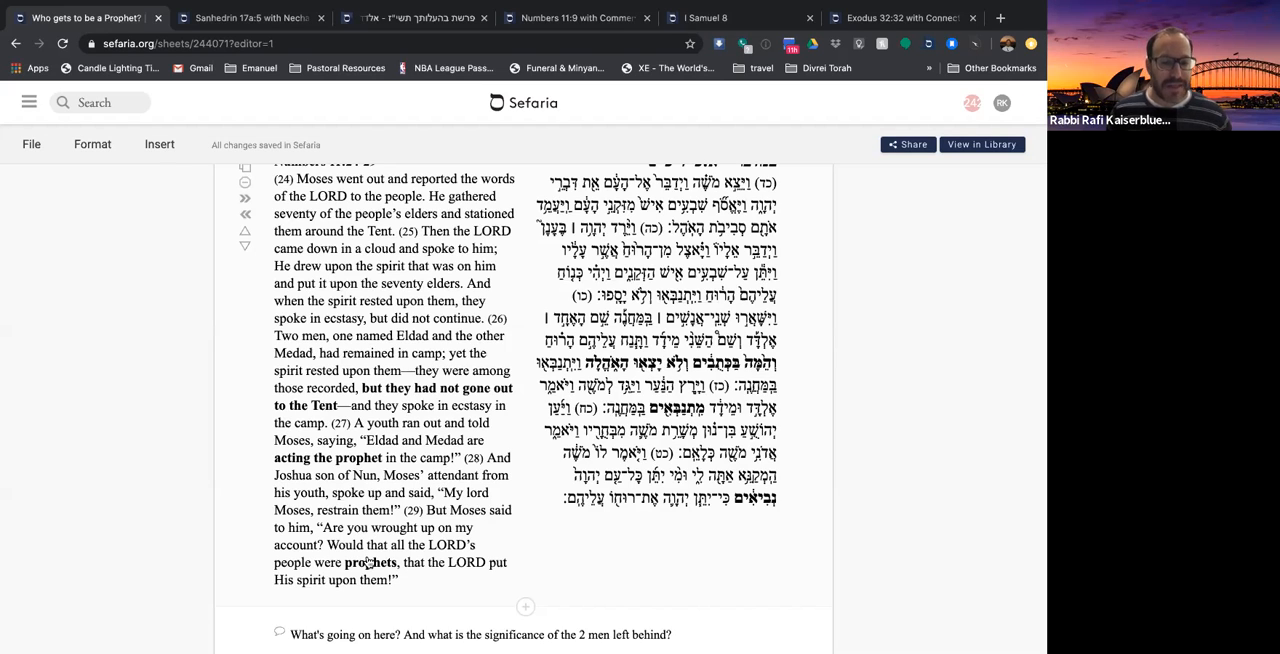
{"action": "scroll", "scroll_direction": "down", "scroll_amount": 3}
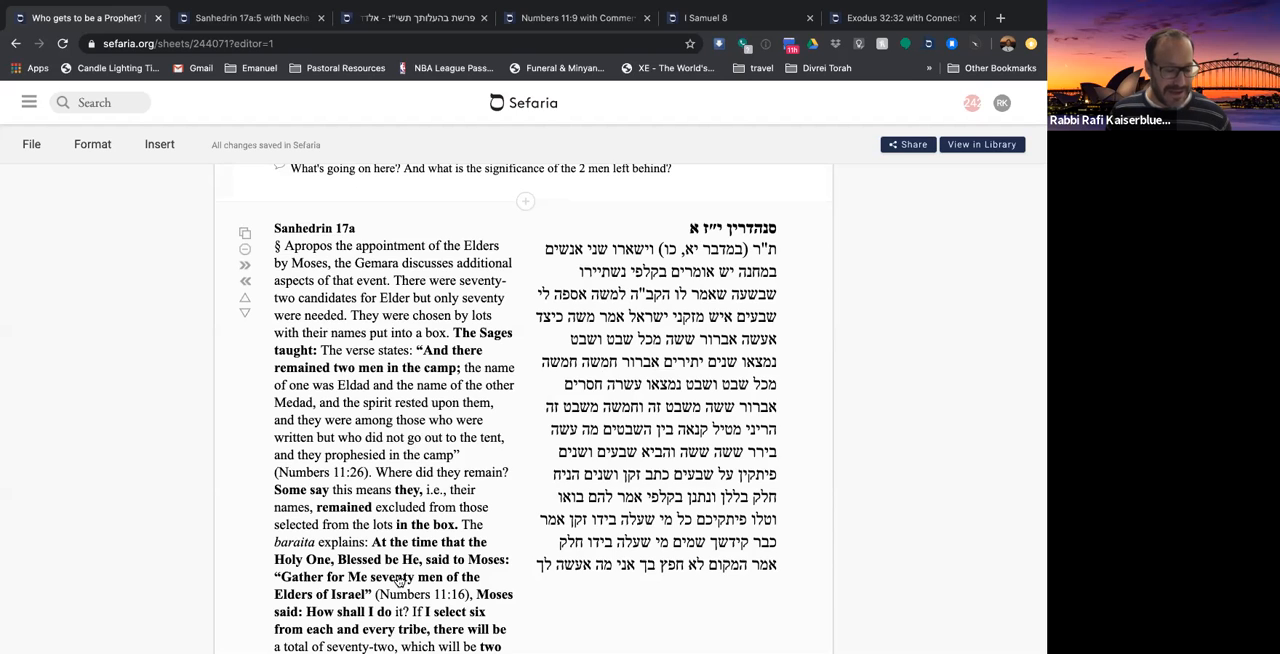
Step: Scroll past Sanhedrin 17a to Isaac Arama's Akeidat Yitzchak passage, with Joel 3:1 below
{"action": "scroll", "scroll_direction": "down", "scroll_amount": 3}
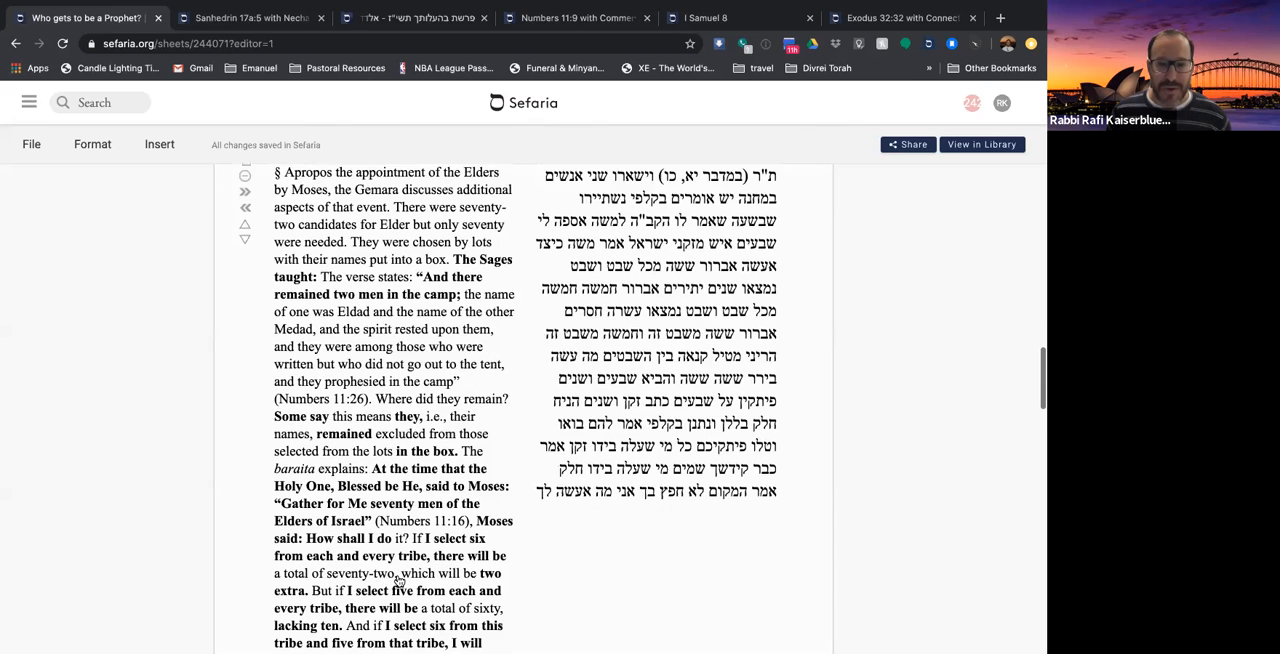
{"action": "scroll", "scroll_direction": "down", "scroll_amount": 3}
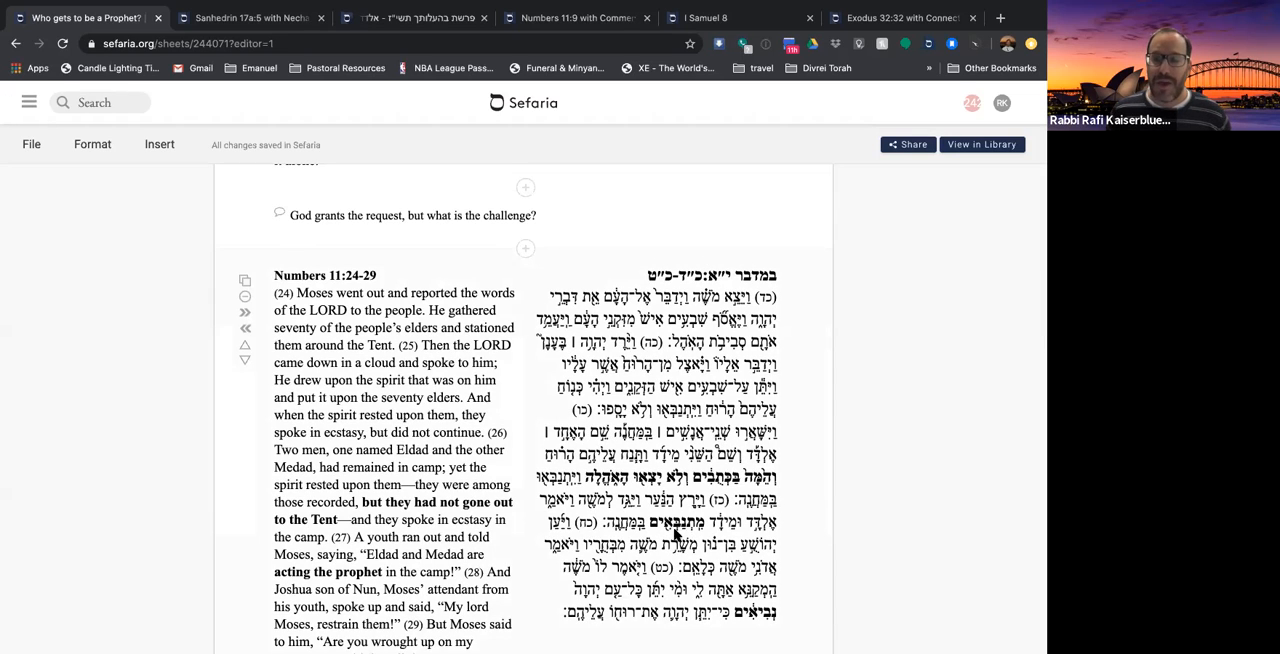
{"action": "scroll", "scroll_direction": "down", "scroll_amount": 3}
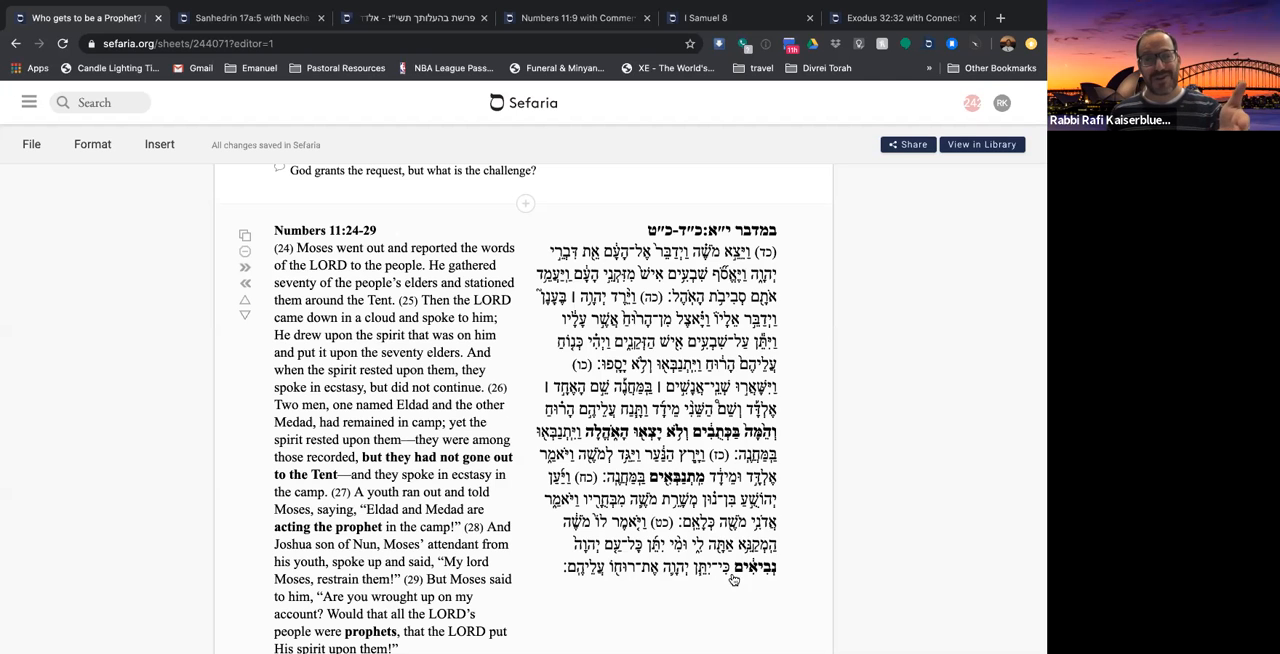
{"action": "scroll", "scroll_direction": "down", "scroll_amount": 3}
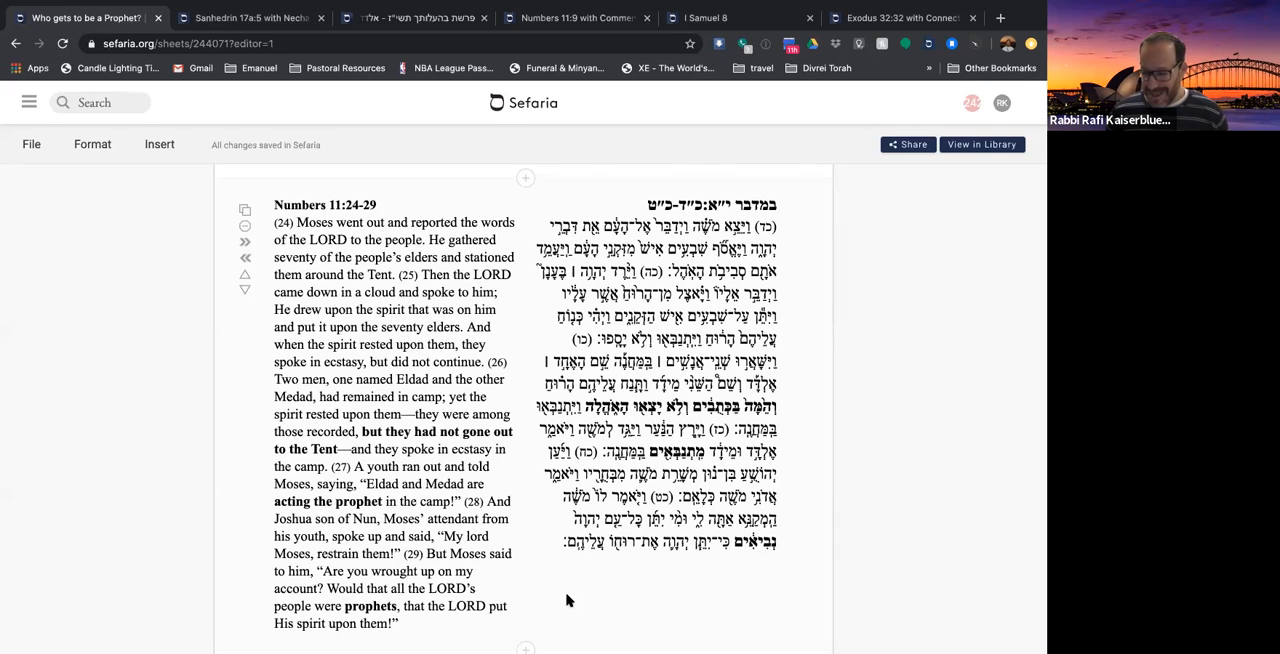
{"action": "scroll", "scroll_direction": "down", "scroll_amount": 3}
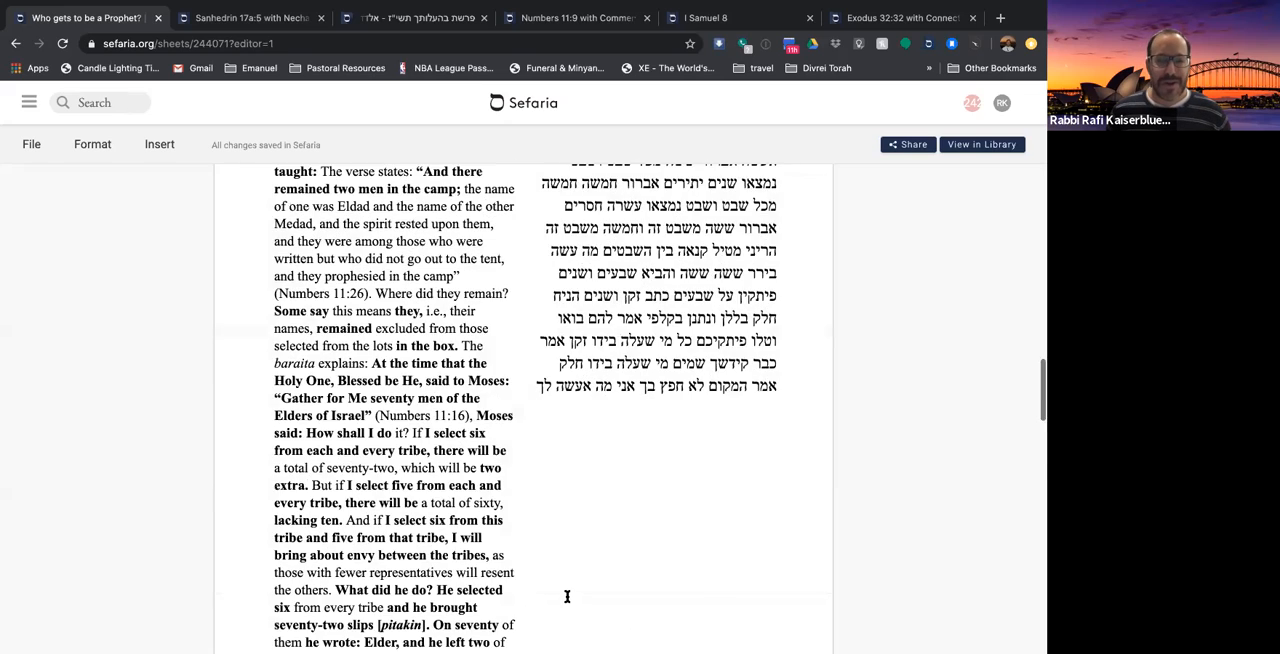
{"action": "scroll", "scroll_direction": "down", "scroll_amount": 3}
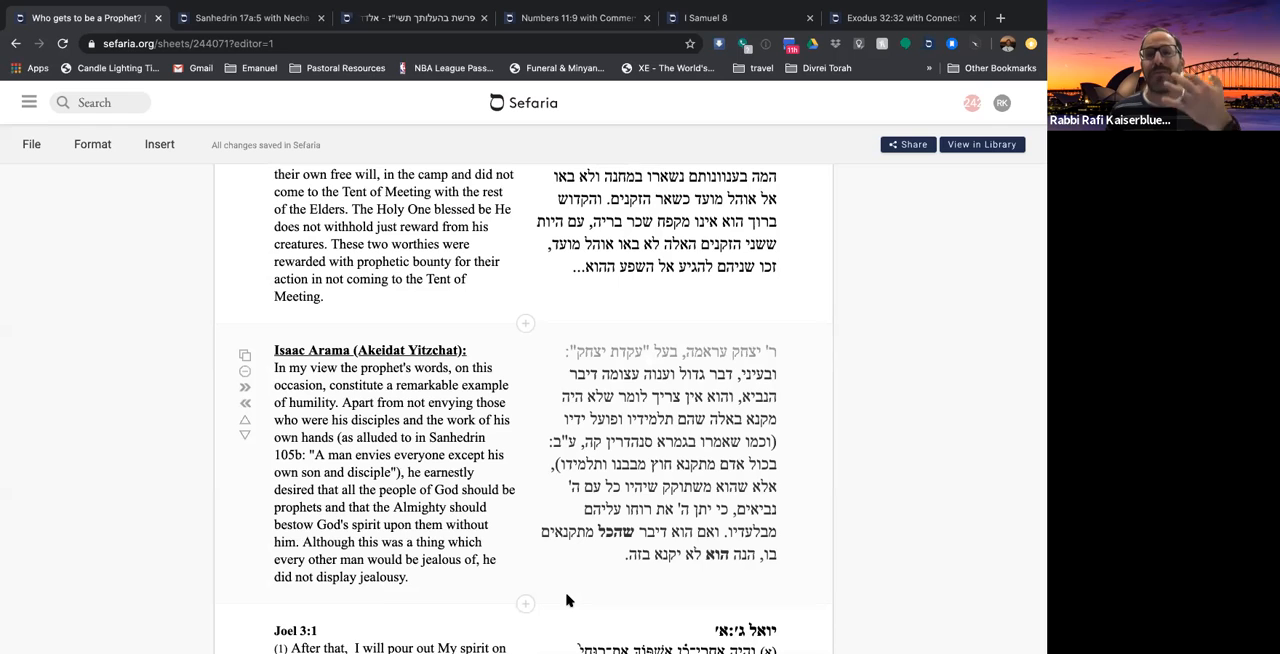
Step: Scroll to show the whole Joel 3:1 source and the Hirsch heading
{"action": "scroll", "scroll_direction": "down", "scroll_amount": 3}
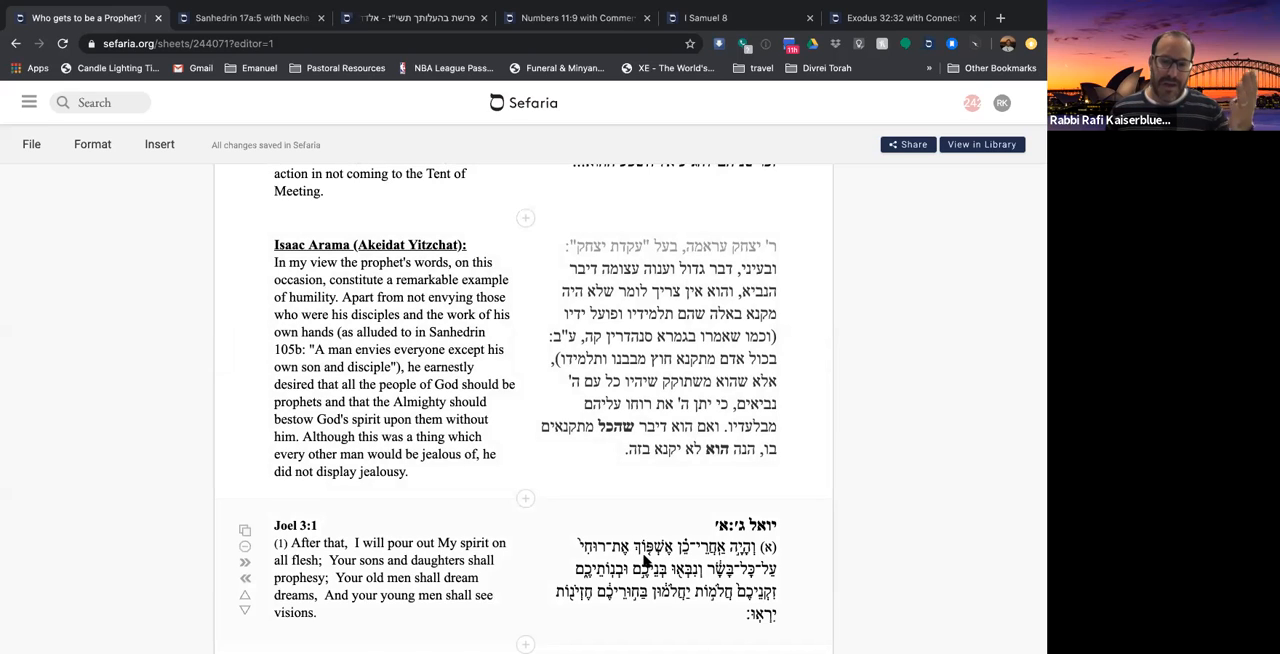
{"action": "mouse_move", "coordinate": [722, 583]}
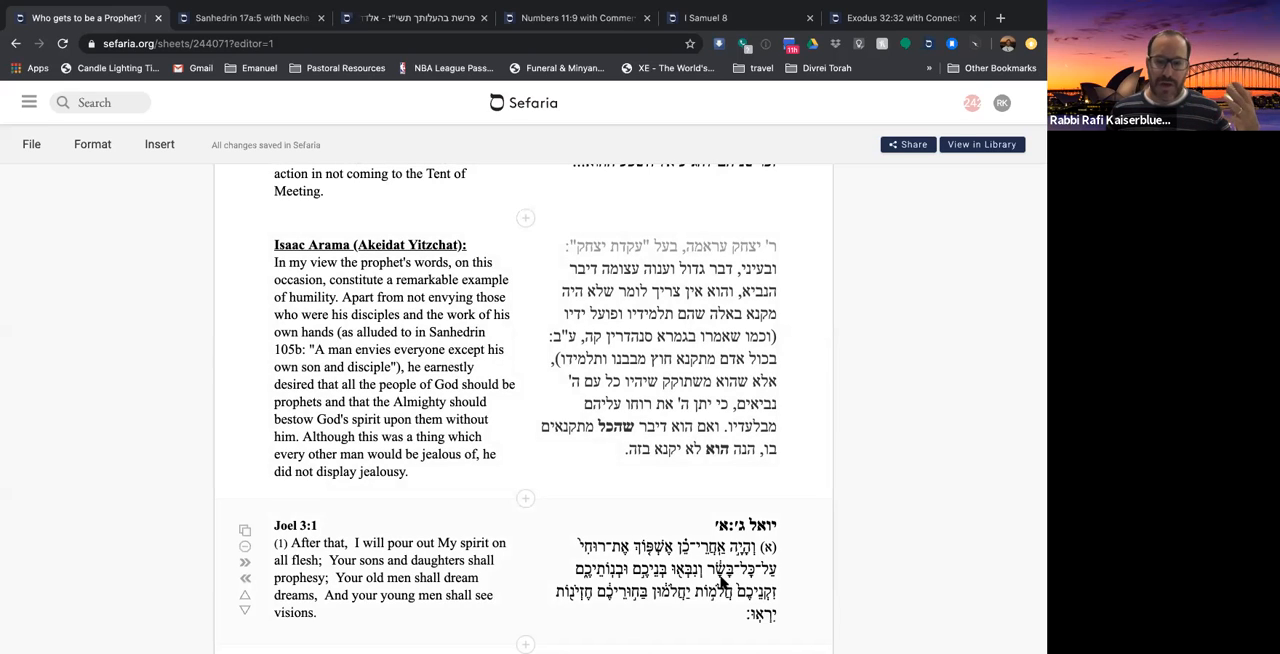
{"action": "mouse_move", "coordinate": [405, 570]}
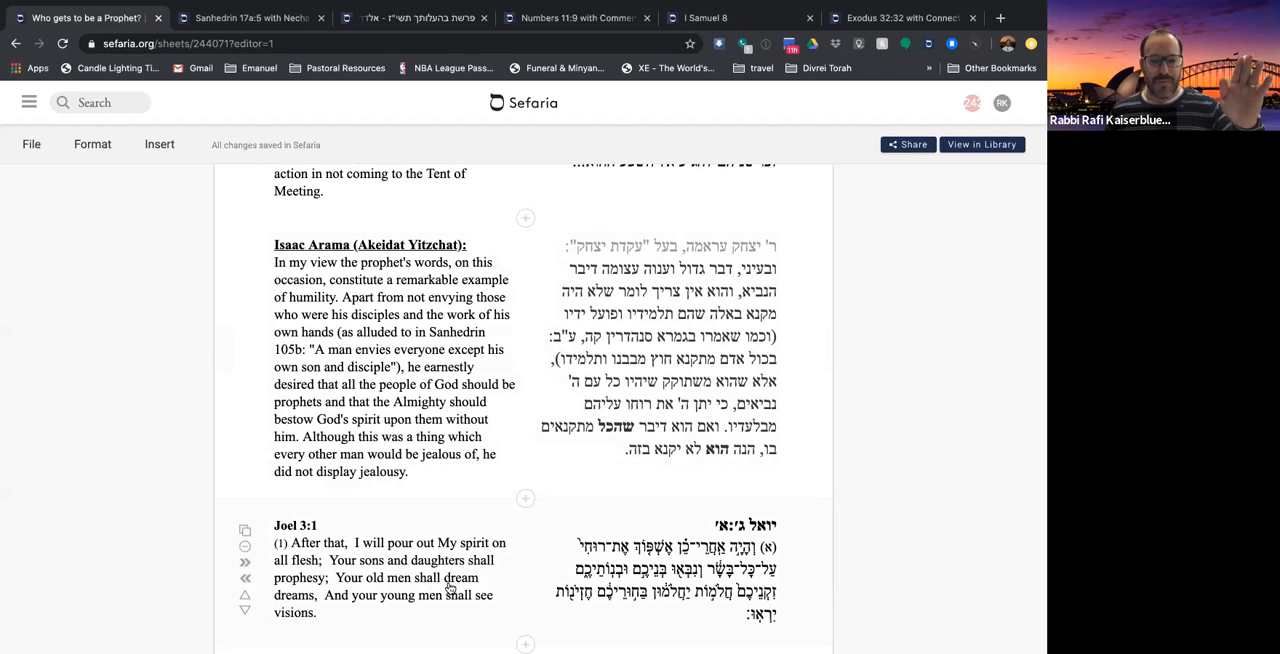
{"action": "mouse_move", "coordinate": [353, 616]}
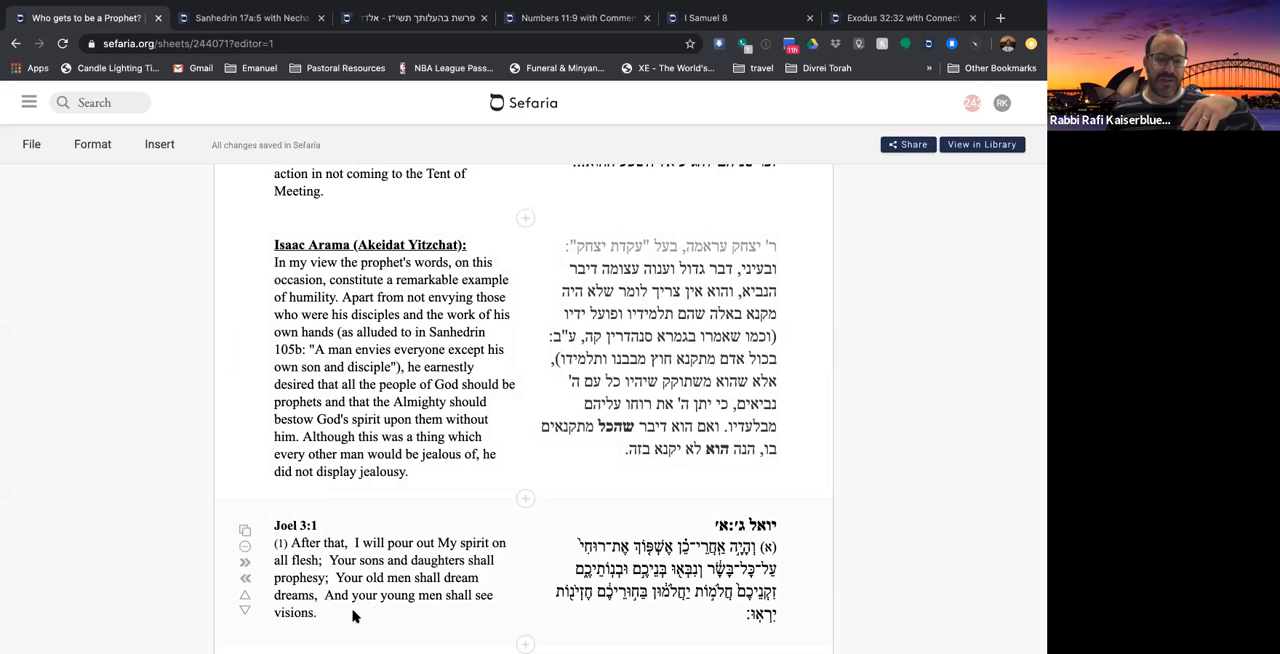
{"action": "mouse_move", "coordinate": [335, 617]}
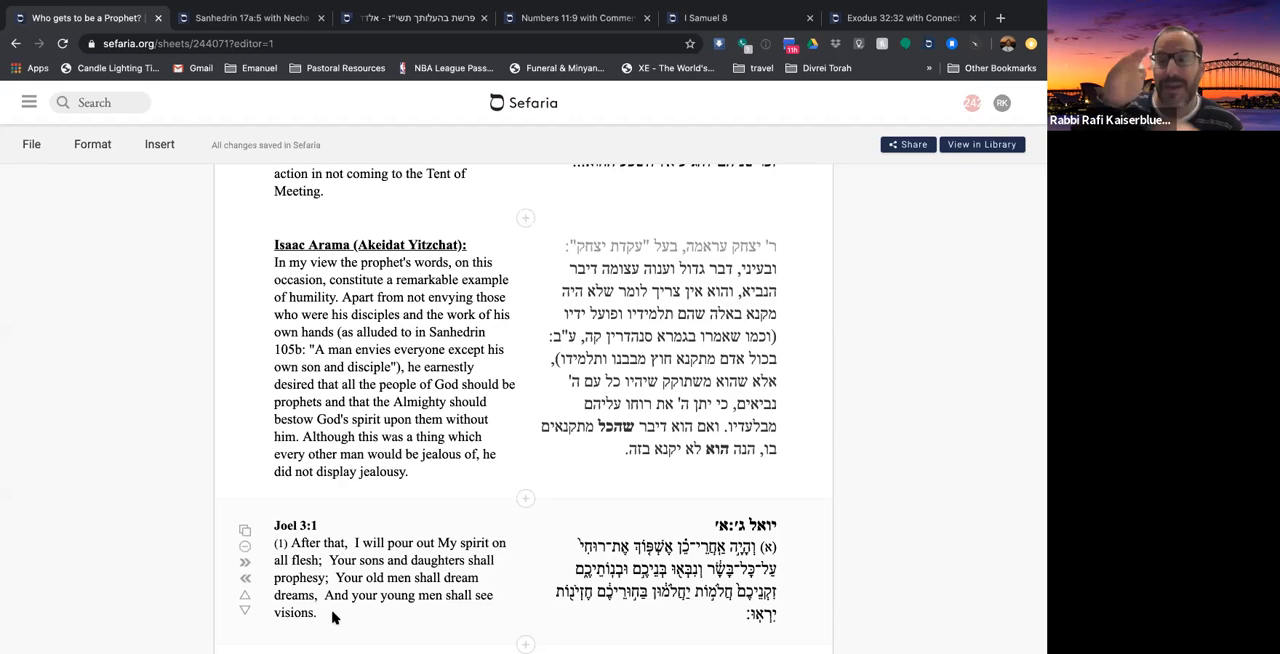
{"action": "mouse_move", "coordinate": [371, 571]}
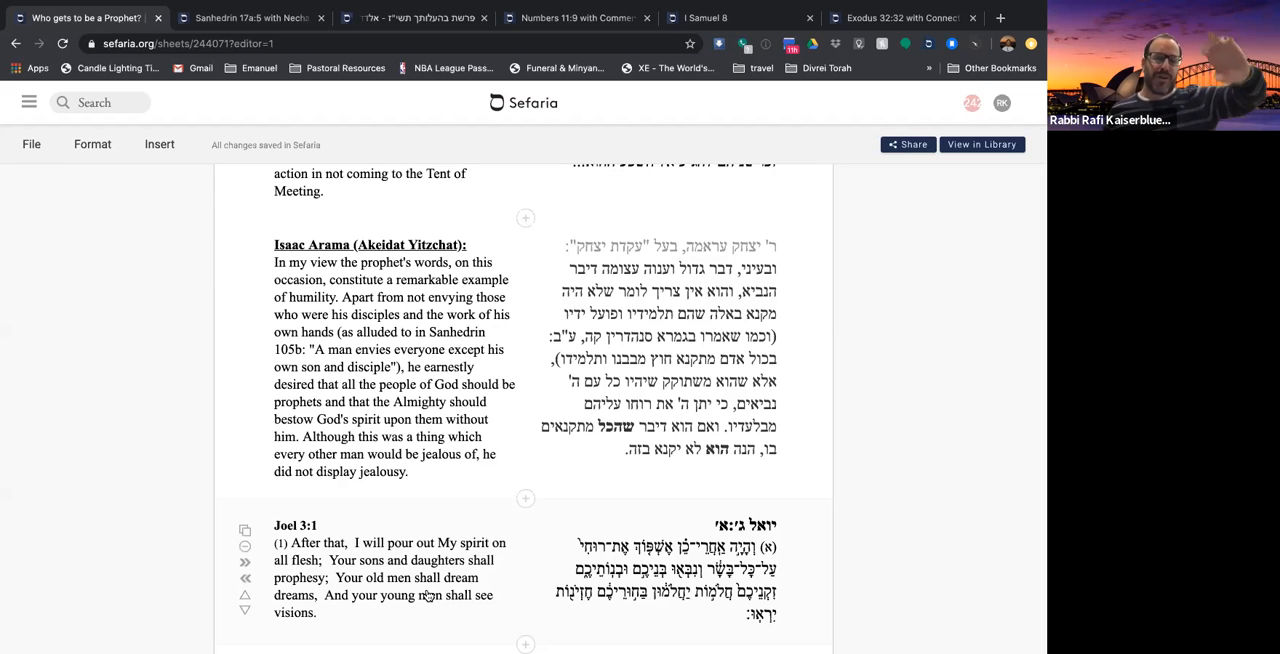
{"action": "mouse_move", "coordinate": [430, 600]}
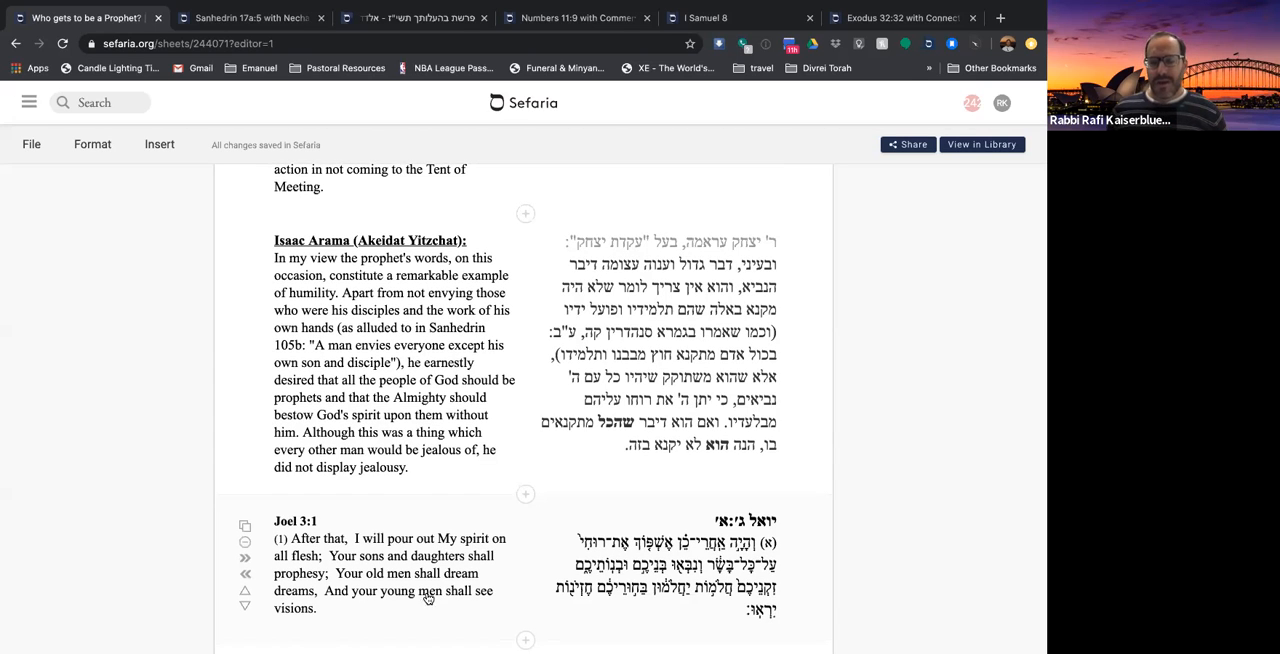
{"action": "mouse_move", "coordinate": [449, 585]}
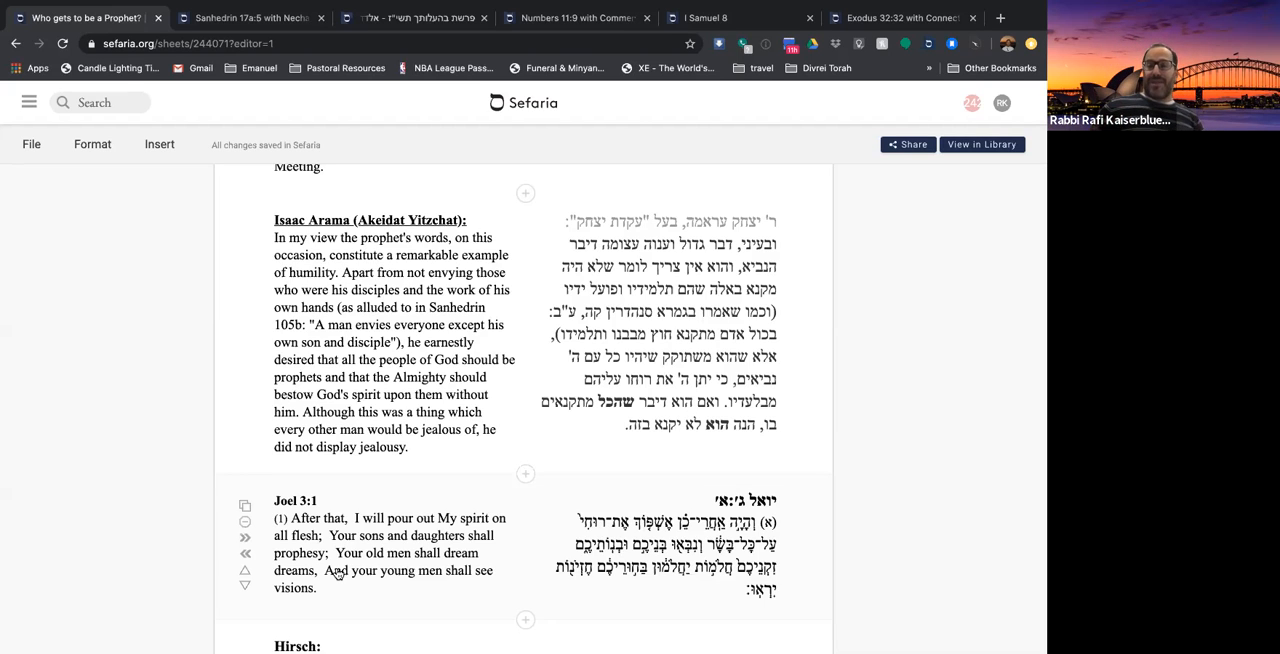
Step: Scroll past Joel 3:1 to reveal Hirsch's closing comment on spiritual leadership
{"action": "scroll", "scroll_direction": "down", "scroll_amount": 3}
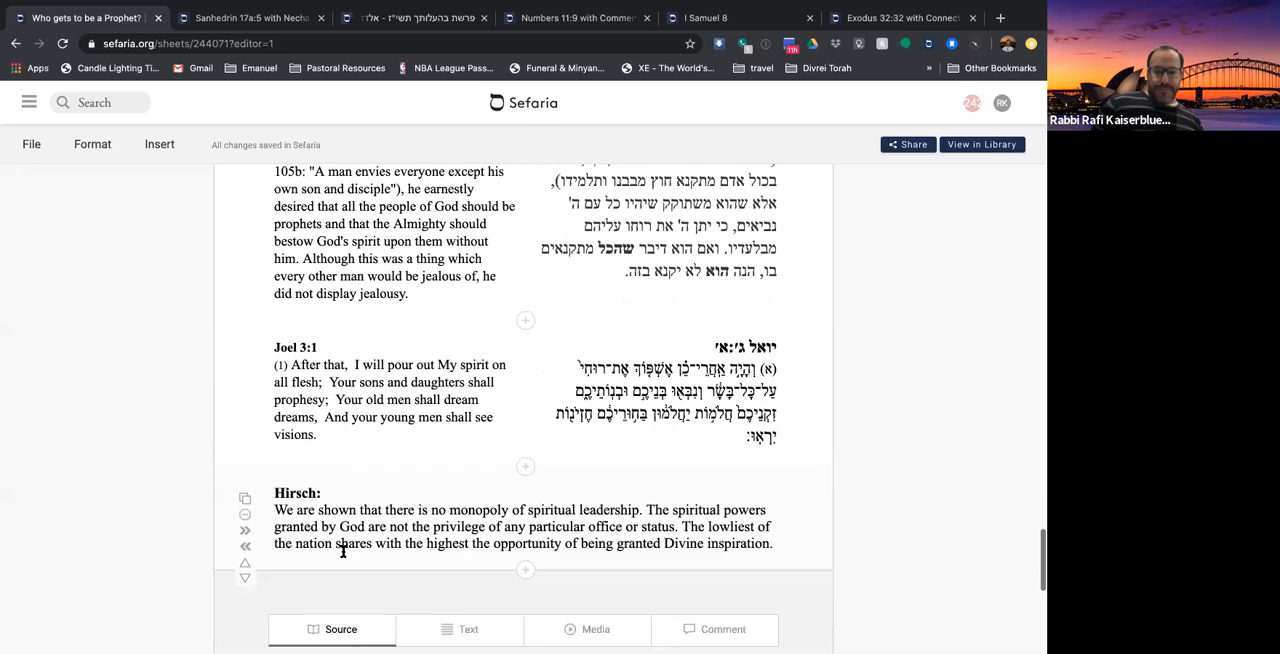
{"action": "scroll", "scroll_direction": "down", "scroll_amount": 3}
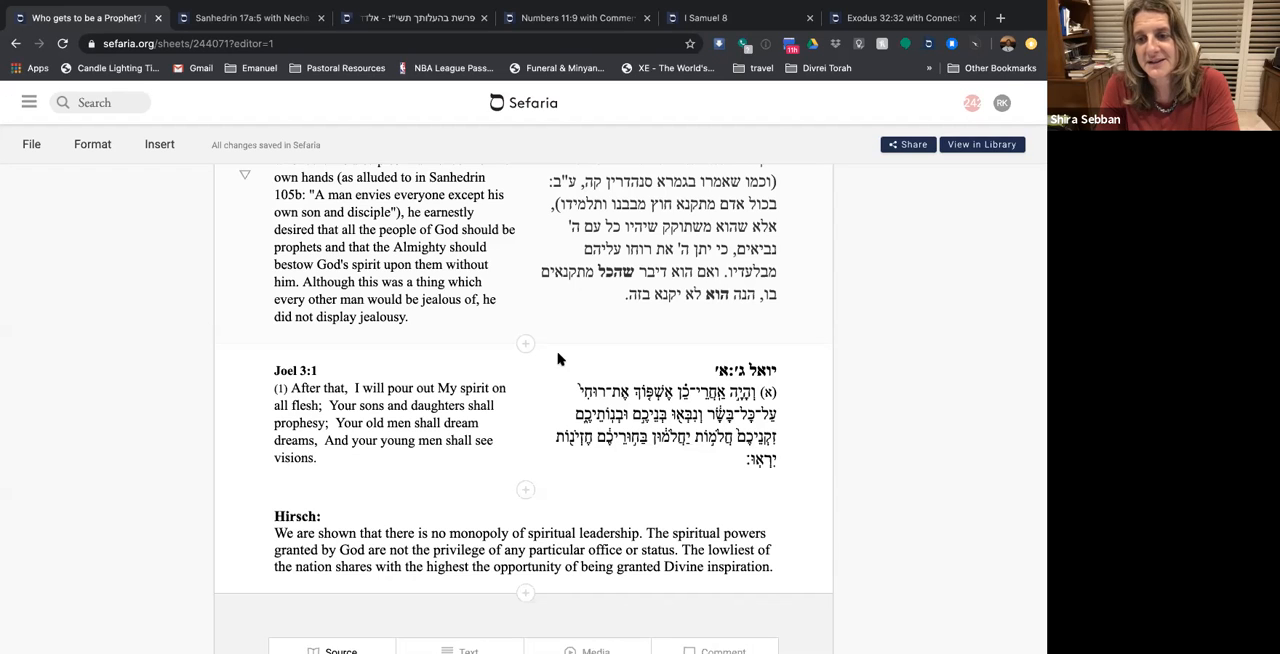
{"action": "mouse_move", "coordinate": [694, 241]}
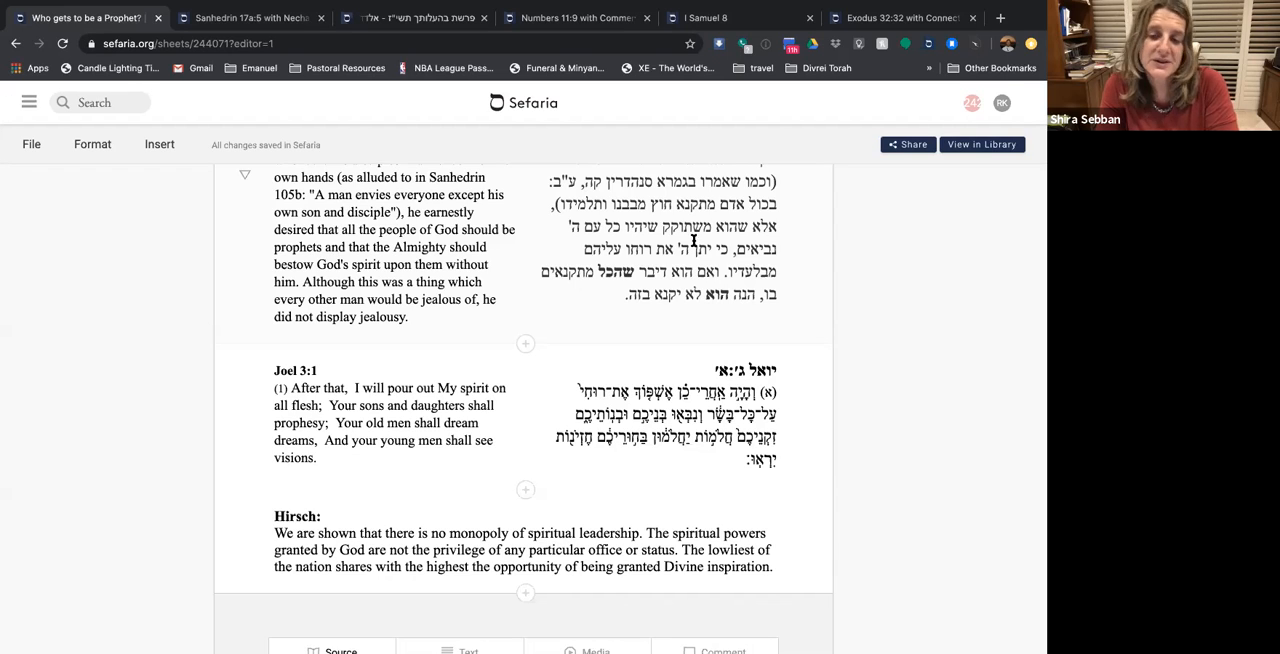